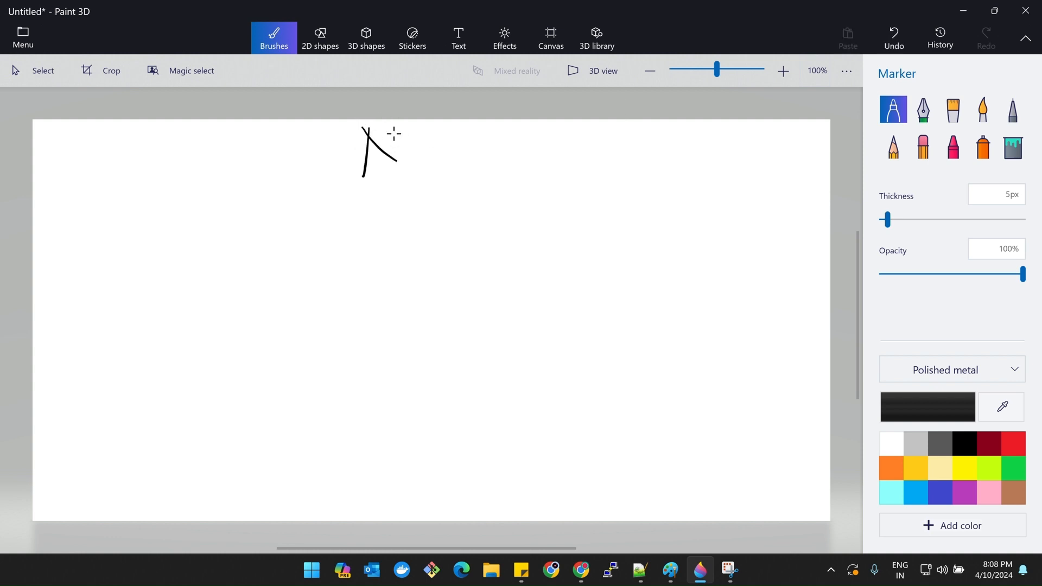
Step: Draw the underlined title, two labelled left-hand boxes and a connector with circled notes
left_click_drag(399, 140, 506, 143)
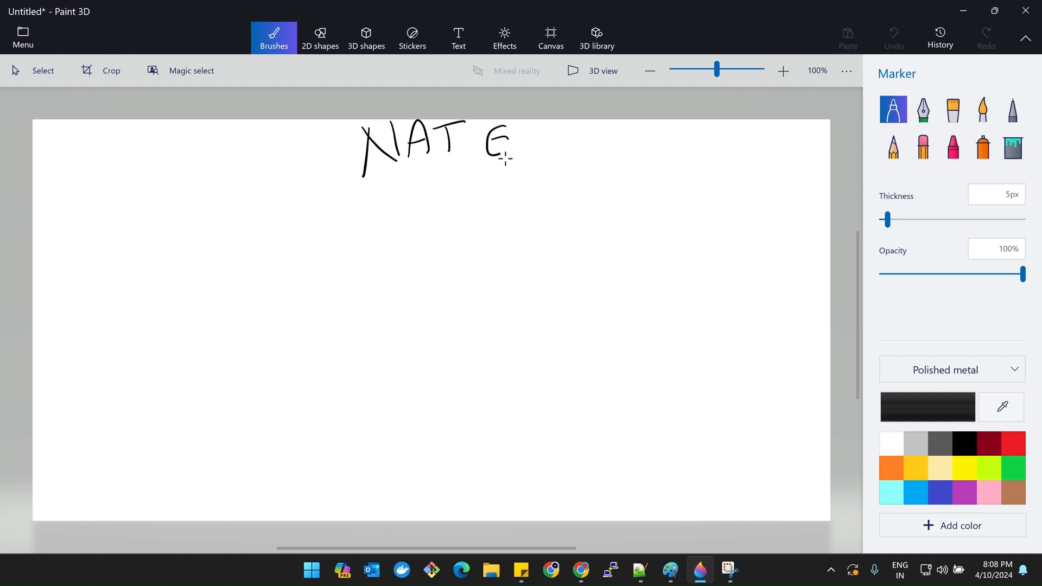
left_click_drag(492, 143, 568, 143)
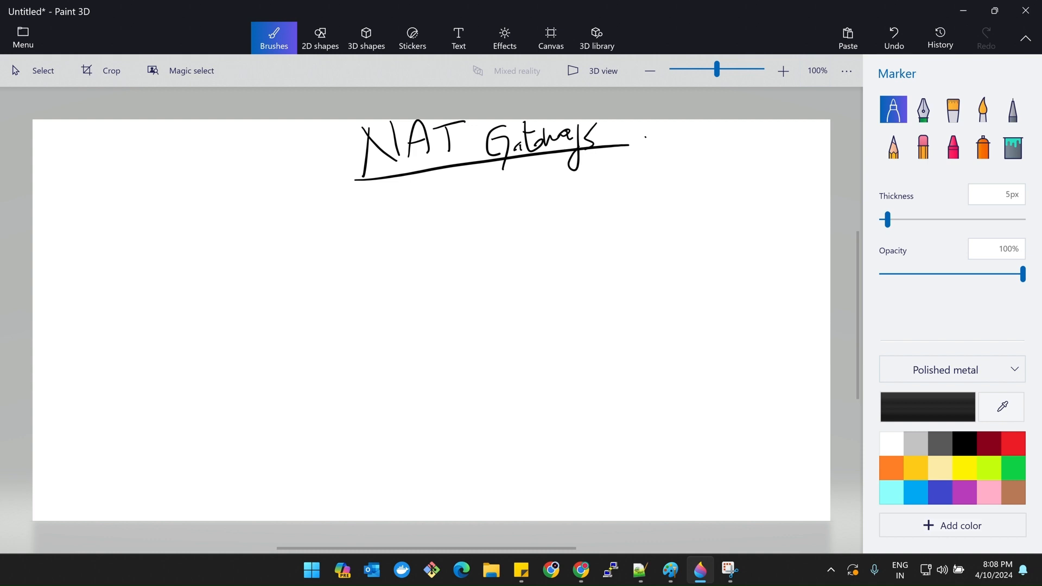
left_click_drag(140, 339, 151, 477)
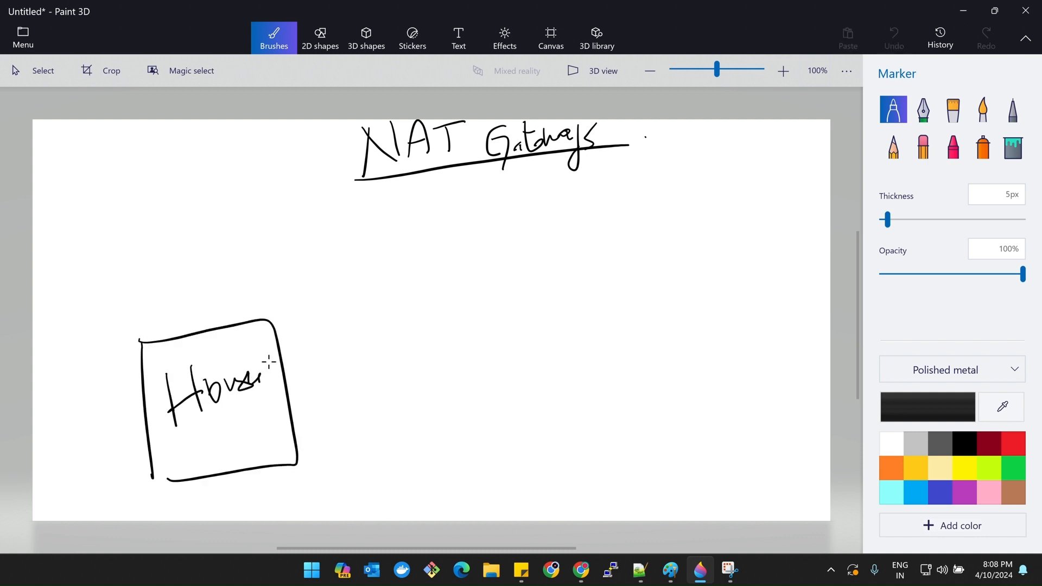
mouse_move(46, 326)
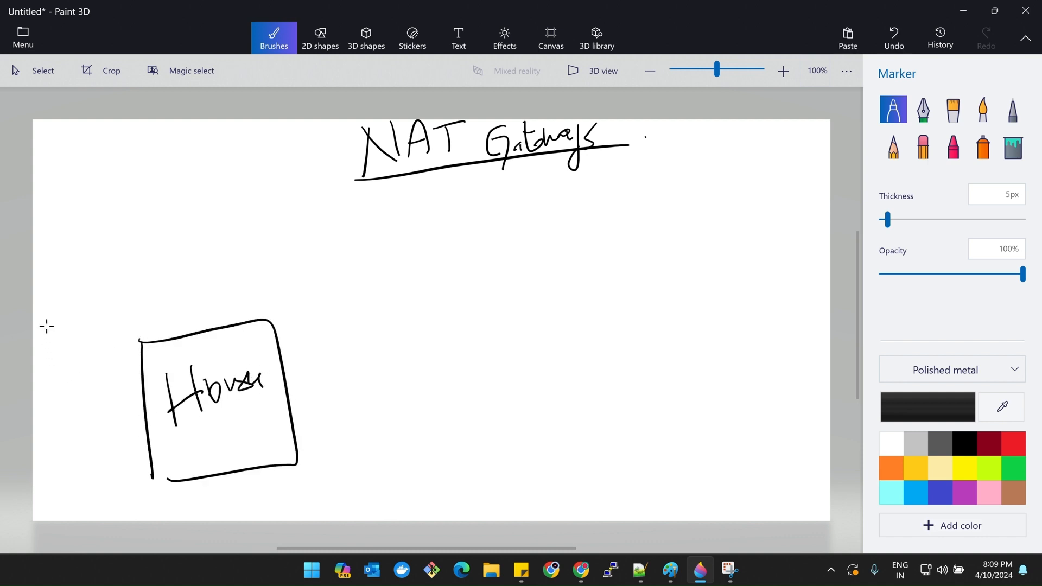
left_click_drag(113, 286, 59, 479)
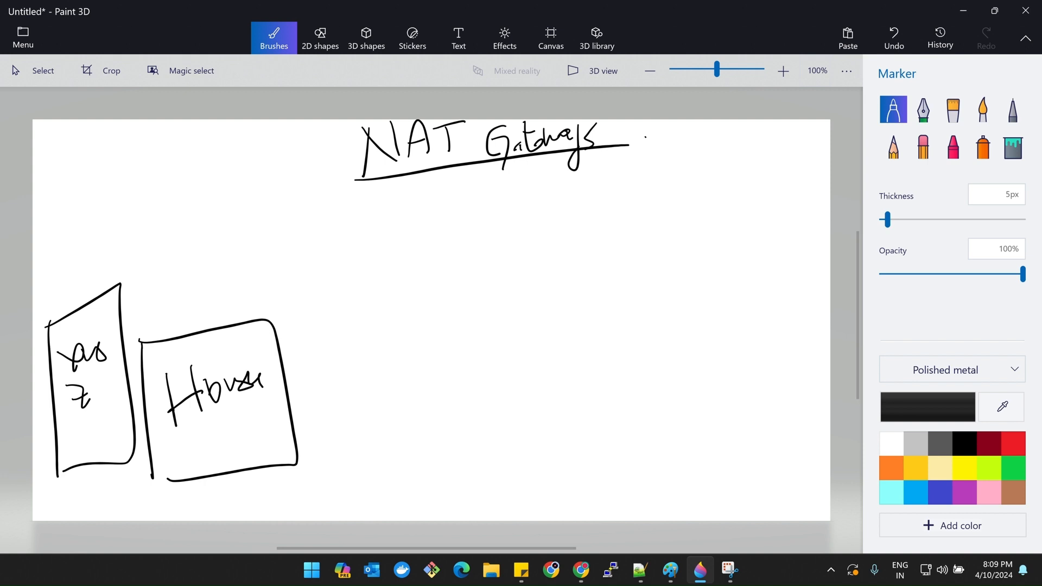
left_click_drag(162, 211, 254, 157)
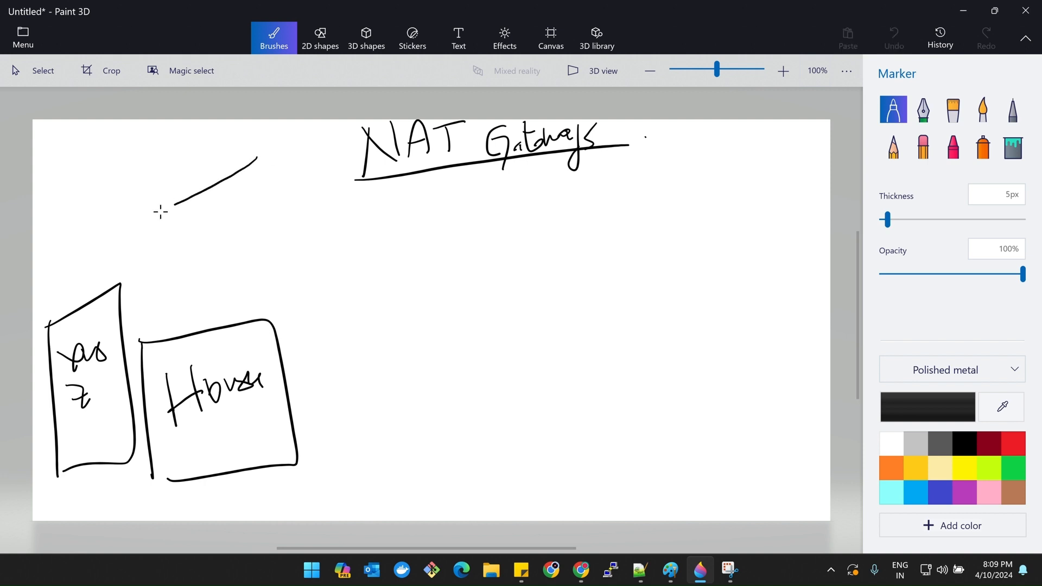
left_click_drag(173, 206, 86, 299)
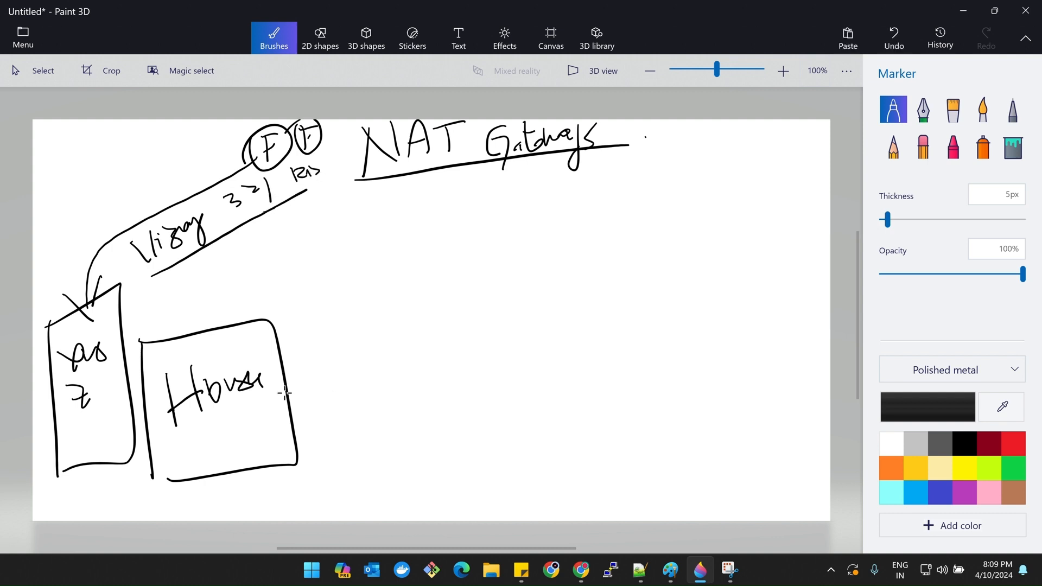
Step: Draw an arrow to a labelled right-hand box and a lettered narrow box at far right
left_click_drag(286, 399, 631, 382)
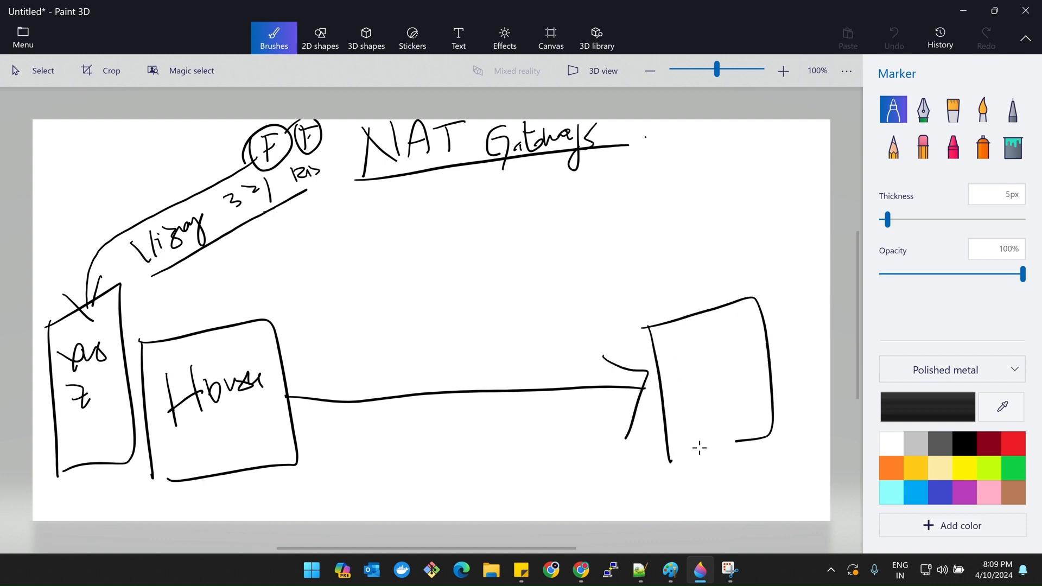
left_click_drag(678, 372, 745, 372)
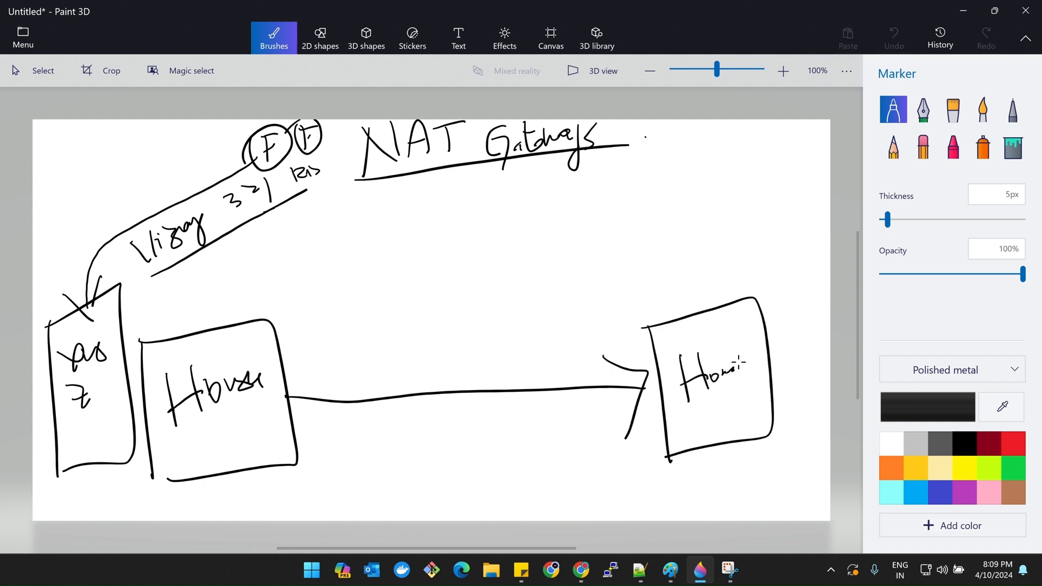
left_click_drag(791, 259, 782, 405)
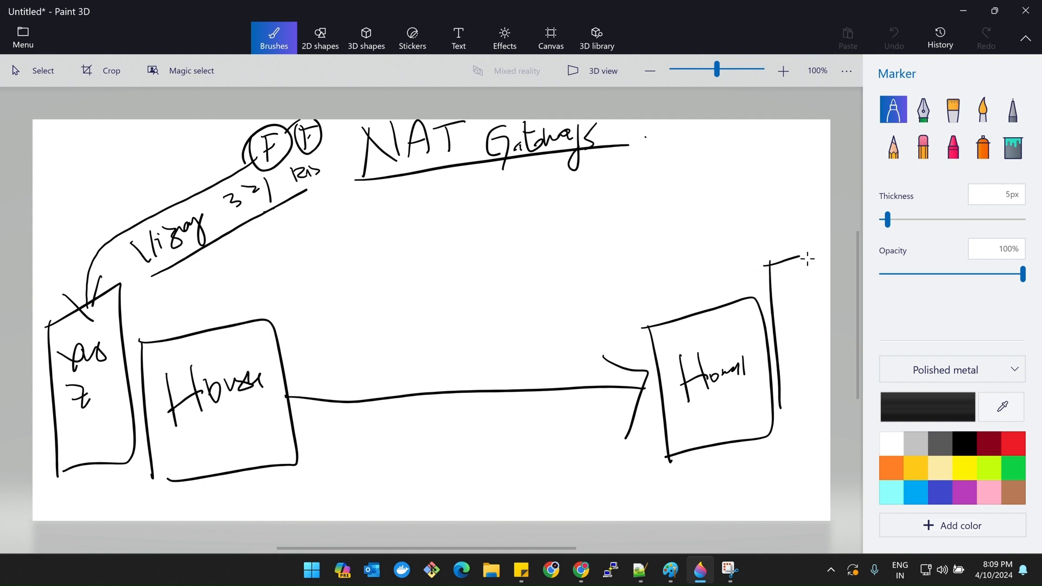
left_click_drag(774, 259, 804, 465)
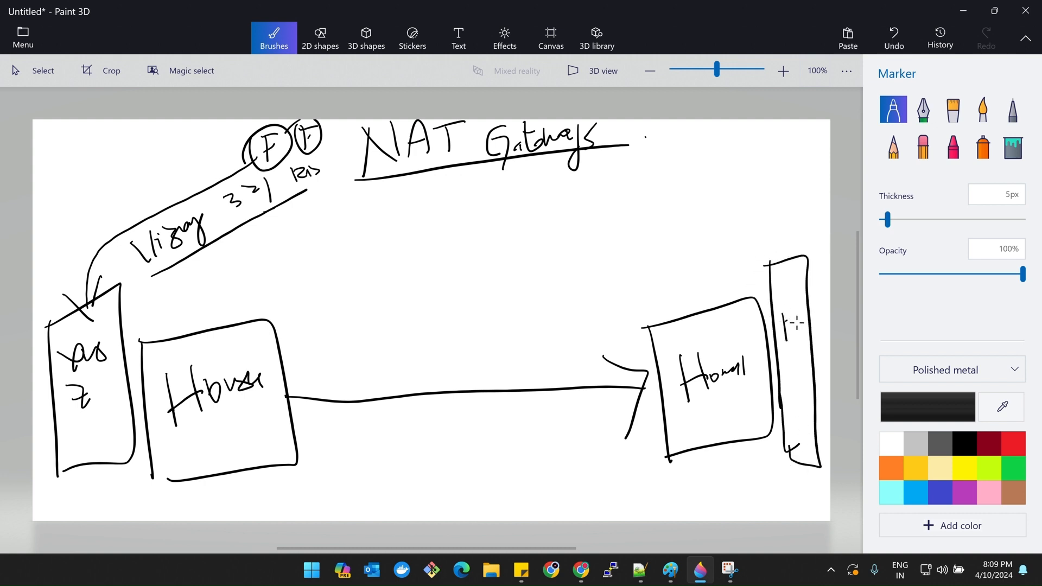
left_click_drag(787, 326, 797, 425)
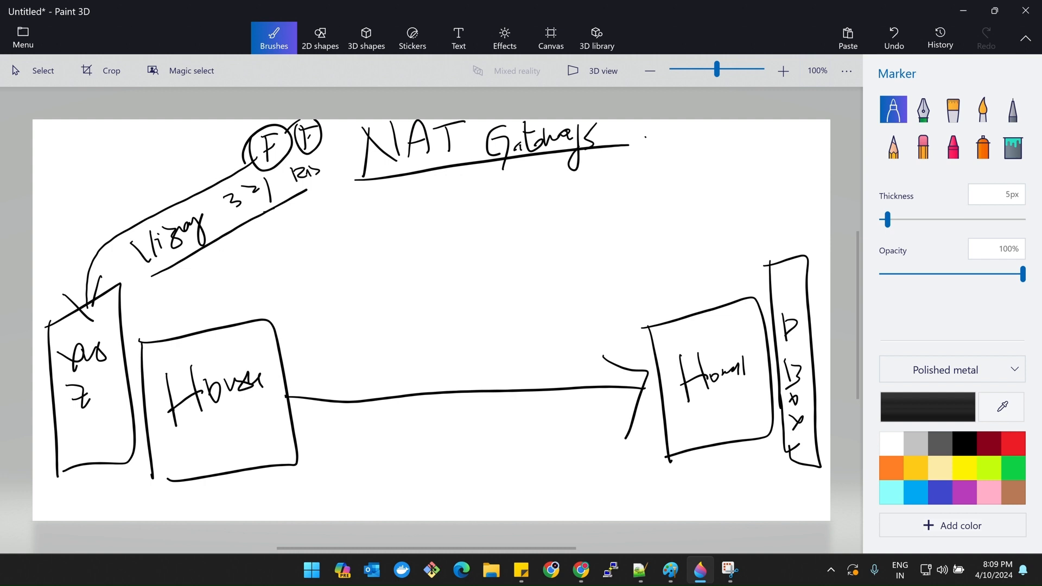
mouse_move(716, 354)
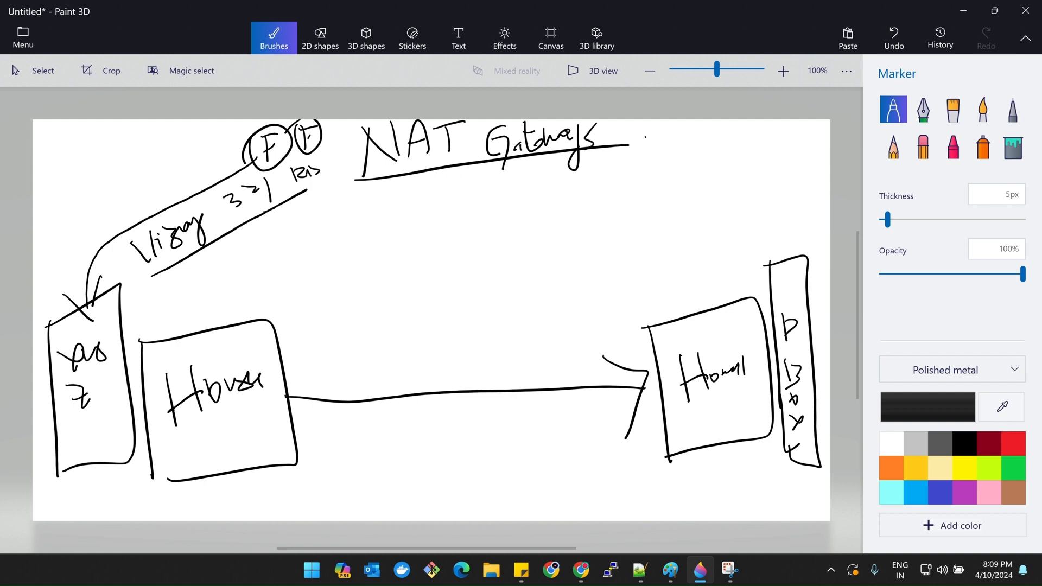
Step: Add a curved arrow to the top right with a circled, numbered label
left_click_drag(220, 234, 522, 218)
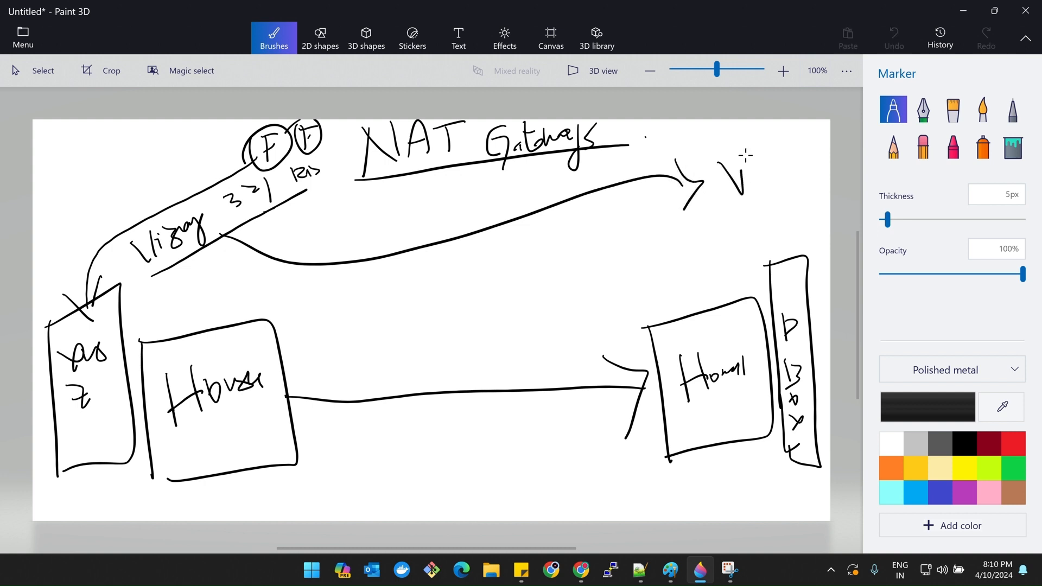
left_click_drag(755, 169, 804, 176)
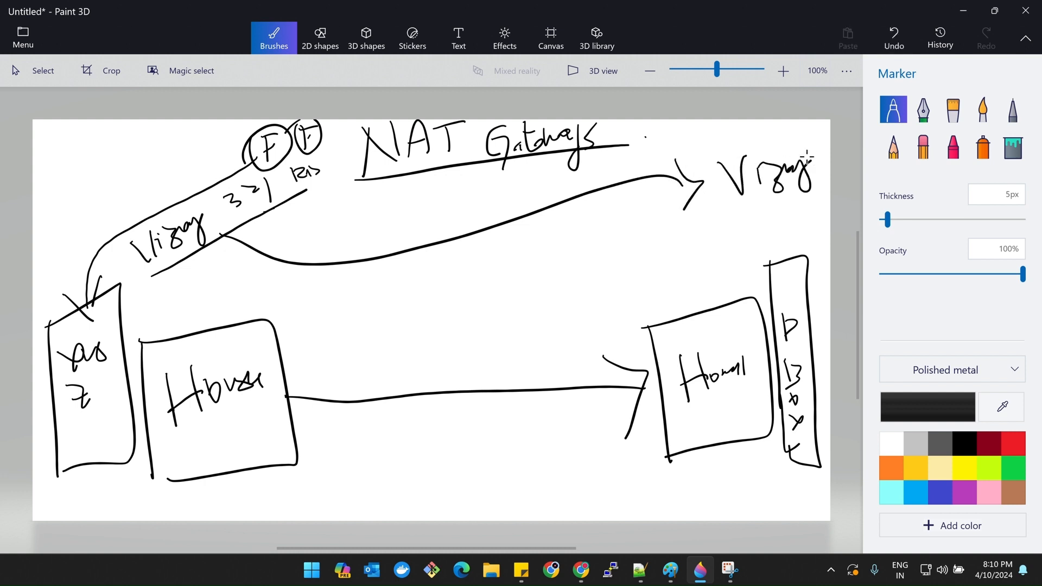
left_click_drag(736, 229, 771, 236)
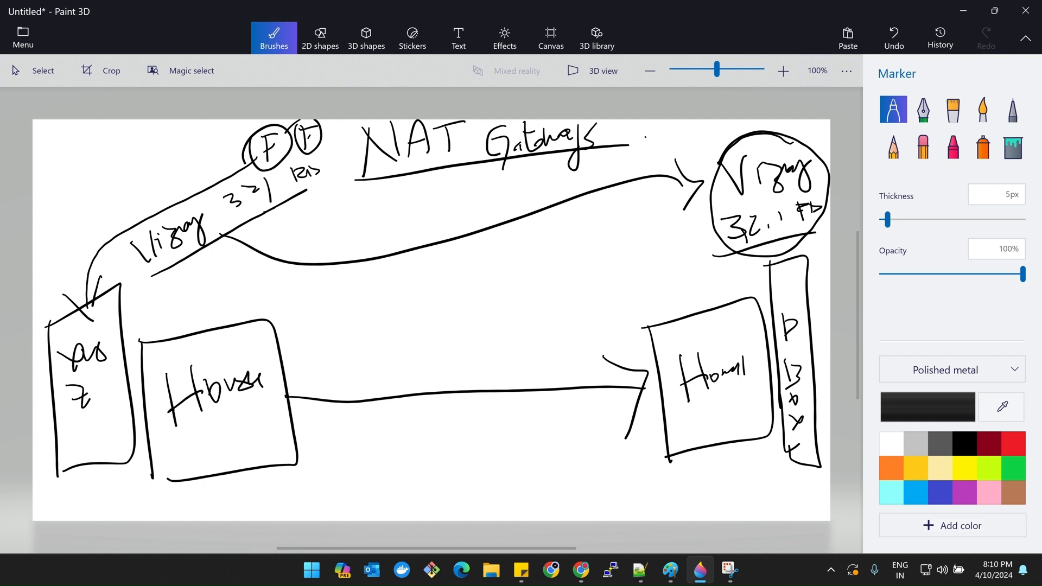
Step: Clear the canvas and sketch the heading, circled WEB, an arrow and a bracketed note
left_click(892, 110)
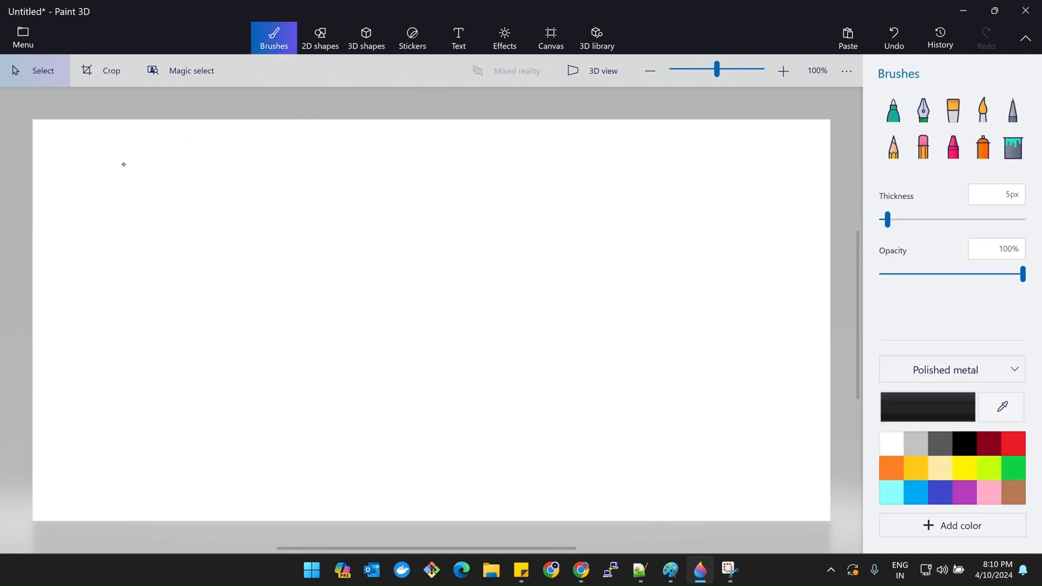
mouse_move(561, 193)
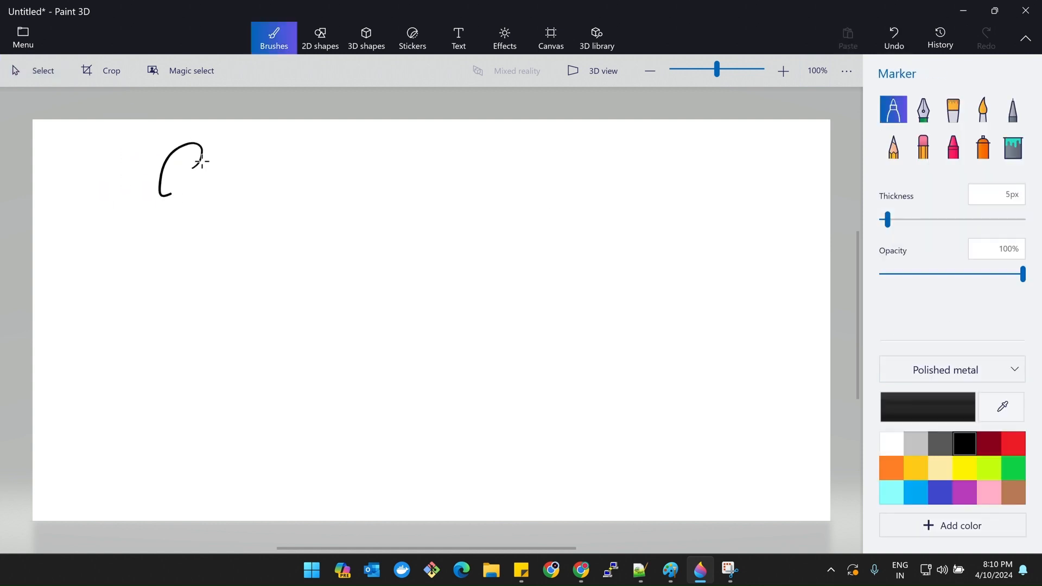
left_click_drag(200, 159, 299, 160)
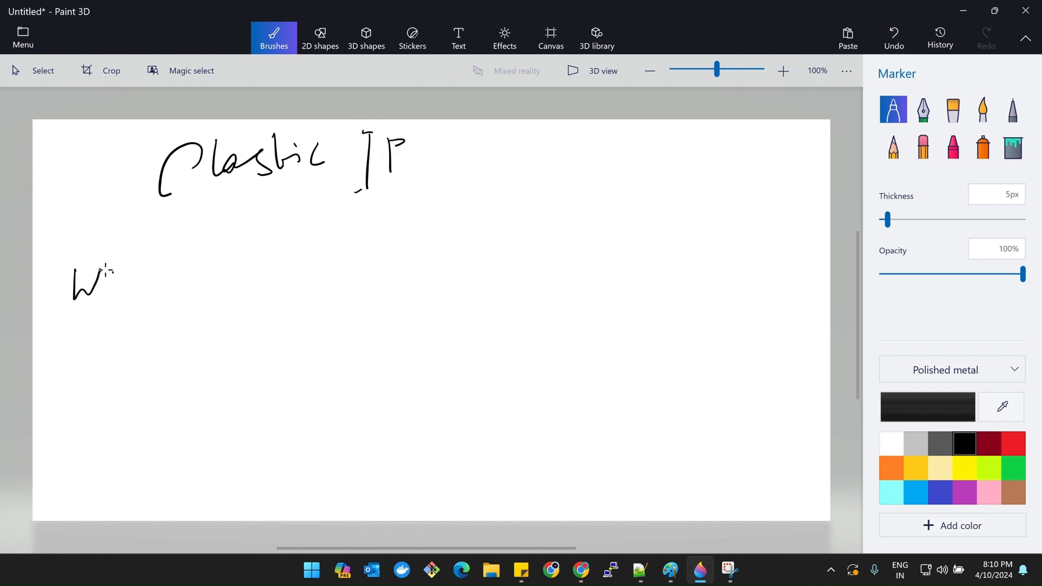
left_click_drag(100, 276, 140, 286)
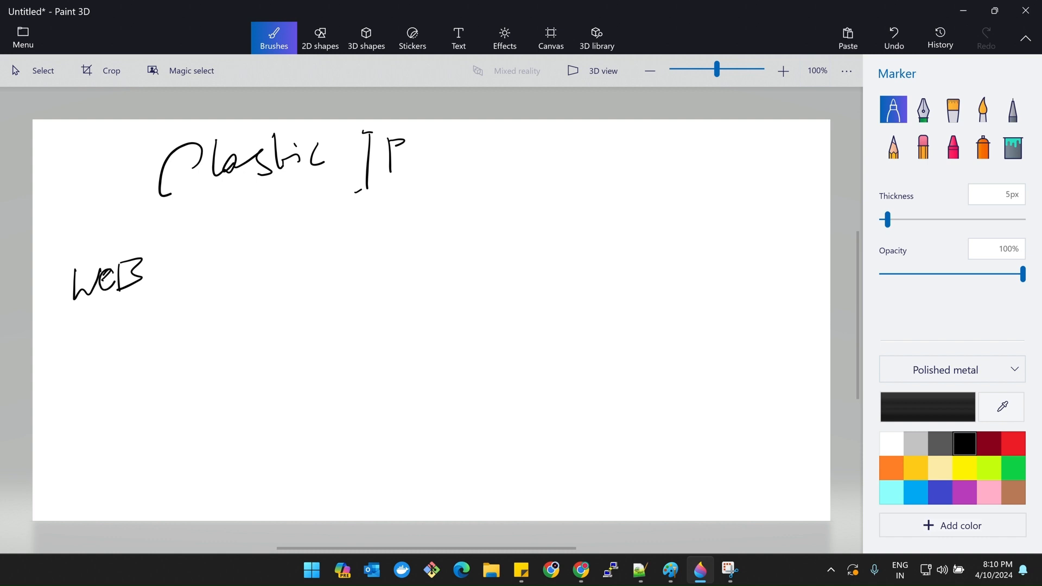
left_click_drag(166, 274, 222, 264)
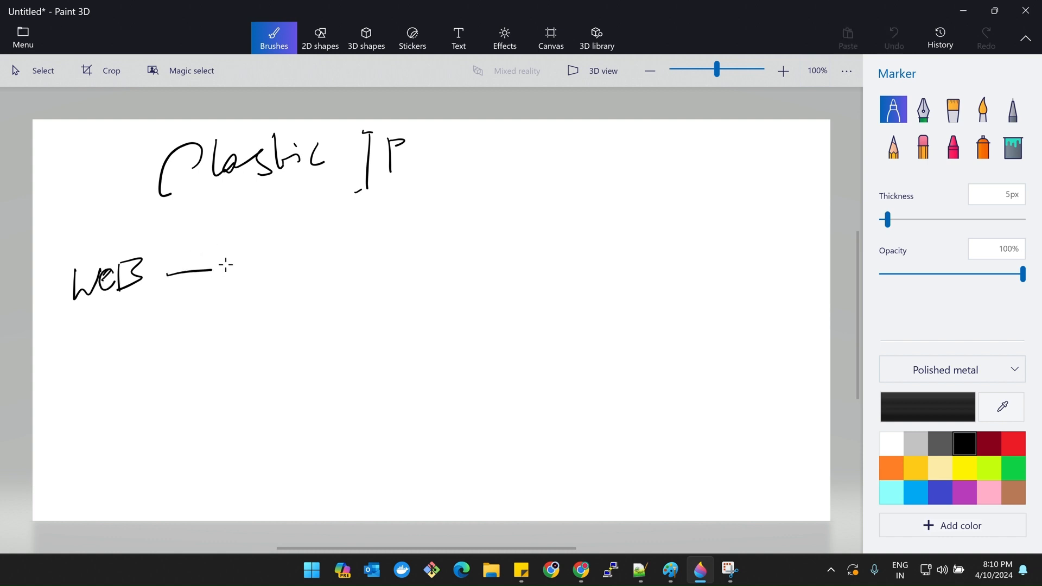
left_click_drag(226, 266, 303, 263)
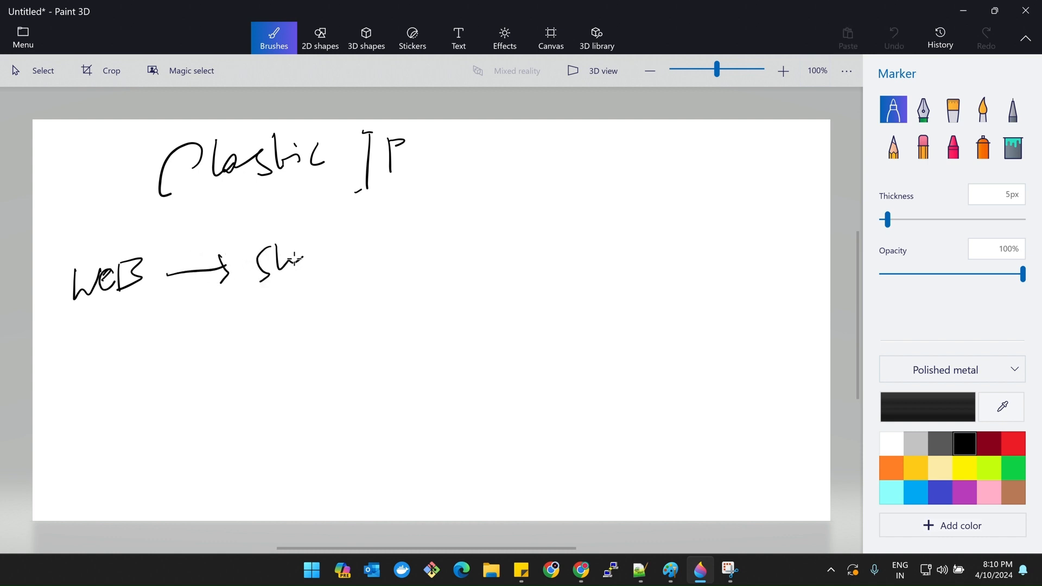
left_click_drag(279, 259, 323, 273)
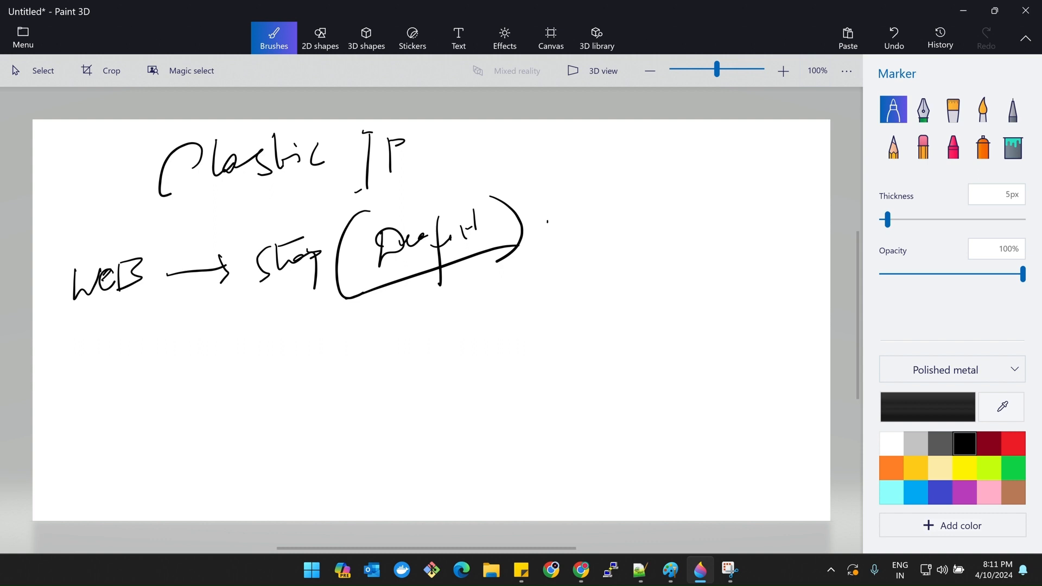
left_click_drag(136, 249, 110, 339)
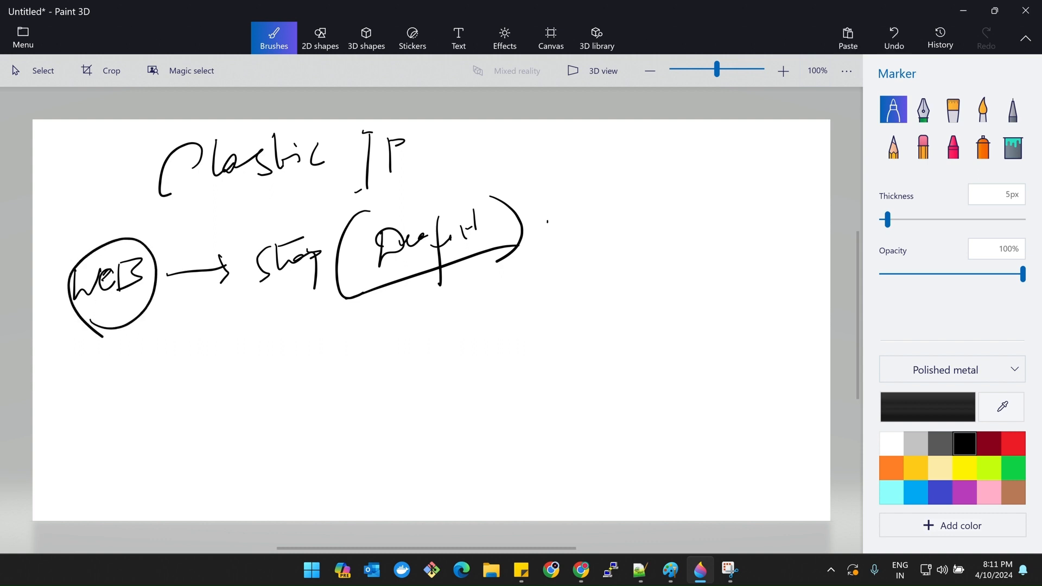
left_click_drag(133, 332, 153, 405)
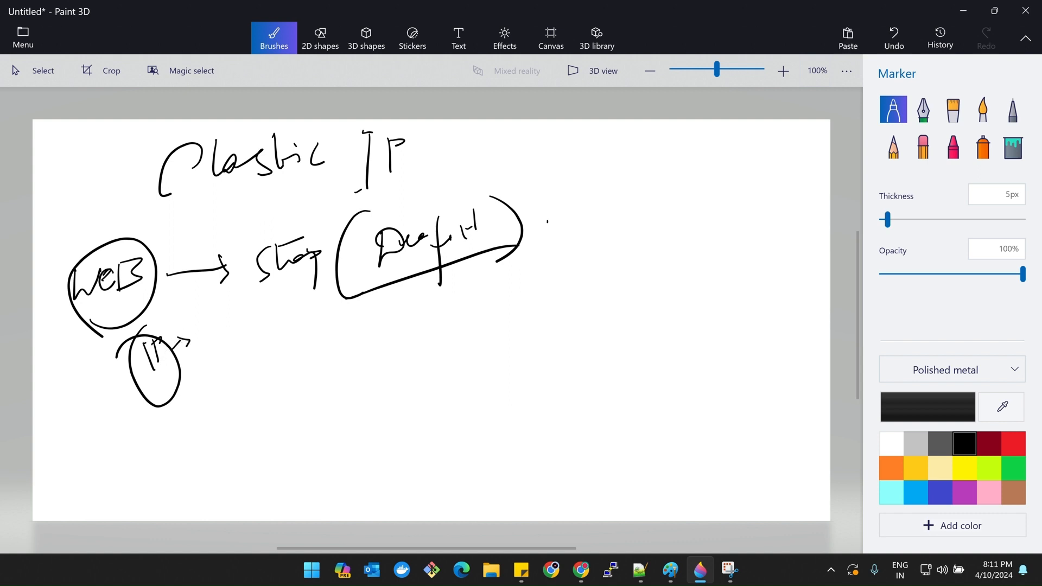
mouse_move(548, 160)
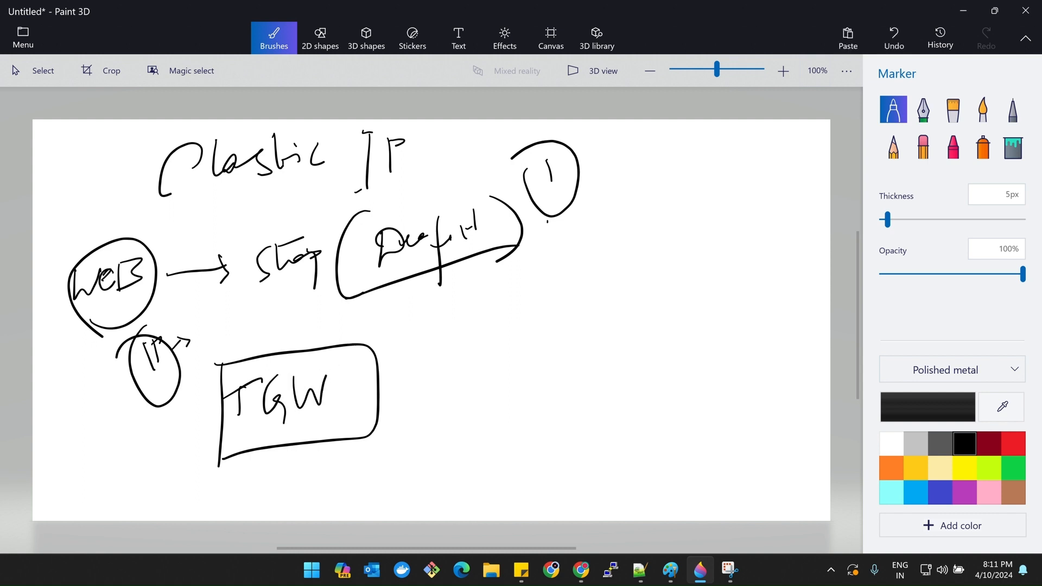
Step: Draw two boxes with circled 1s, a connecting line and a circled VPG label below it
left_click_drag(418, 326, 532, 459)
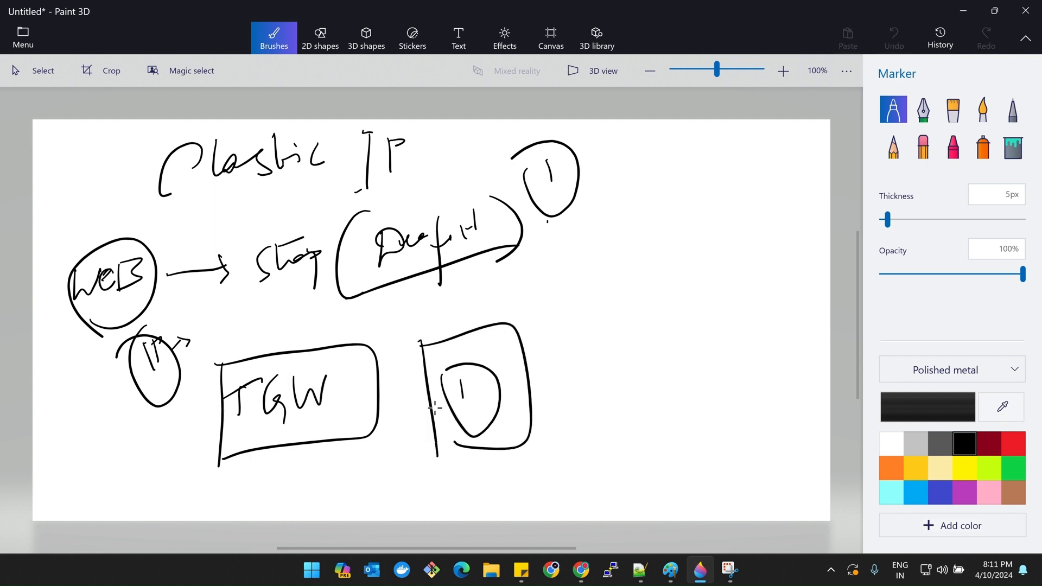
left_click_drag(714, 262, 808, 376)
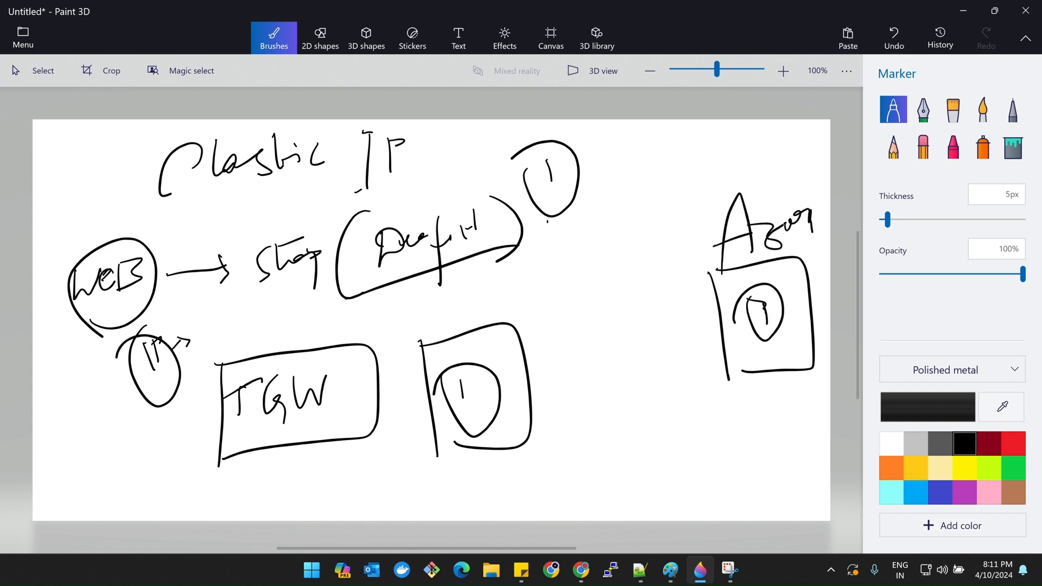
left_click_drag(711, 174, 691, 323)
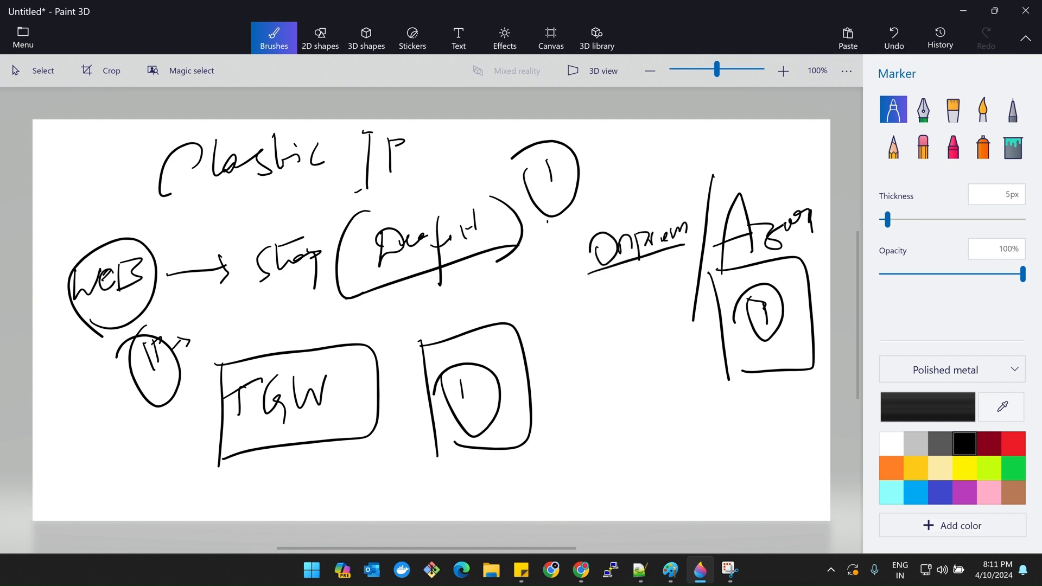
left_click_drag(532, 382, 725, 319)
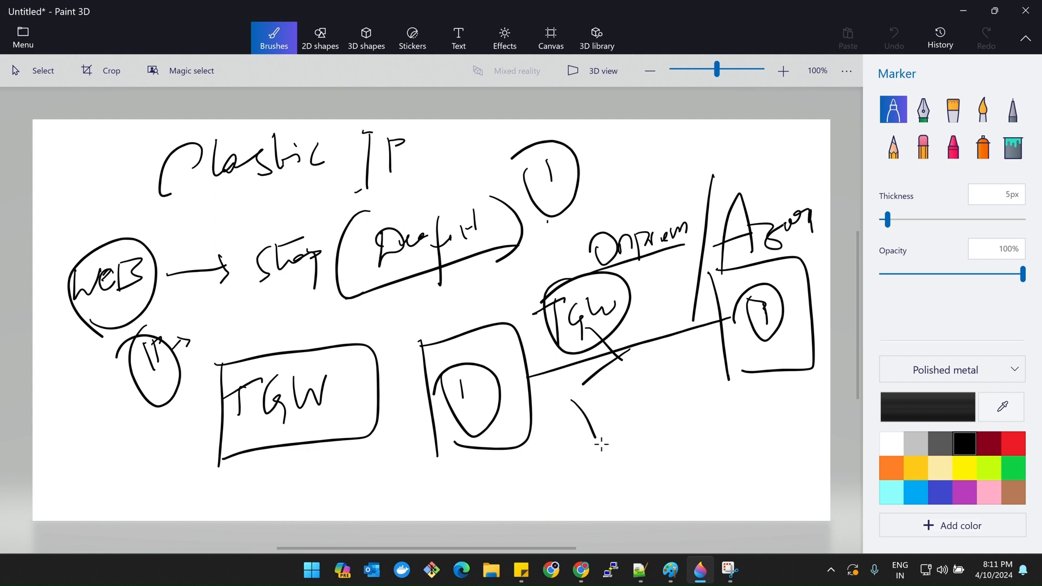
left_click_drag(586, 386, 657, 452)
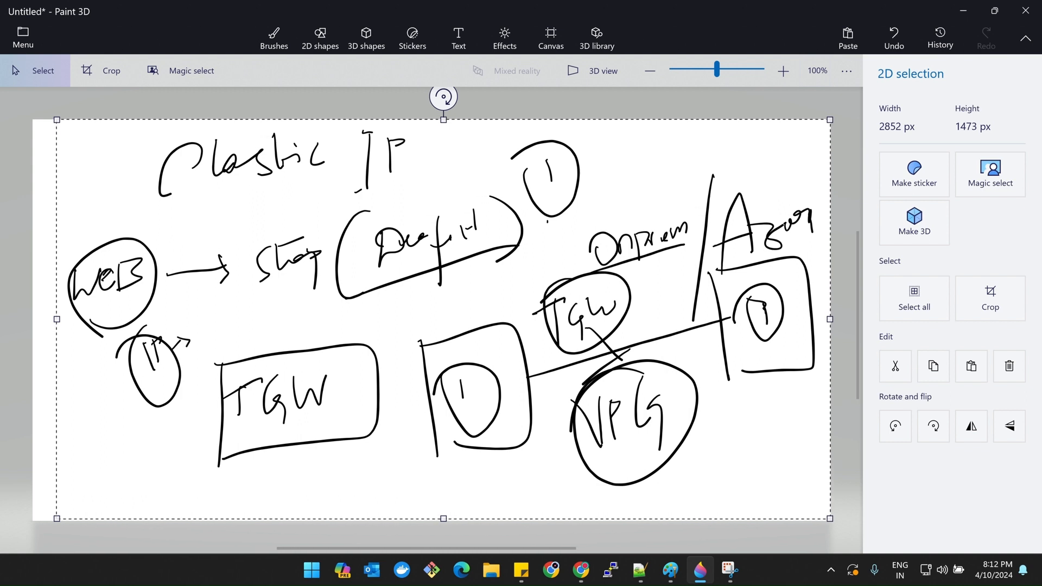
Step: Delete the selected Elastic IP sketch, leaving a blank canvas
left_click(274, 38)
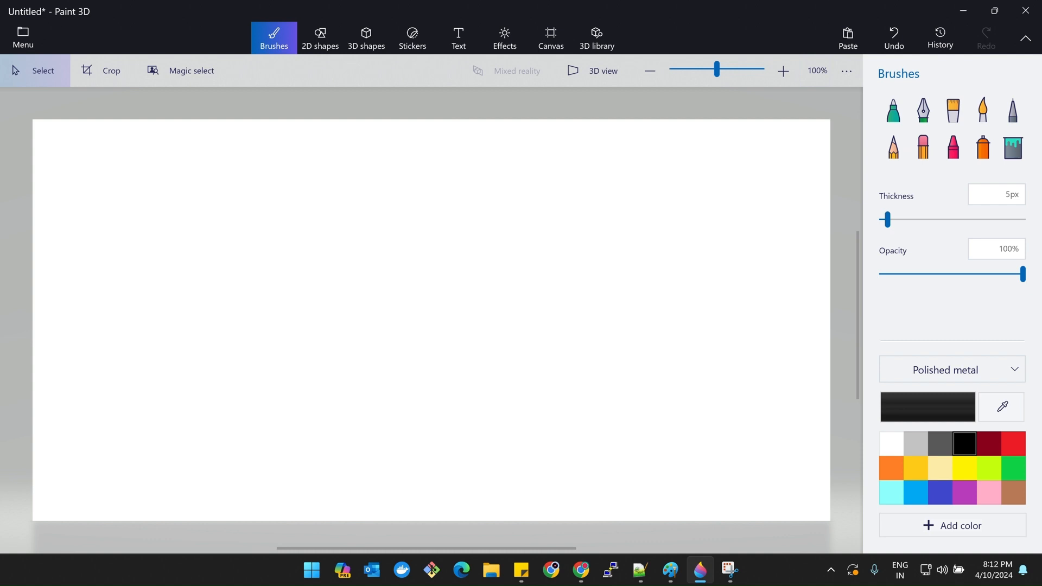
mouse_move(528, 545)
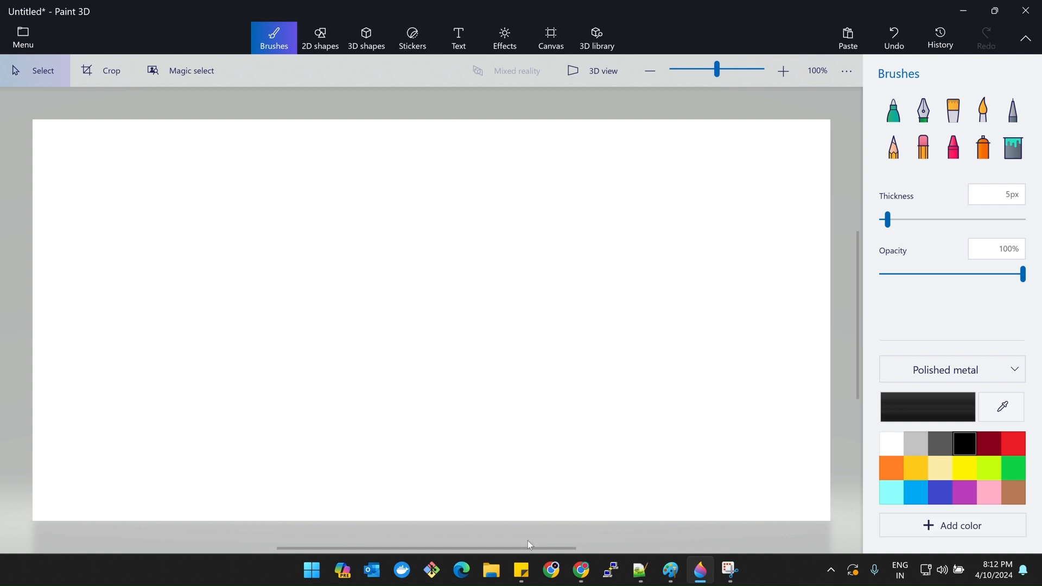
Step: Open the instance list, select Testing and copy its public IPv4 address
left_click(580, 570)
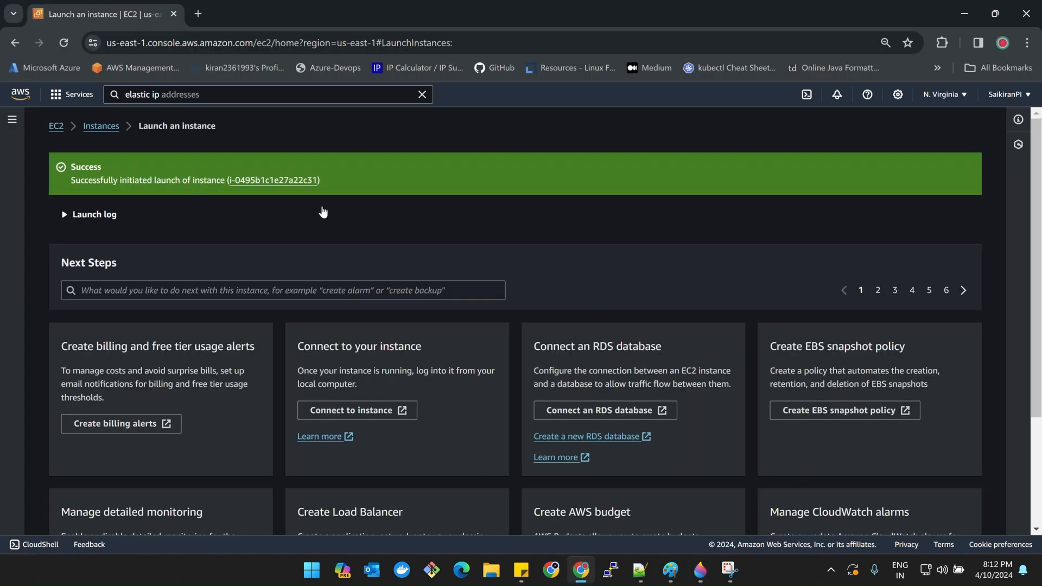
scroll("down", 3)
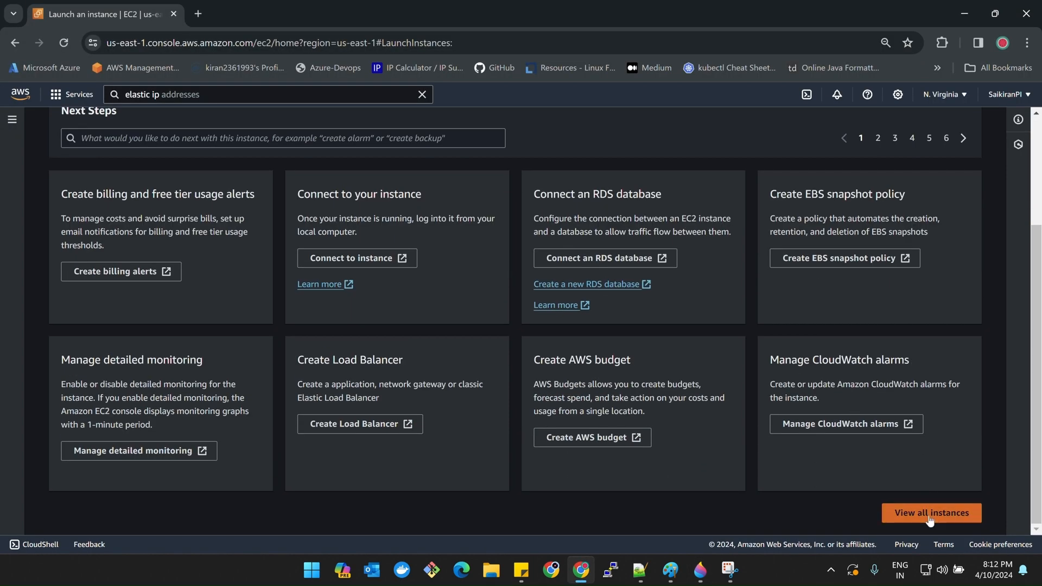
left_click(932, 513)
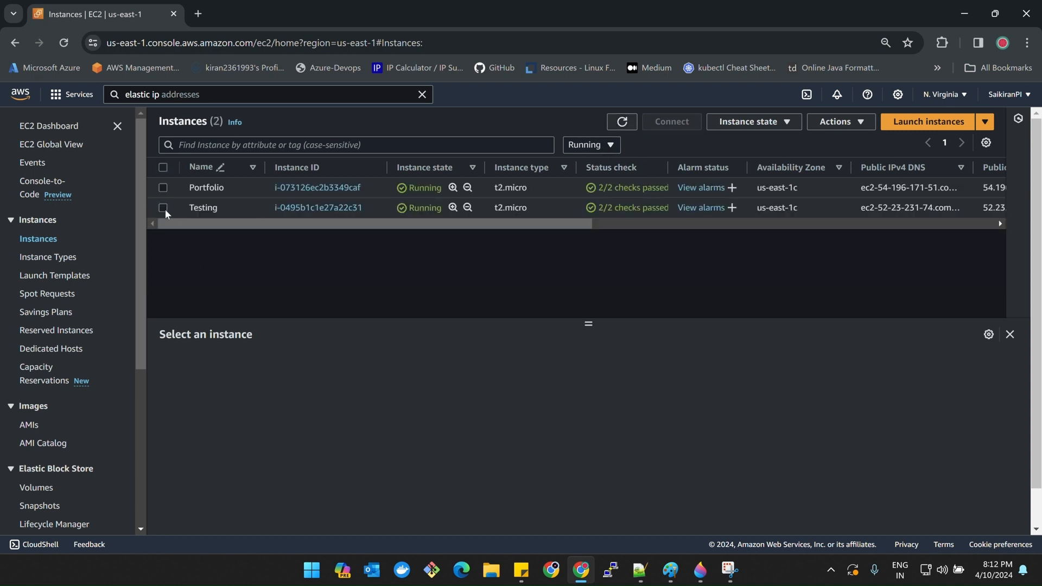
left_click(163, 208)
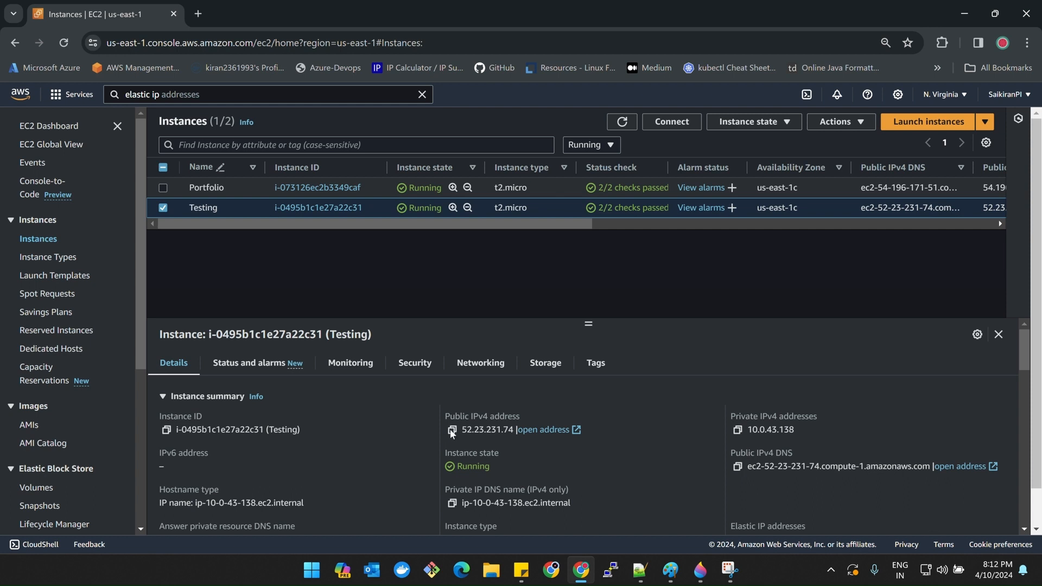
left_click(452, 430)
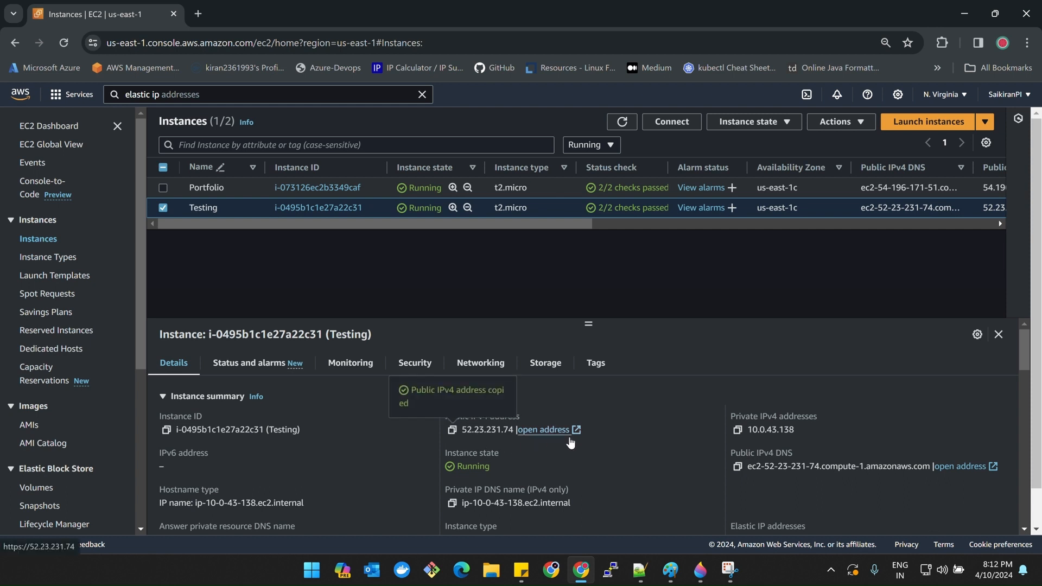
left_click(639, 571)
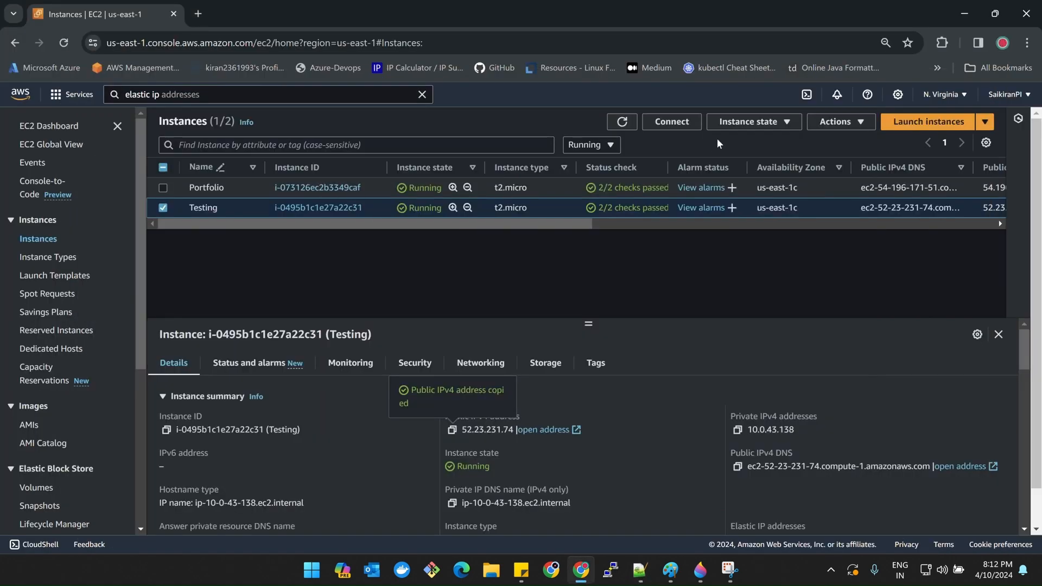
Step: Restart the Testing instance and refresh the instance list until it shows running
left_click(753, 122)
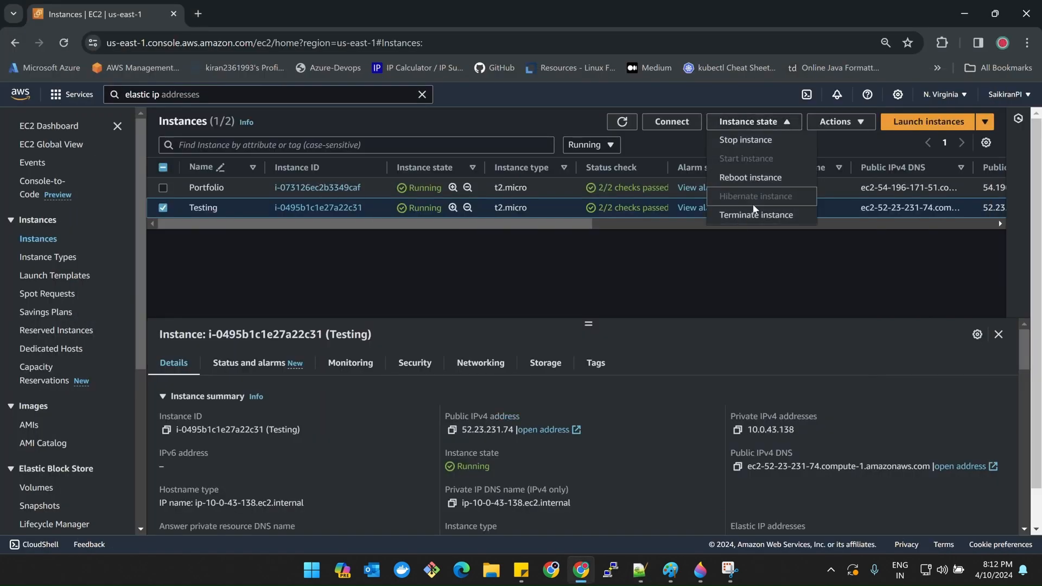
left_click(703, 371)
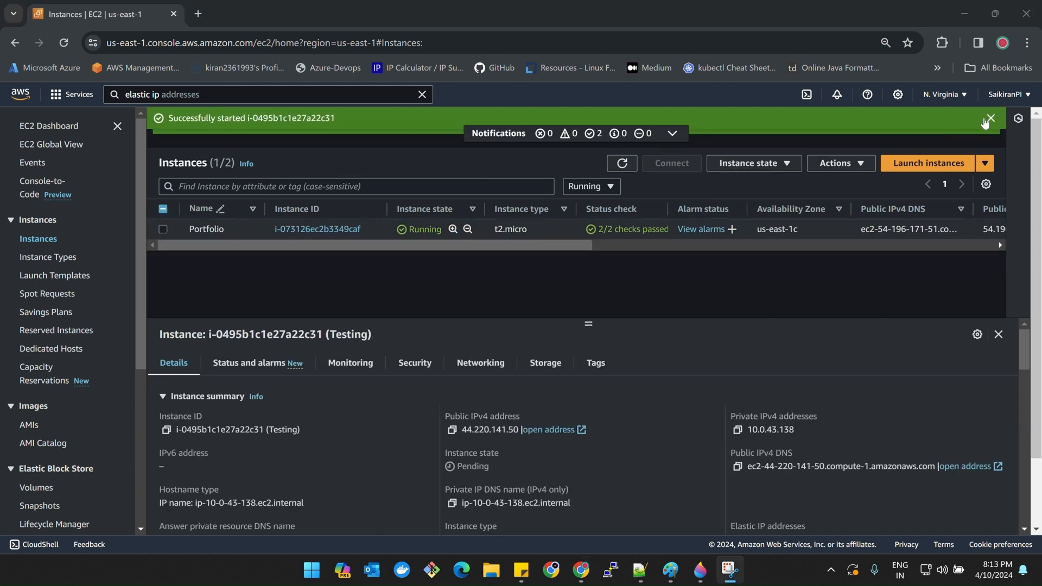
left_click(989, 118)
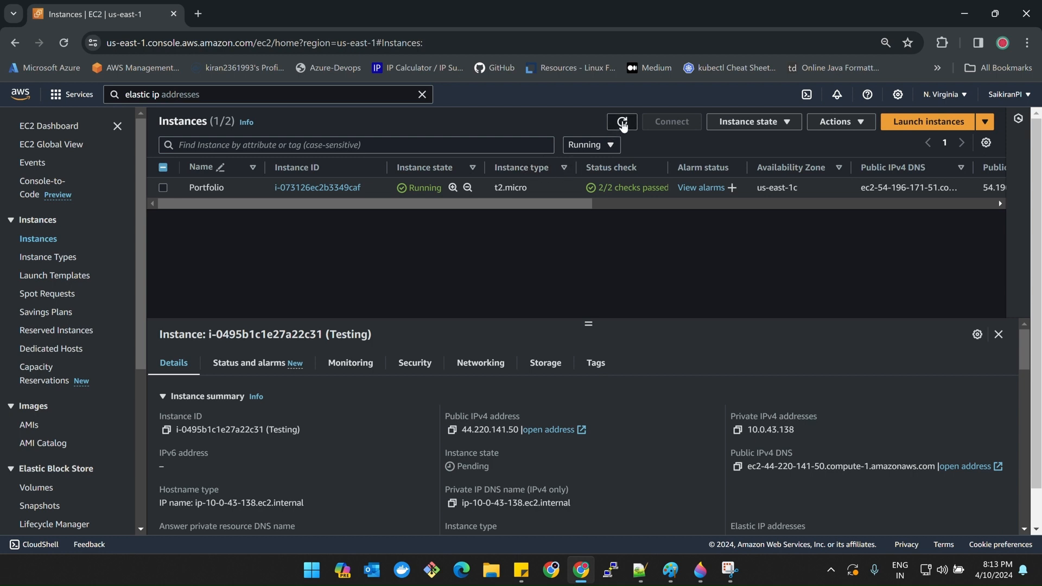
left_click(621, 122)
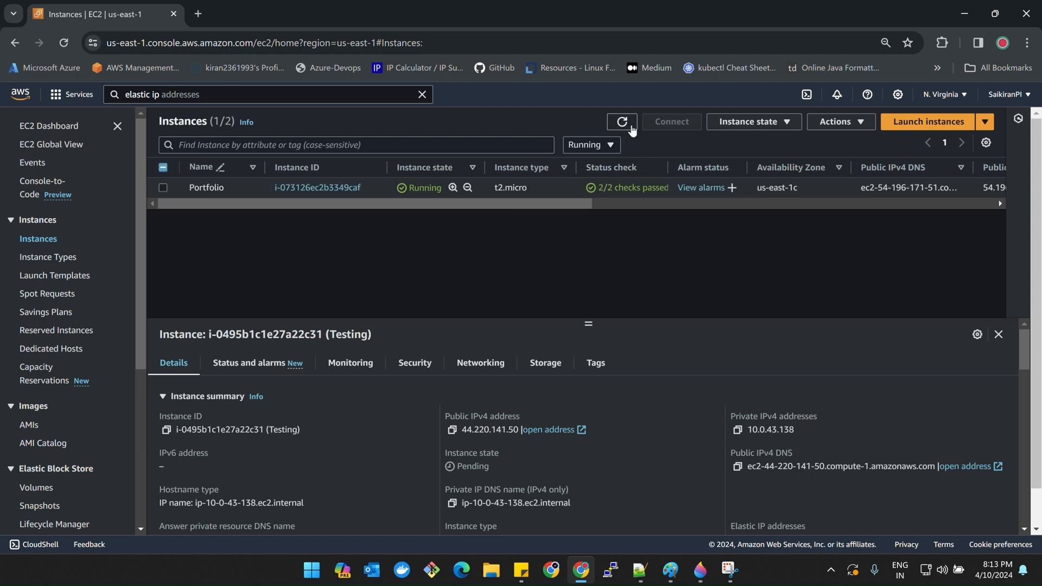
left_click(622, 121)
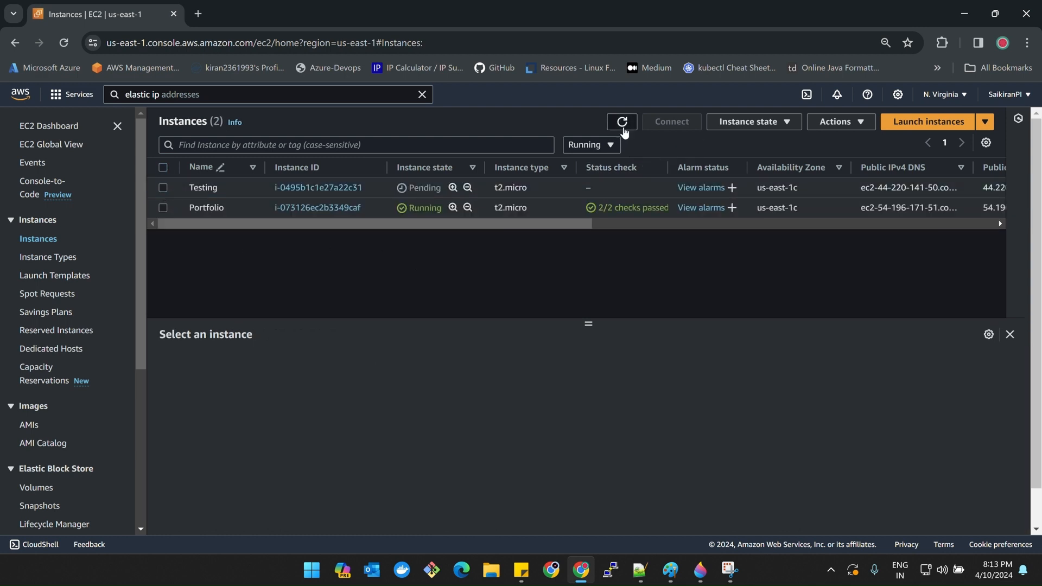
left_click(621, 121)
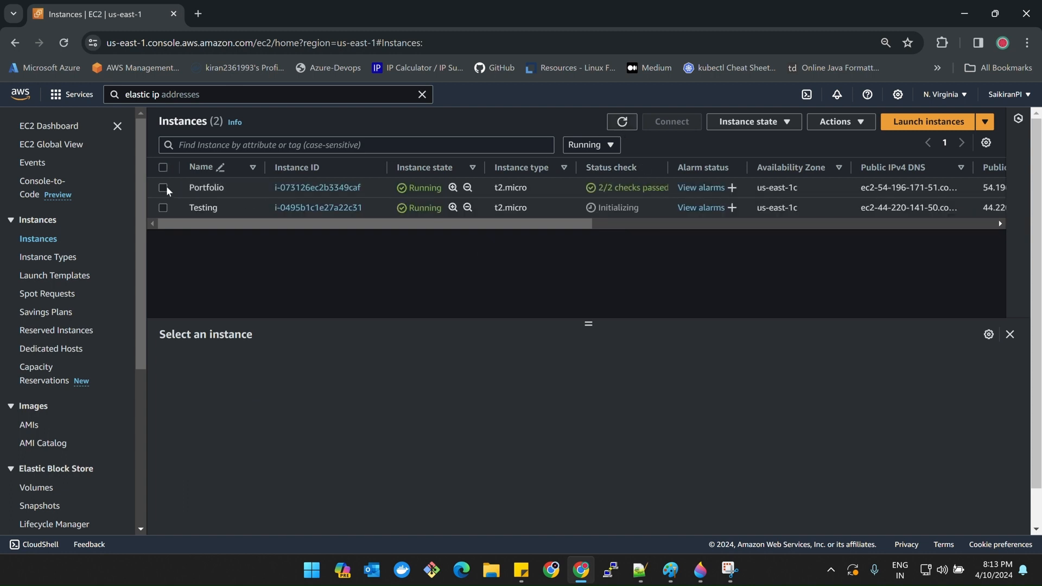
left_click(163, 187)
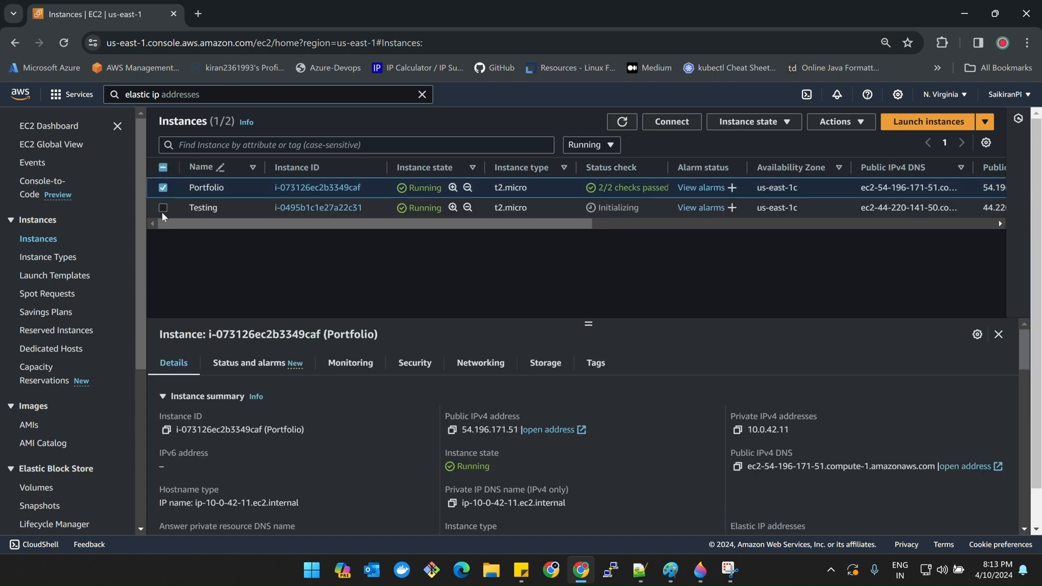
Step: Copy Testing's new IP 44.220.141.50 into the notes beneath the old address
left_click(162, 188)
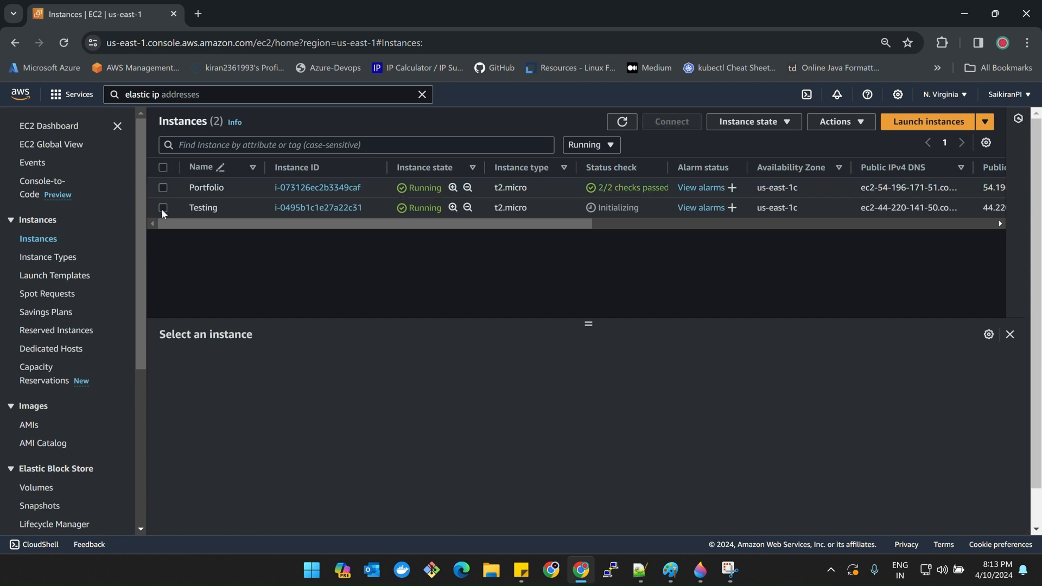
left_click(163, 207)
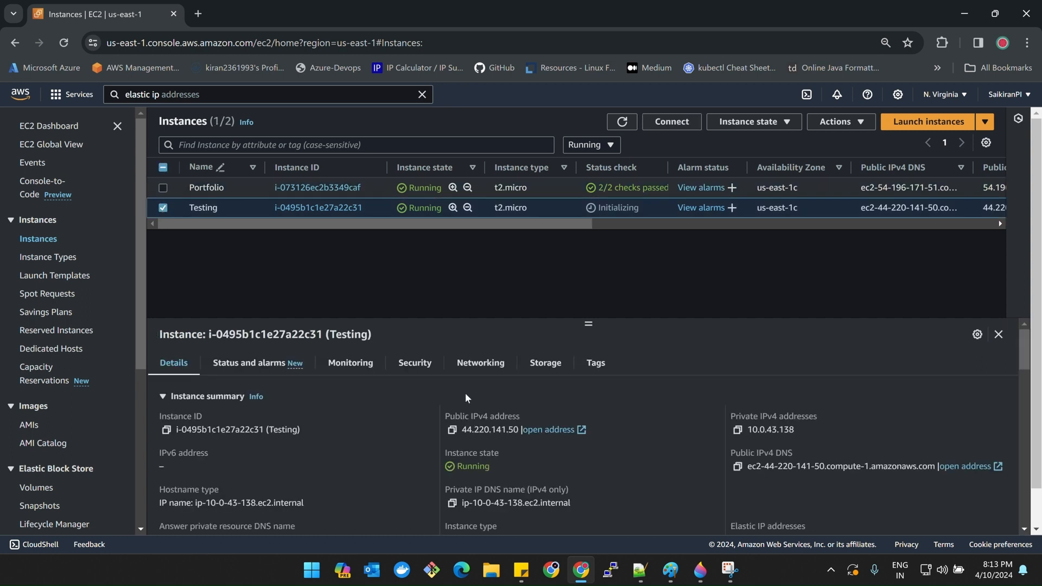
mouse_move(479, 431)
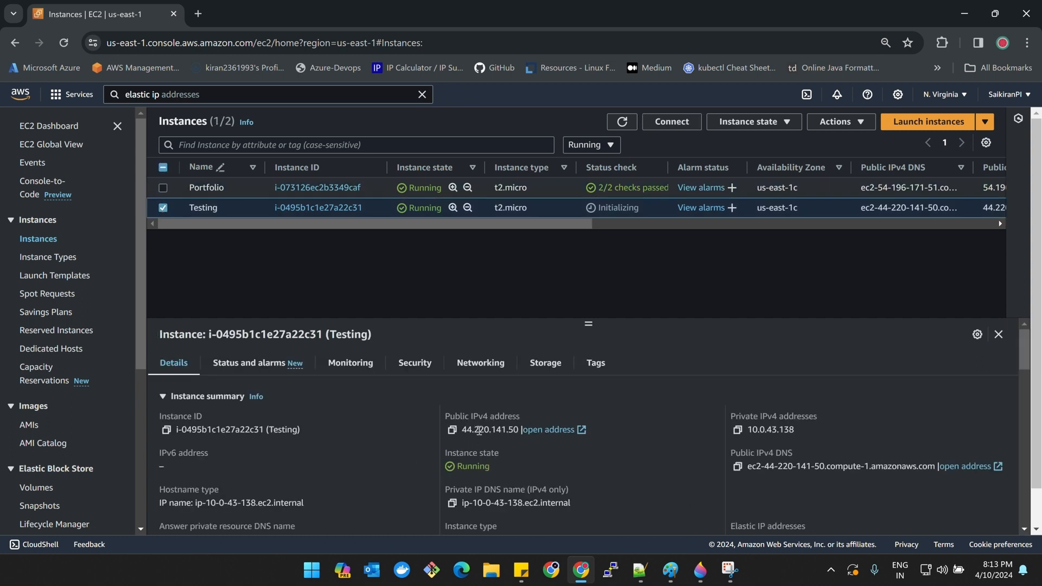
double_click(490, 429)
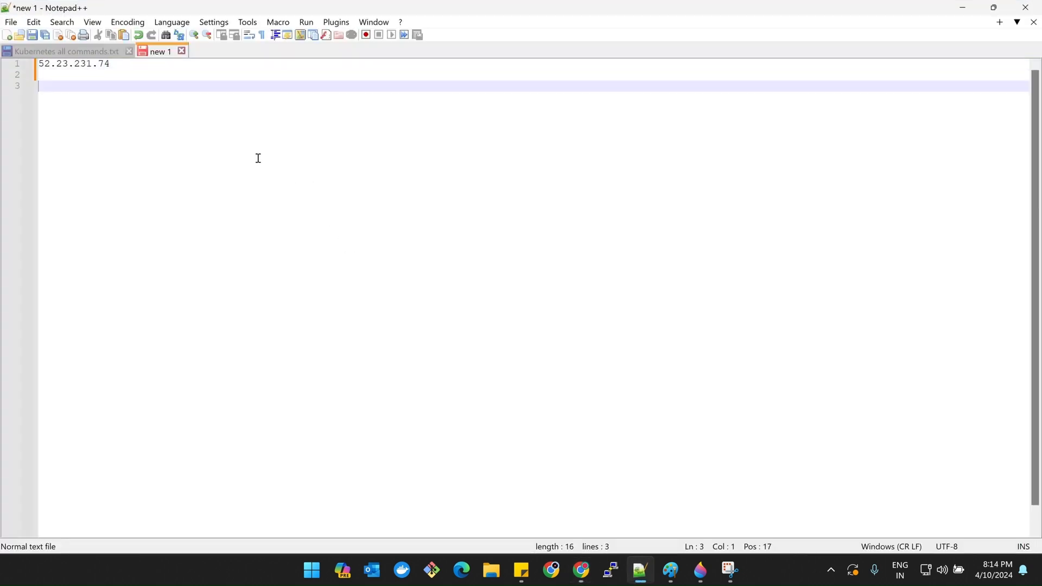
type("44.220.141.50")
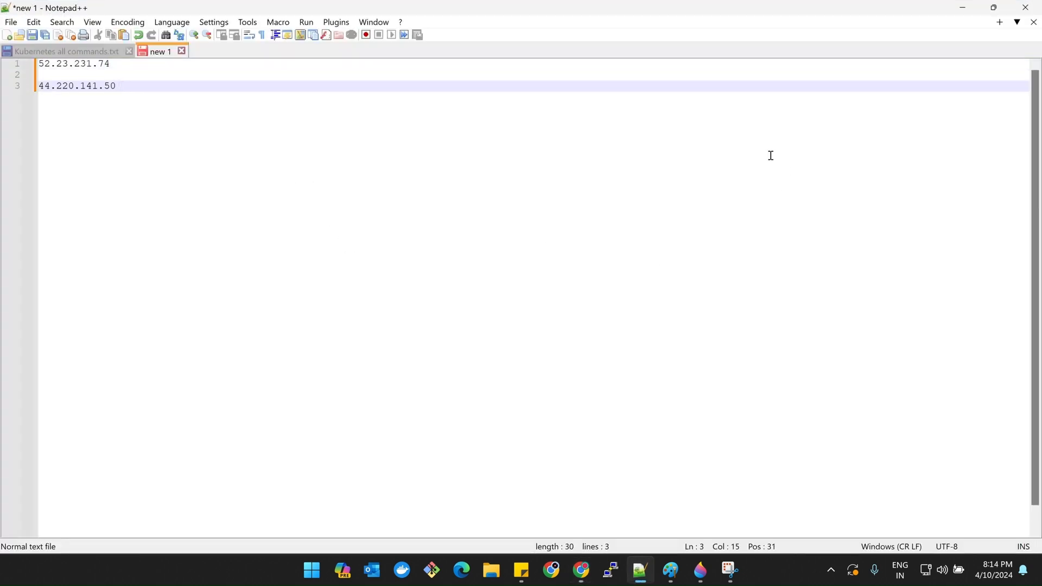
left_click(580, 574)
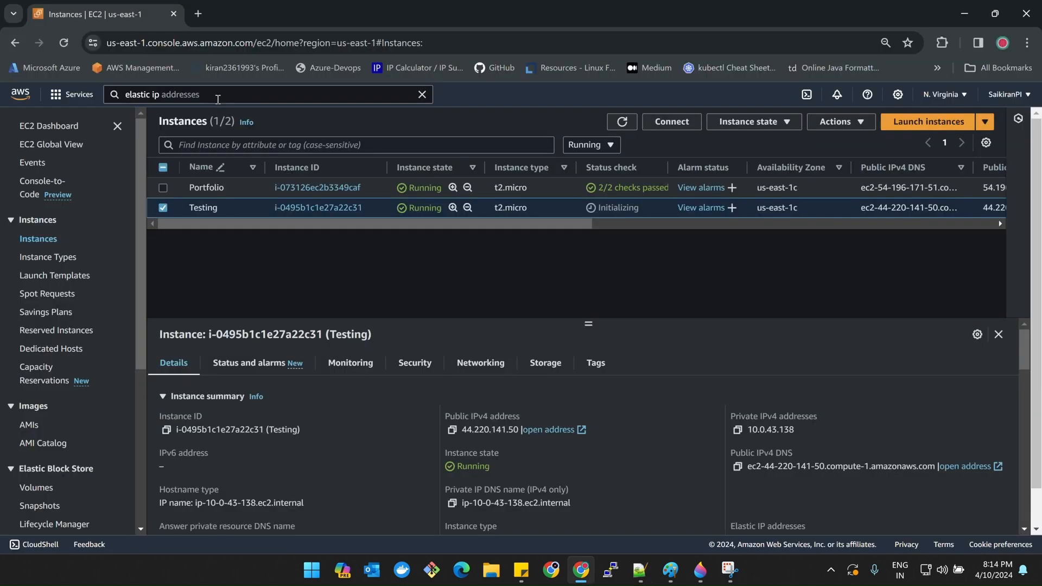
Step: Release Elastic IP 52.201.34.192 (delete_later-eip-us-east-1a) from the Elastic IP addresses page
left_click(220, 94)
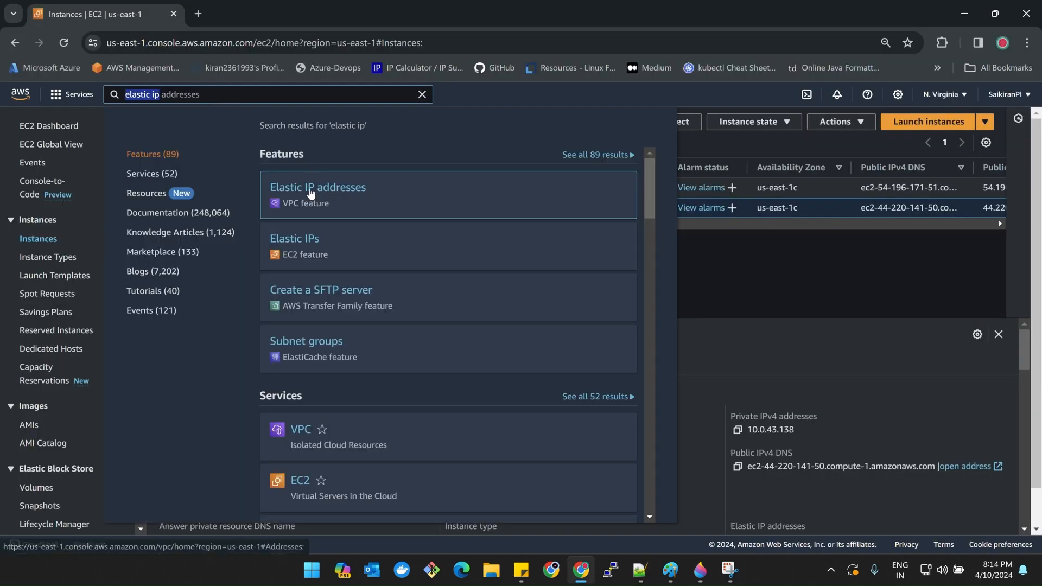
left_click(317, 187)
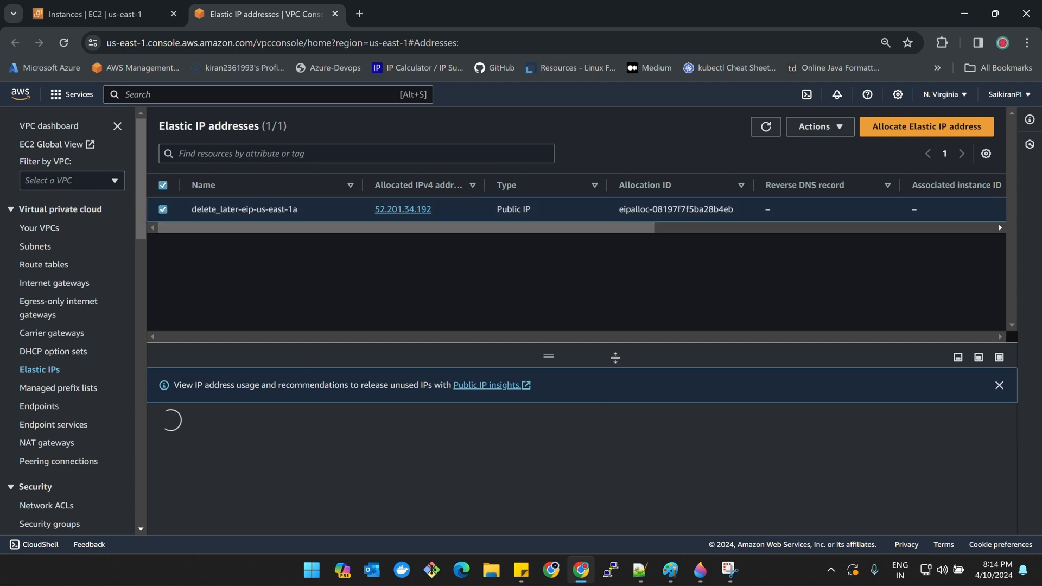
left_click(819, 127)
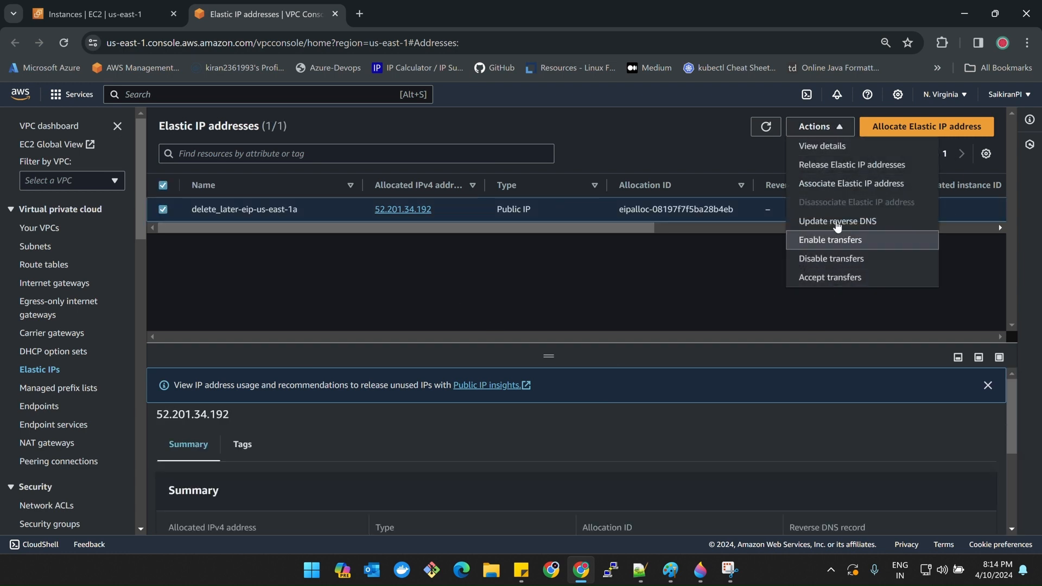
left_click(852, 164)
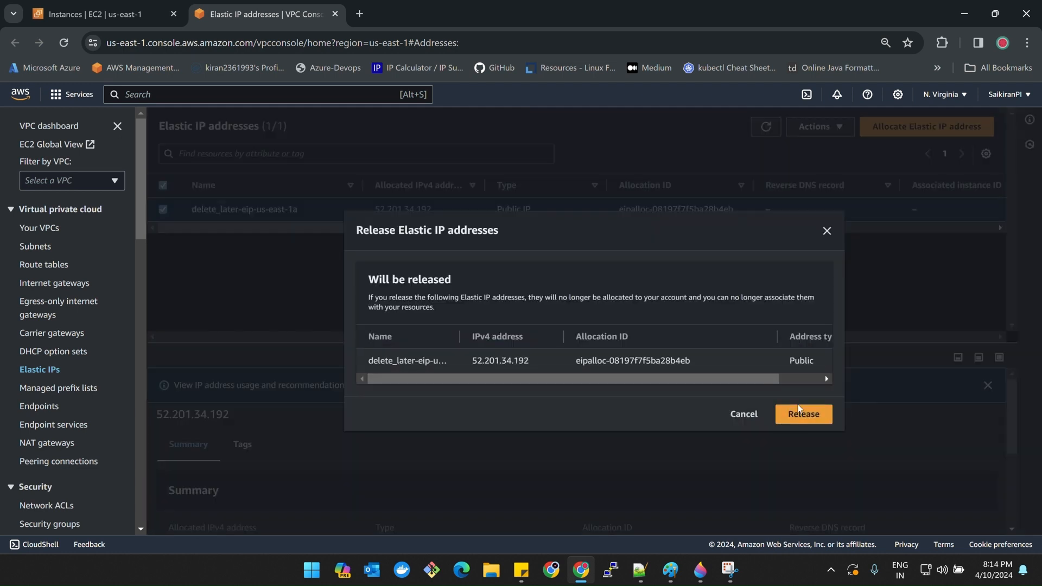
left_click(803, 414)
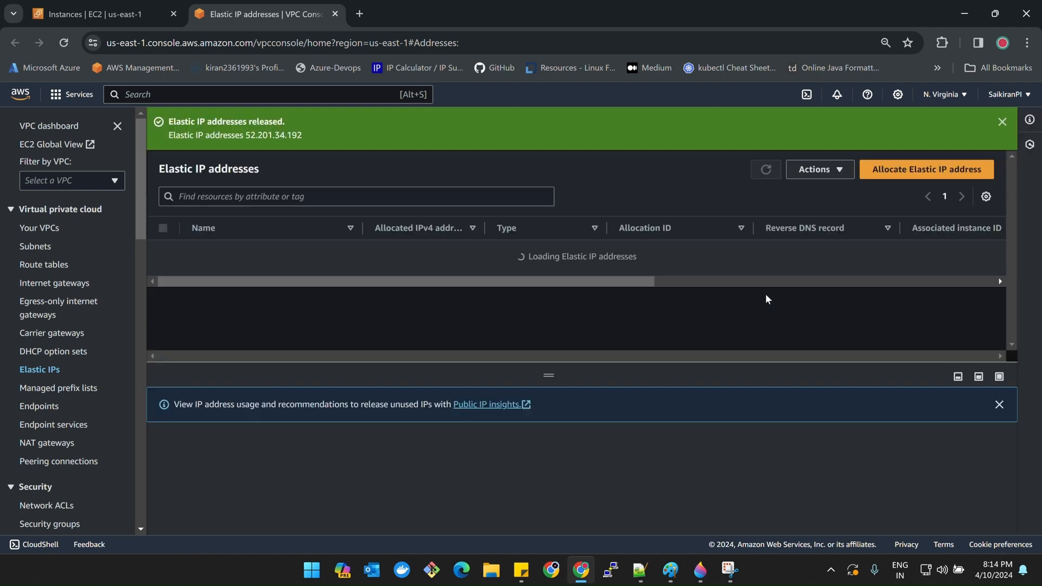
Step: Allocate Elastic IP 52.204.143.189 using the default settings
left_click(925, 169)
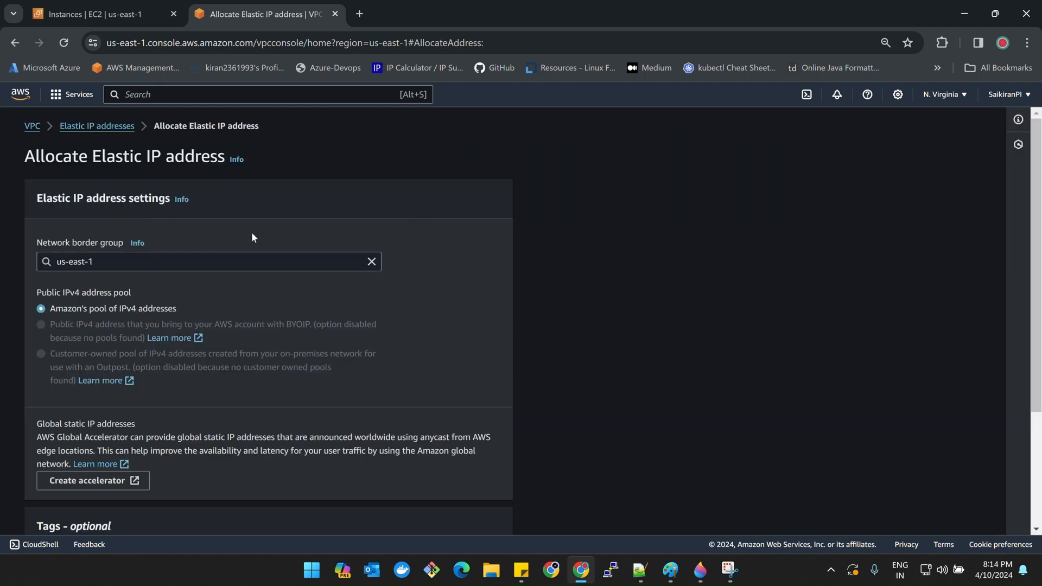
scroll("down", 3)
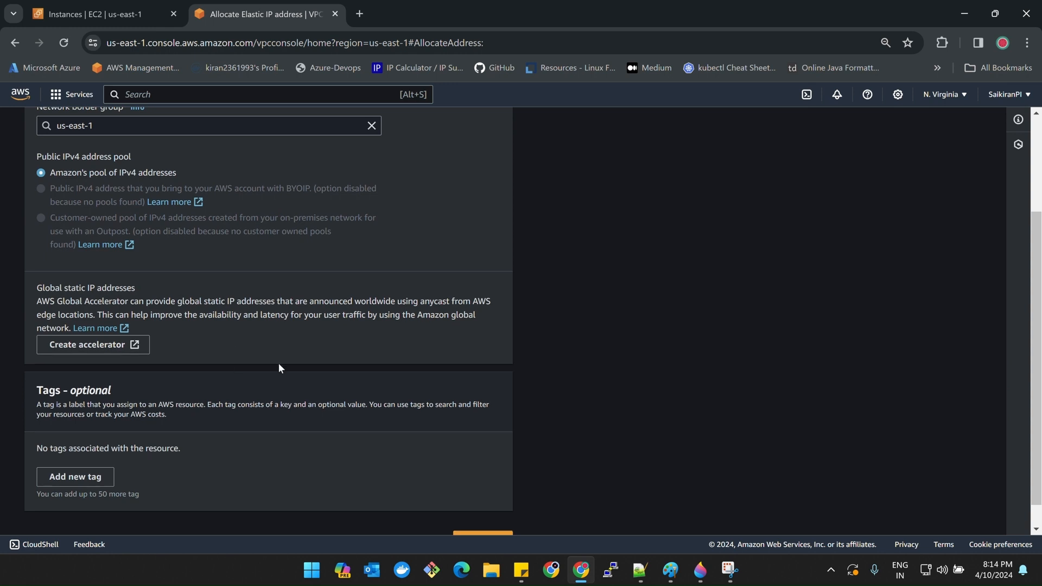
left_click(482, 530)
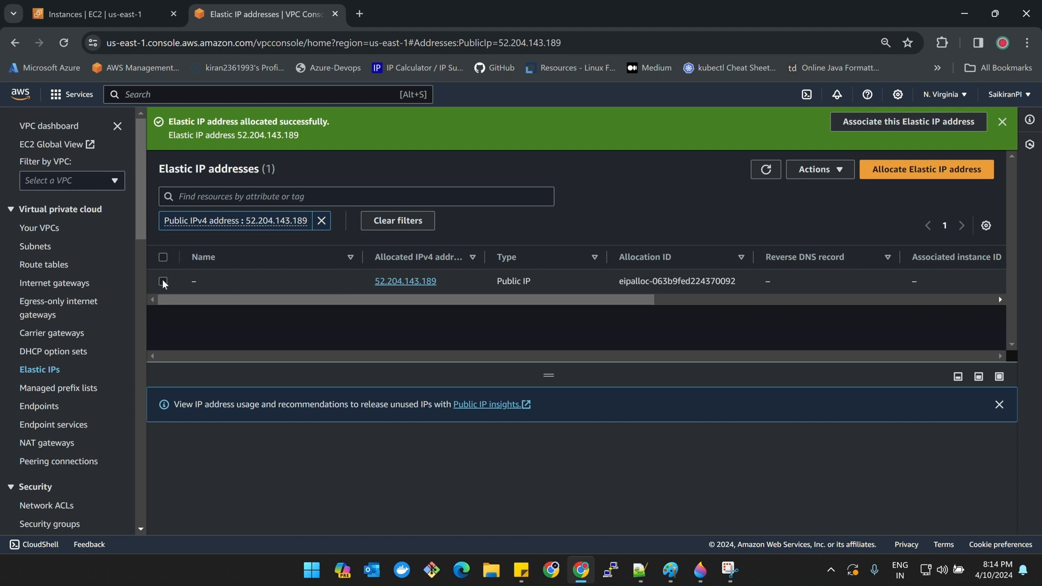
Step: Associate Elastic IP 52.204.143.189 with the Testing instance and check it in Instances
left_click(163, 281)
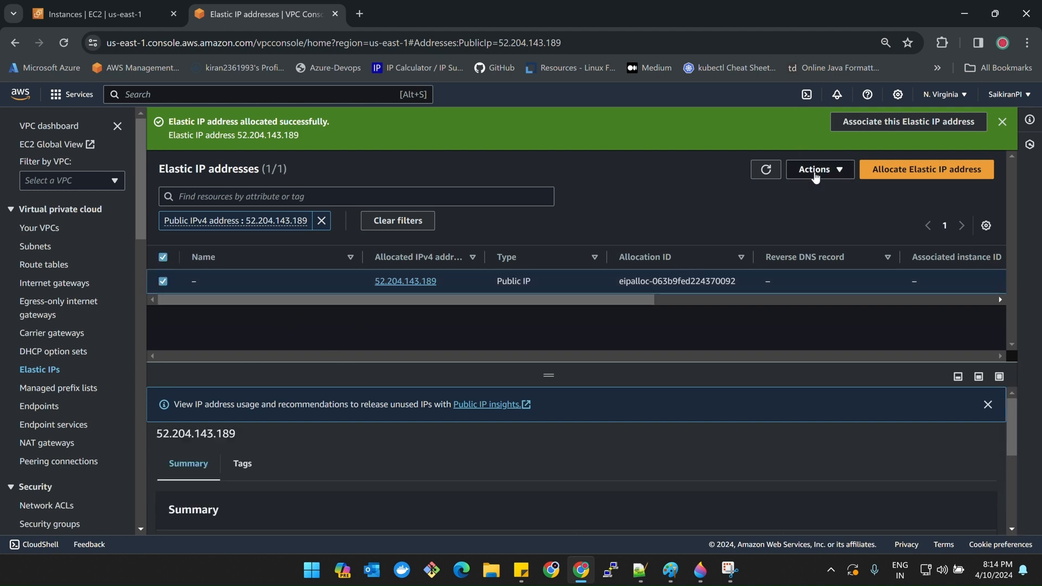
left_click(906, 122)
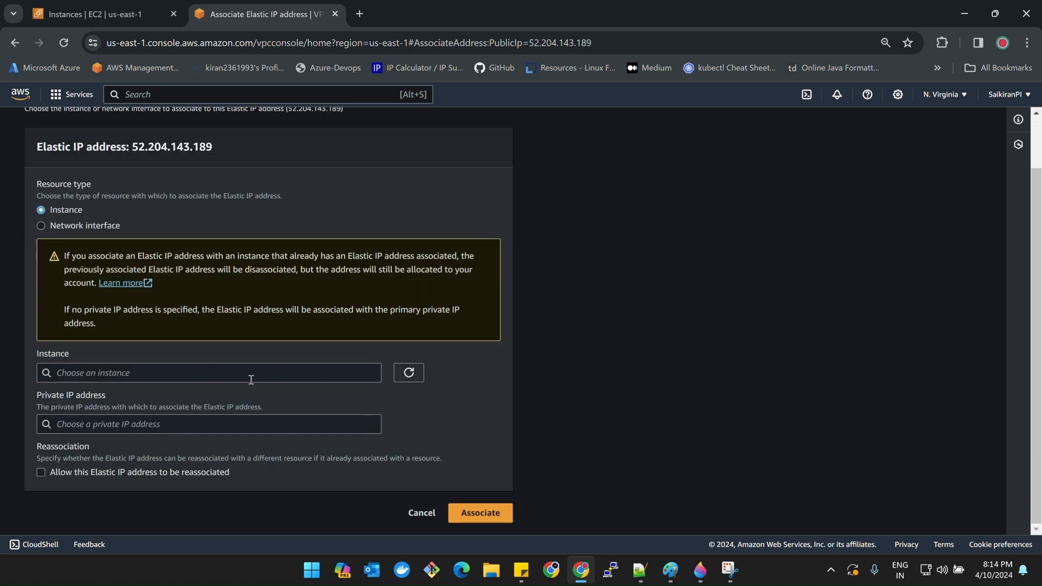
left_click(208, 373)
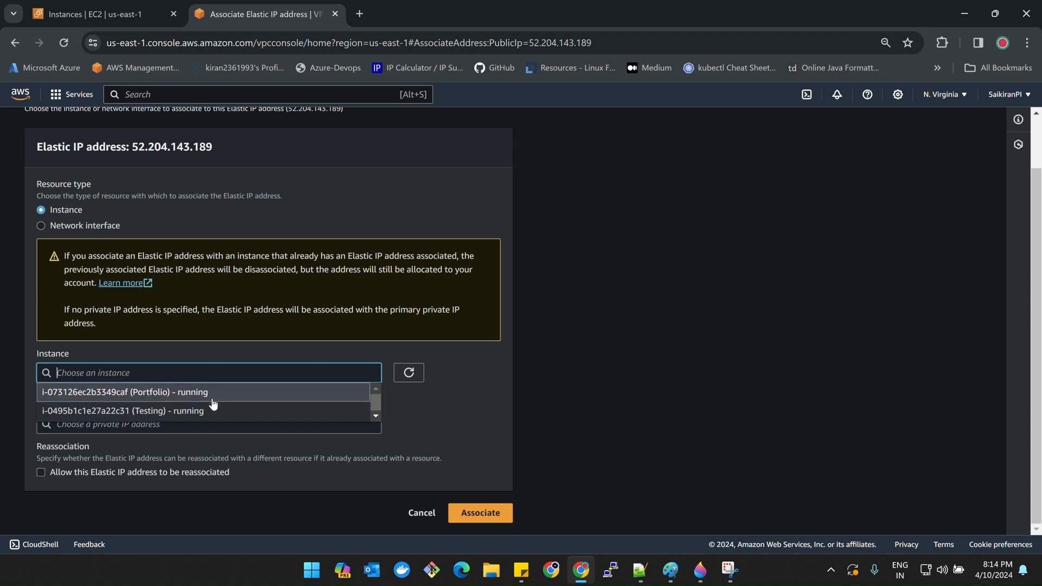
left_click(122, 411)
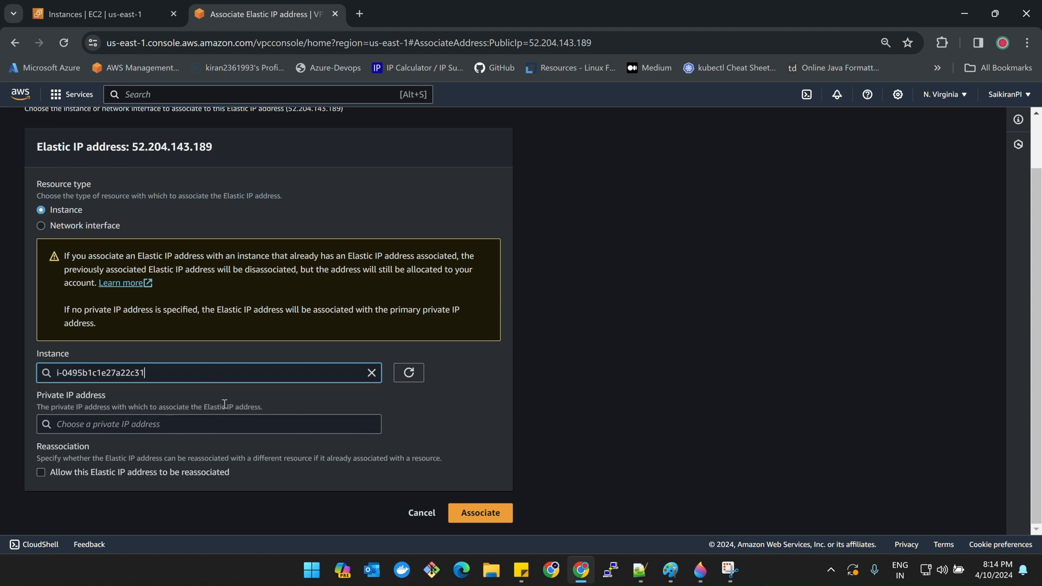
mouse_move(480, 512)
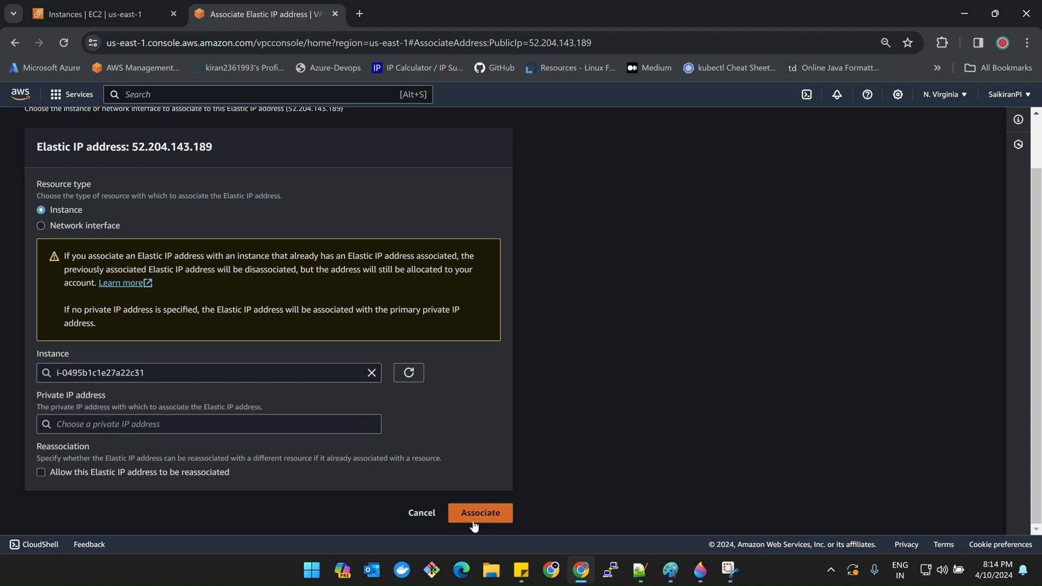
left_click(480, 512)
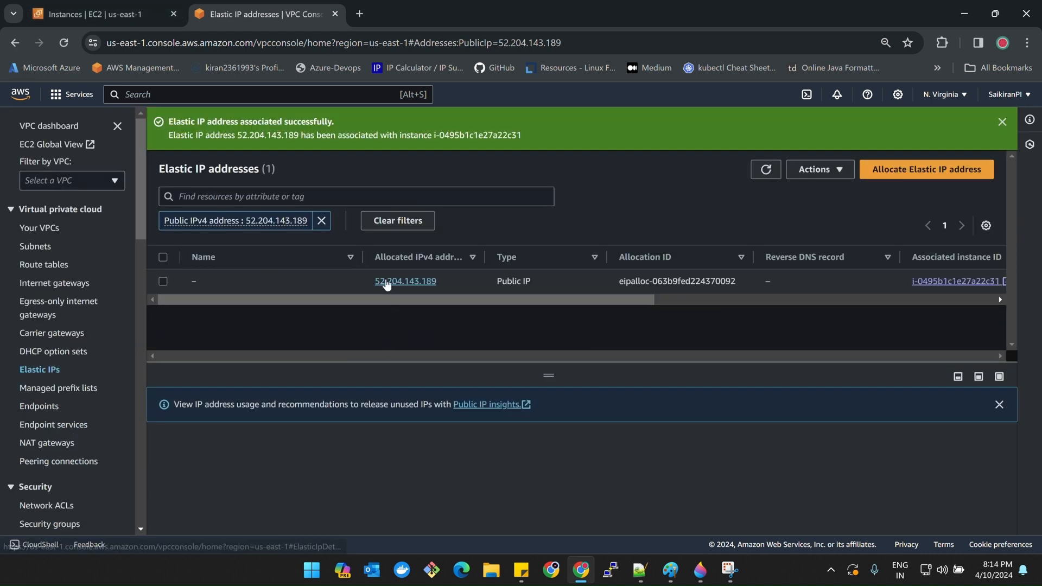
left_click(100, 15)
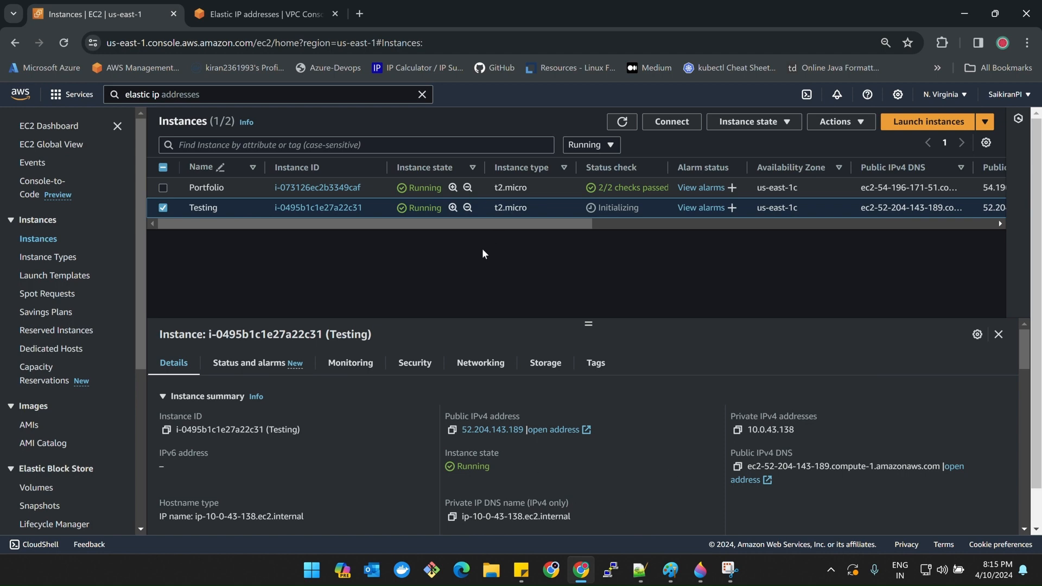
Step: Stop Testing, wait for it to run again, sort by Name and reselect it
left_click(754, 122)
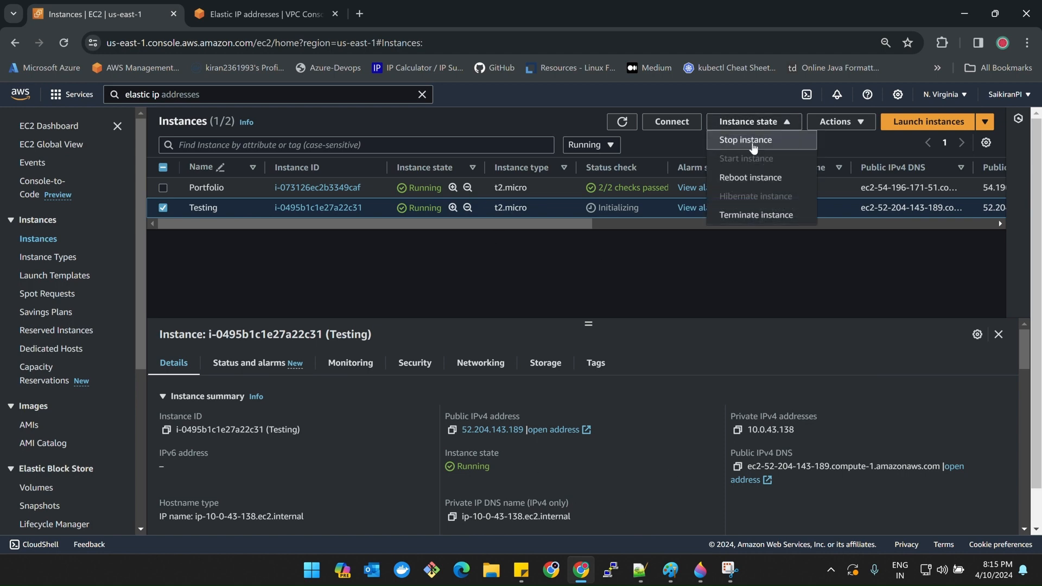
left_click(745, 139)
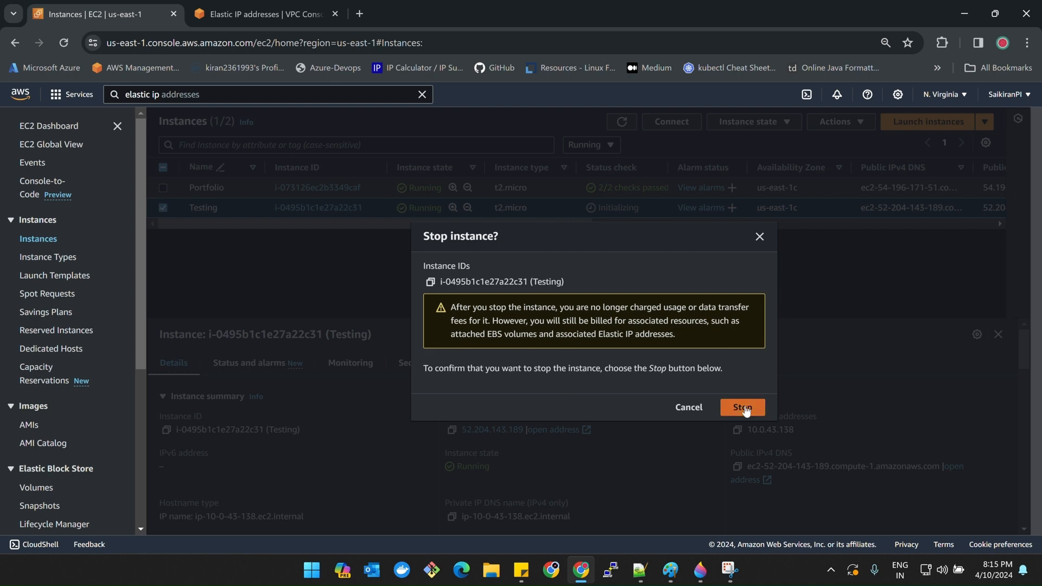
left_click(743, 408)
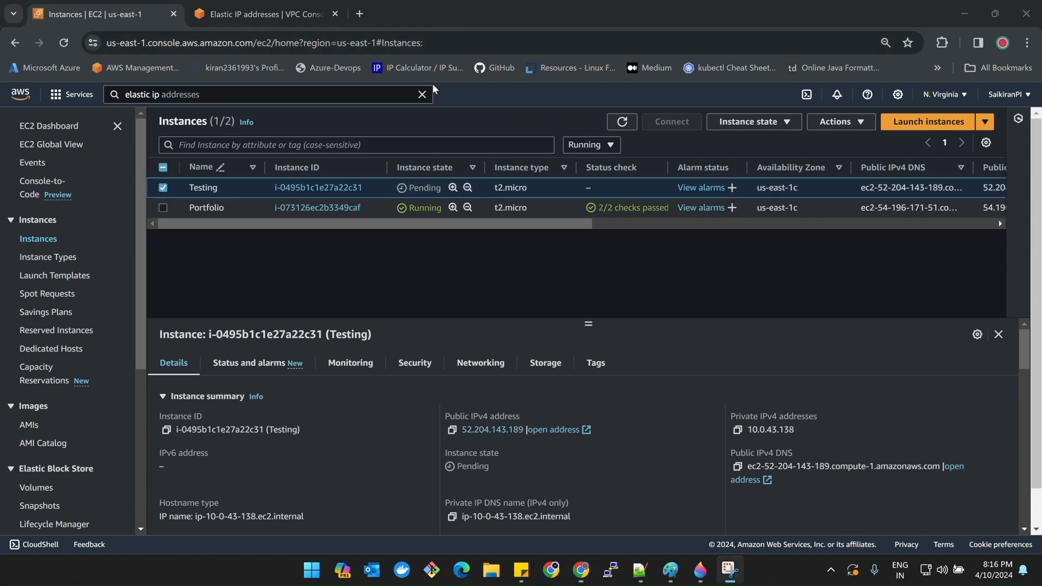
mouse_move(606, 127)
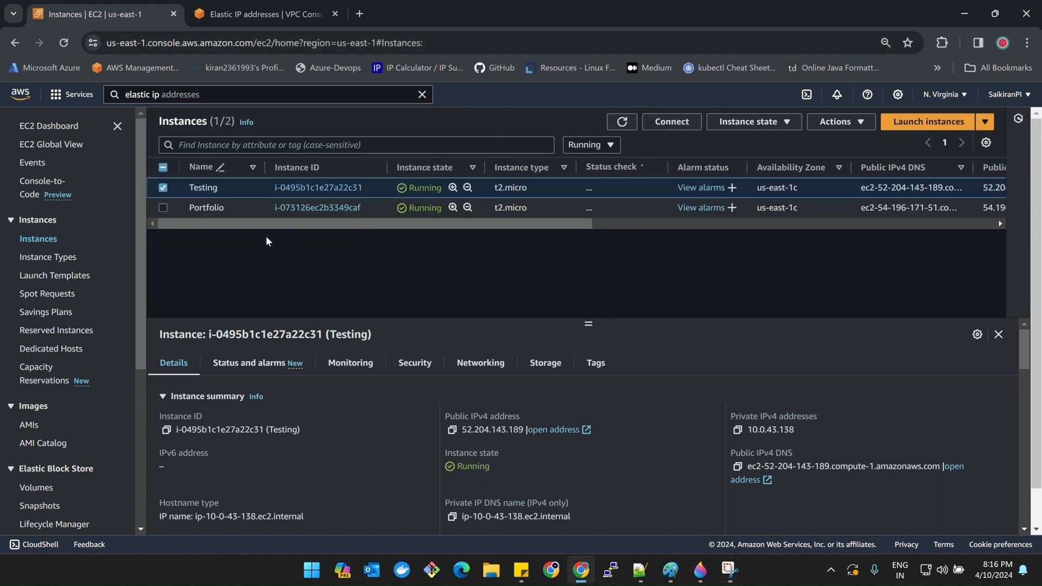
left_click(163, 187)
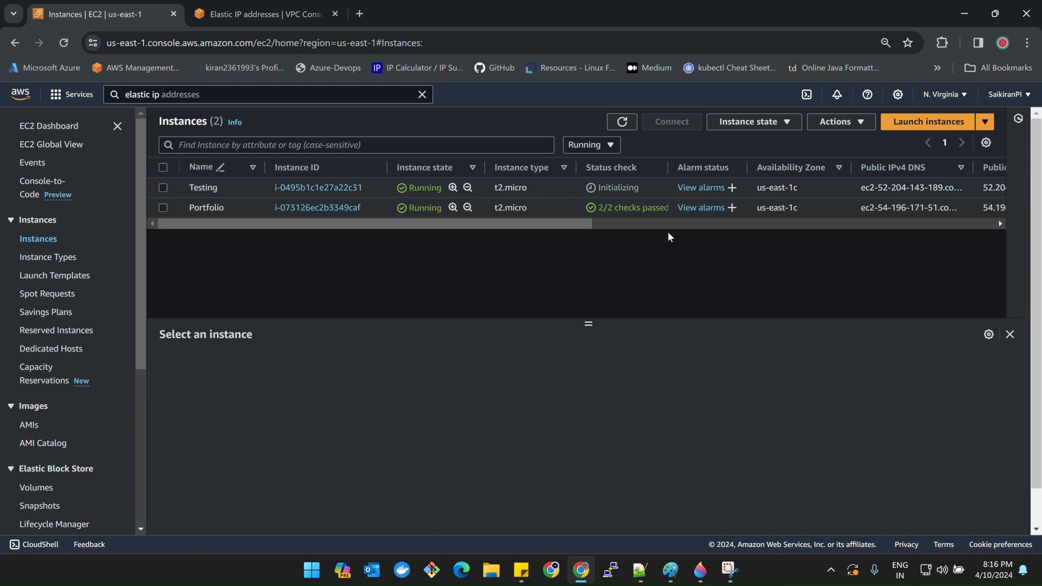
left_click(201, 166)
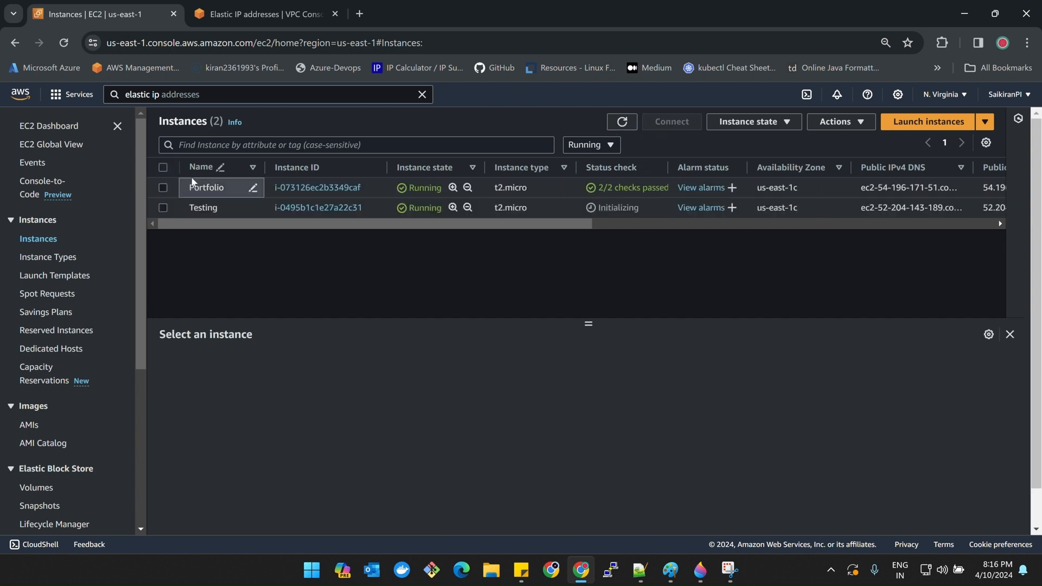
left_click(162, 207)
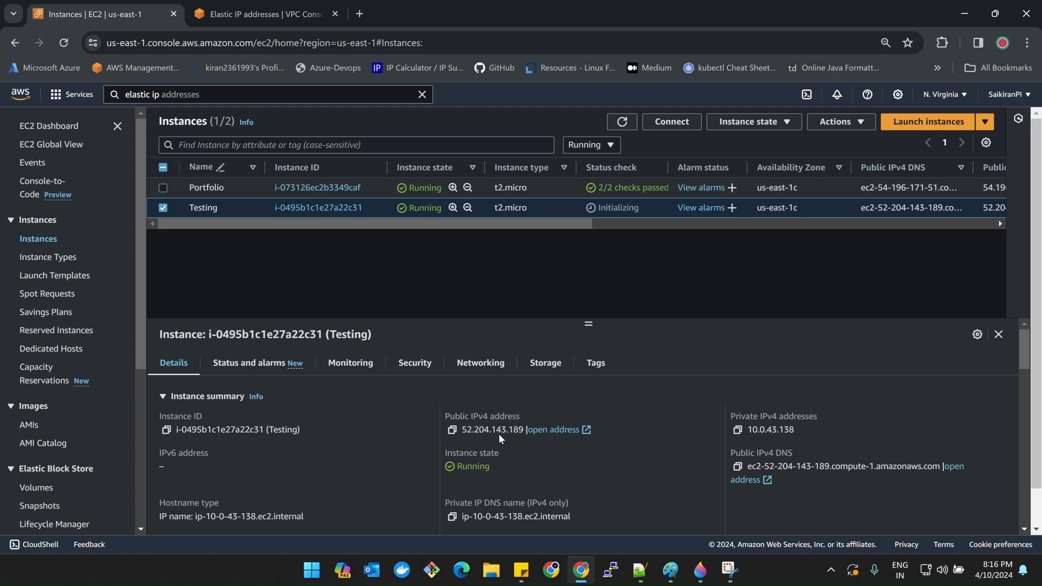
left_click(261, 14)
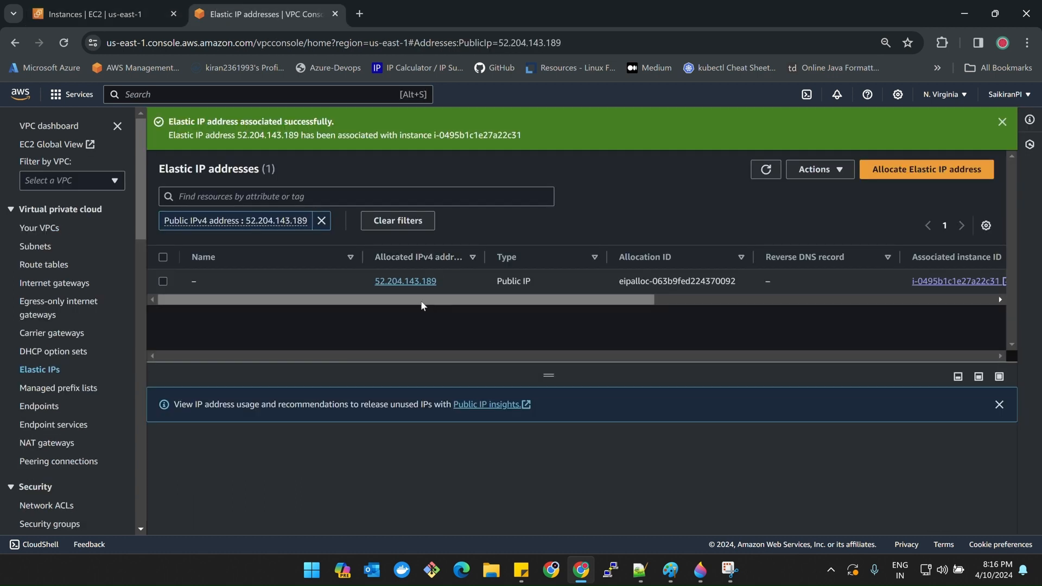
mouse_move(474, 306)
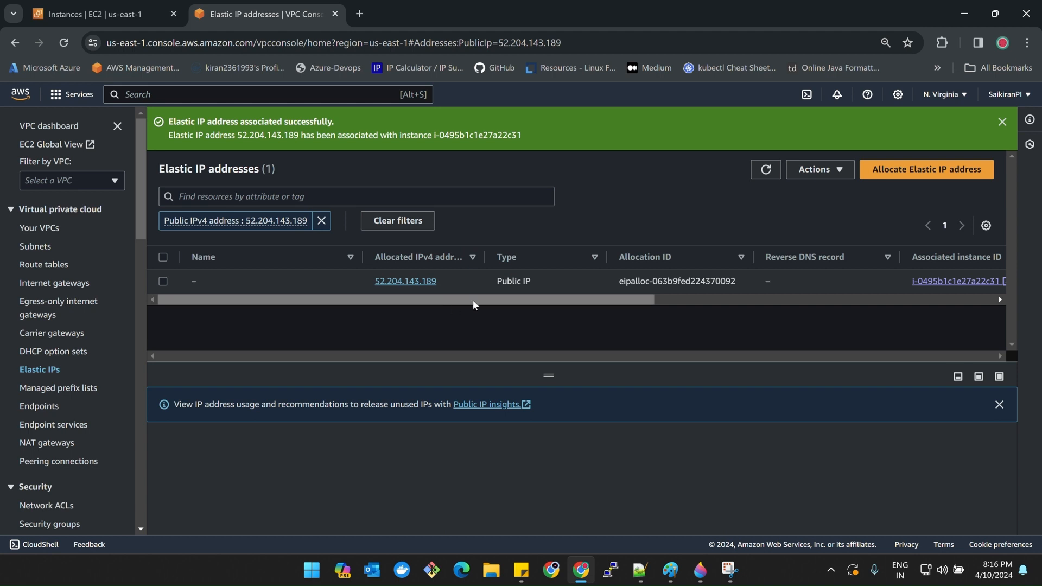
left_click(104, 14)
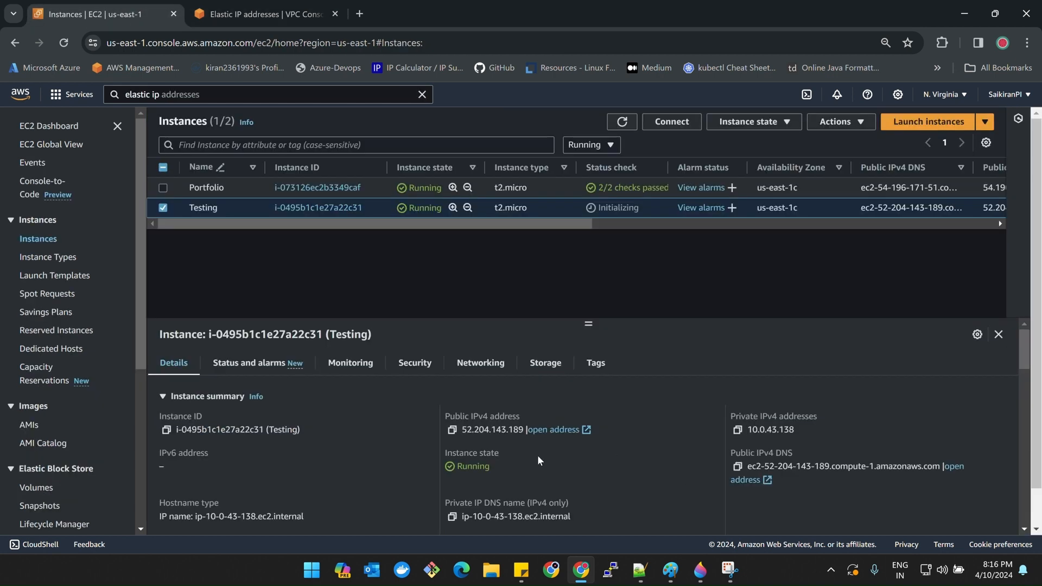
mouse_move(476, 337)
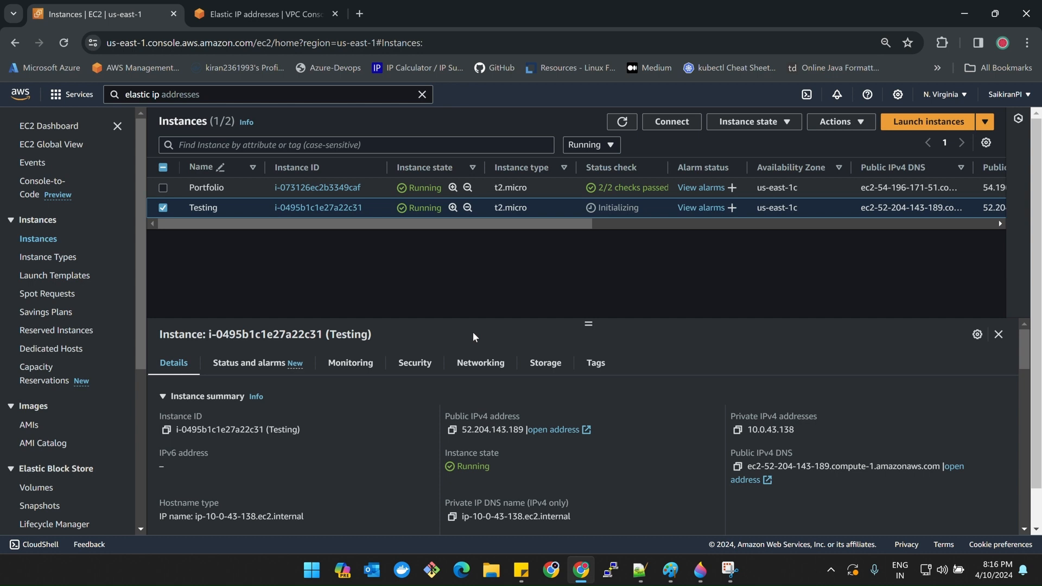
left_click(260, 14)
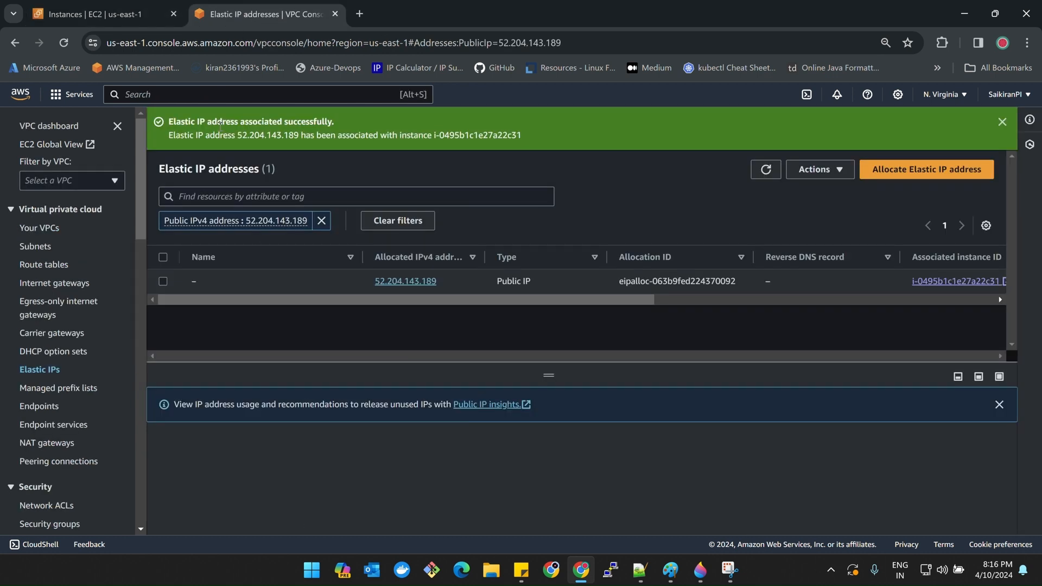
left_click(163, 258)
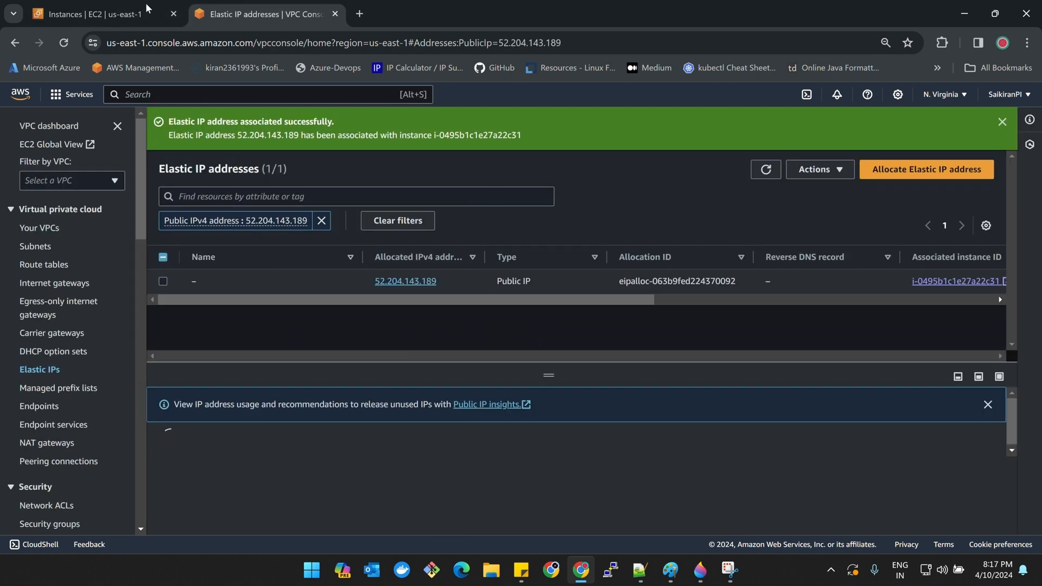
left_click(100, 14)
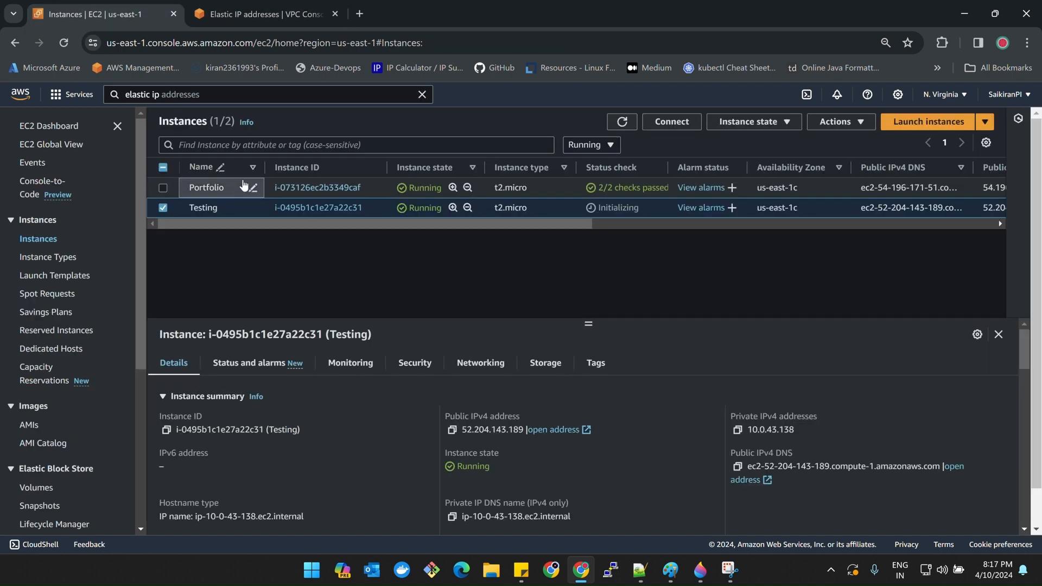
mouse_move(483, 82)
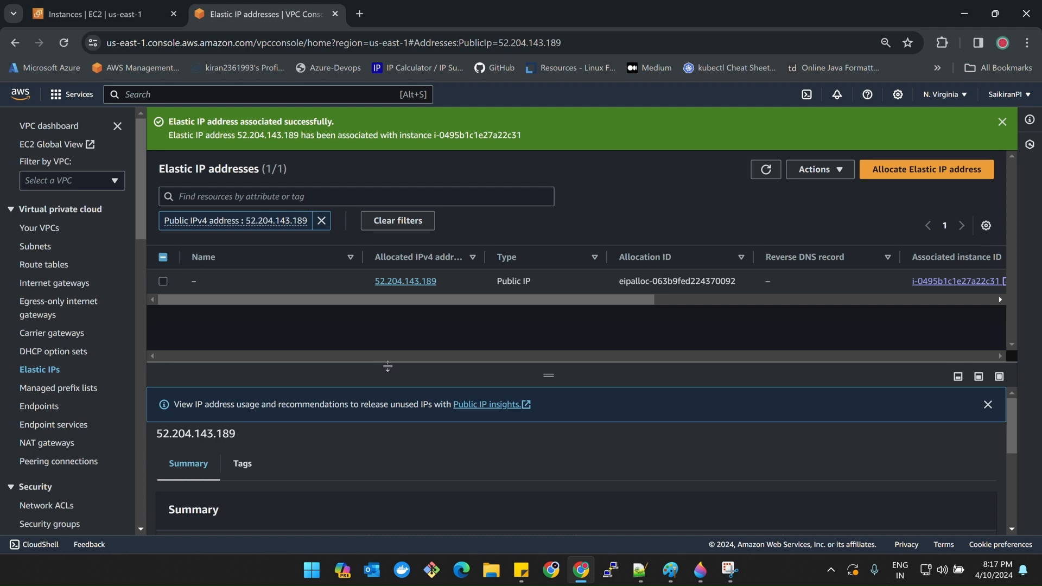
Step: Disassociate Elastic IP 52.204.143.189 from the Testing instance after the release is blocked
left_click(820, 169)
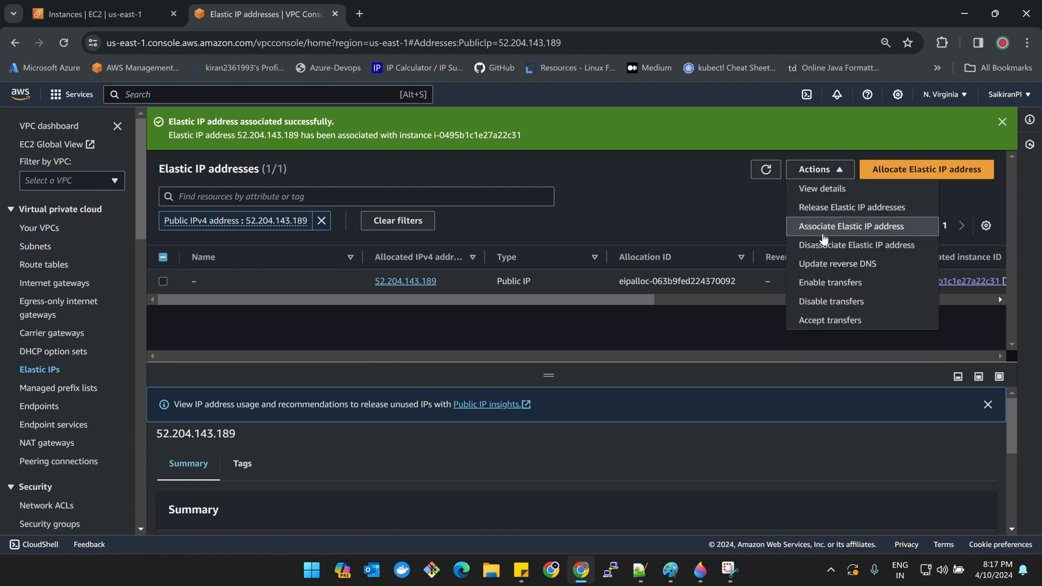
left_click(851, 206)
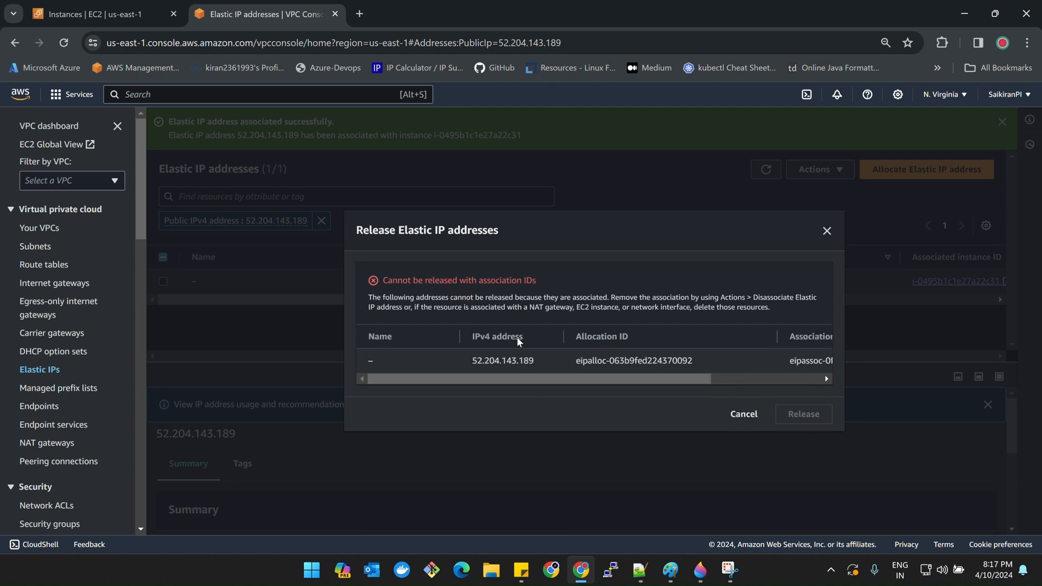
left_click(819, 169)
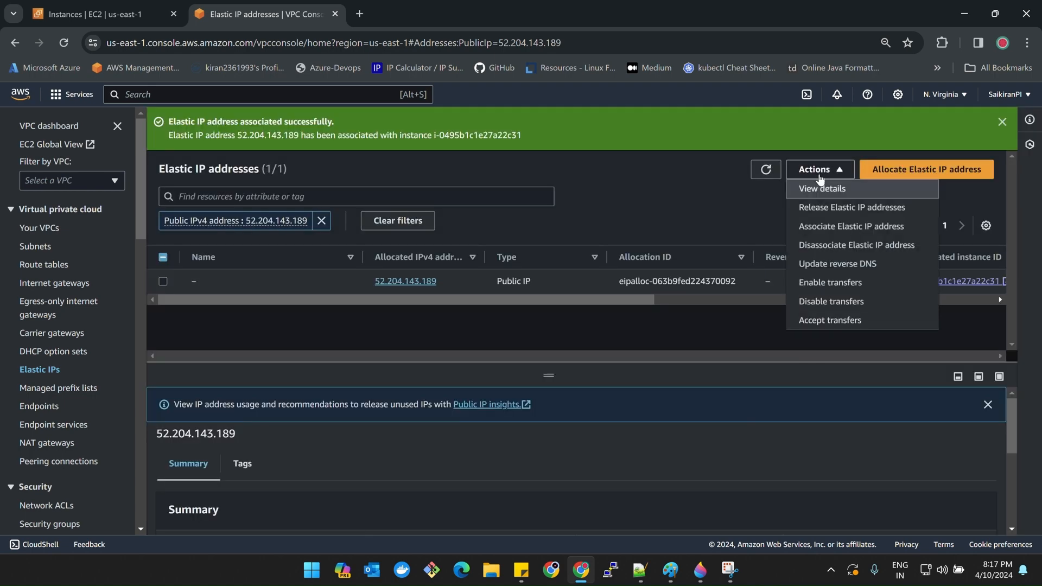
left_click(856, 245)
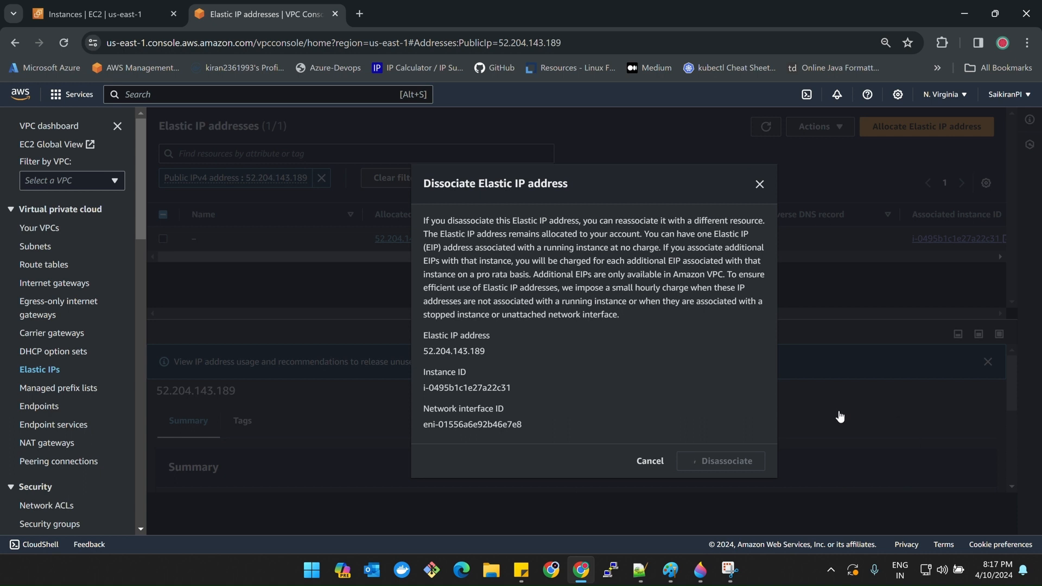
left_click(725, 461)
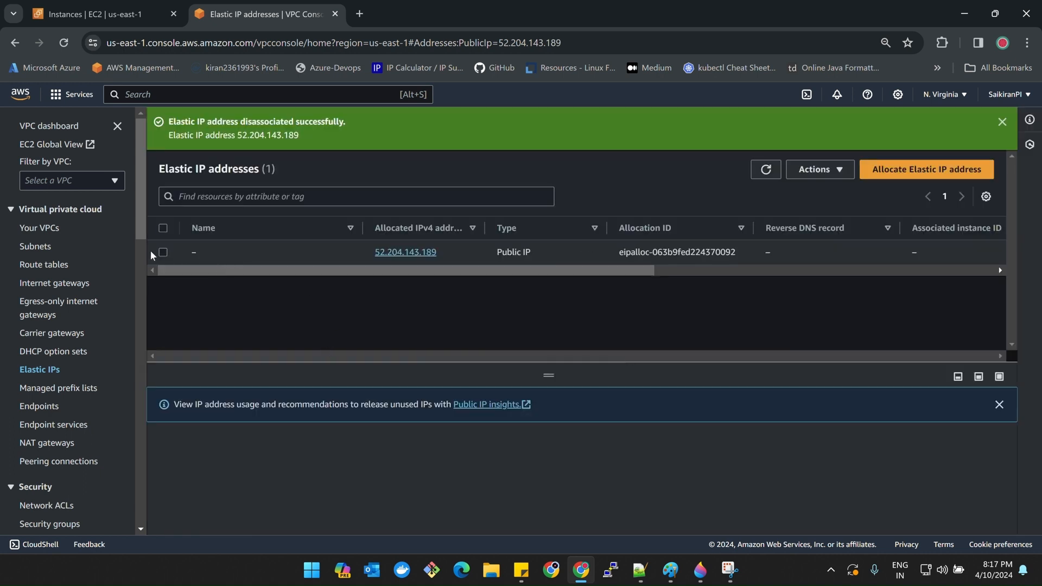
Step: Release the detached Elastic IP 52.204.143.189 and return to the EC2 instances list
left_click(163, 251)
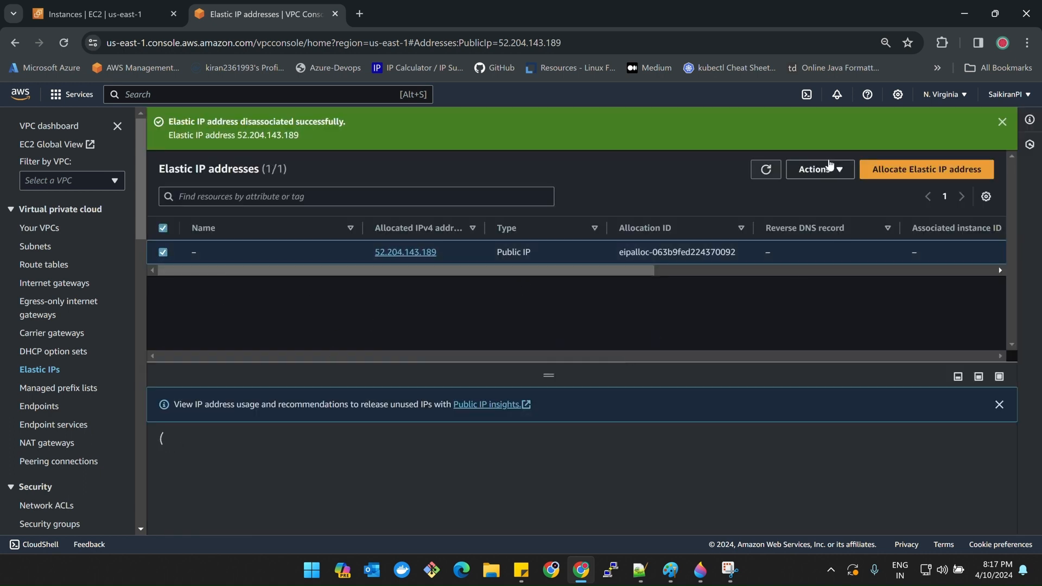
left_click(815, 168)
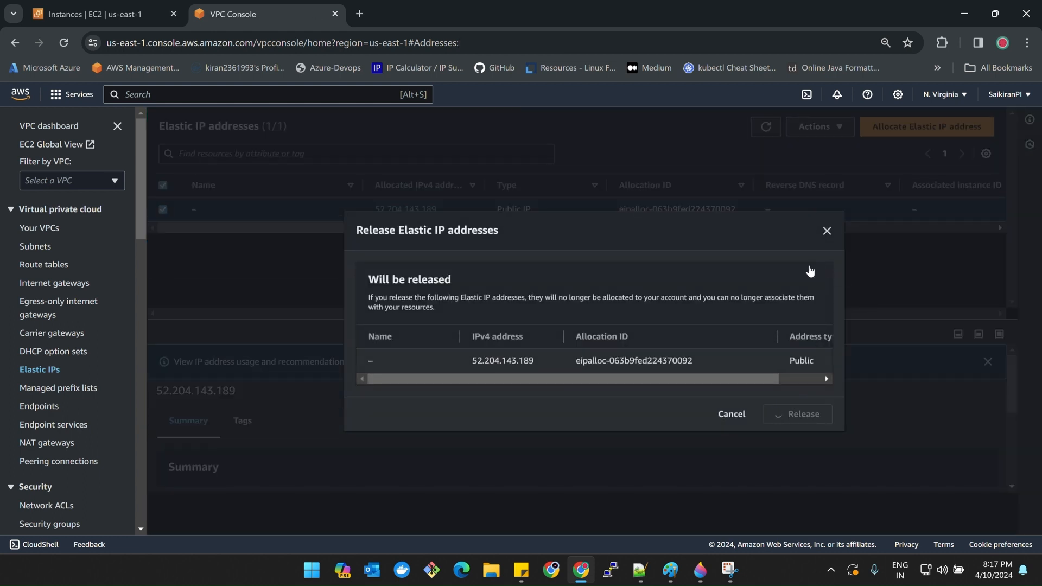
left_click(797, 414)
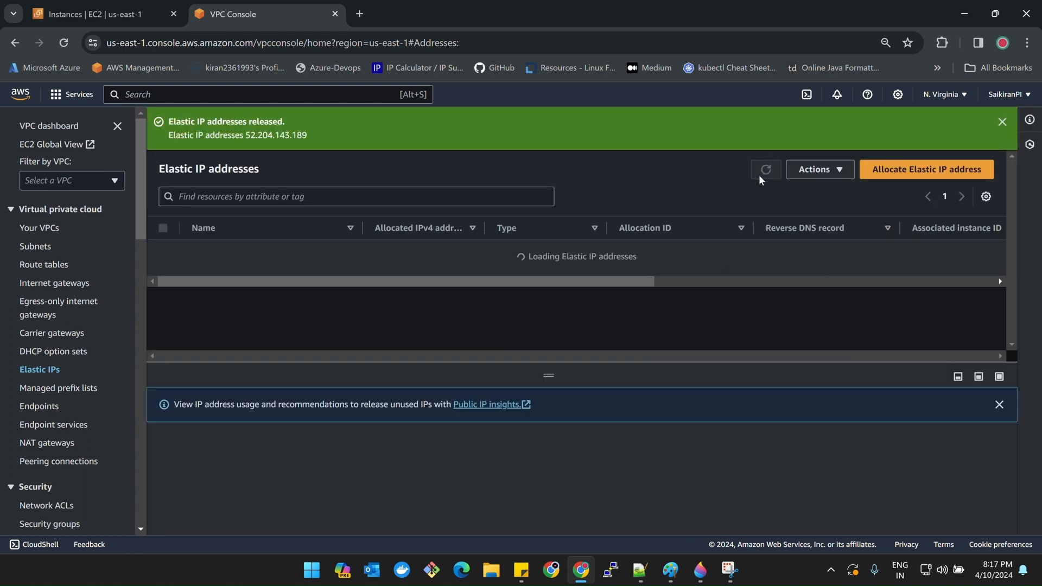
left_click(100, 13)
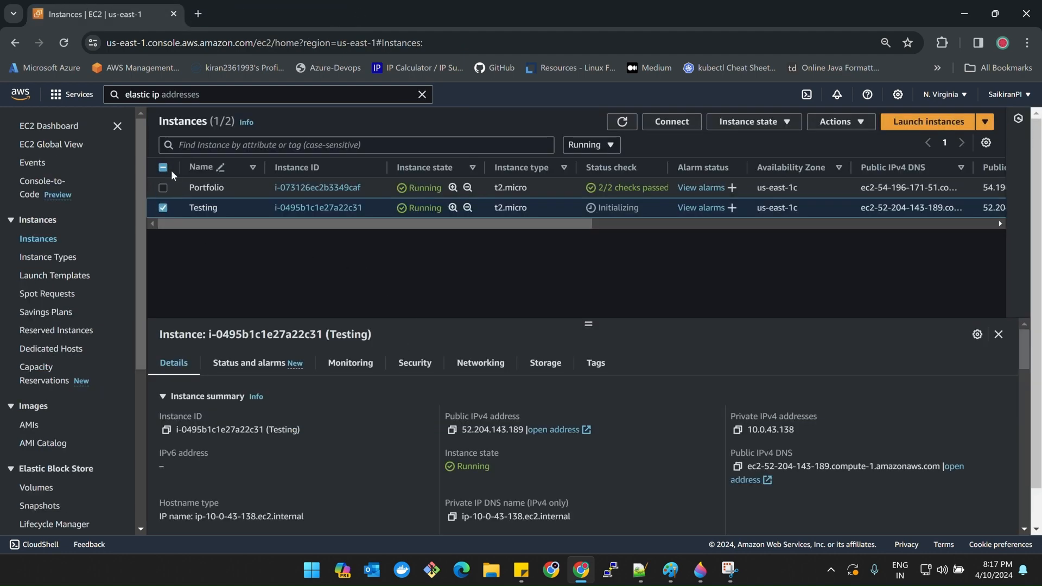
Step: Deselect the Testing instance and bring up the NAT network diagram in Paint
left_click(163, 208)
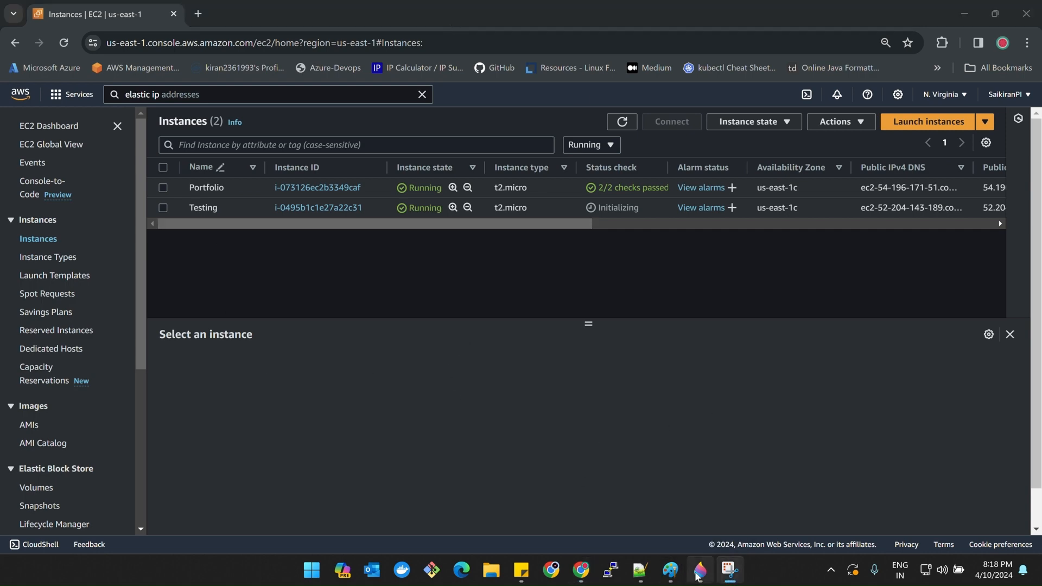
left_click(669, 576)
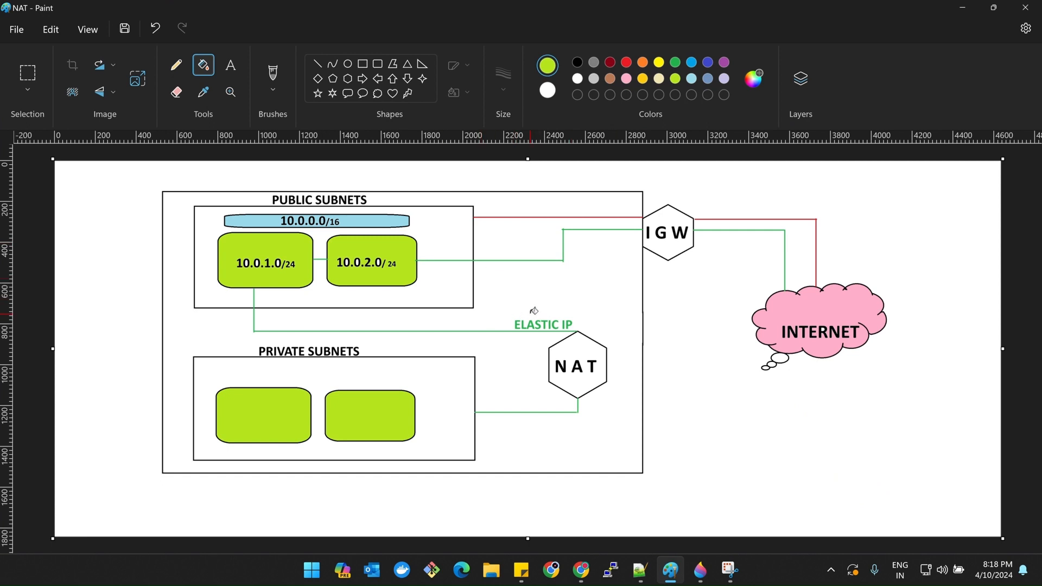
Step: Set up a black handwriting brush in Paint for labelling the outer box 'VPC'
left_click(176, 64)
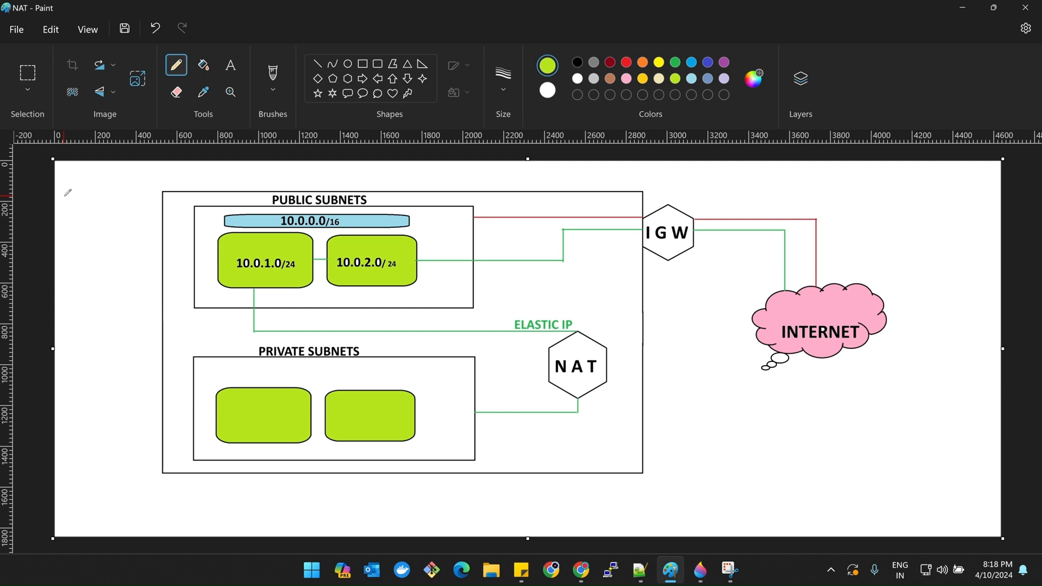
left_click(577, 62)
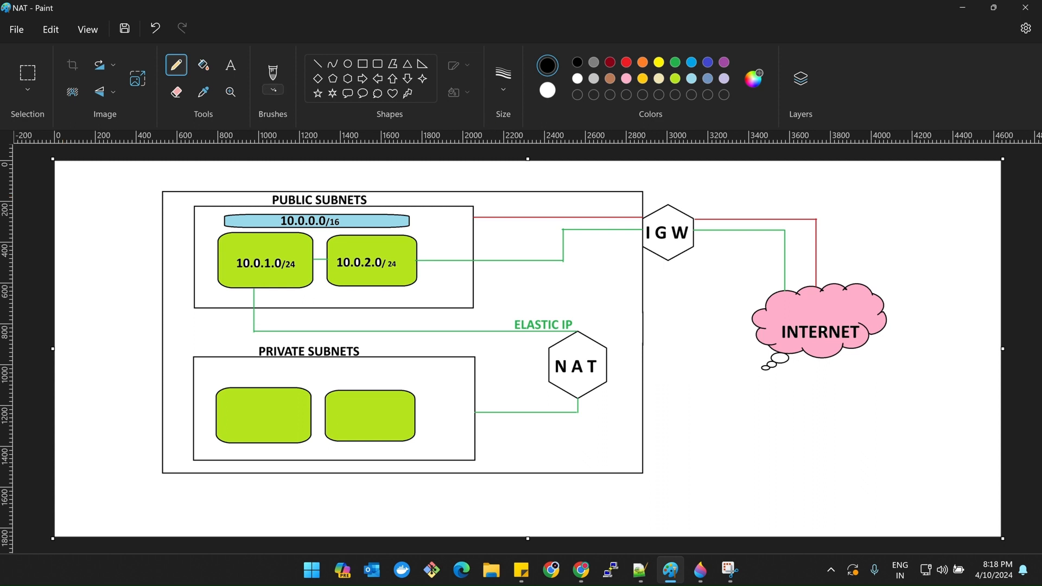
left_click(272, 73)
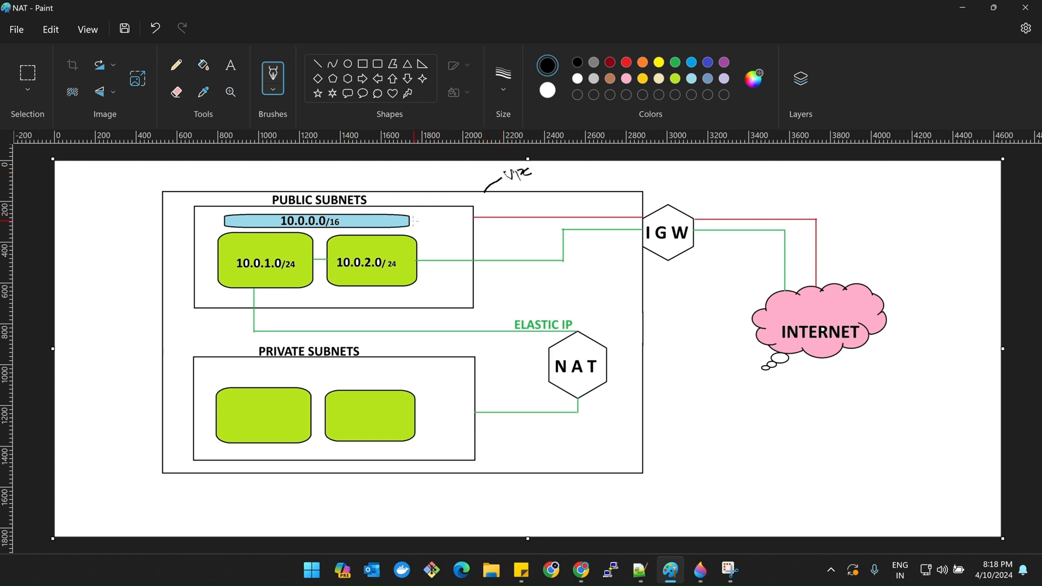
Step: Circle-number the 10.0.0.0/16 bar and public subnets; write 10.0.3.0/24 and 10.0.4.0/24 in private subnets
left_click_drag(415, 219, 435, 226)
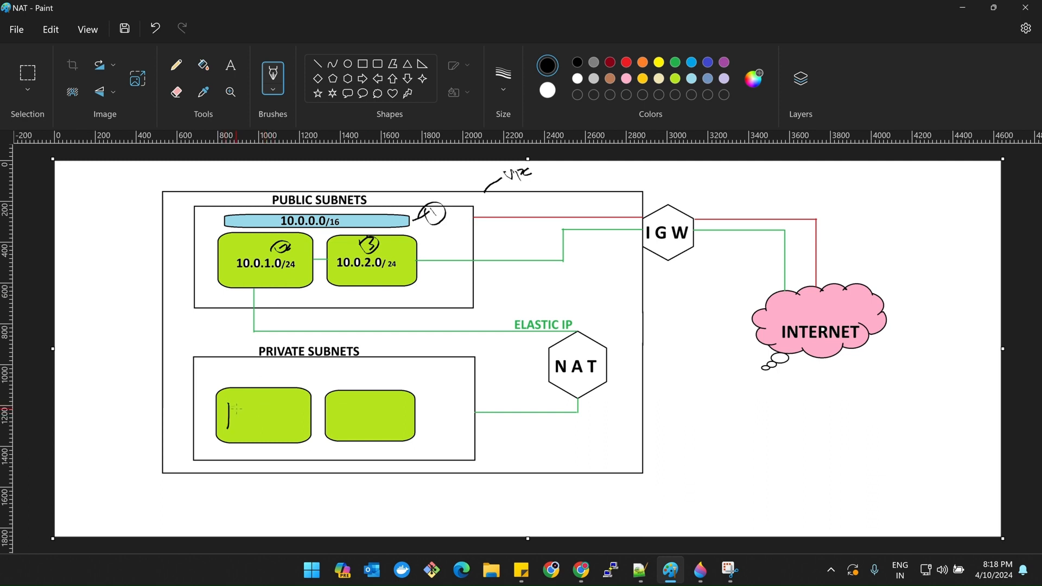
left_click_drag(225, 405, 262, 416)
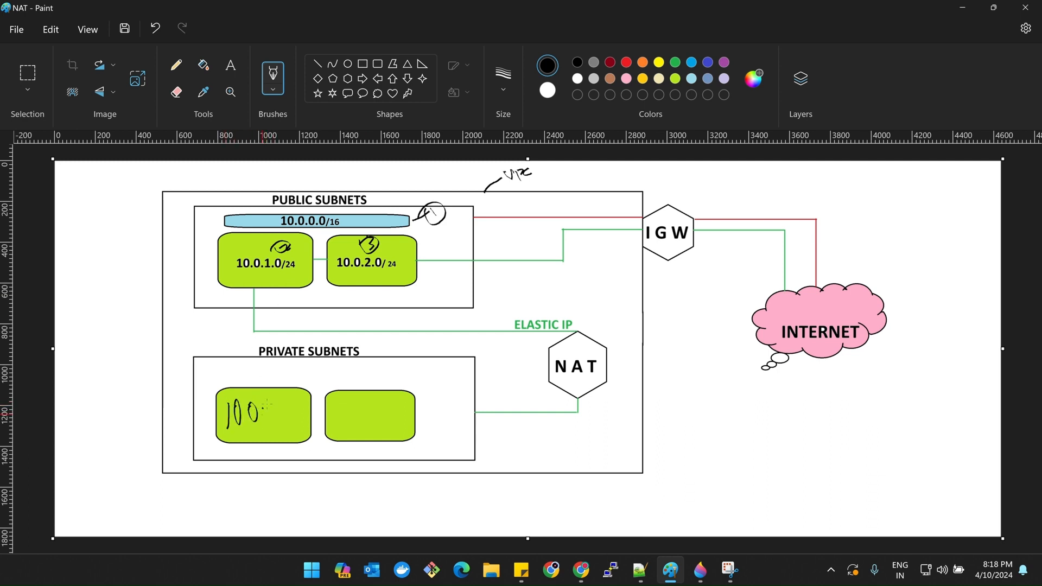
left_click(270, 412)
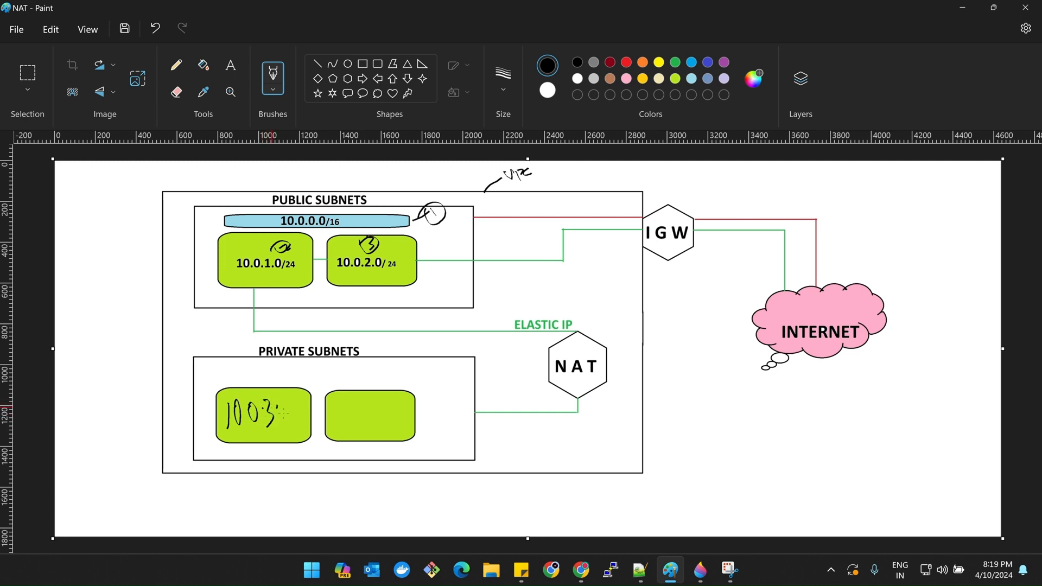
left_click_drag(279, 395, 299, 432)
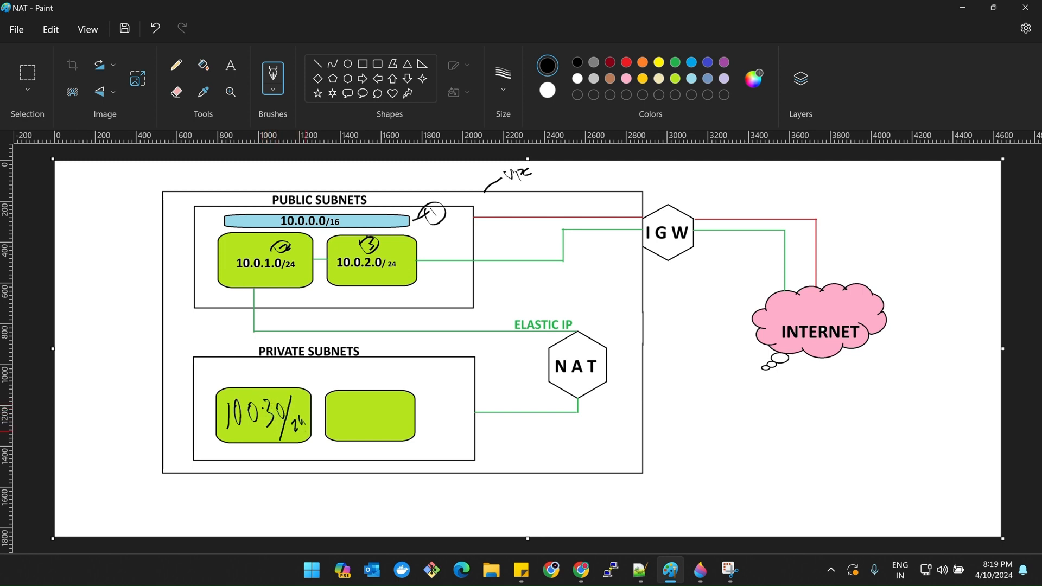
left_click_drag(345, 412, 372, 415)
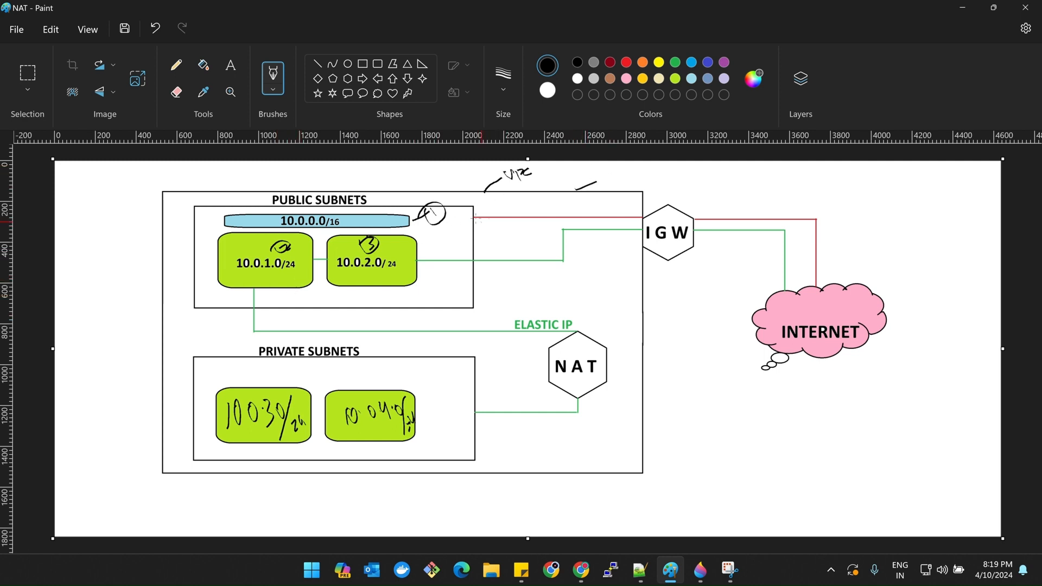
left_click_drag(468, 236, 525, 210)
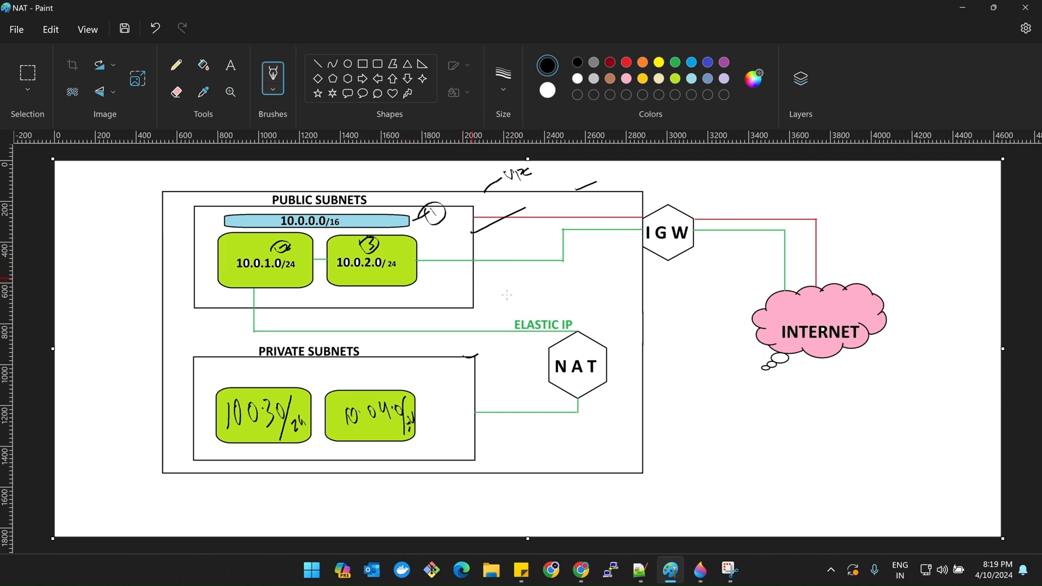
Step: Draw curves from public subnet through IGW to INTERNET and from private subnet via NAT
left_click_drag(472, 279, 804, 305)
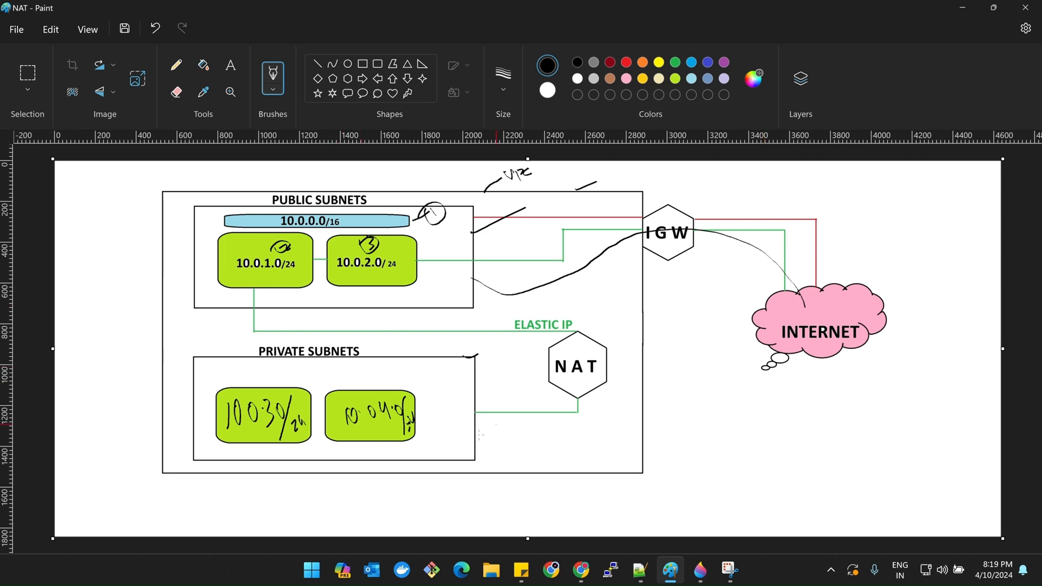
mouse_move(499, 390)
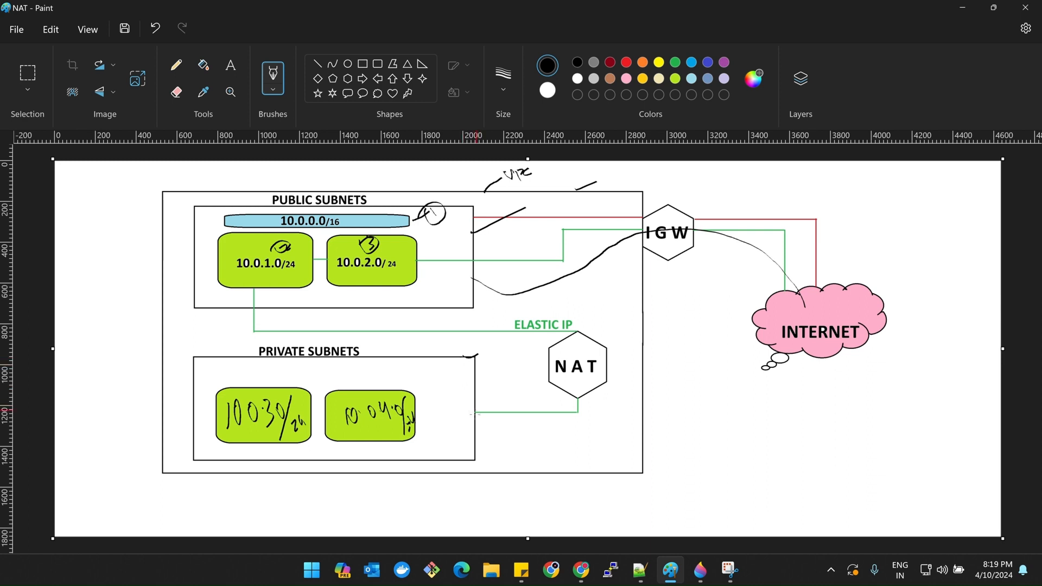
left_click_drag(471, 420, 512, 422)
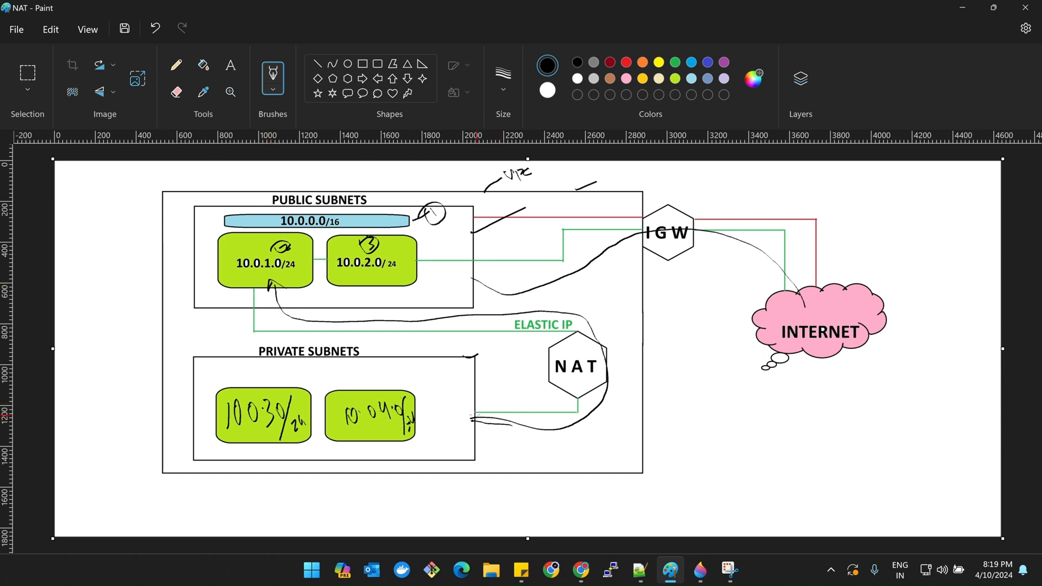
left_click_drag(472, 416, 605, 418)
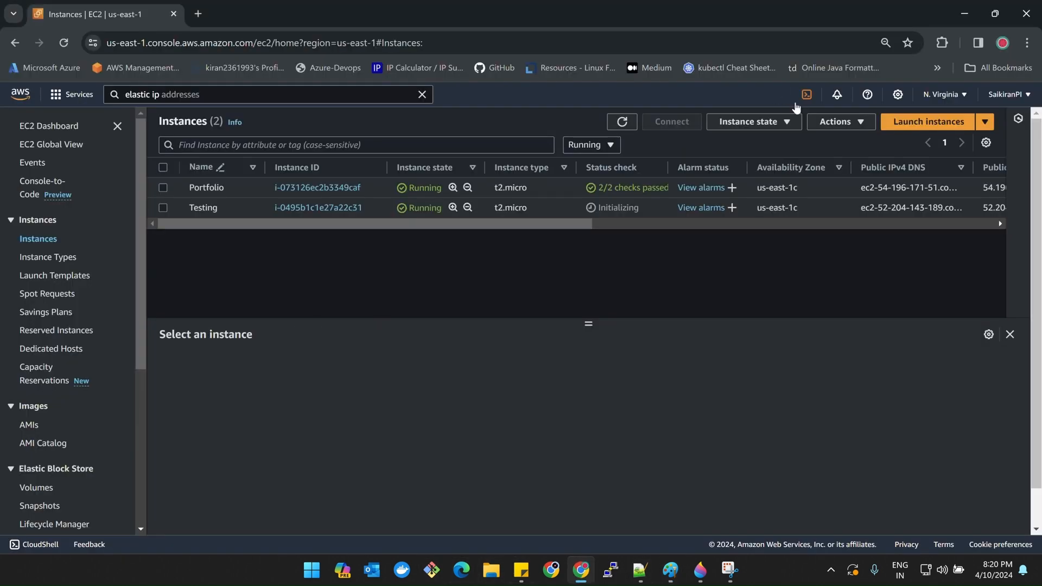
Step: Clear the console search bar and search for 'vpc'
left_click(929, 122)
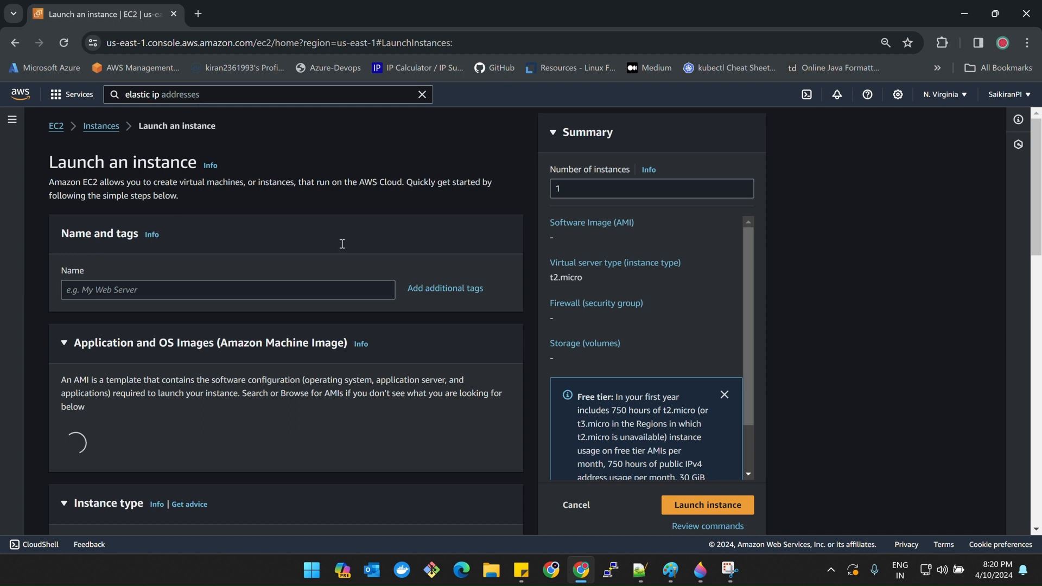
left_click(266, 94)
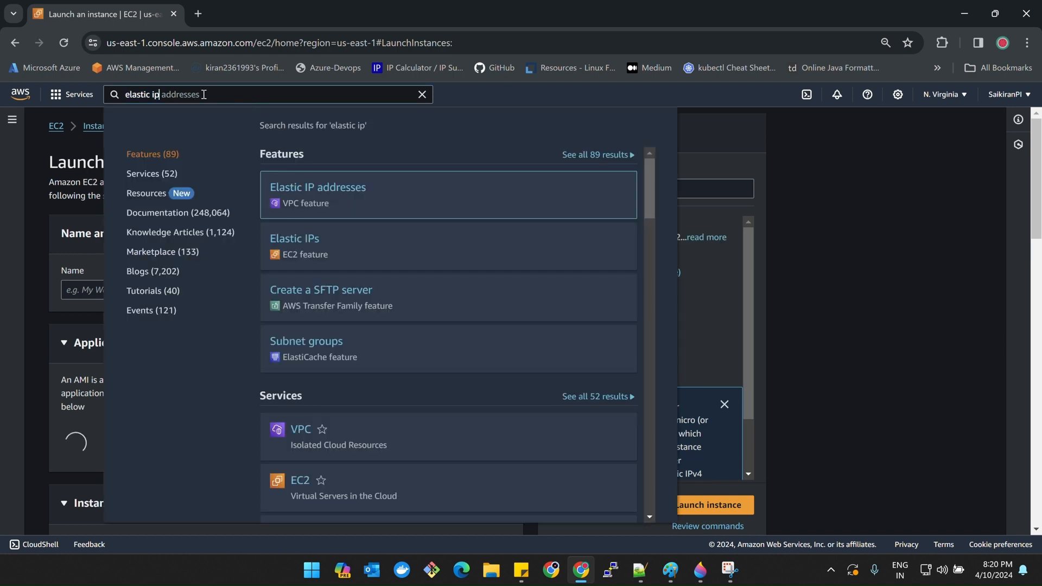
left_click(421, 95)
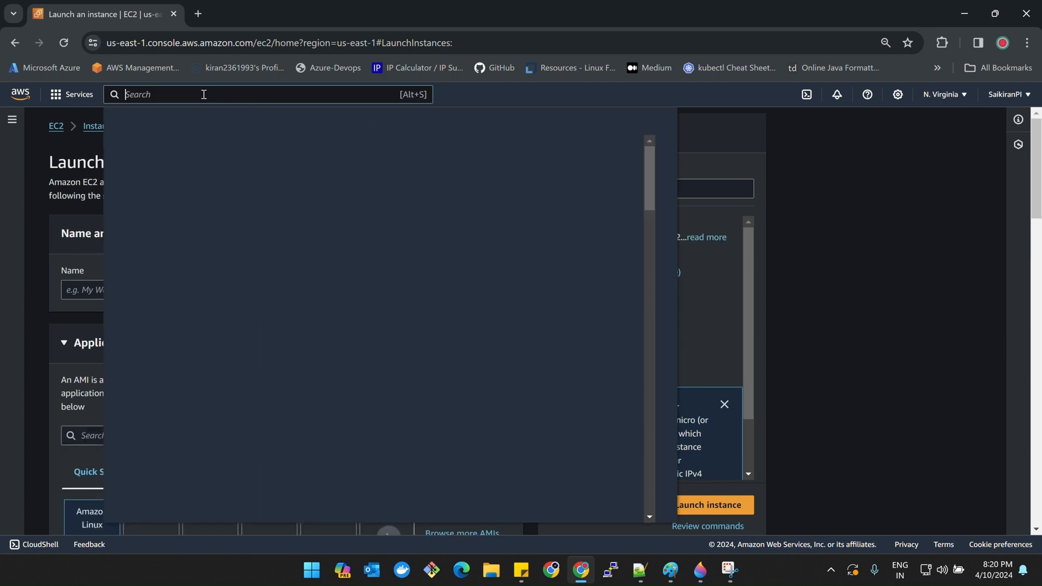
type("vpc")
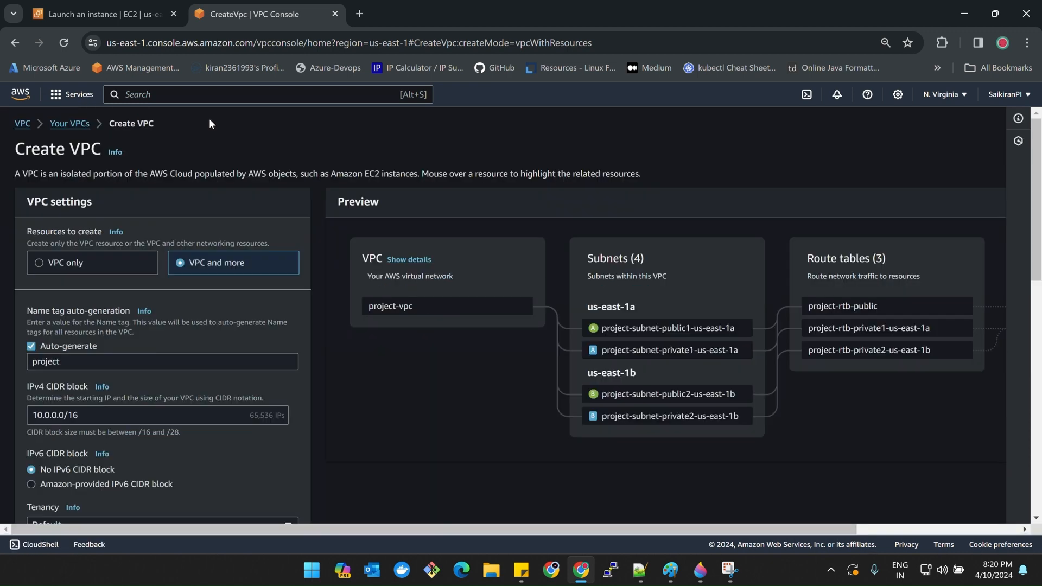
Step: Name the VPC 'Delete_later' and keep two availability zones
left_click(163, 361)
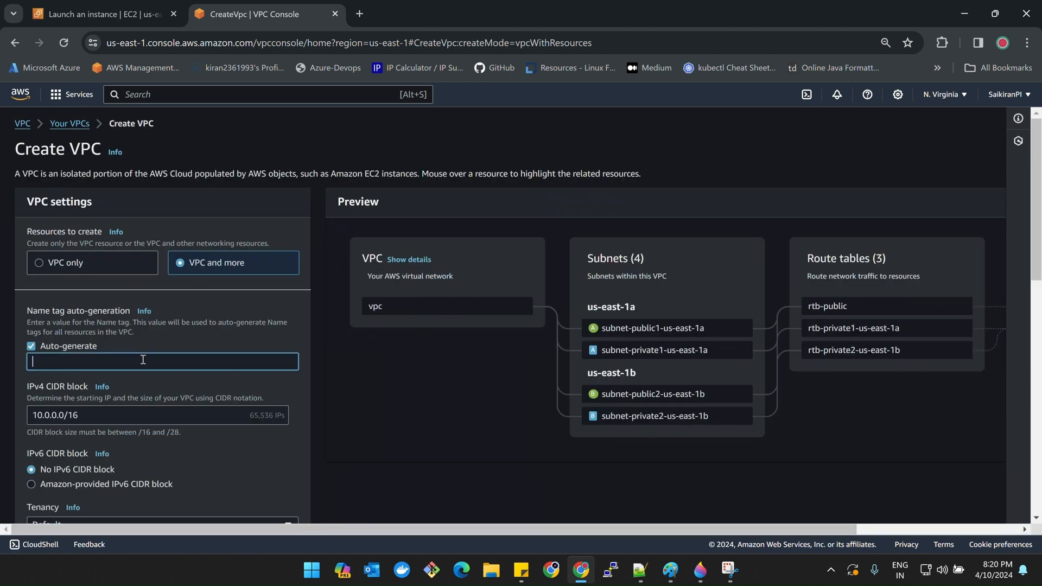
type("Delete_later")
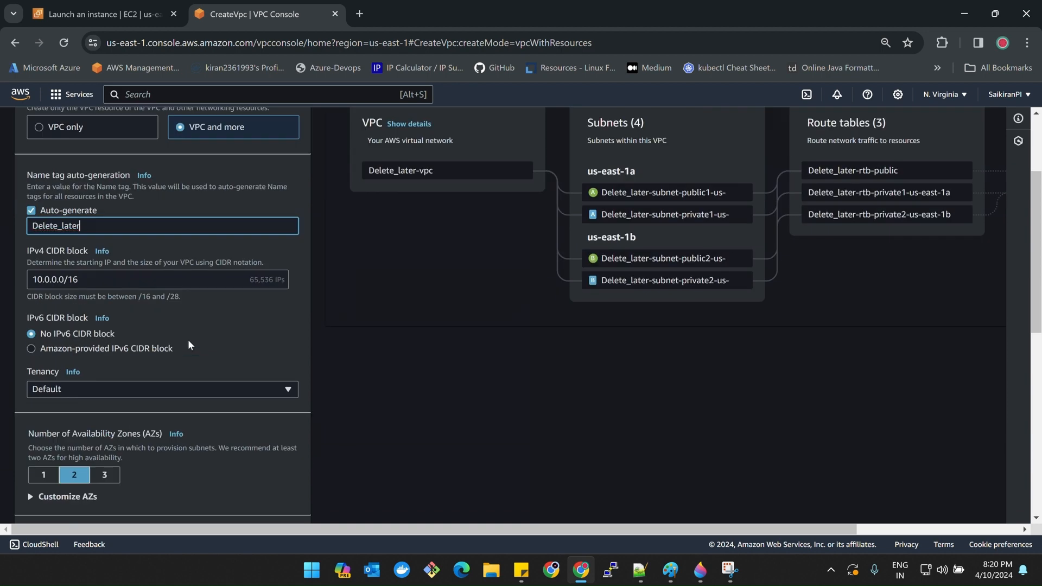
mouse_move(118, 386)
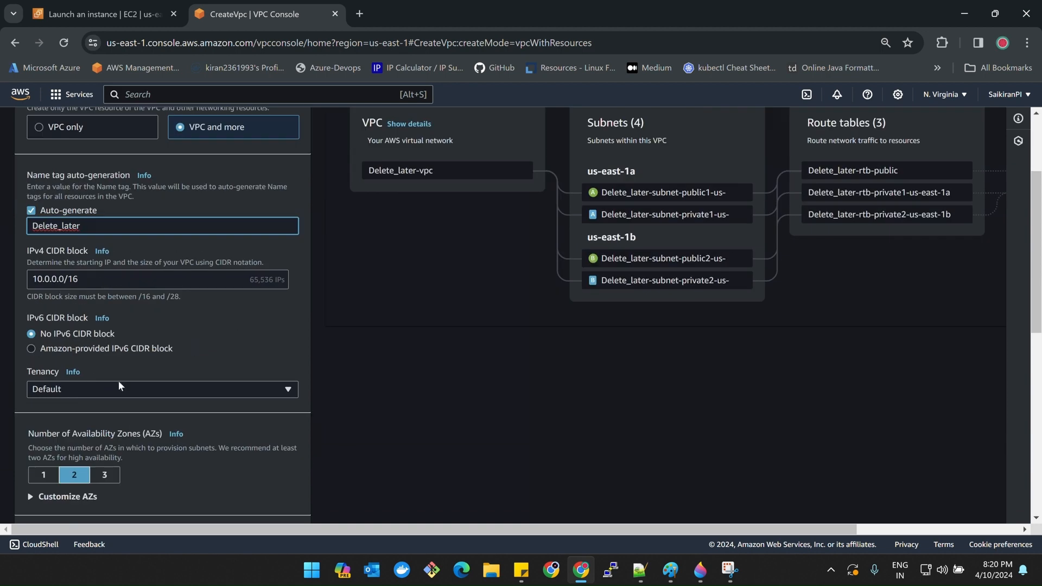
scroll("down", 3)
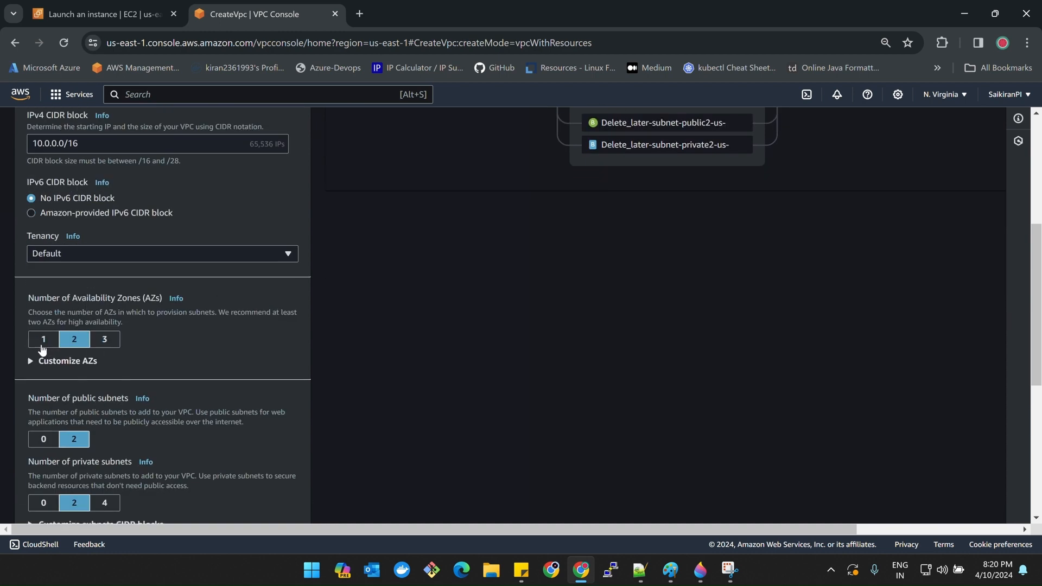
left_click(44, 339)
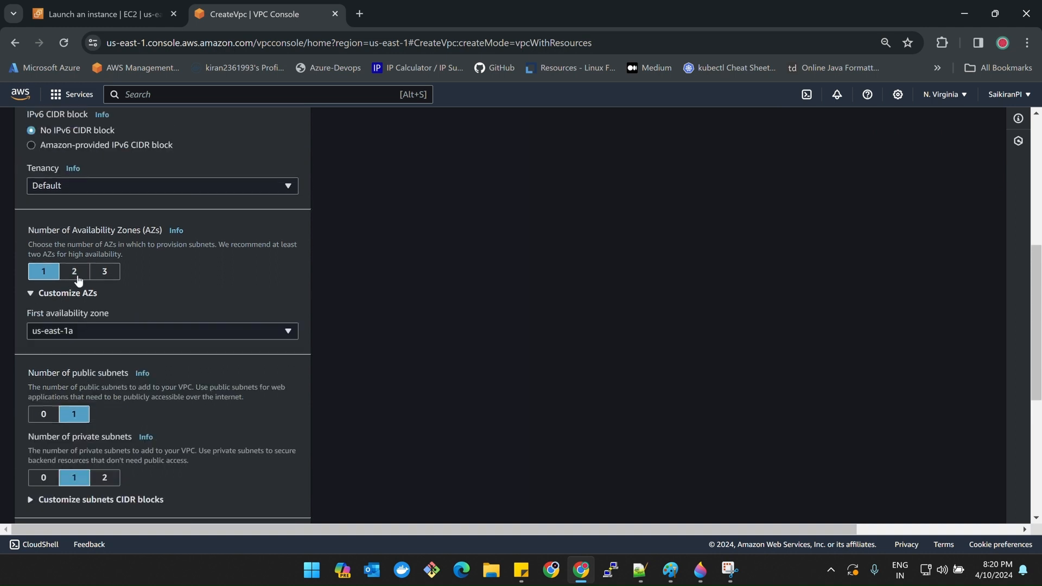
left_click(74, 272)
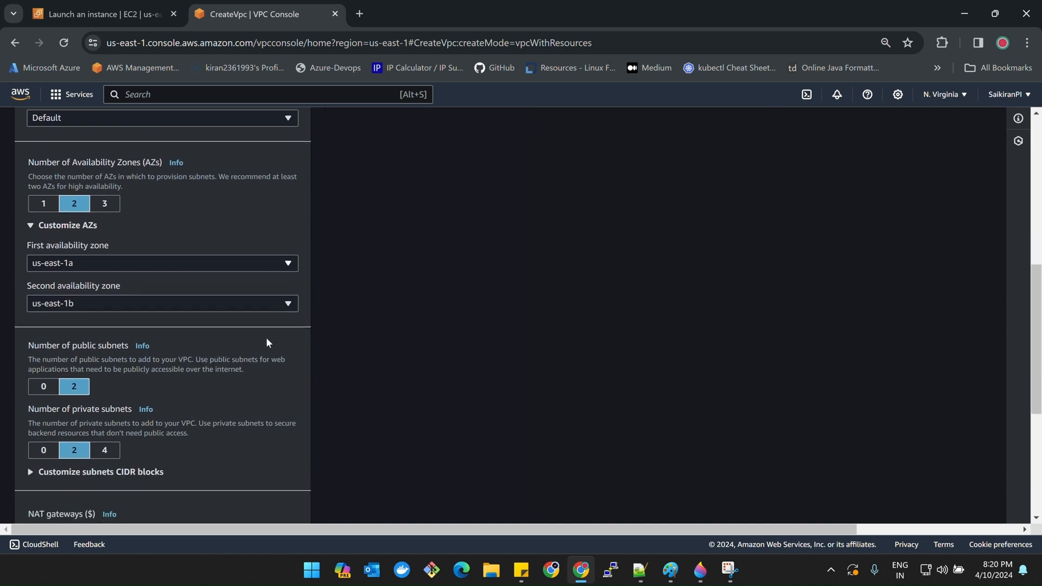
Step: Set VPC endpoints to None and submit the VPC creation
scroll("down", 3)
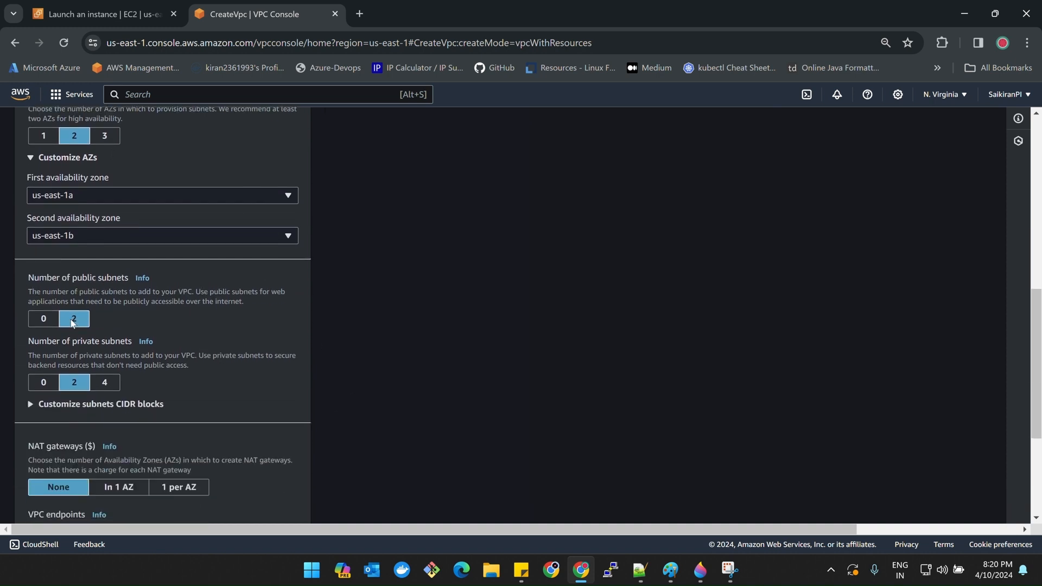
mouse_move(75, 331)
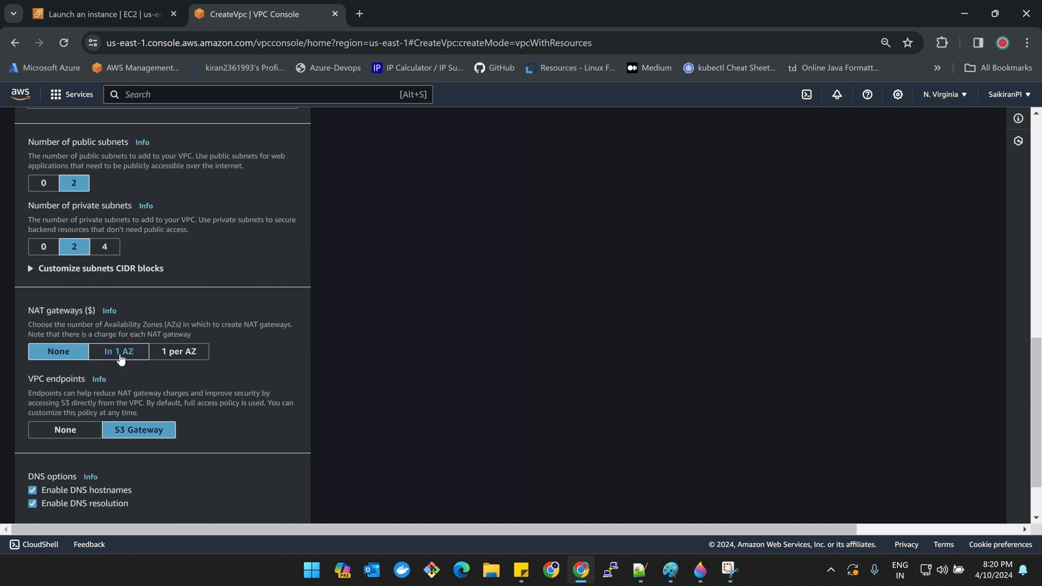
scroll("down", 3)
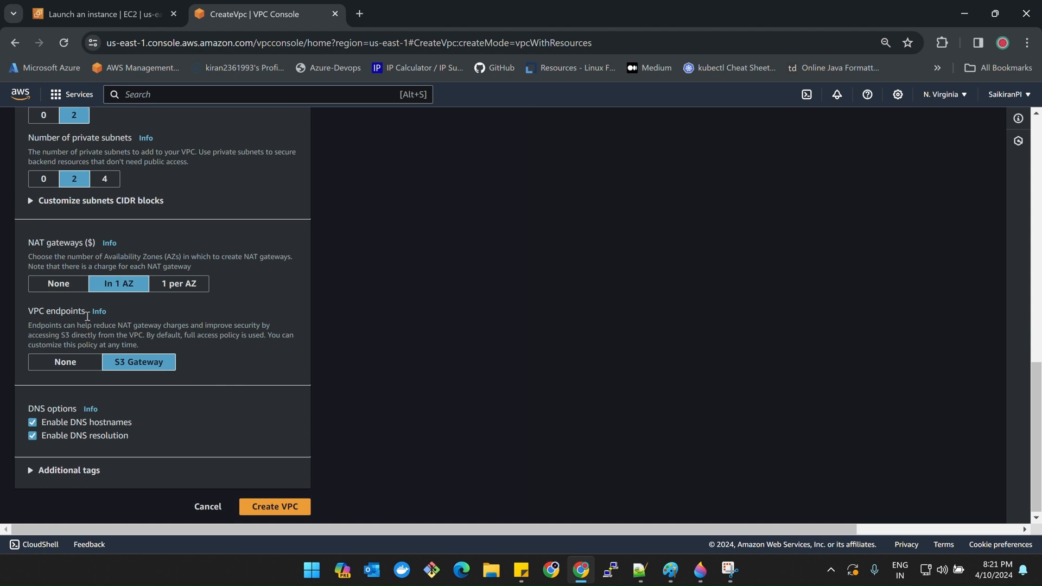
mouse_move(213, 375)
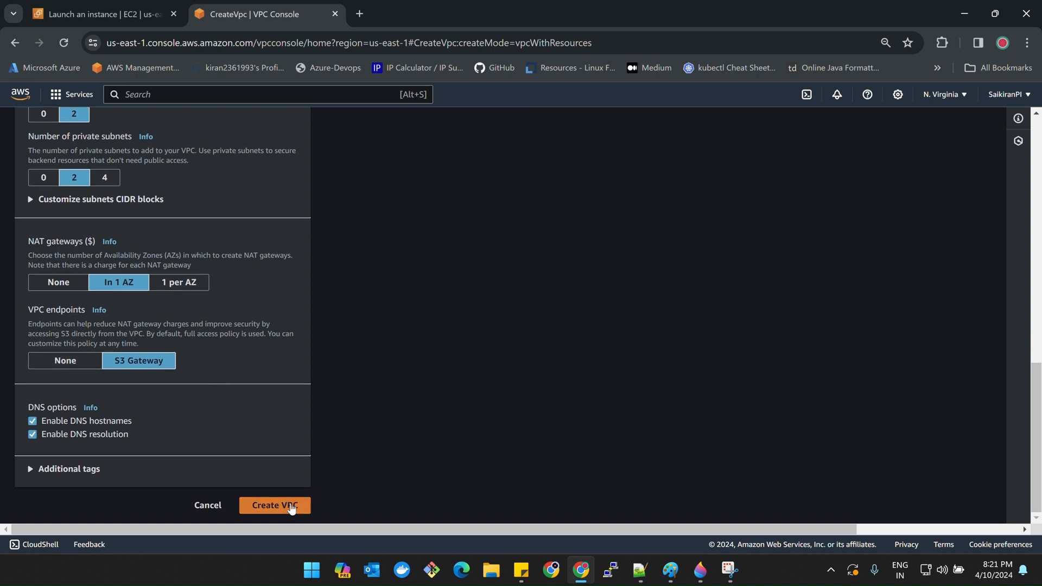
mouse_move(69, 376)
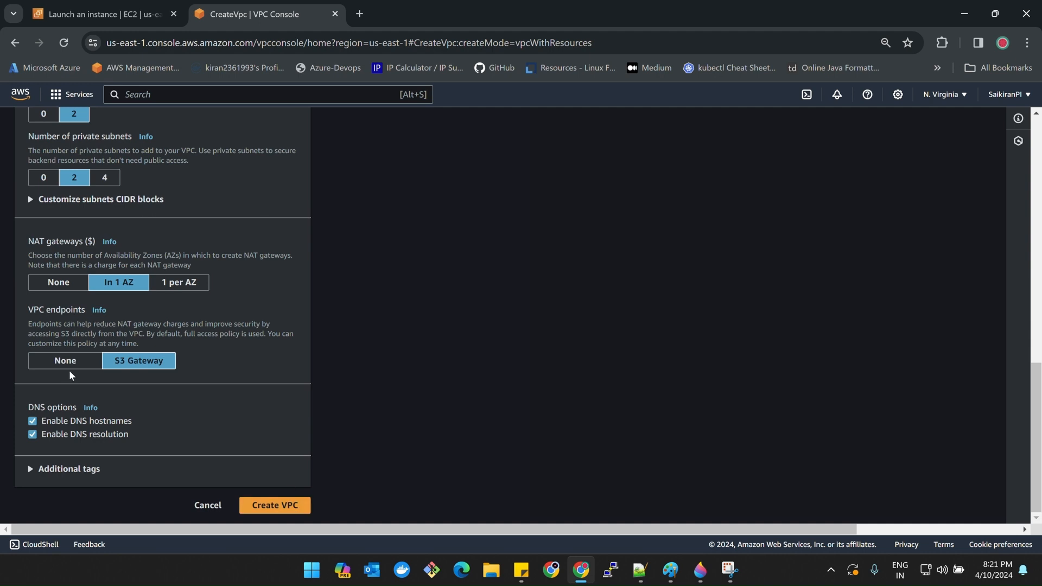
left_click(66, 360)
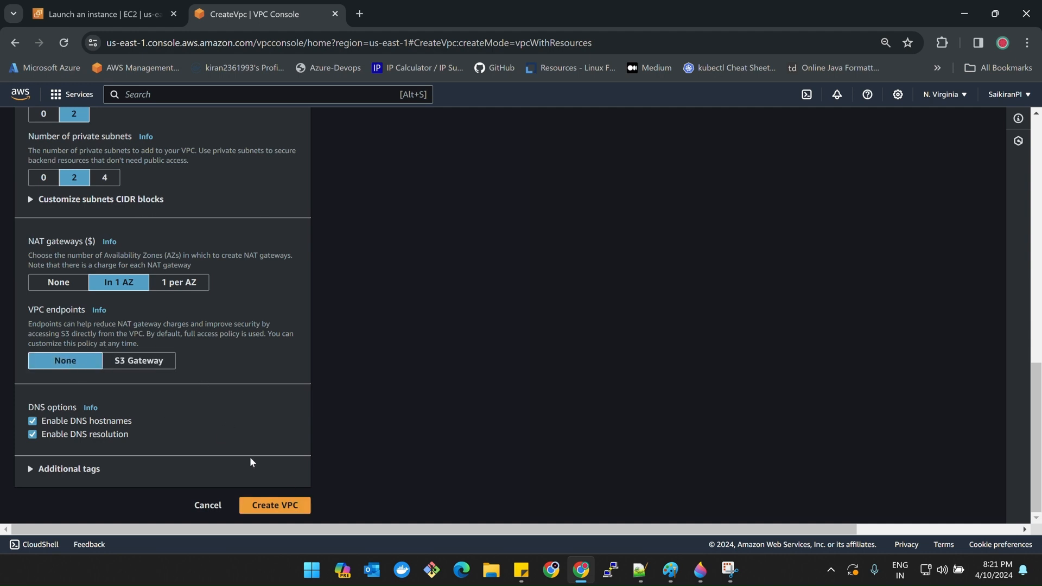
left_click(275, 505)
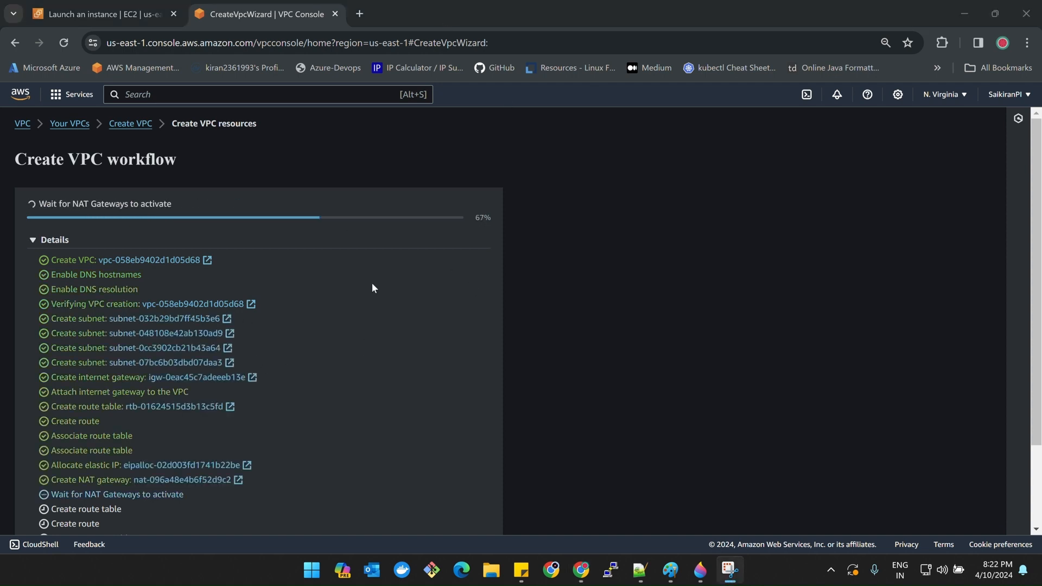
Step: Wait for the workflow to show Success, then open Delete_later-vpc via View VPC
scroll("down", 3)
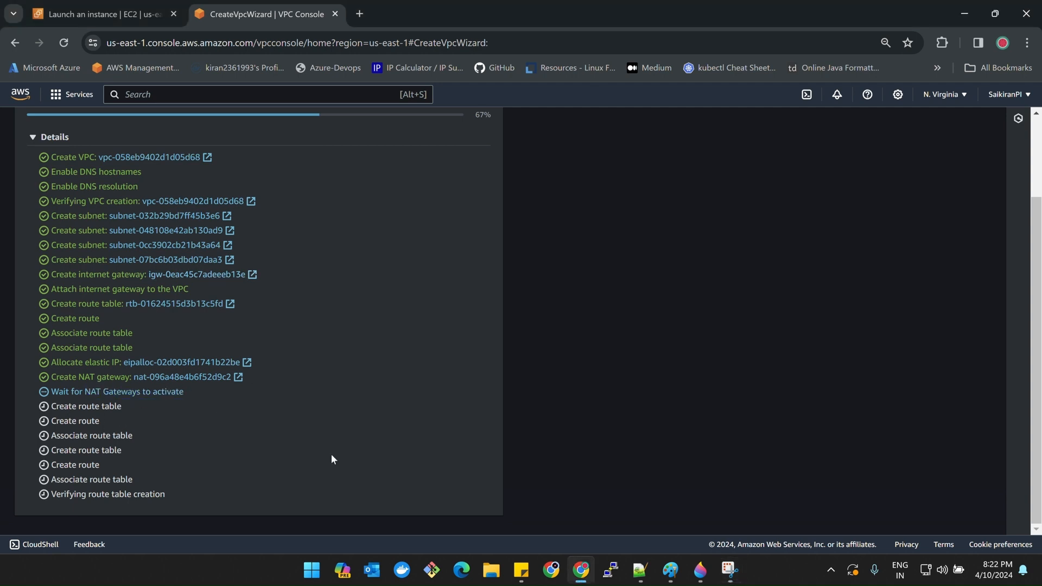
mouse_move(413, 323)
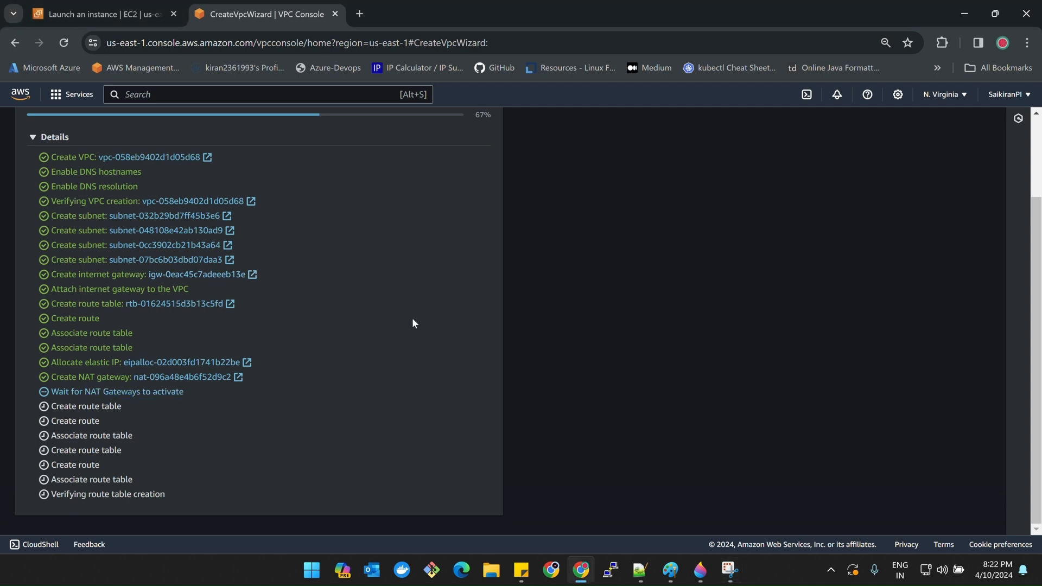
mouse_move(130, 397)
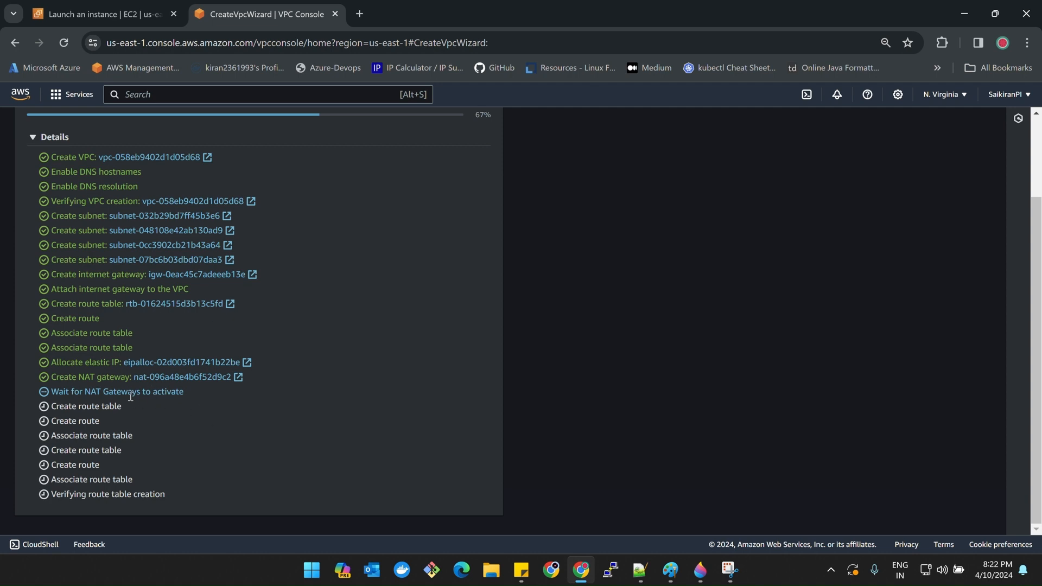
mouse_move(308, 458)
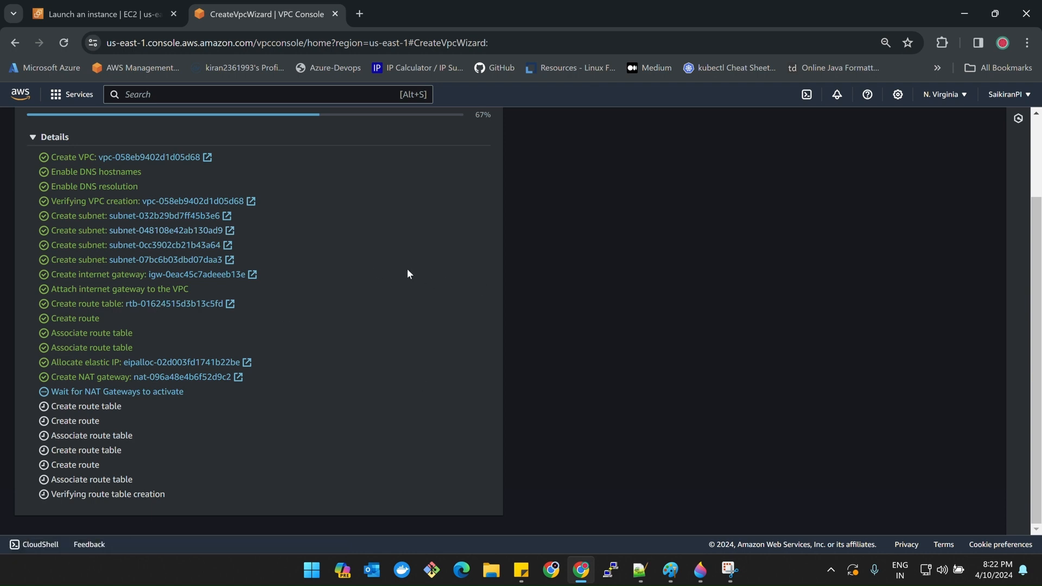
mouse_move(405, 271)
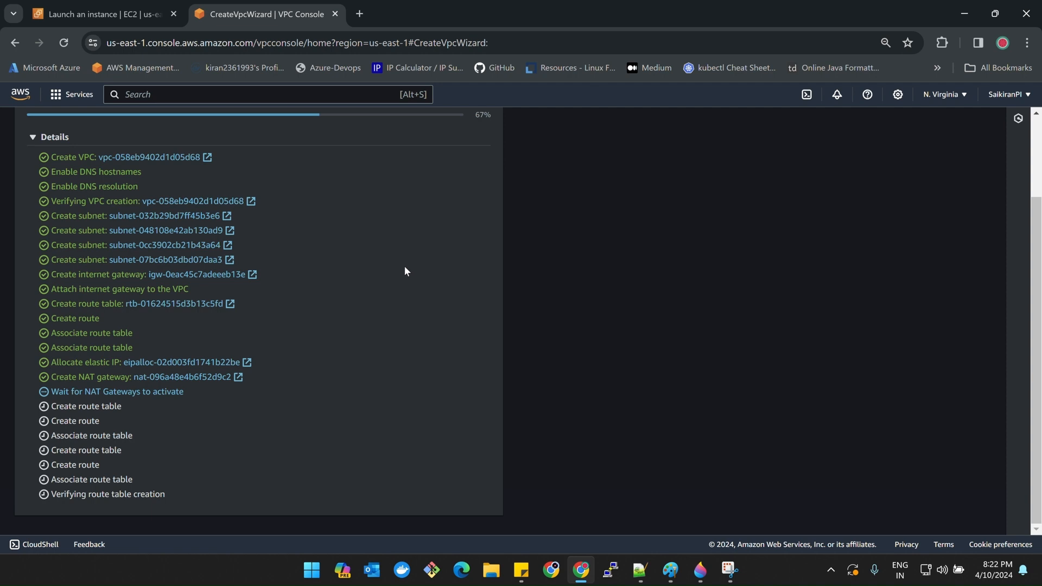
mouse_move(315, 335)
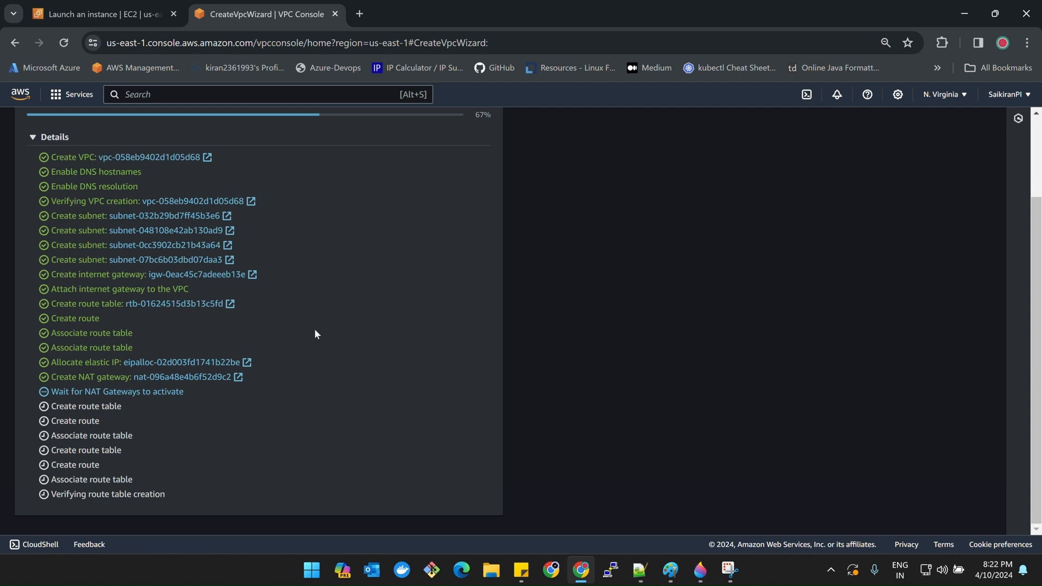
mouse_move(389, 286)
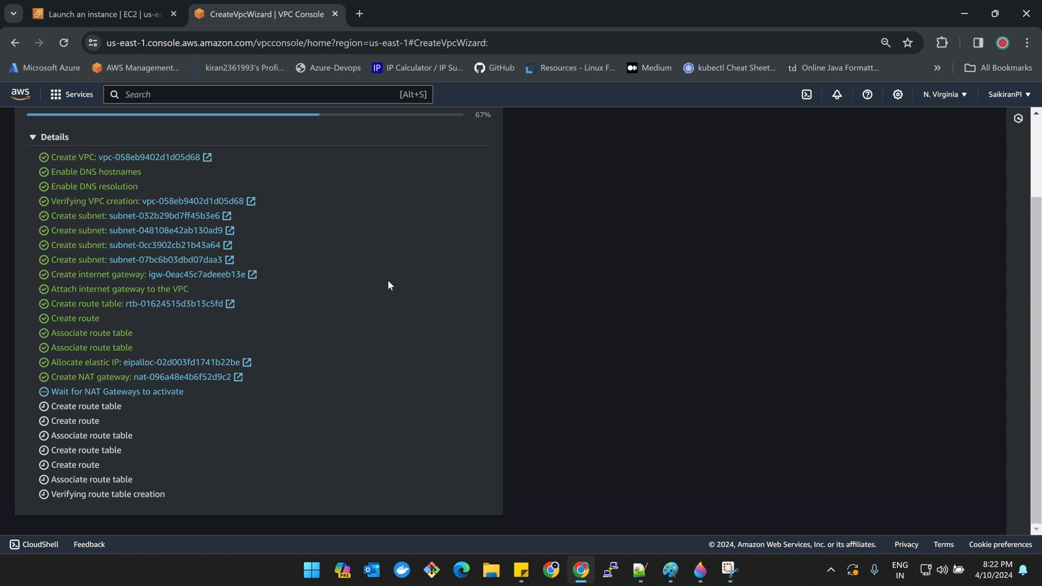
mouse_move(670, 297)
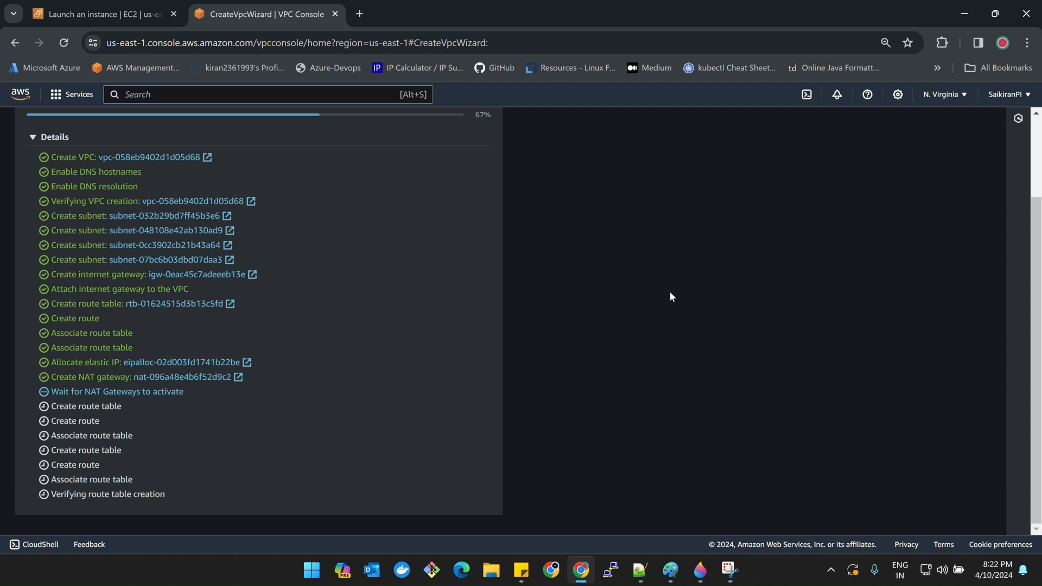
mouse_move(368, 320)
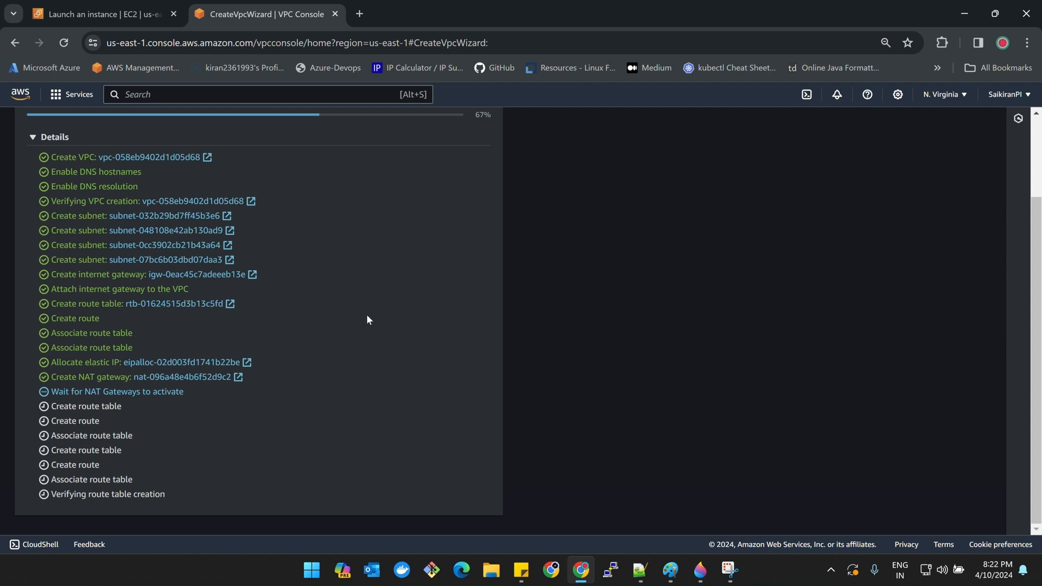
mouse_move(371, 315)
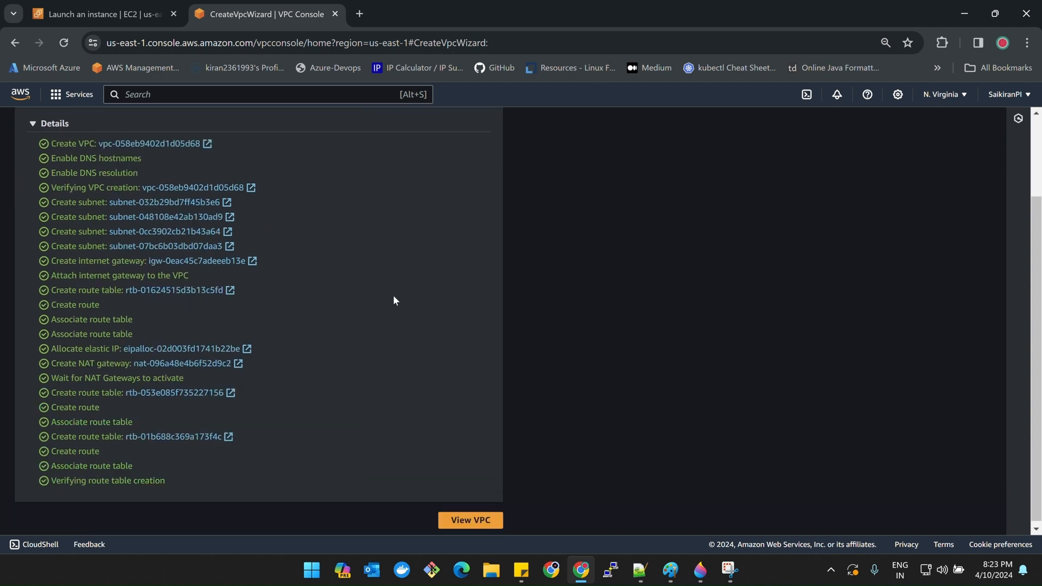
mouse_move(409, 338)
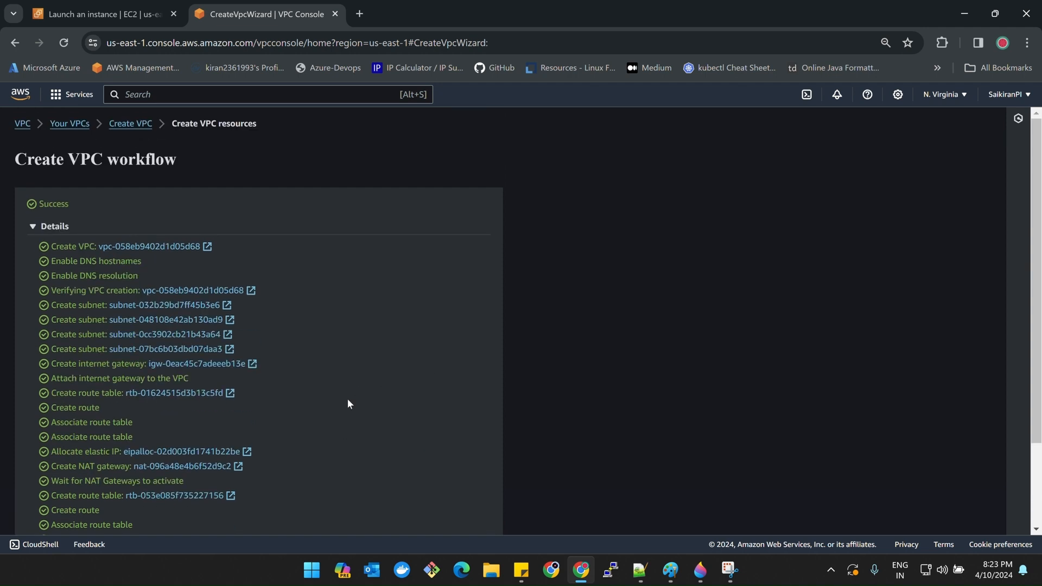
scroll("down", 3)
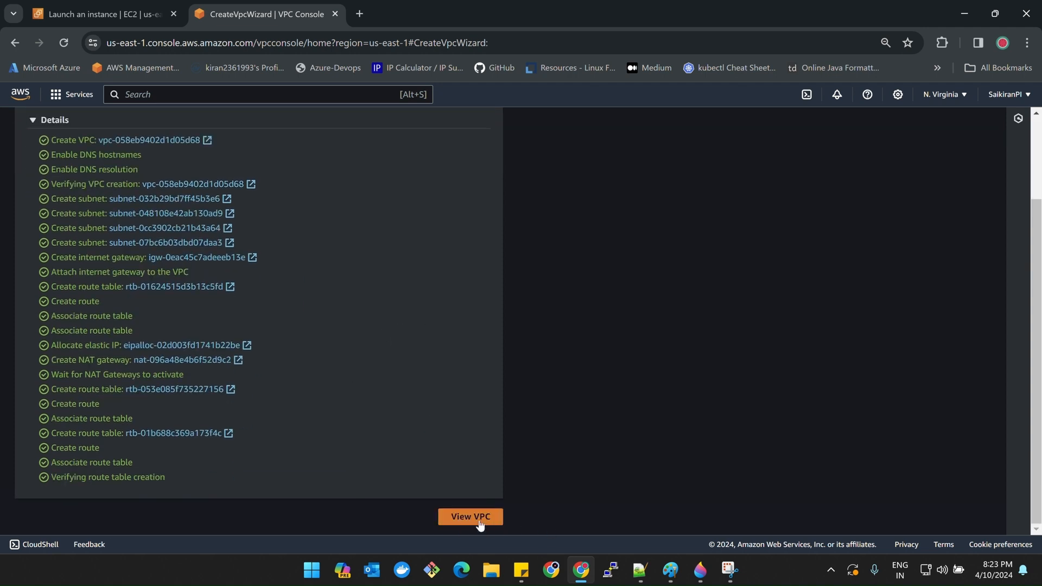
left_click(471, 516)
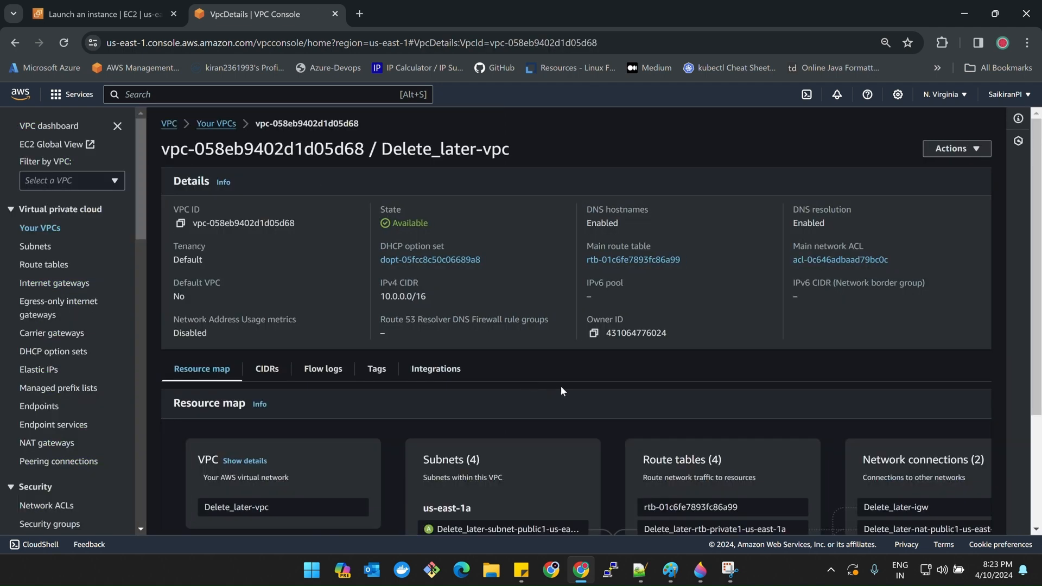
scroll("down", 3)
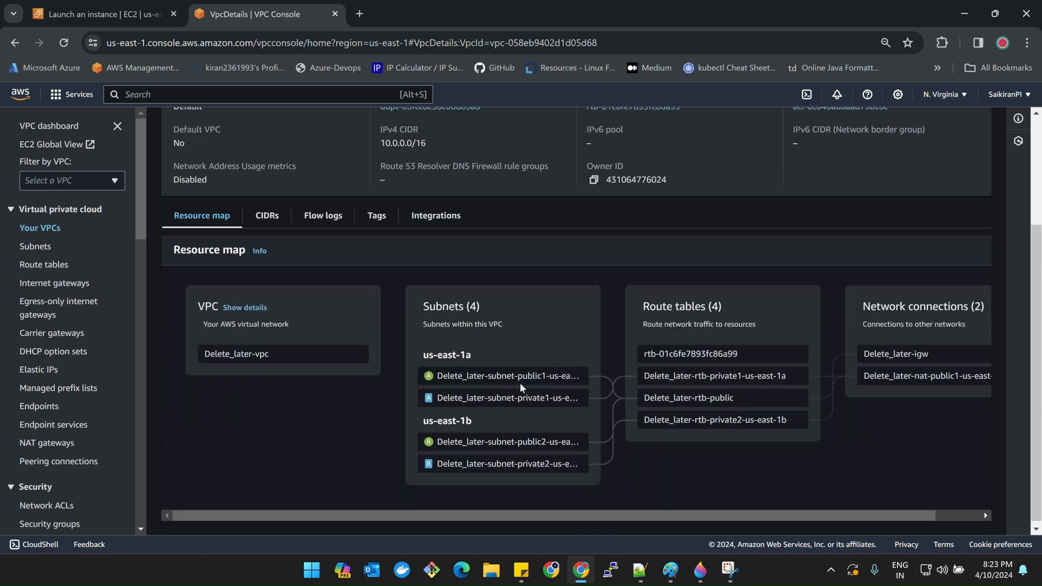
scroll("down", 3)
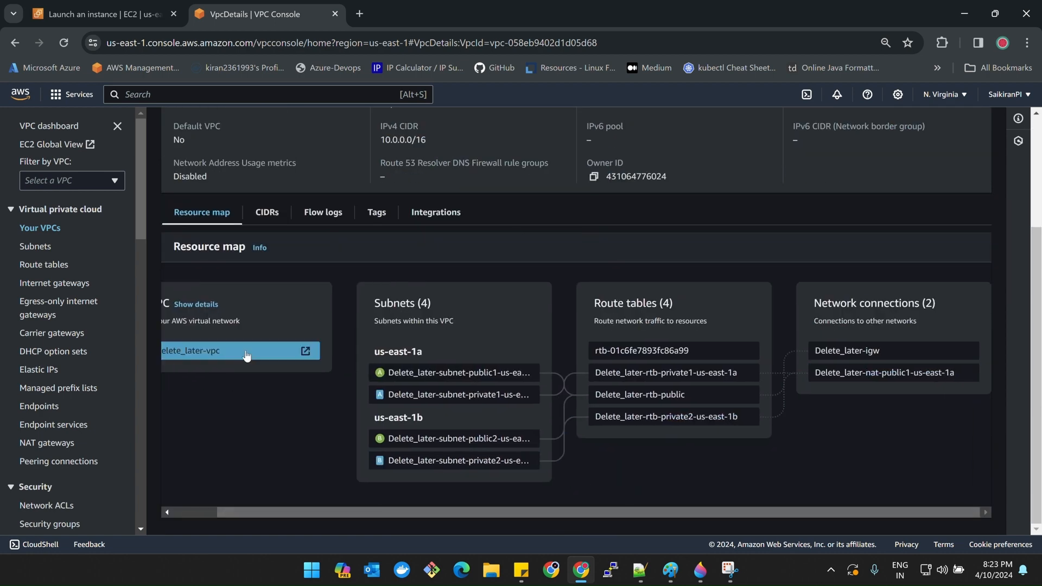
mouse_move(454, 372)
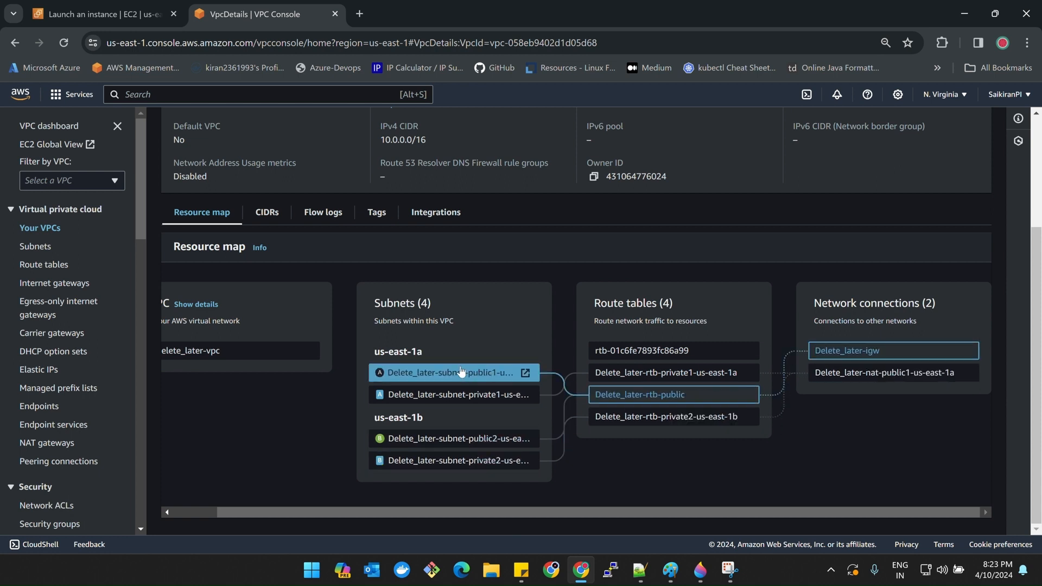
mouse_move(573, 414)
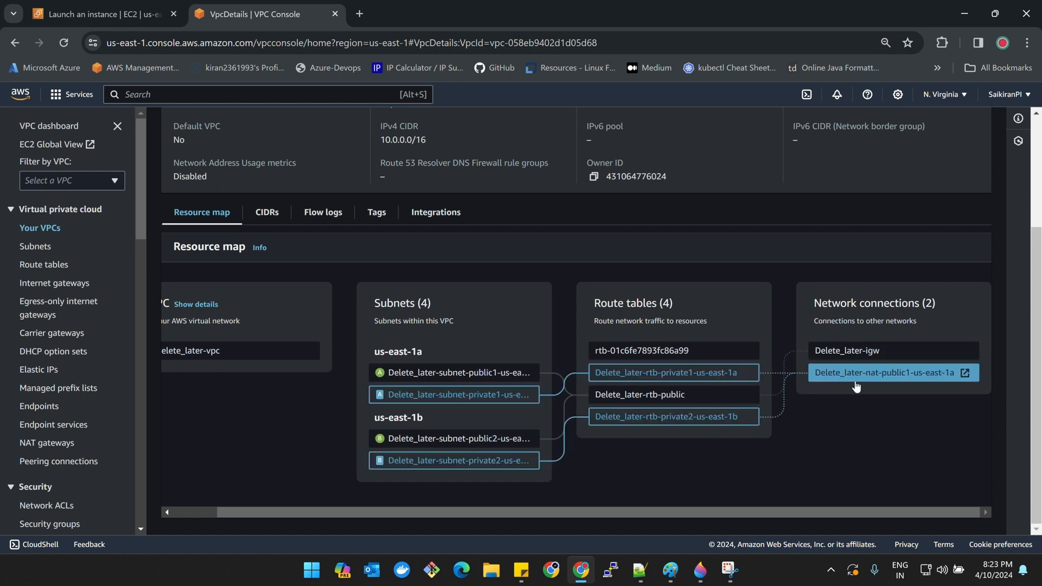
mouse_move(910, 378)
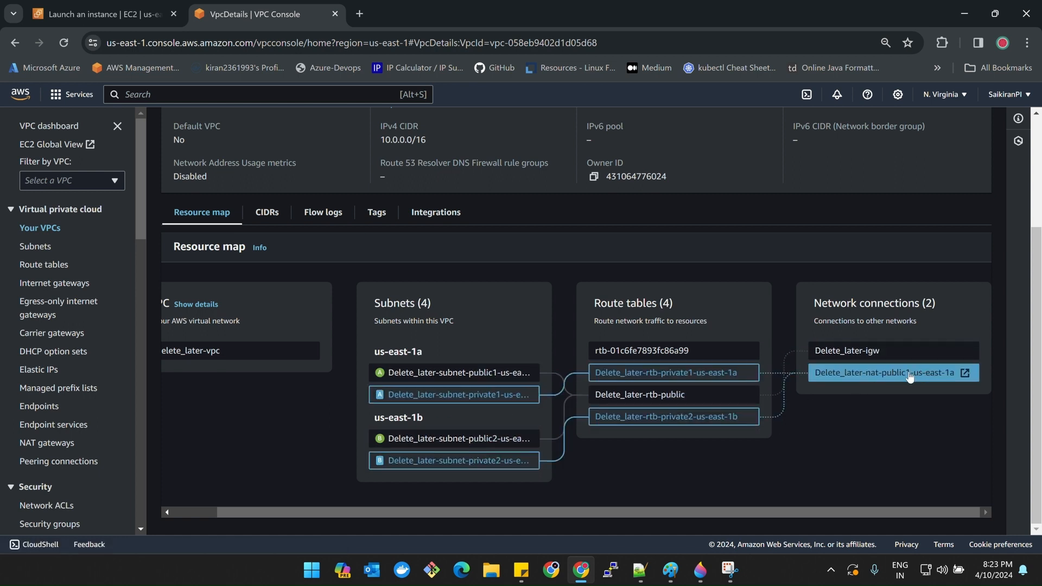
mouse_move(414, 488)
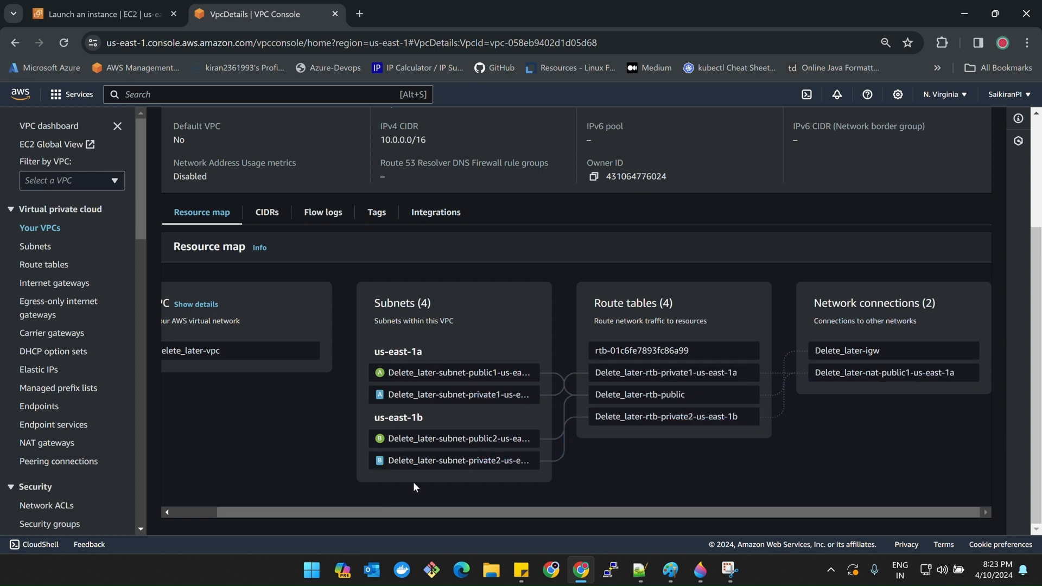
mouse_move(585, 452)
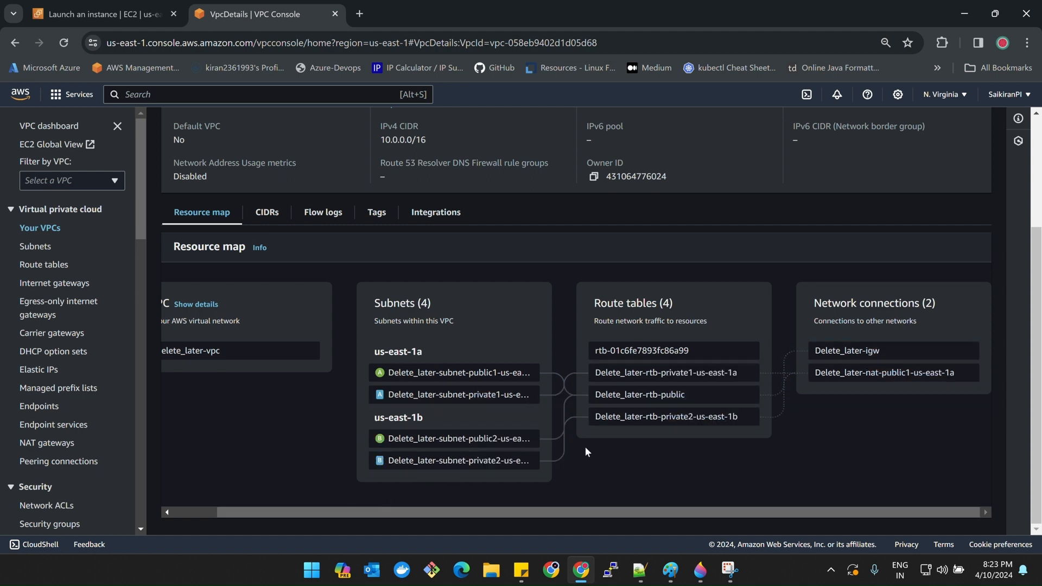
mouse_move(770, 404)
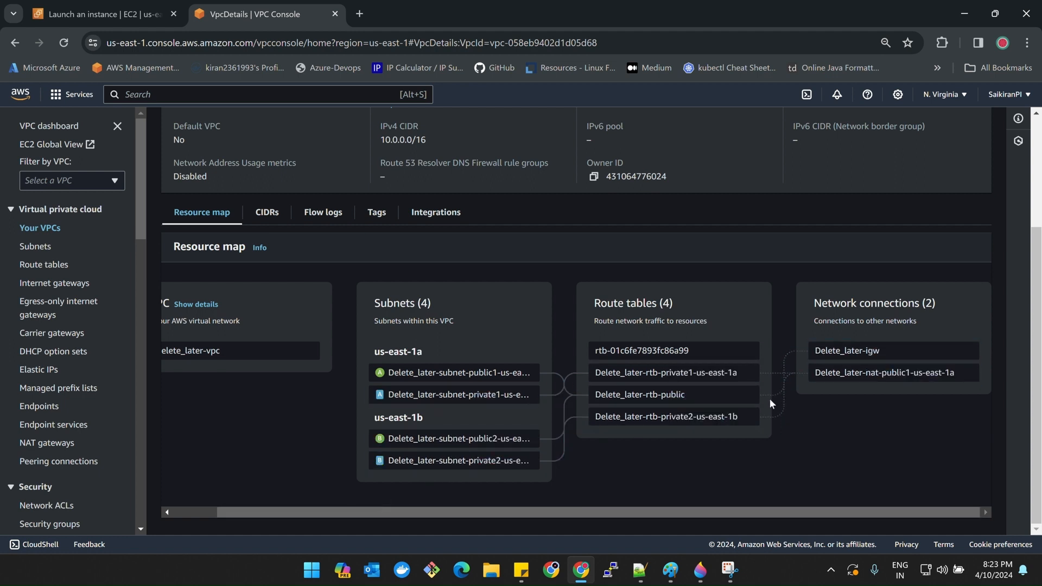
mouse_move(282, 408)
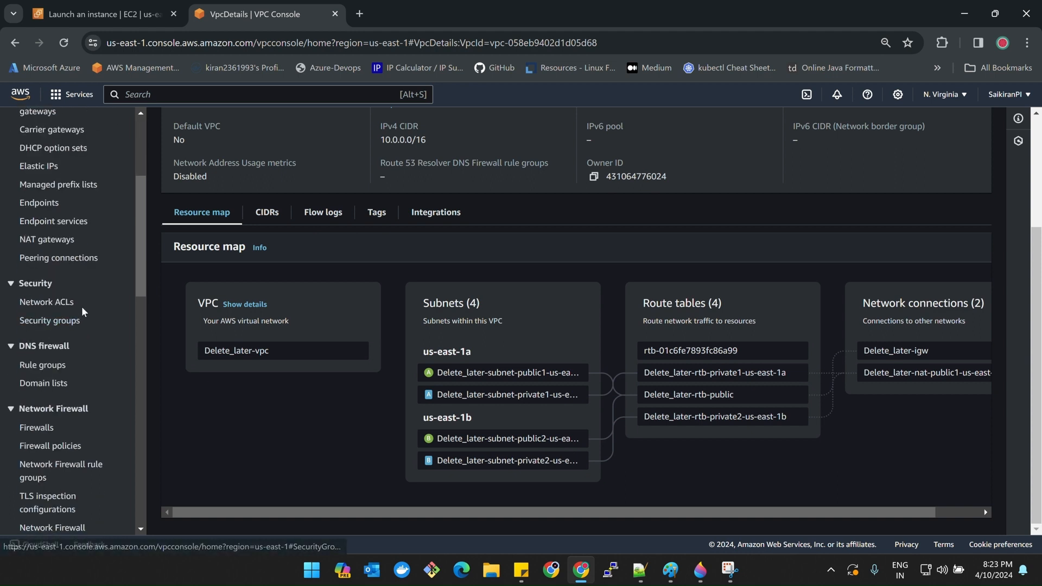
Step: Move between the Security groups and VPCs pages to locate the new VPC
left_click(49, 320)
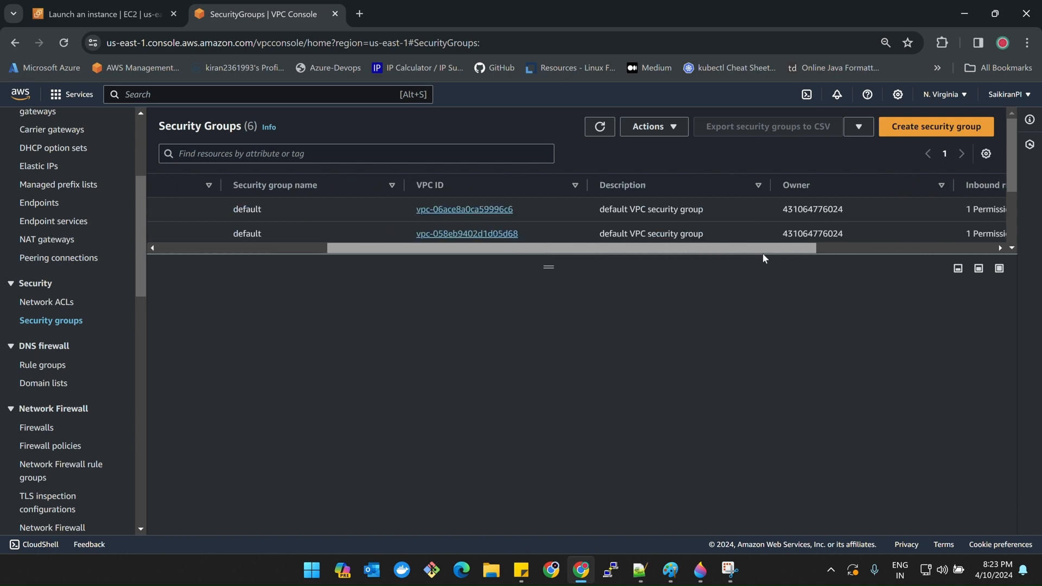
scroll("left", 3)
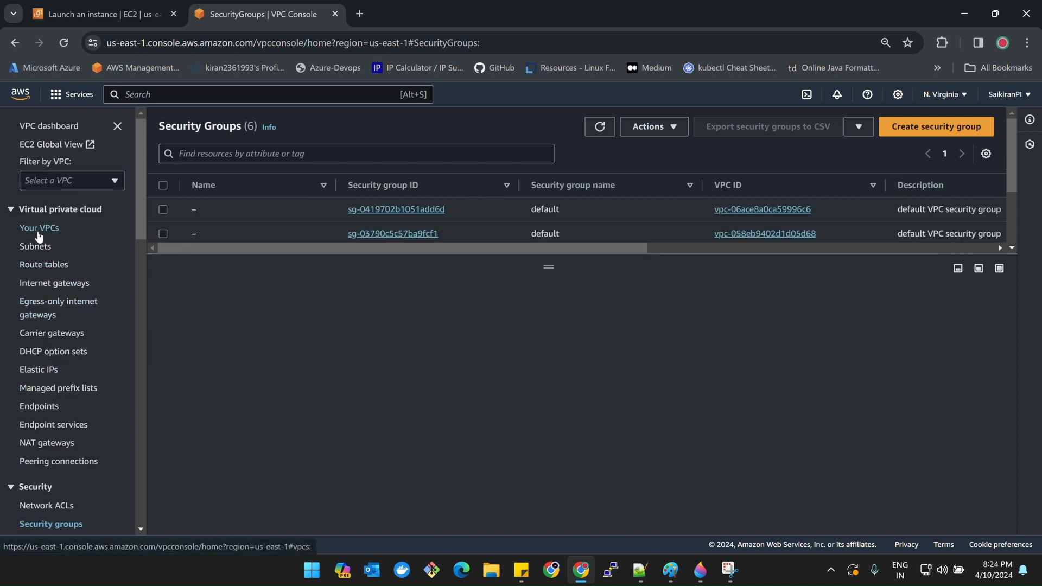
left_click(38, 228)
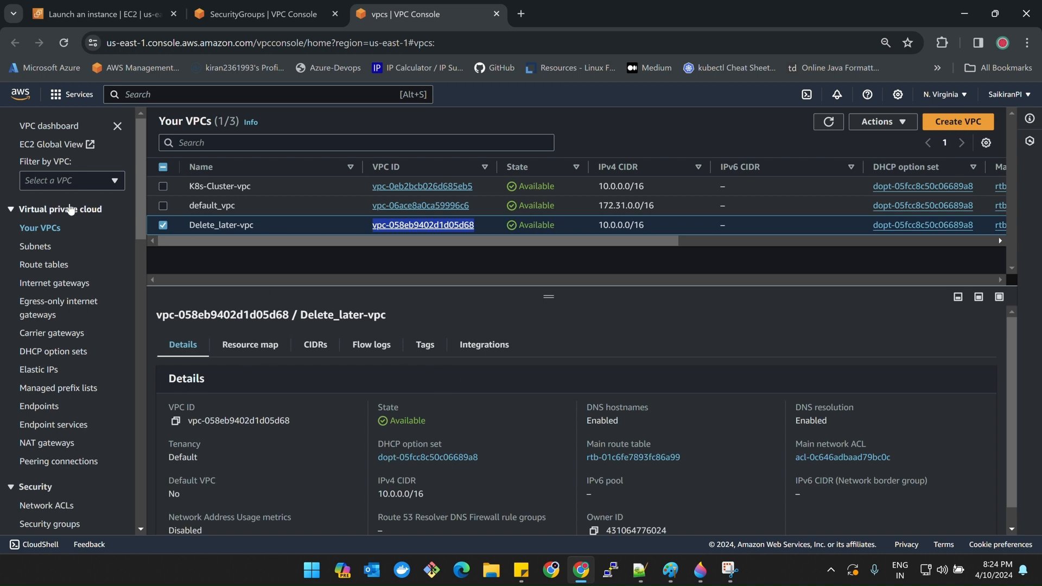
scroll("down", 3)
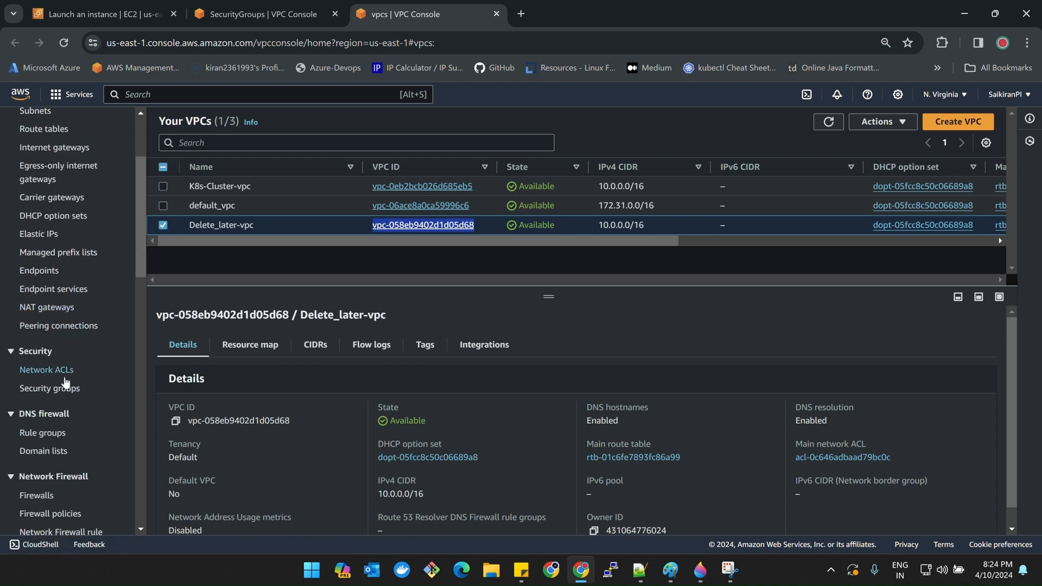
left_click(48, 388)
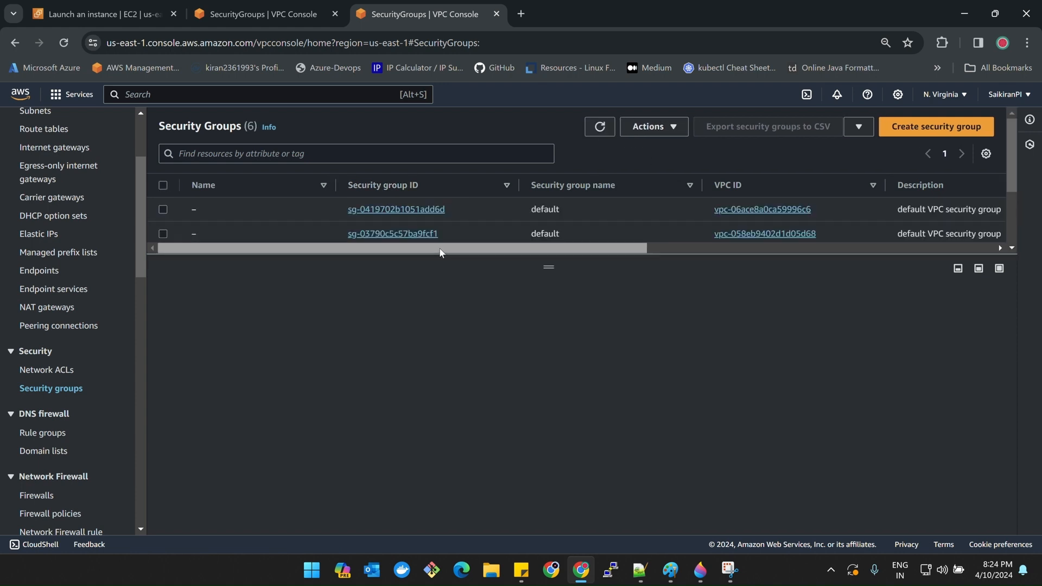
Step: Filter security groups by VPC ID vpc-058eb9402d1d05d68, retrying after an empty match
type("vpc-058eb9402d1d05d68")
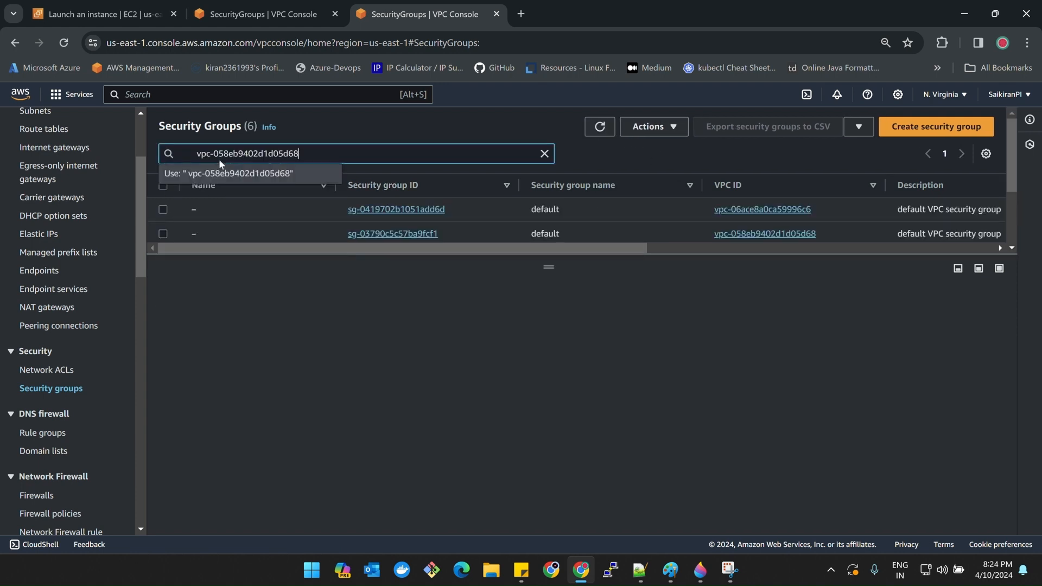
left_click(229, 174)
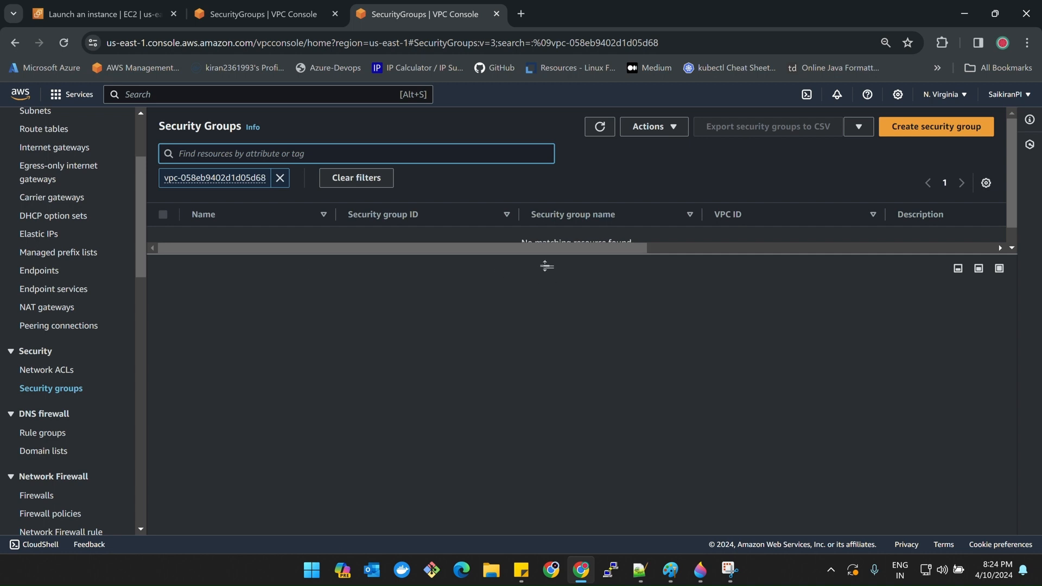
left_click(356, 153)
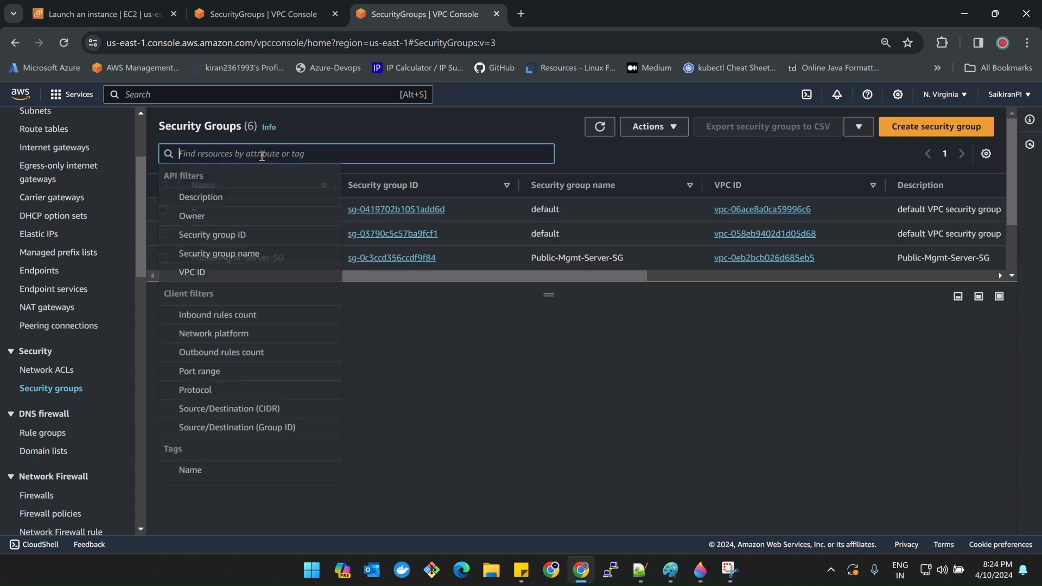
type("vpc-058eb9402d1d05d68")
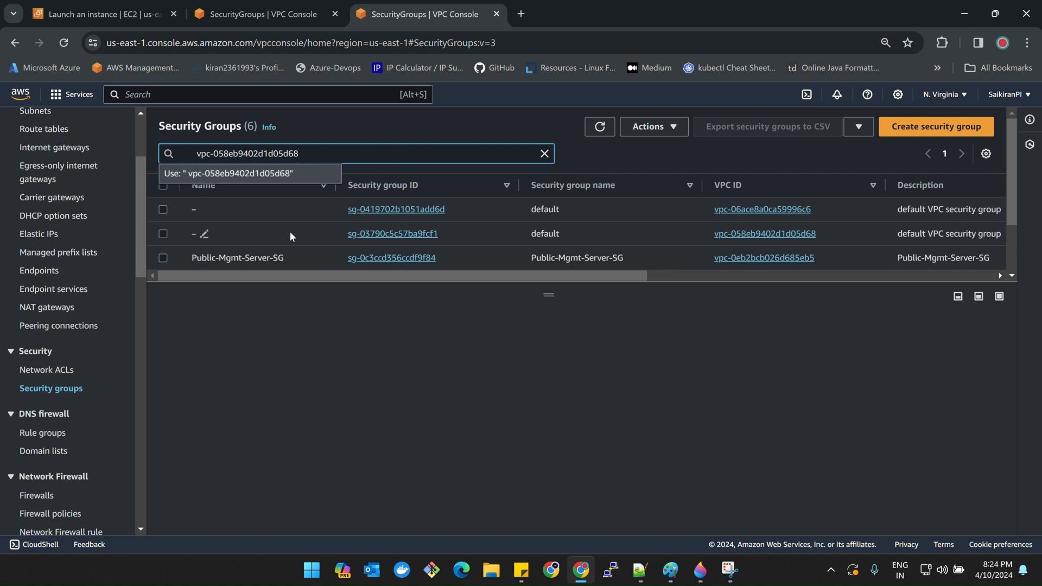
left_click(230, 174)
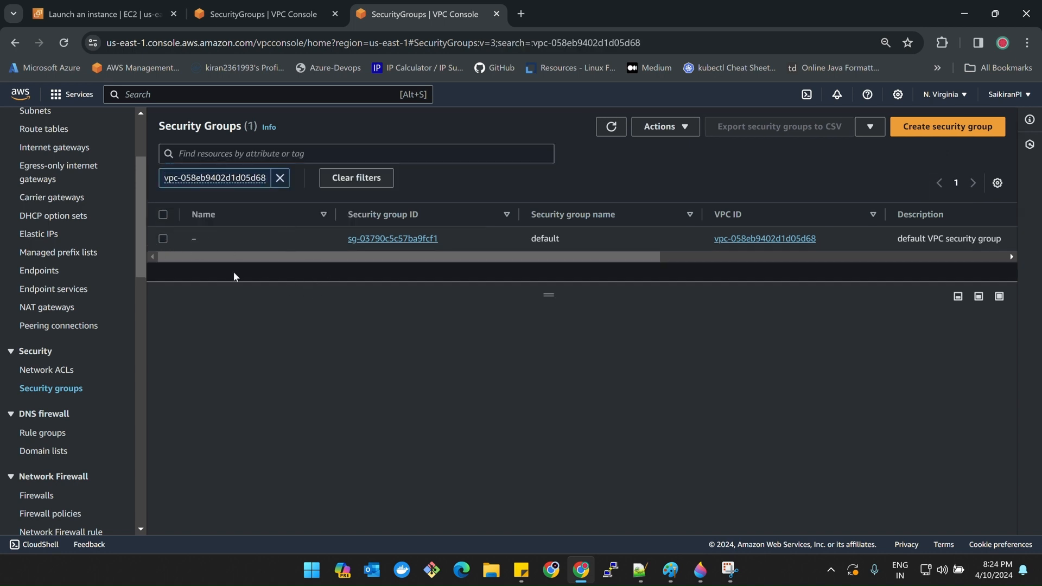
Step: Add an All traffic inbound rule with a chosen source to sg-03790c5c57ba9fcf1
left_click(163, 239)
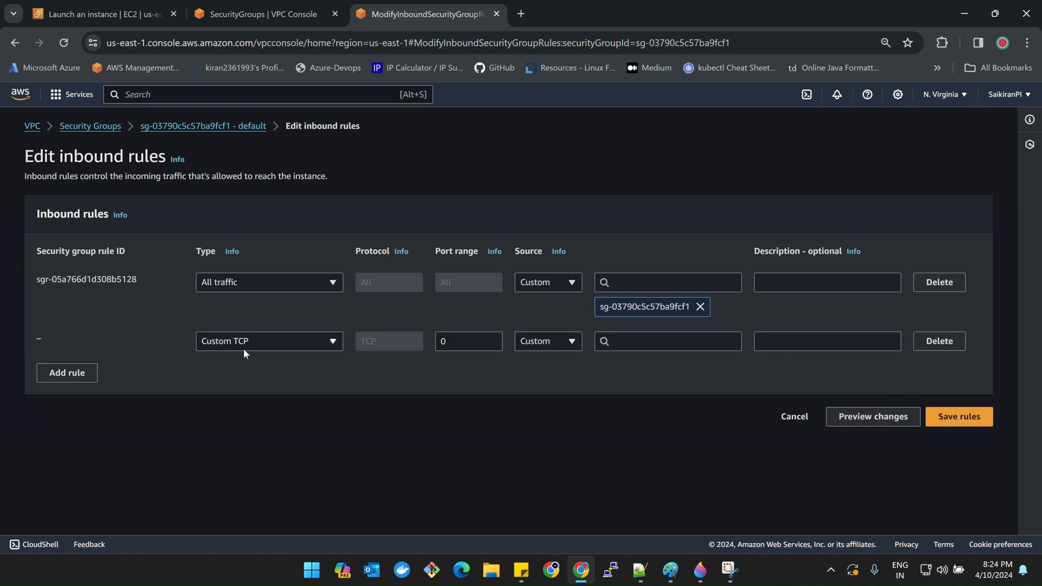
left_click(268, 341)
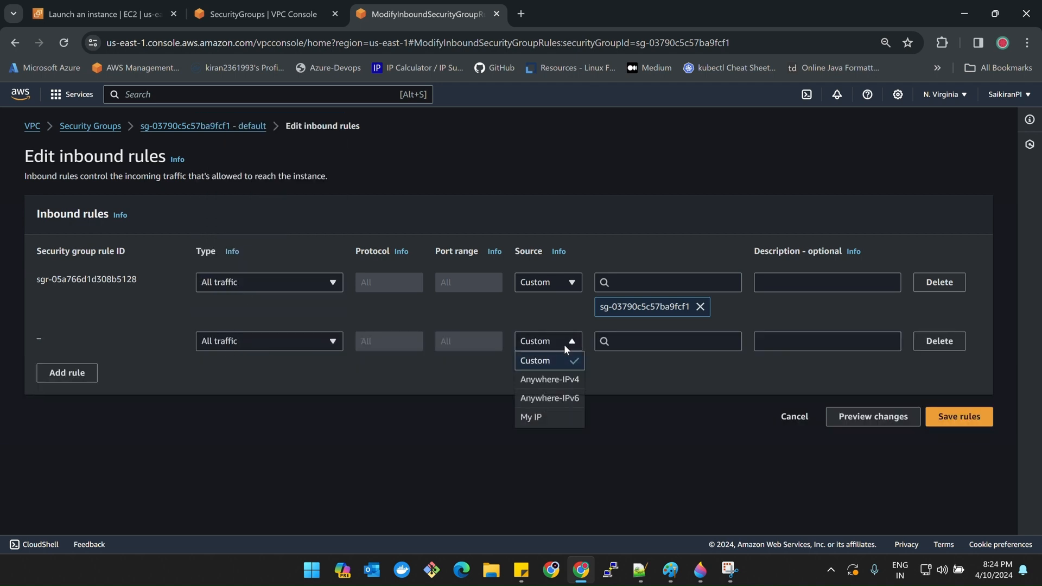
left_click(958, 417)
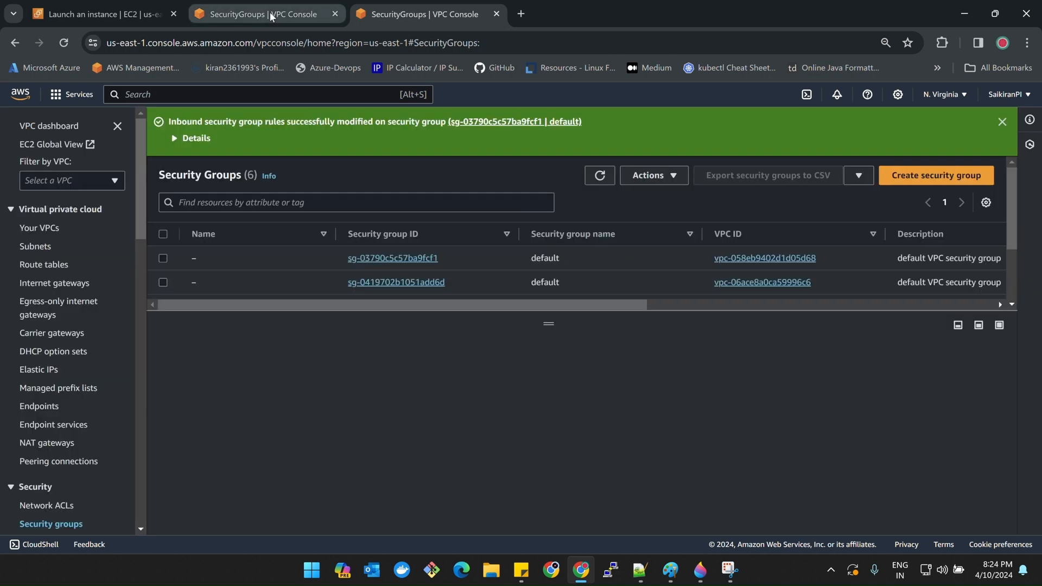
Step: Name the new instance 'Public' on the launch form
left_click(100, 13)
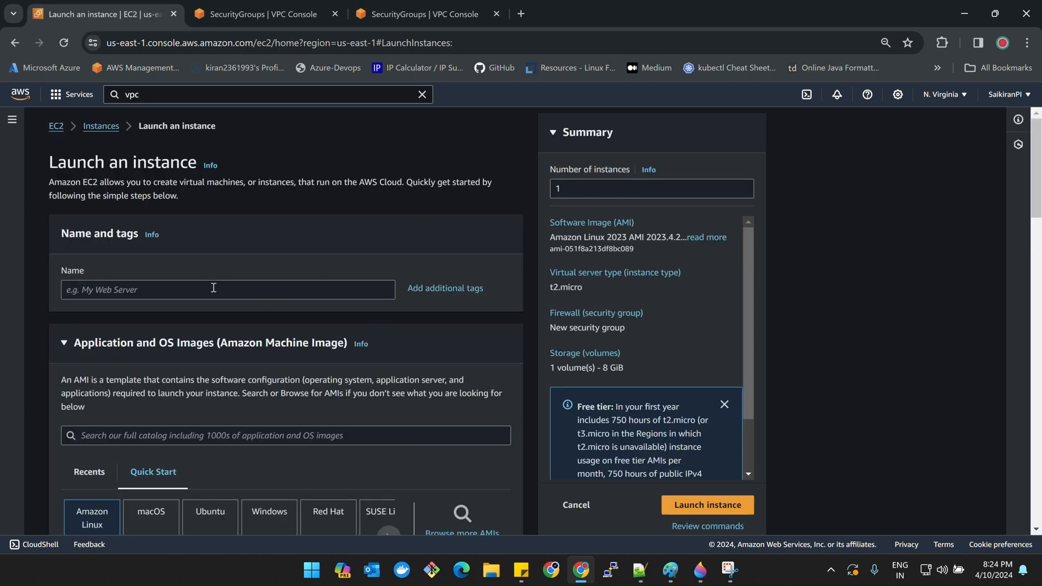
type("Pr")
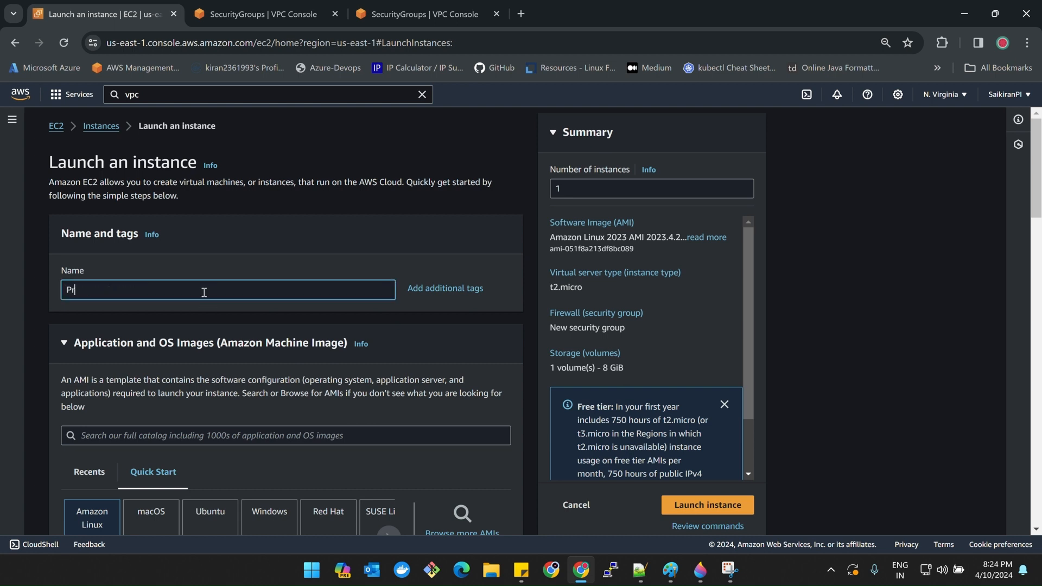
type("iva")
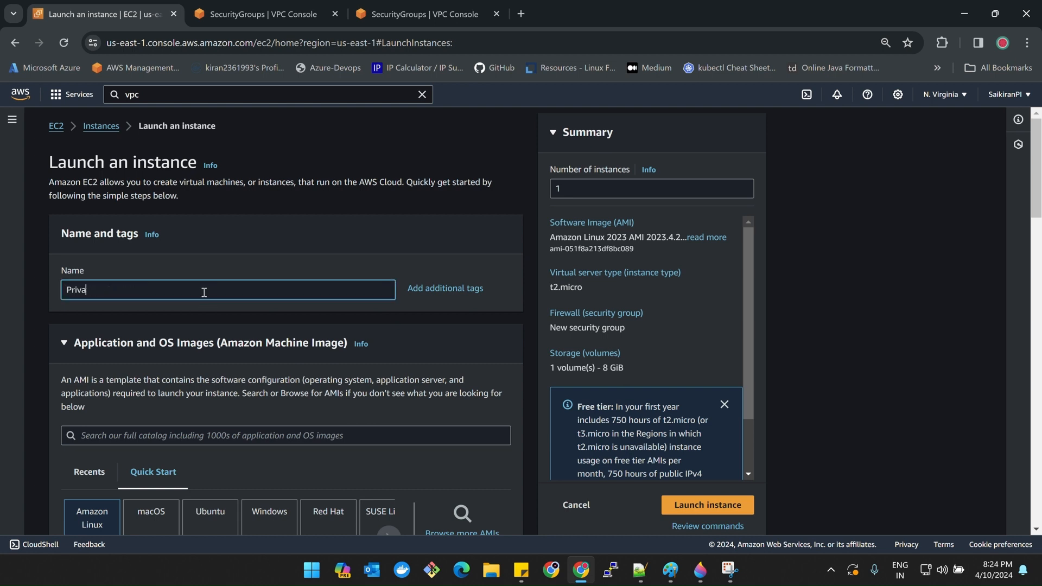
type("Public")
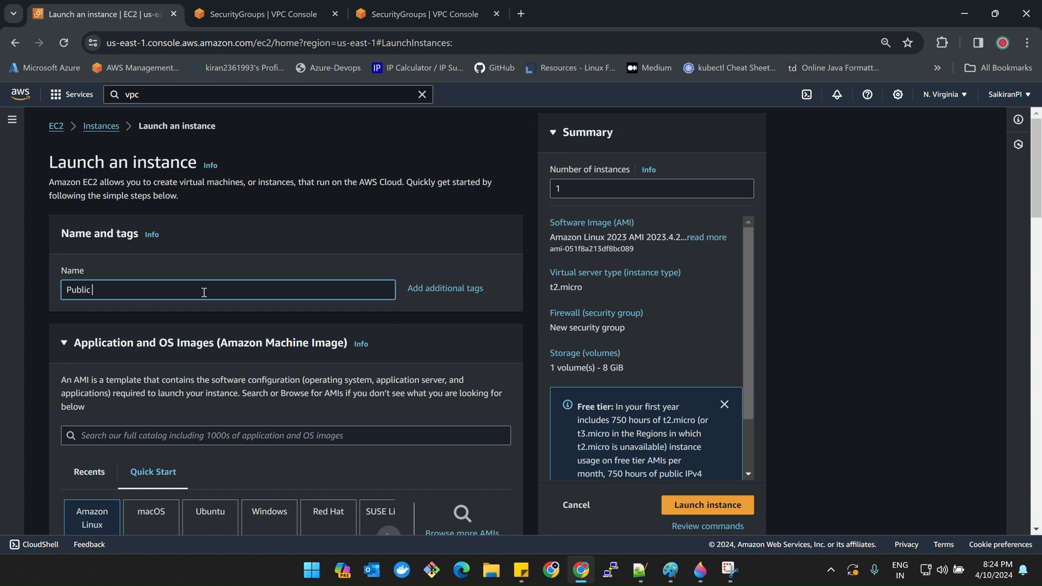
scroll("down", 3)
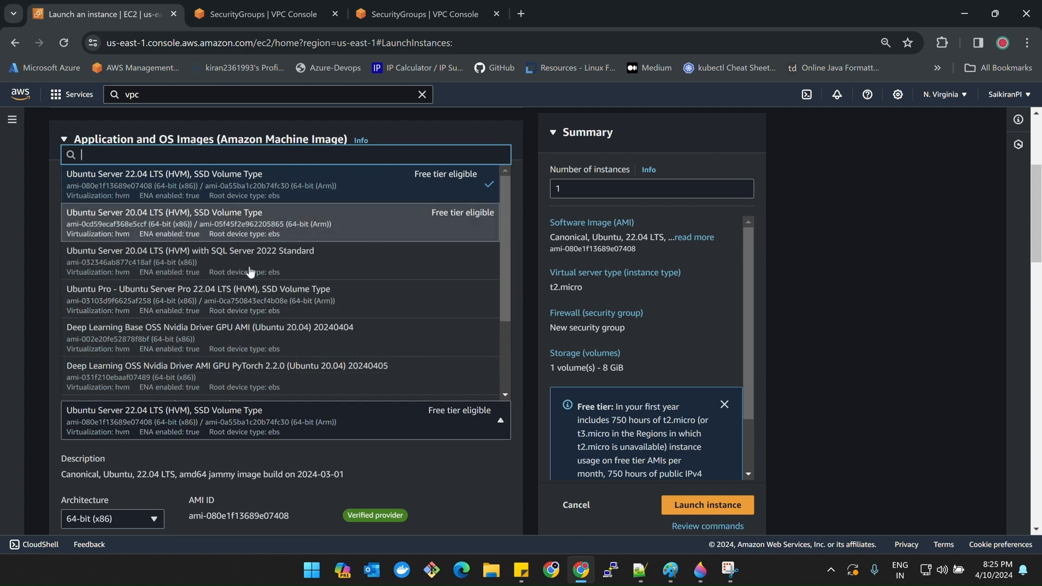
scroll("down", 3)
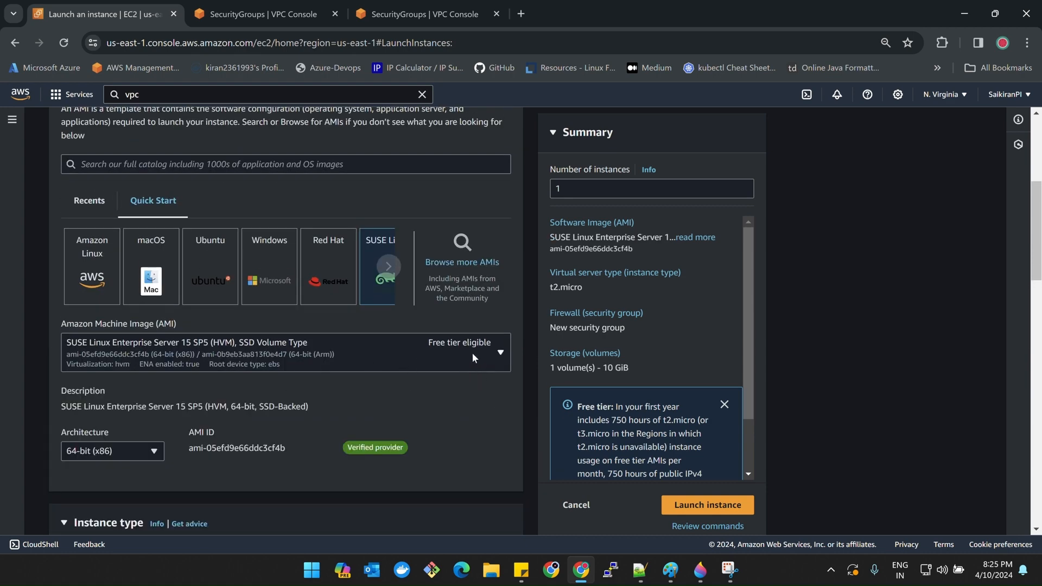
mouse_move(462, 412)
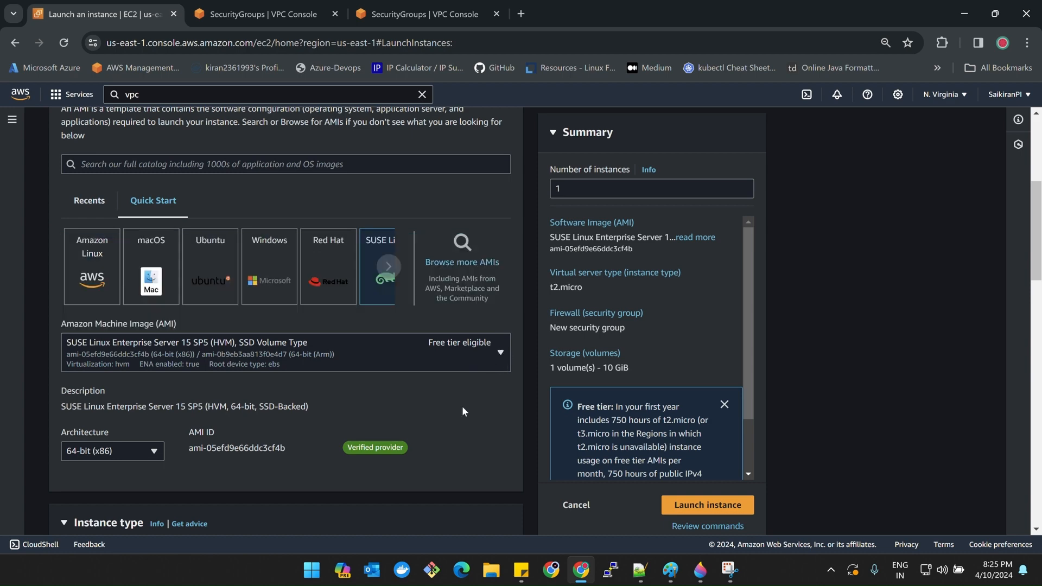
Step: Switch the image to Ubuntu Server 20.04 LTS, accepting the settings reset
left_click(210, 266)
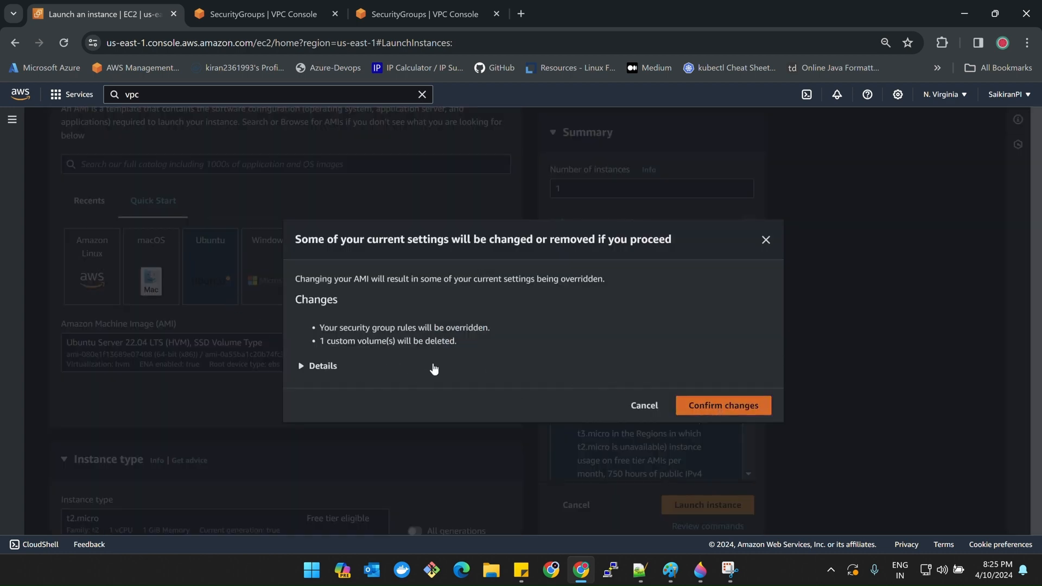
left_click(722, 405)
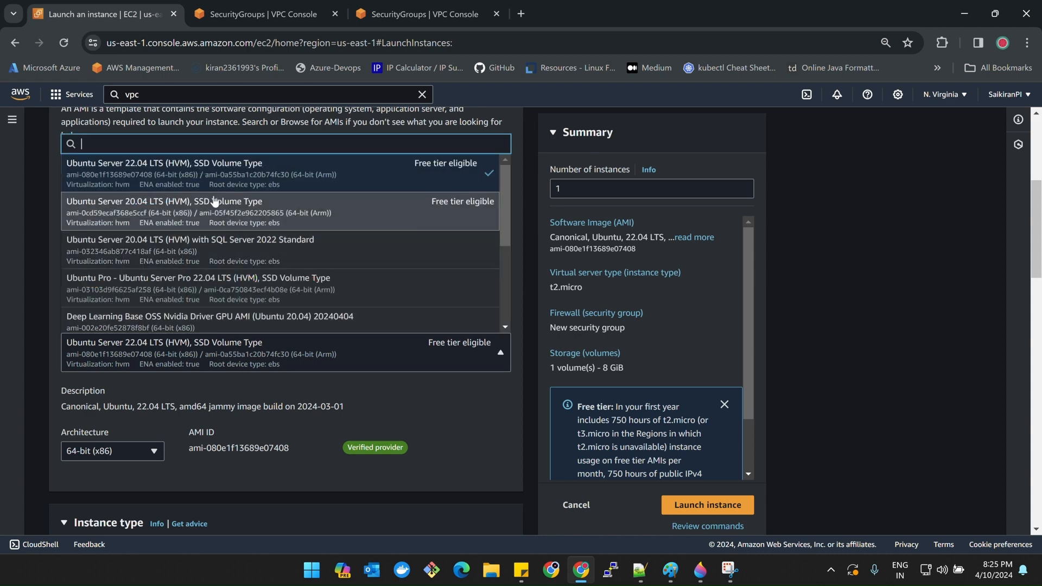
scroll("down", 3)
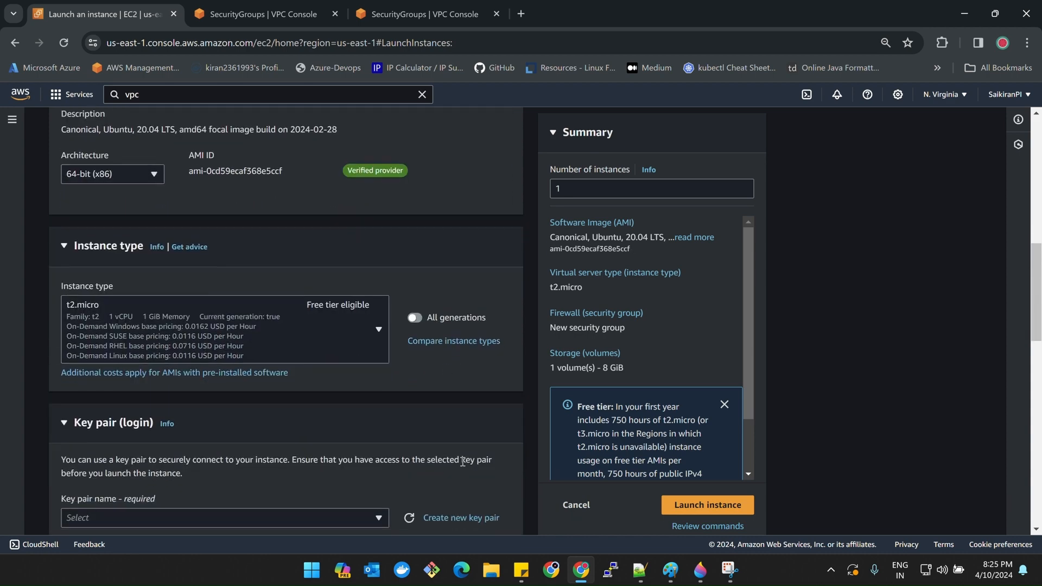
scroll("down", 3)
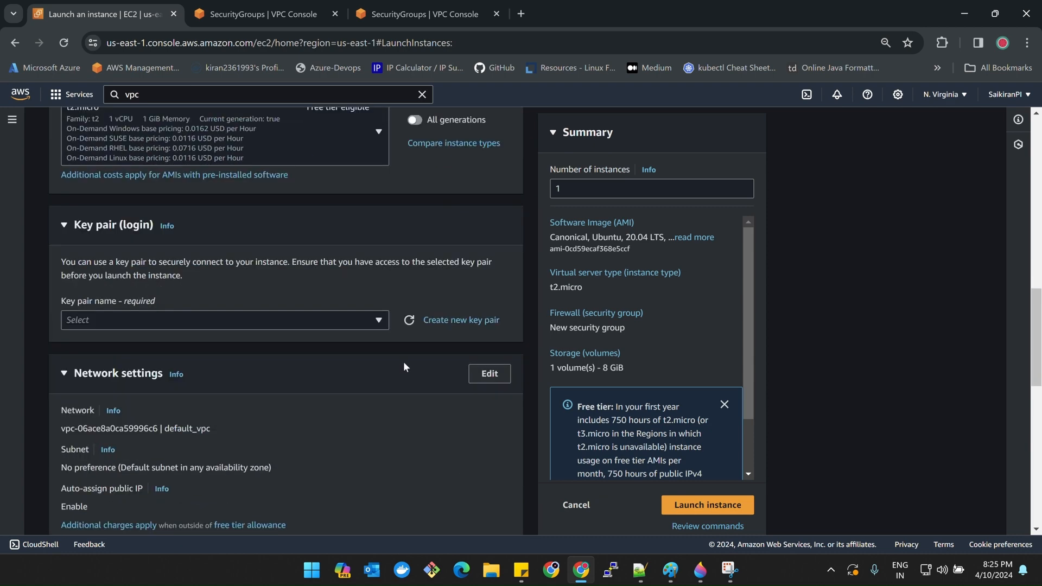
left_click(224, 320)
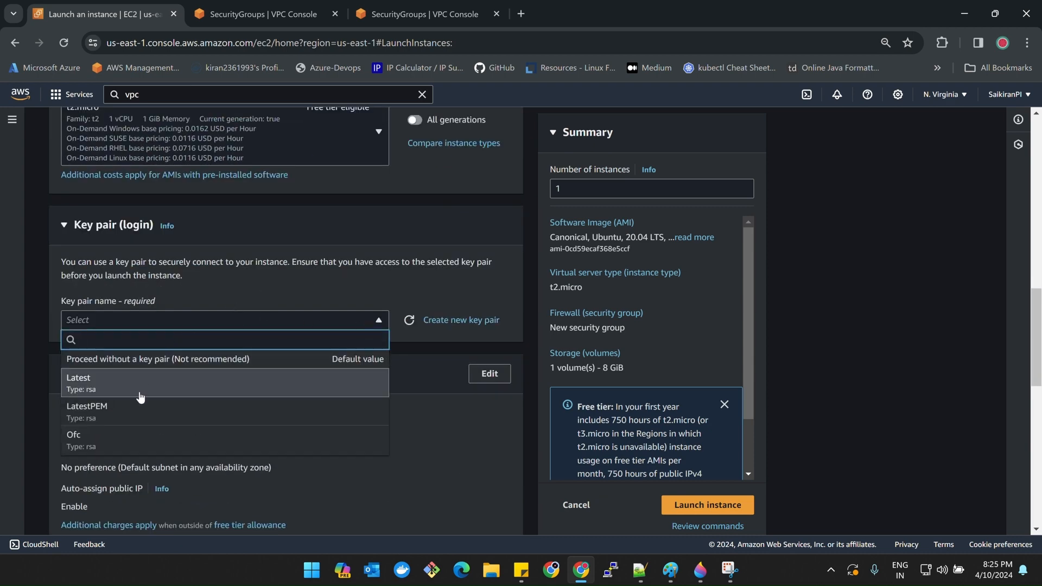
Step: Use the LatestPEM key pair and place the instance in Delete_later-vpc
left_click(87, 410)
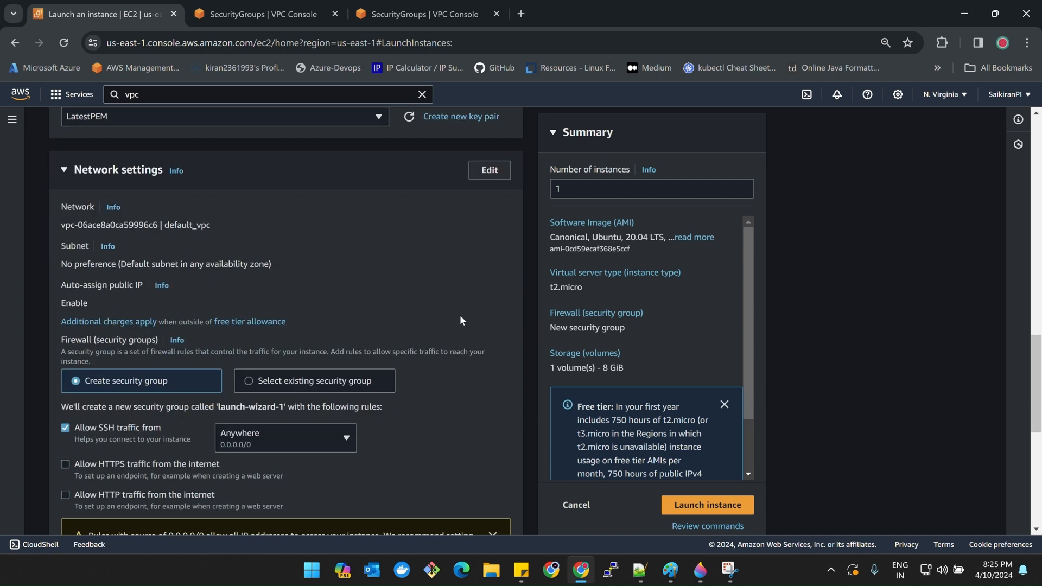
left_click(489, 170)
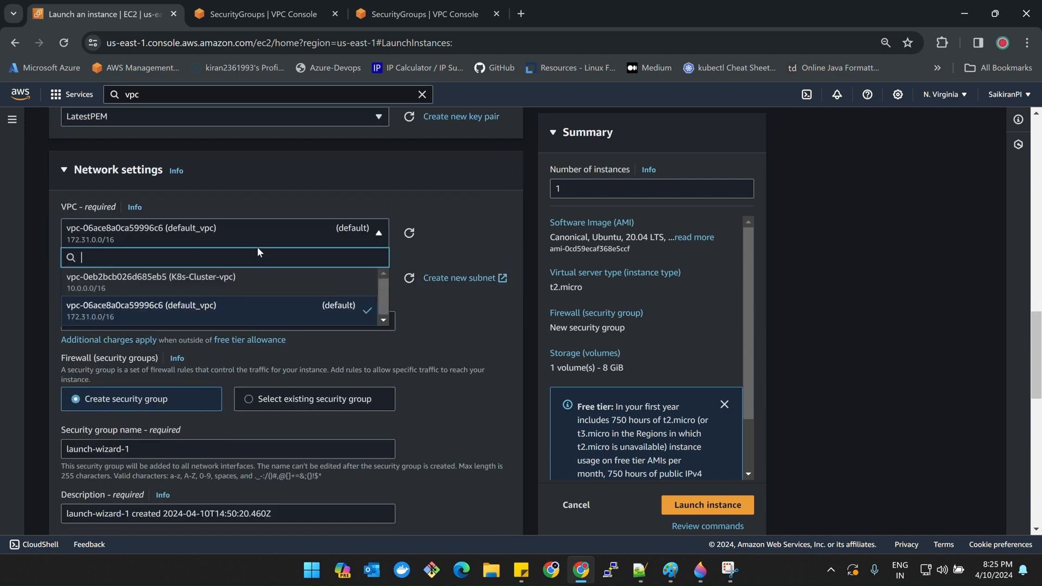
left_click(150, 279)
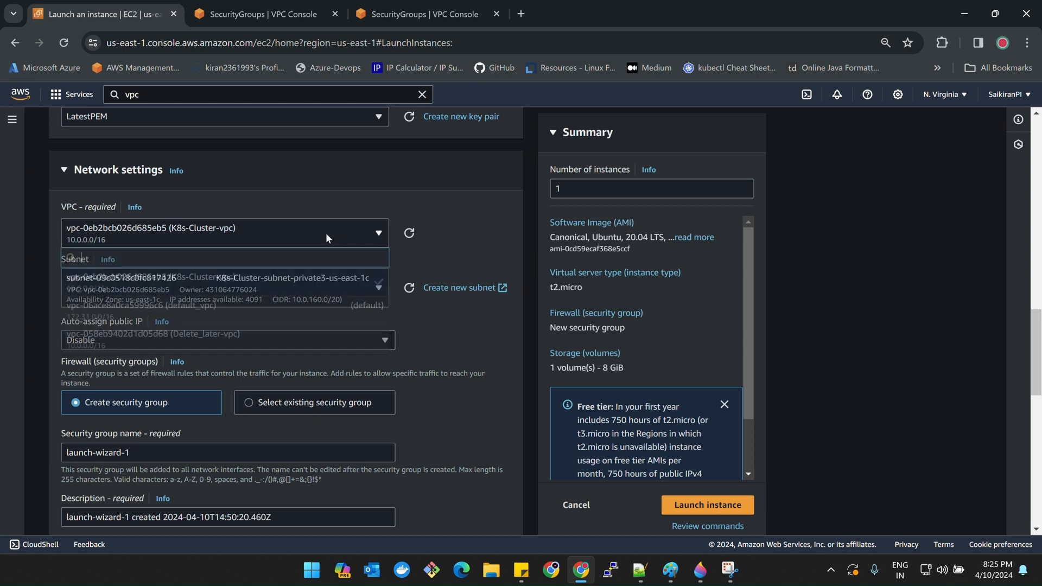
left_click(224, 234)
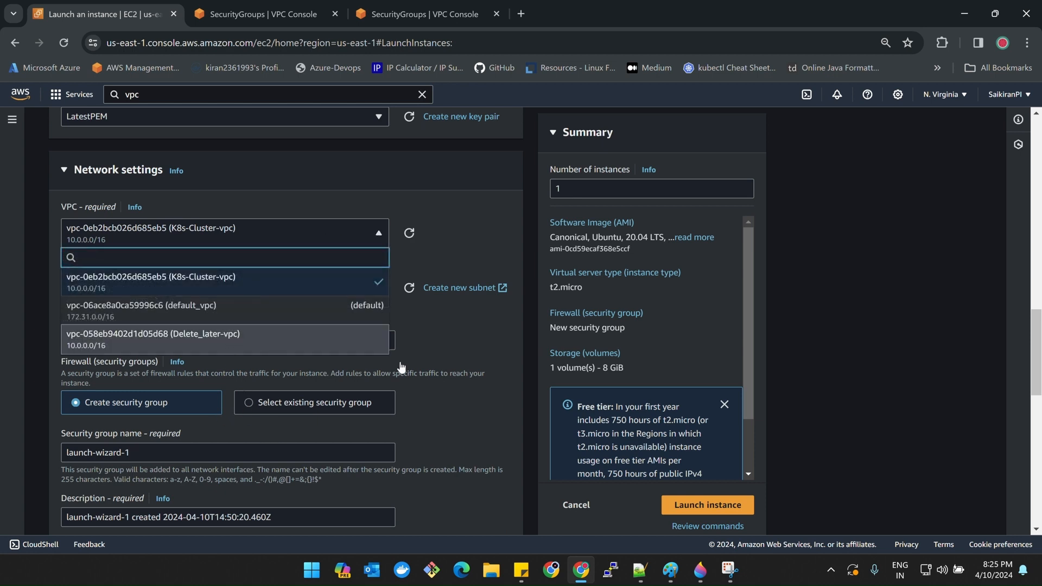
left_click(152, 339)
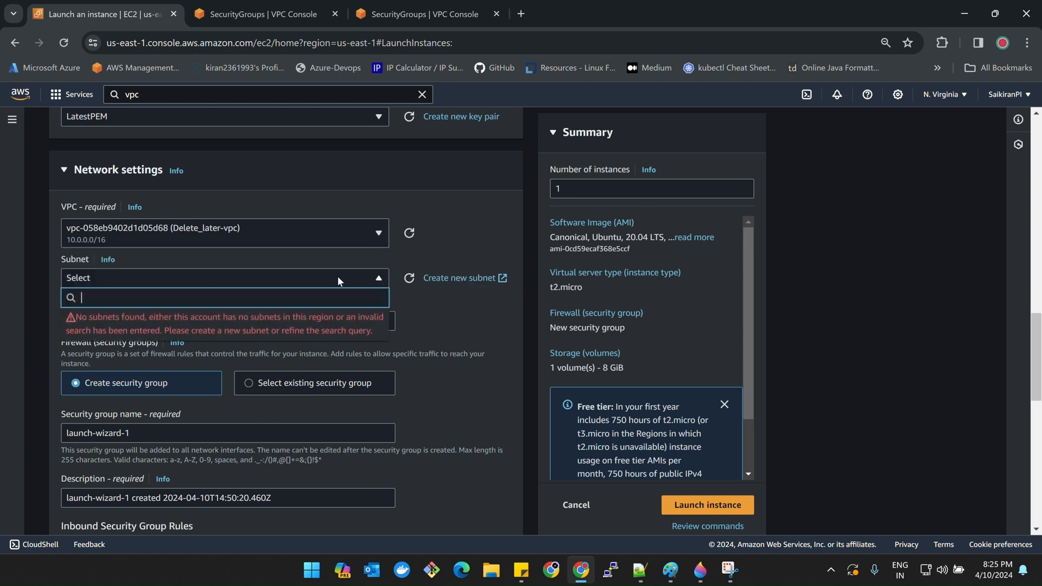
Step: Pick the public2 subnet, auto-assign a public IP, and launch the instance
left_click(224, 278)
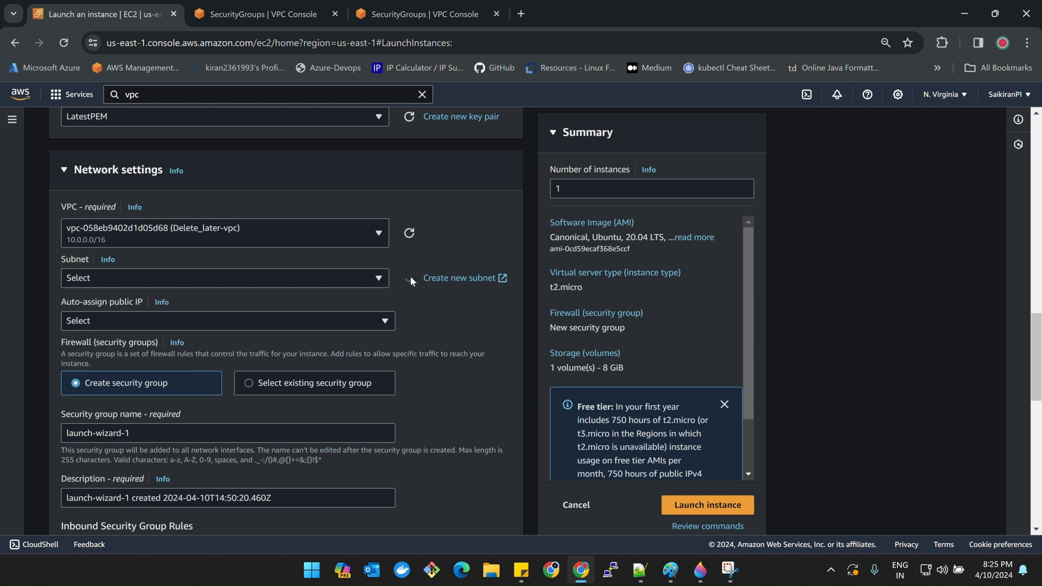
left_click(225, 278)
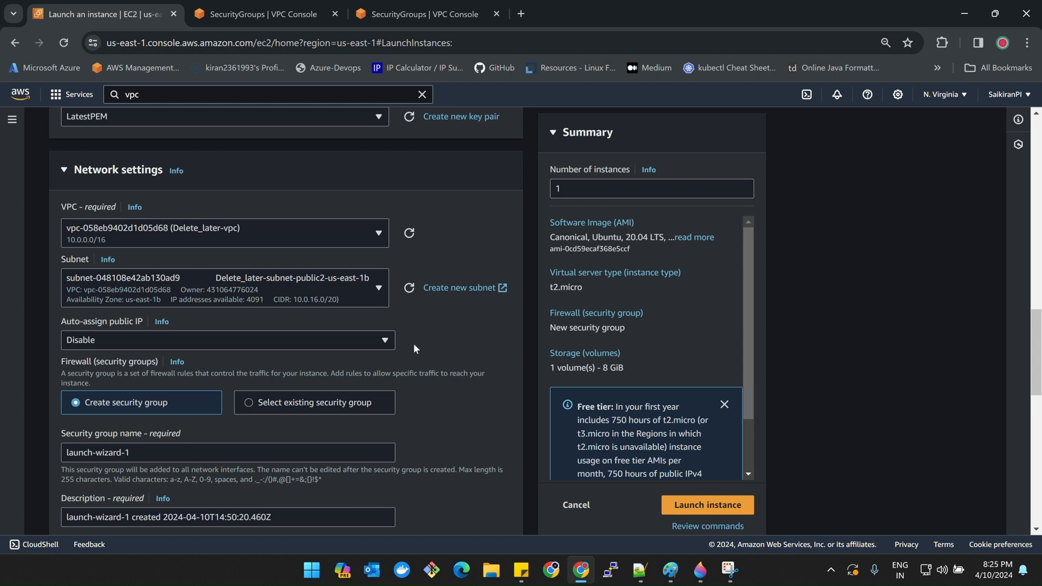
left_click(227, 340)
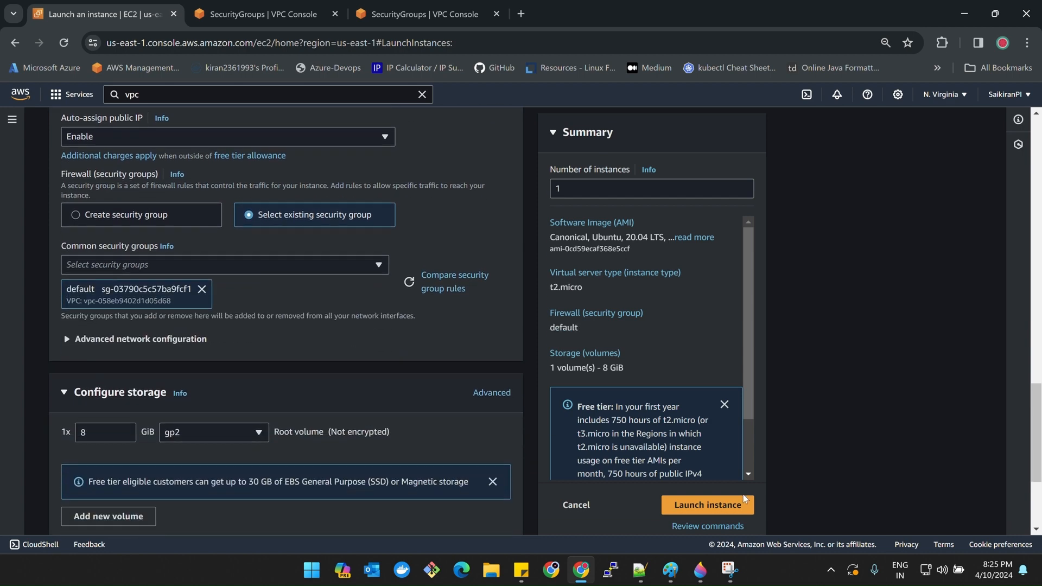
left_click(708, 505)
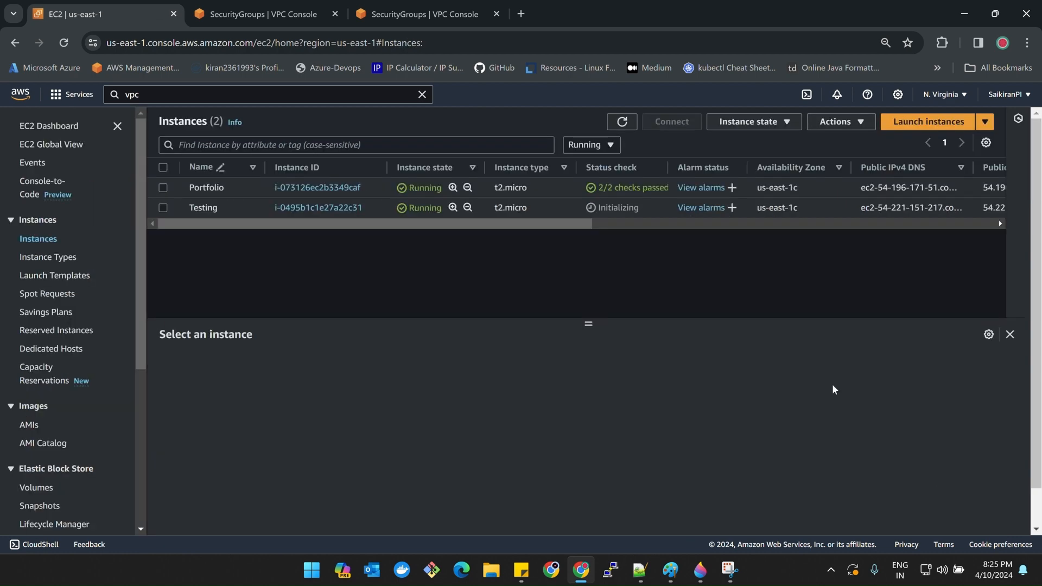
Step: Name the second instance 'Pribv', keeping Ubuntu 20.04 on t2.micro, and choose the LatestPEM key pair
left_click(928, 122)
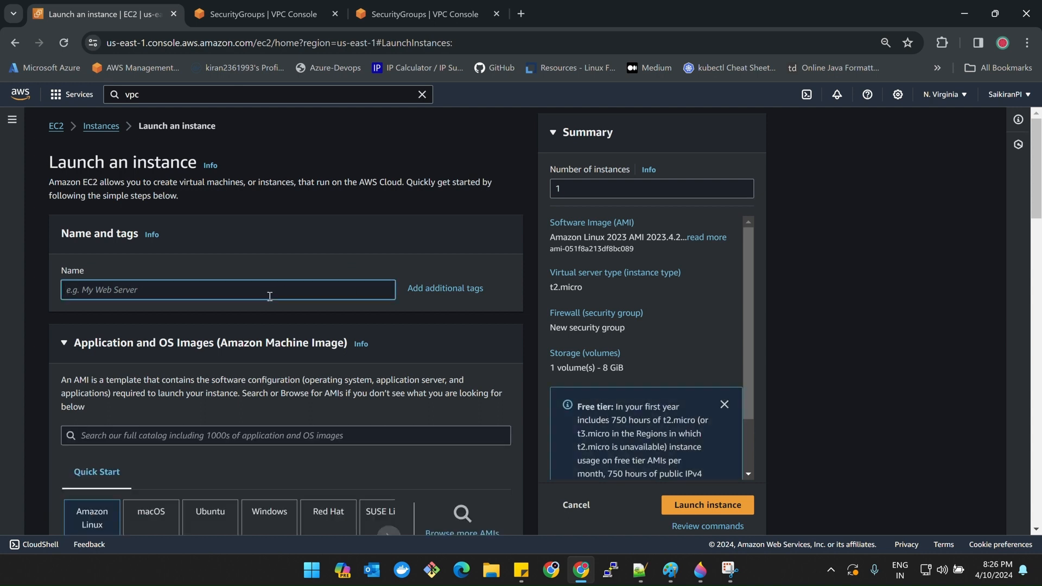
type("Pribv")
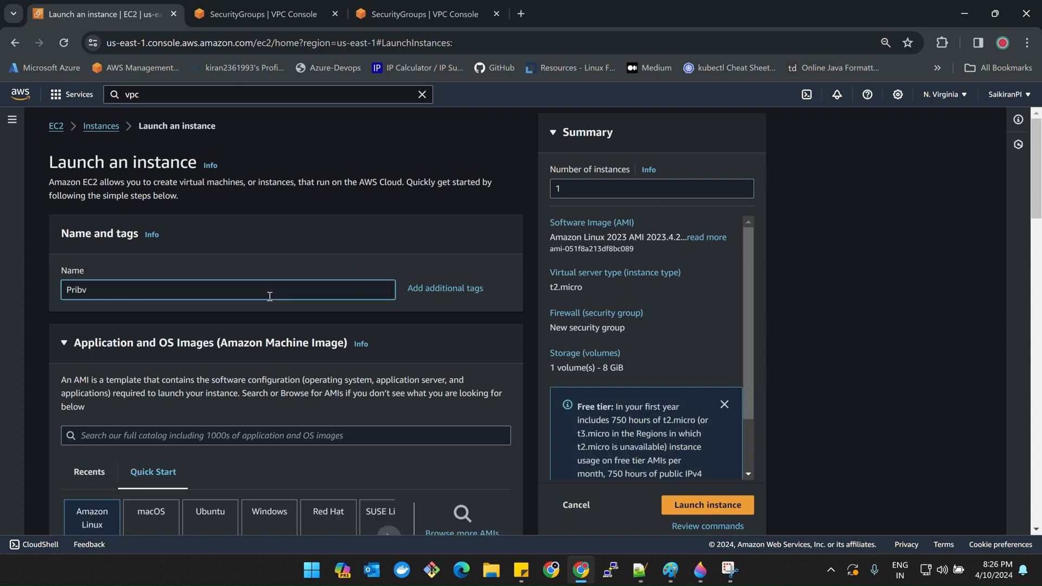
scroll("down", 3)
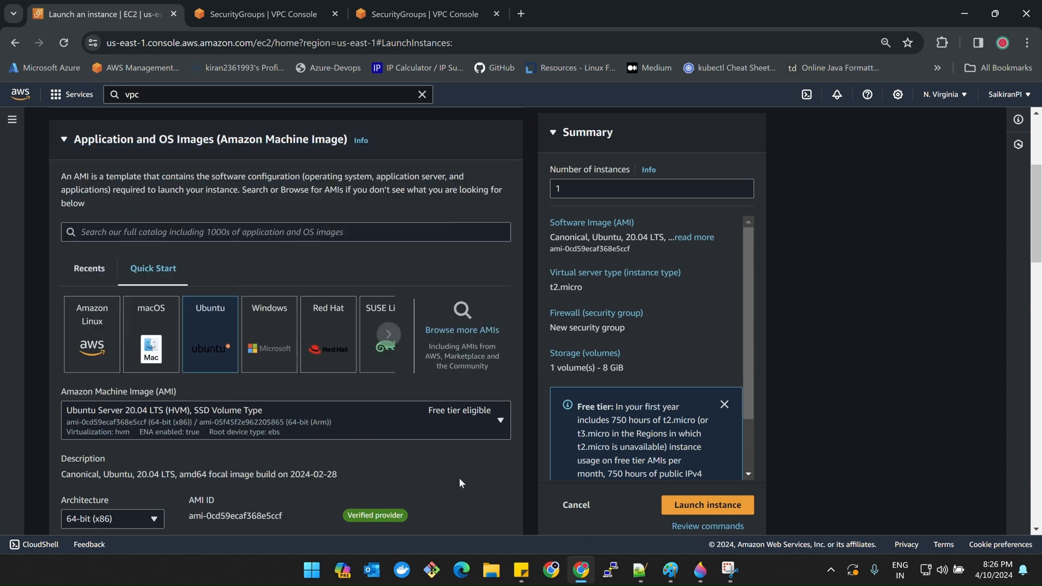
scroll("down", 3)
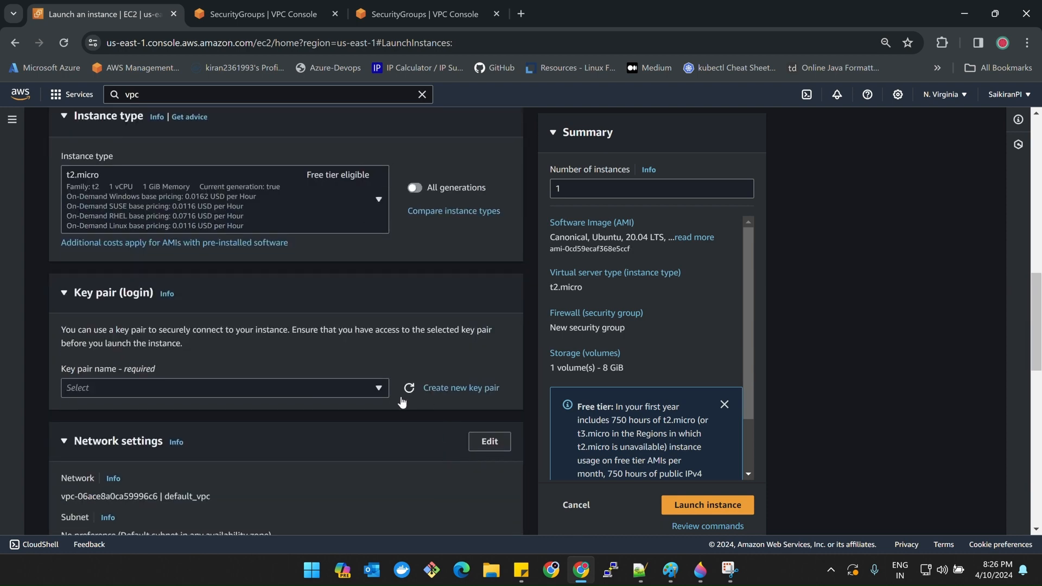
left_click(224, 388)
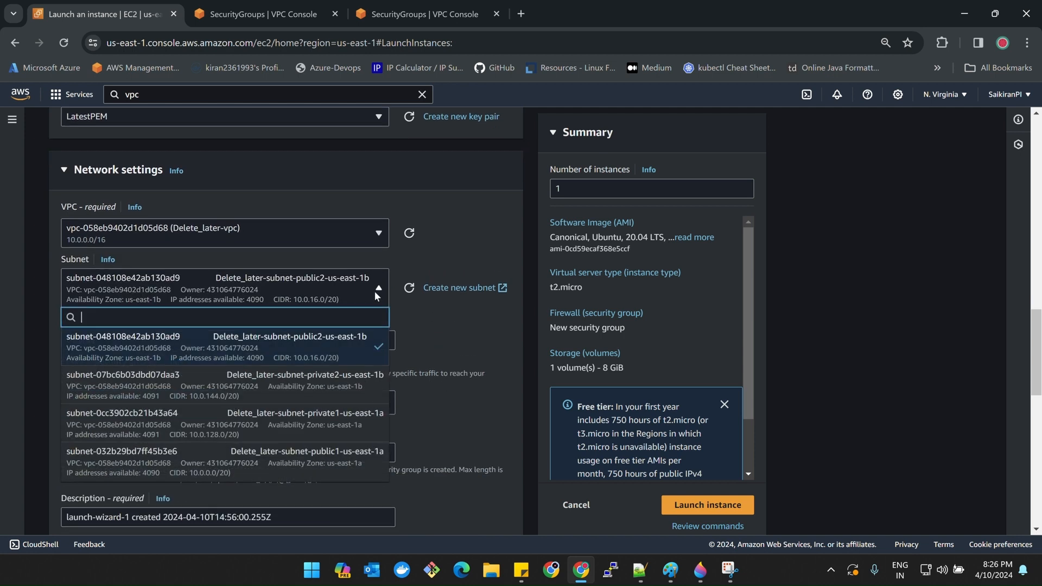
mouse_move(346, 416)
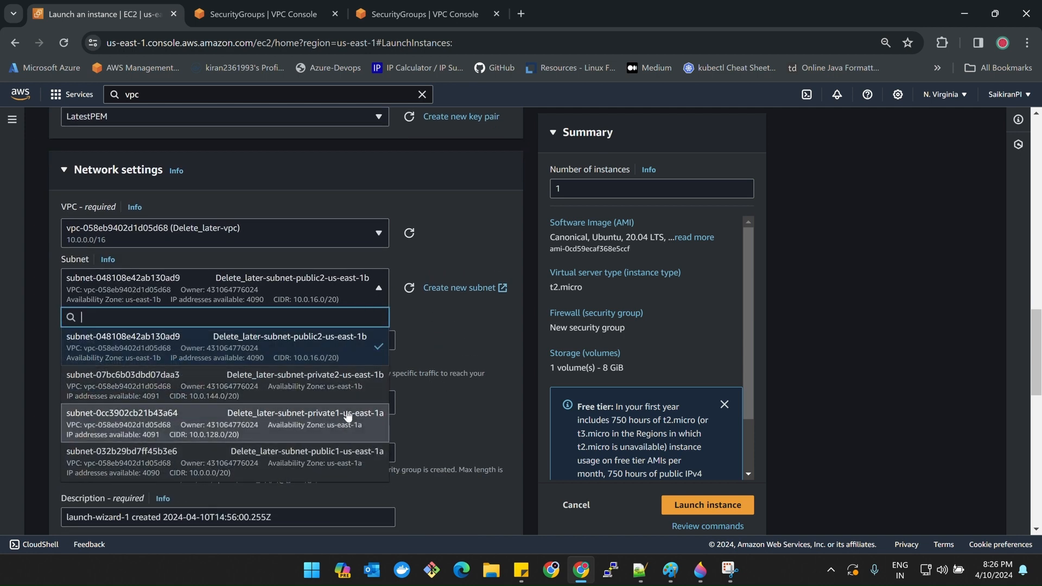
Step: Launch the second instance into the private1 subnet and view all instances
left_click(226, 419)
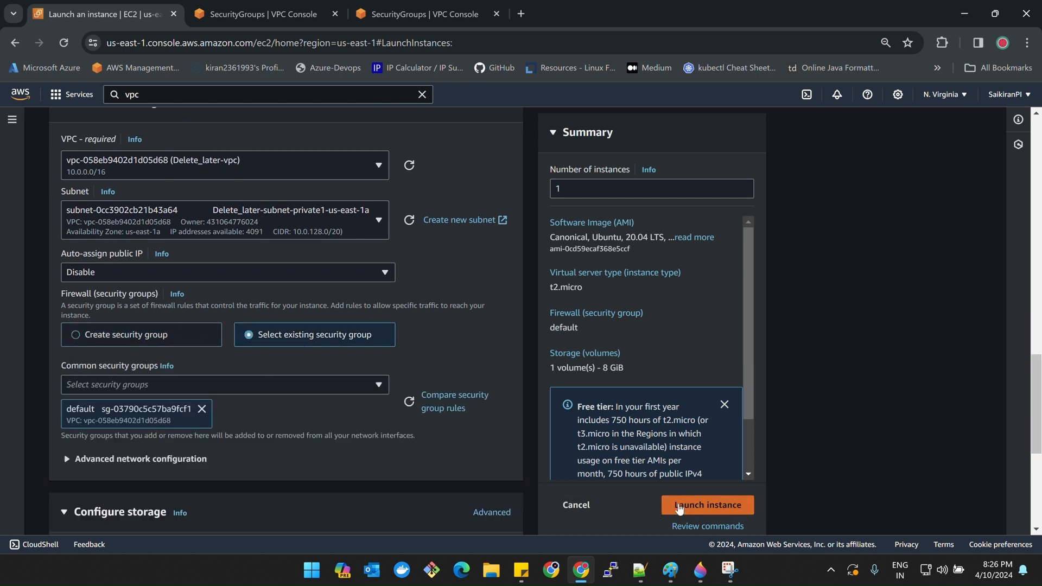
left_click(707, 505)
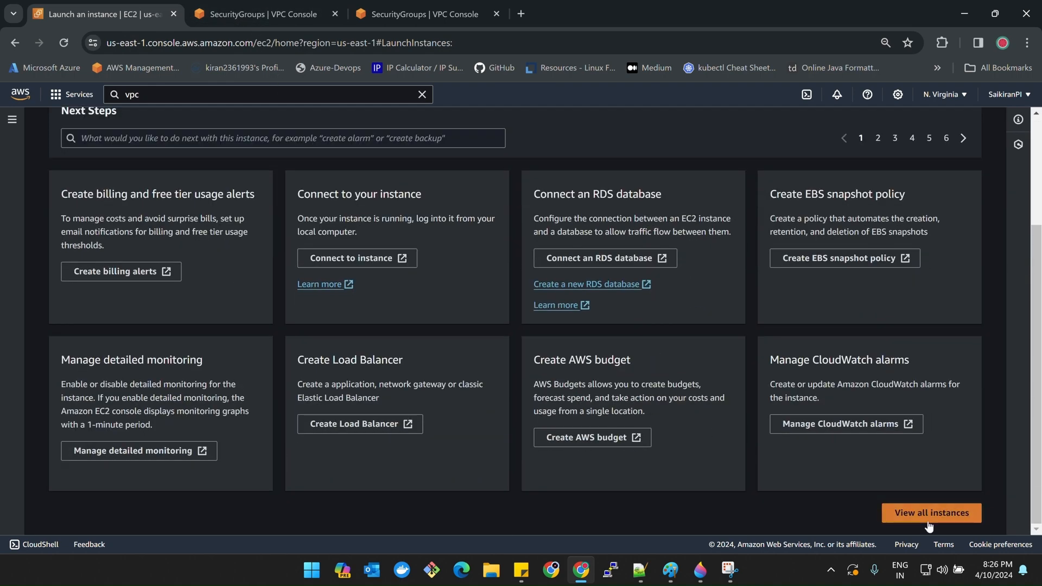
left_click(931, 513)
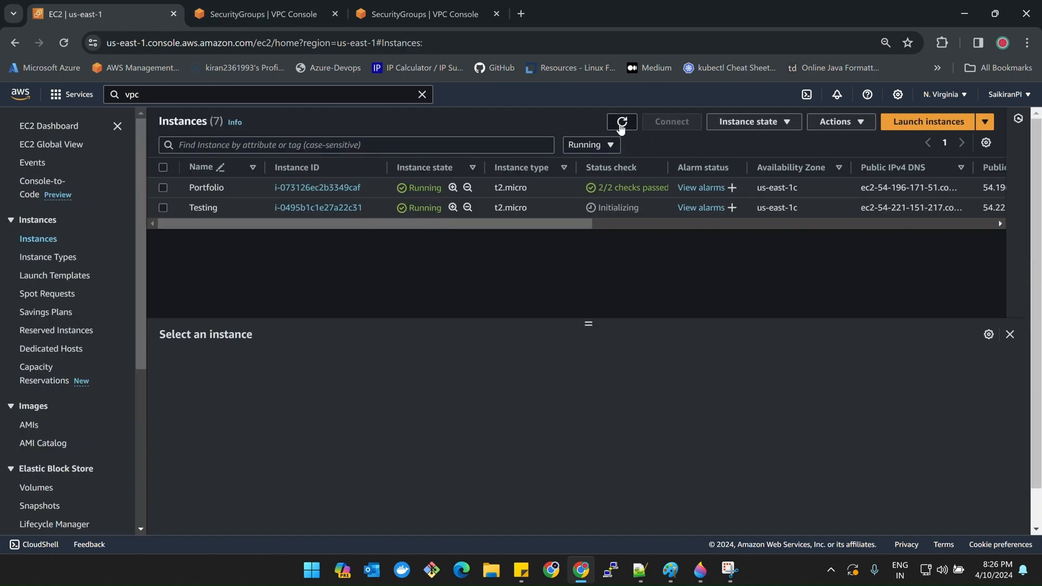
Step: Refresh the instance list and start a browser terminal session on Public
left_click(620, 122)
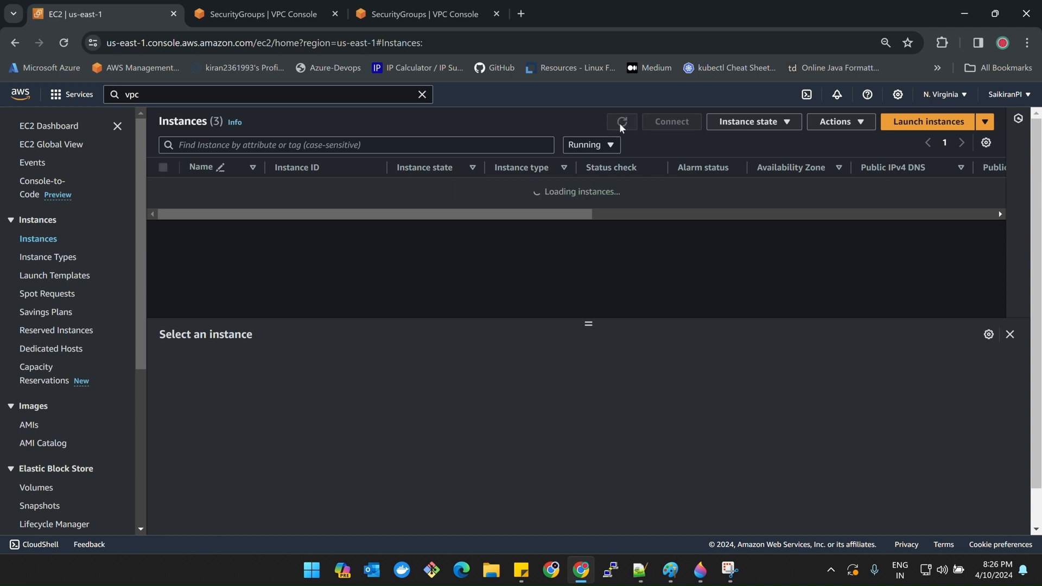
left_click(621, 121)
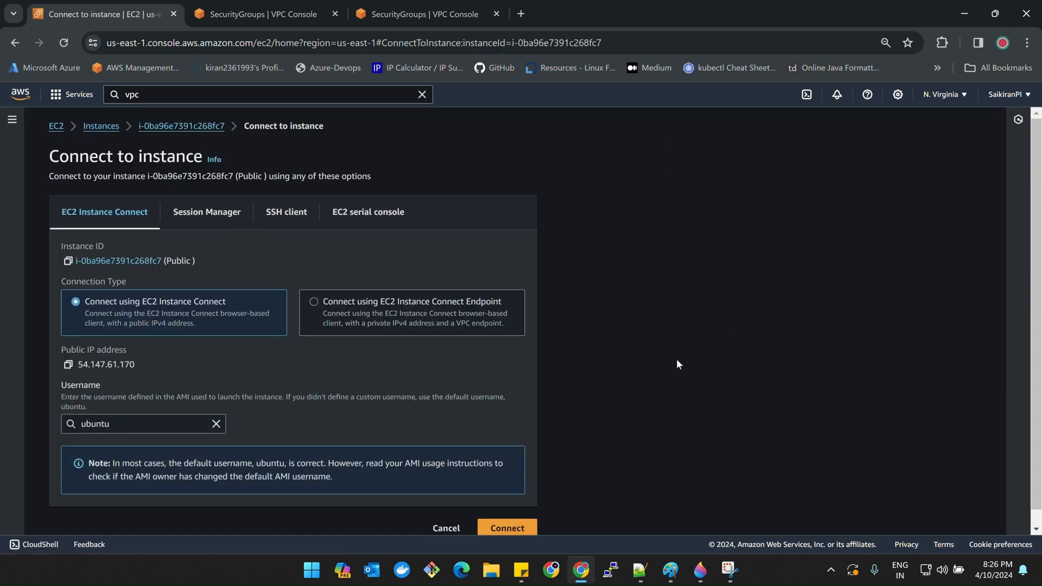
left_click(507, 528)
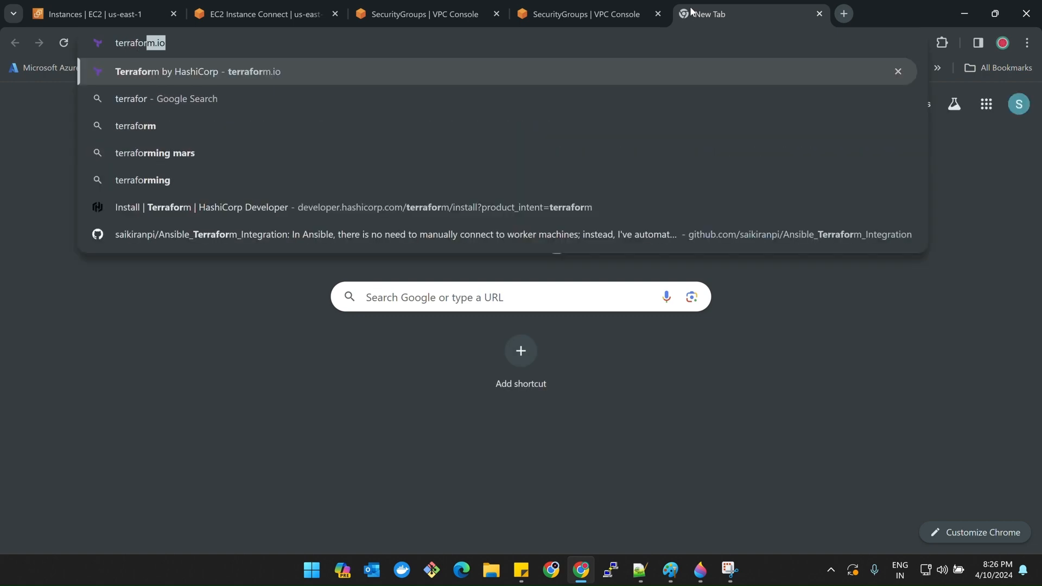
Step: Copy the Terraform 1.7.5 Linux AMD64 download link from terraform.io's install page
key("Enter")
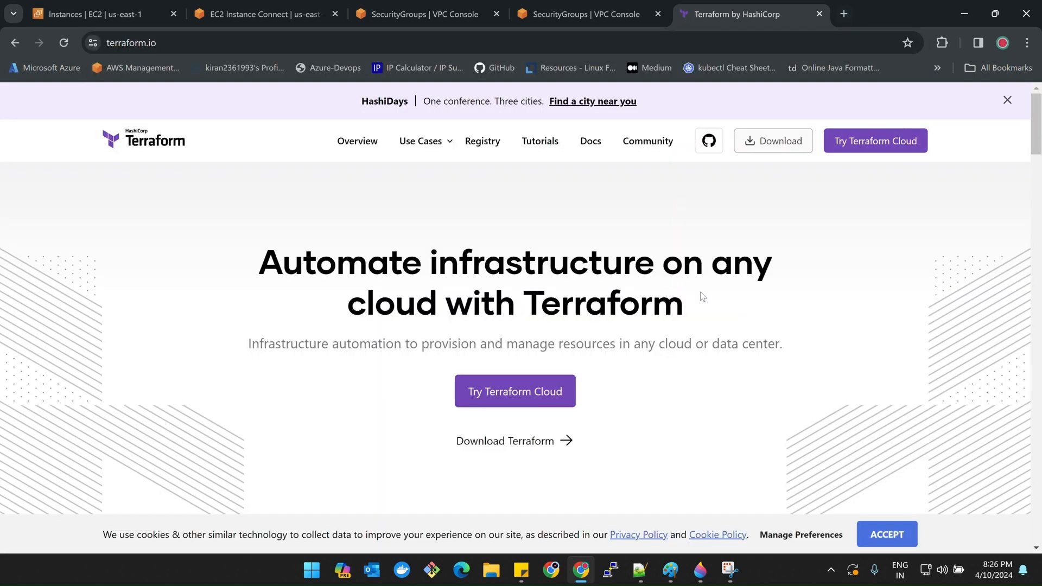
left_click(504, 441)
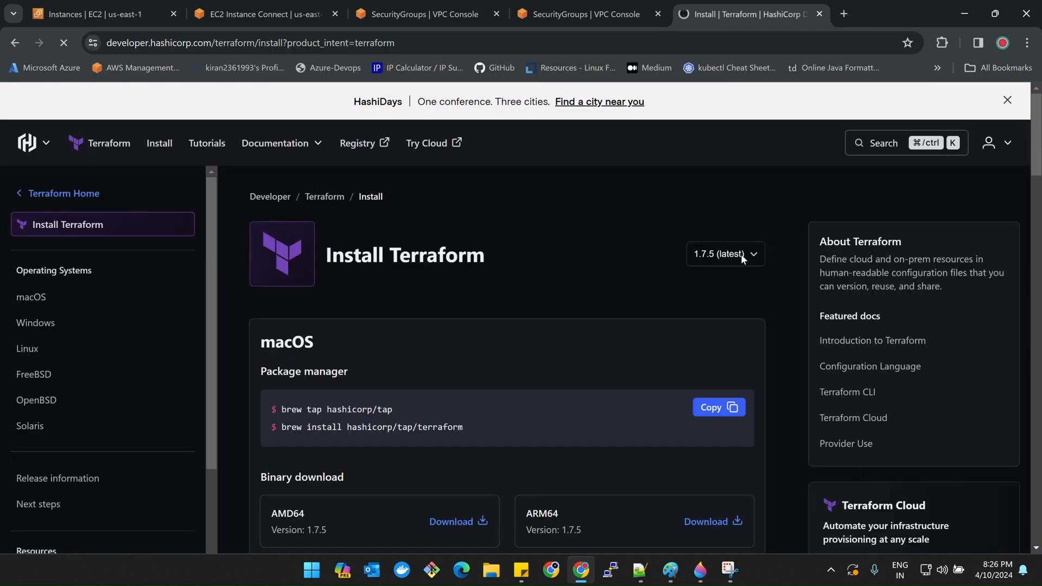
left_click(27, 349)
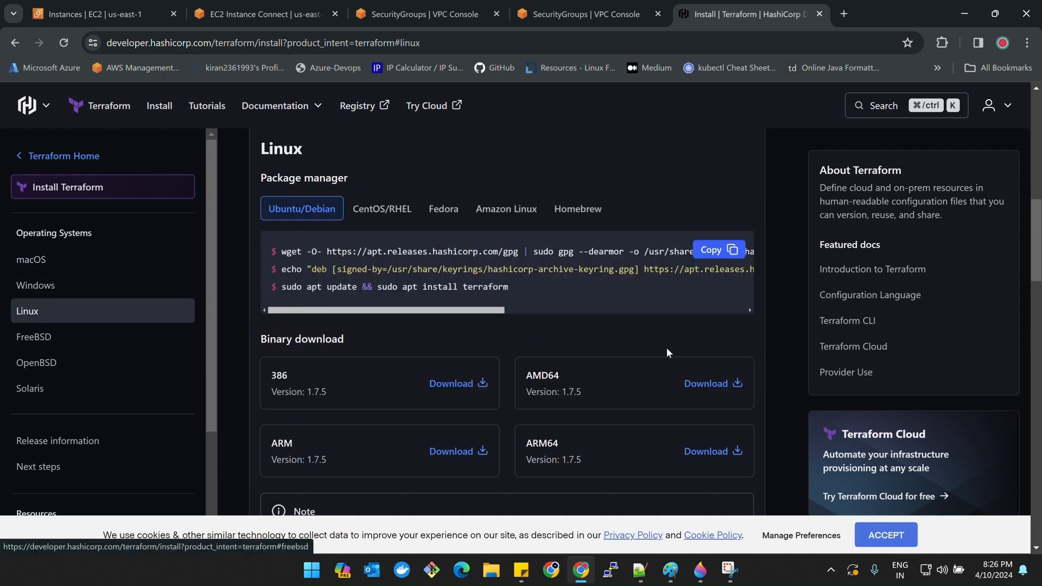
right_click(706, 384)
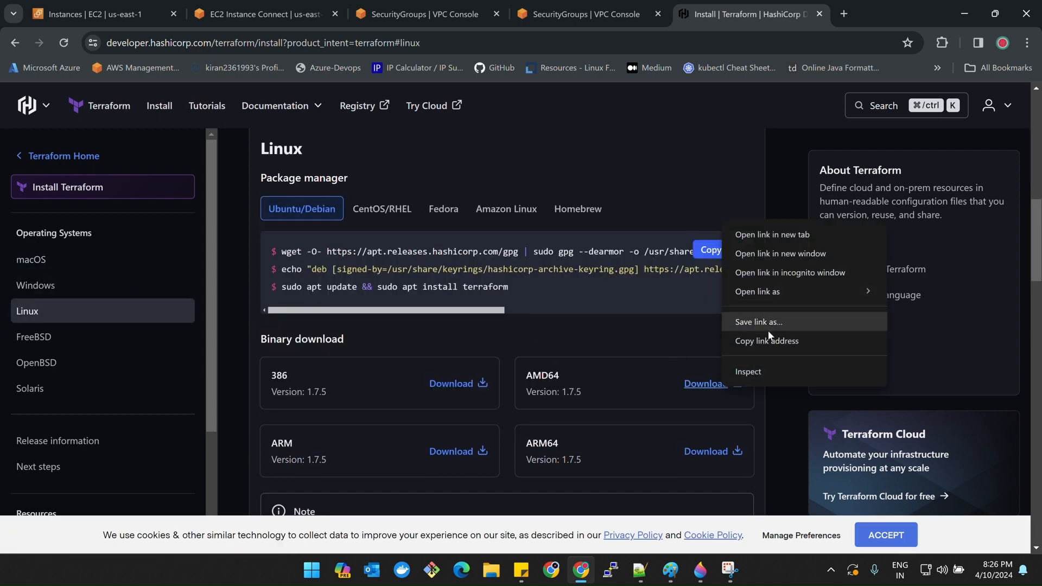
left_click(265, 14)
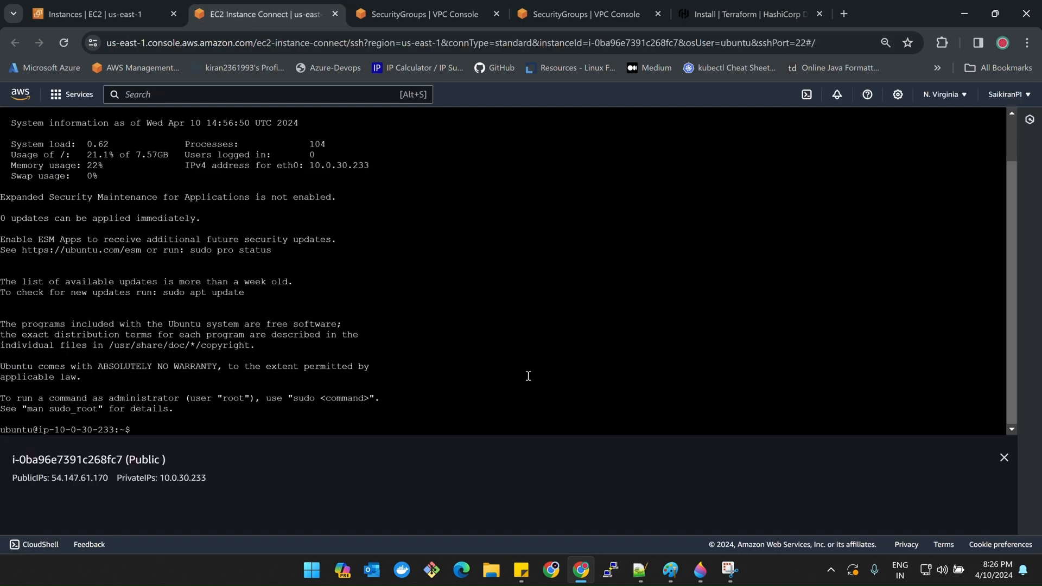
Step: Become root with sudo su and ping to confirm internet access
type("sudo su")
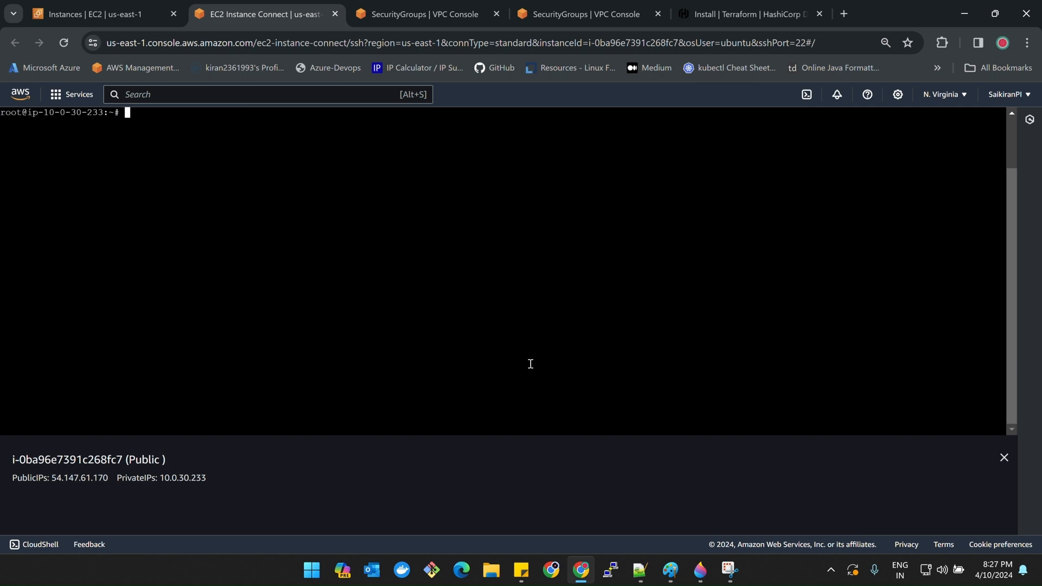
type("ping www.gooogle.com")
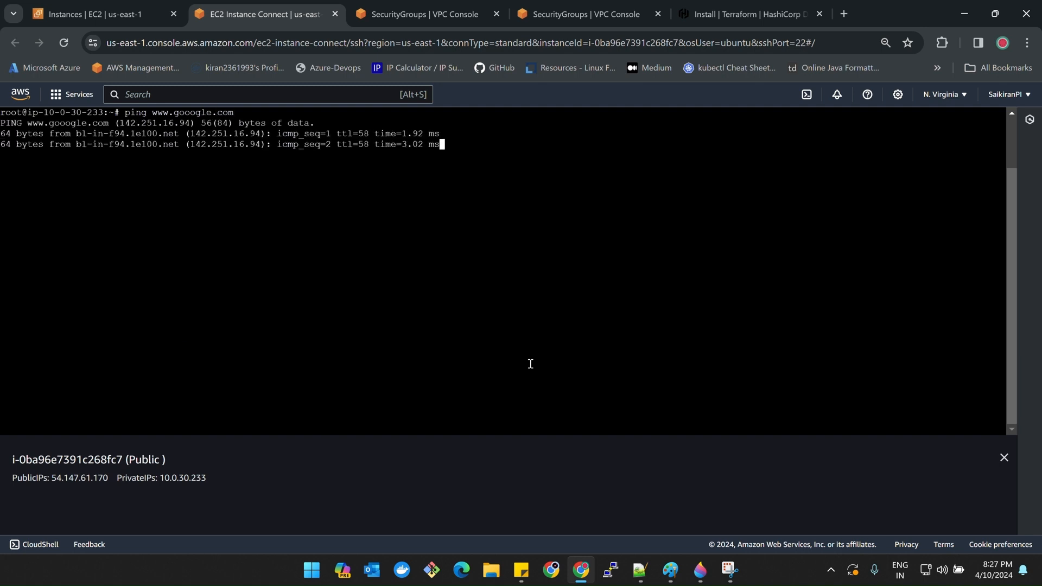
key("ctrl+c")
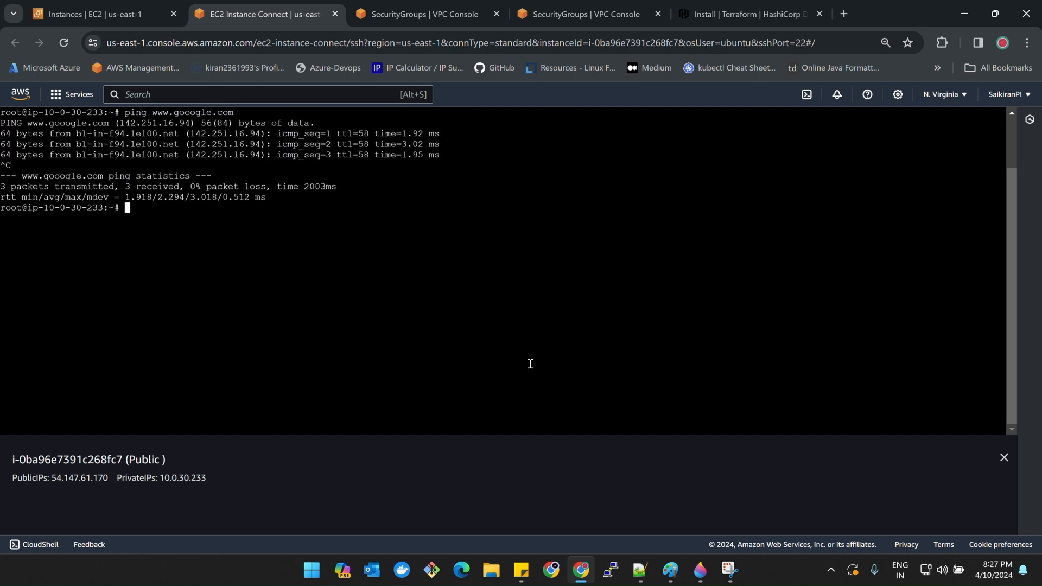
Step: Download terraform_1.7.5_linux_amd64.zip with wget using the pasted link
right_click(530, 363)
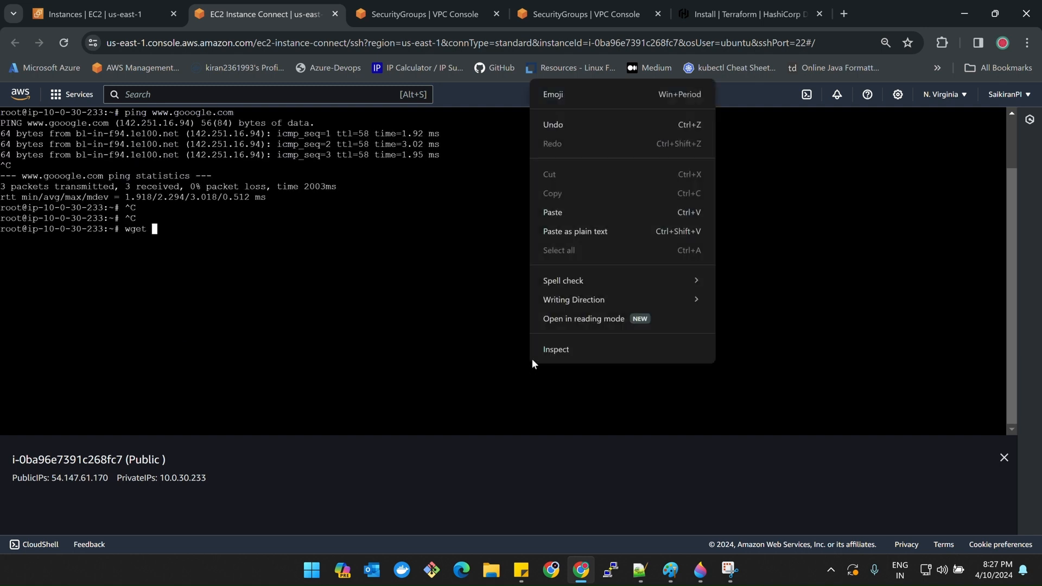
left_click(575, 212)
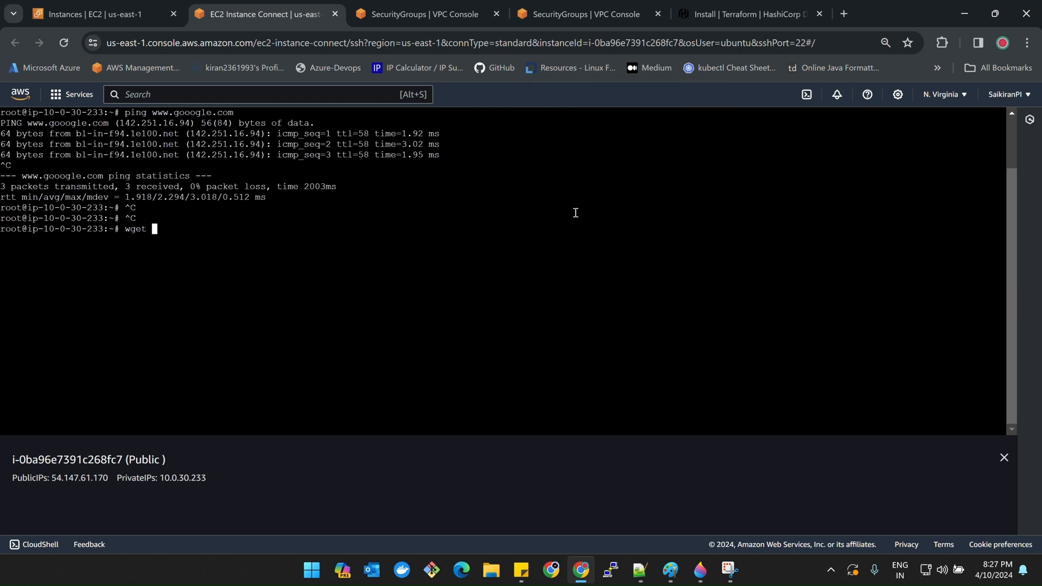
type("https://releases.hashicorp.com/terraform/1.7.5/terraform_1.7.5_linux_amd64.zip")
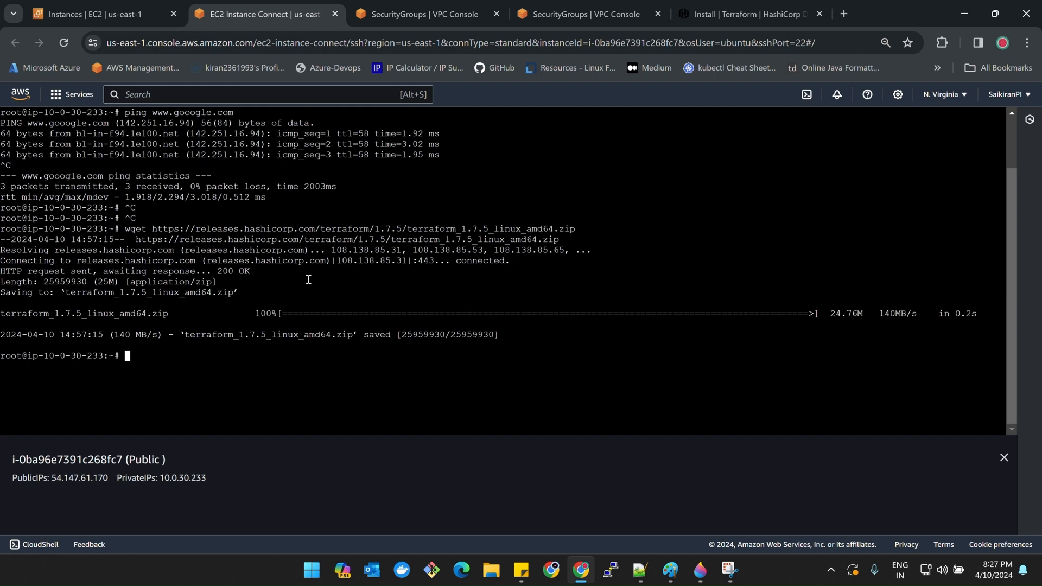
left_click(103, 14)
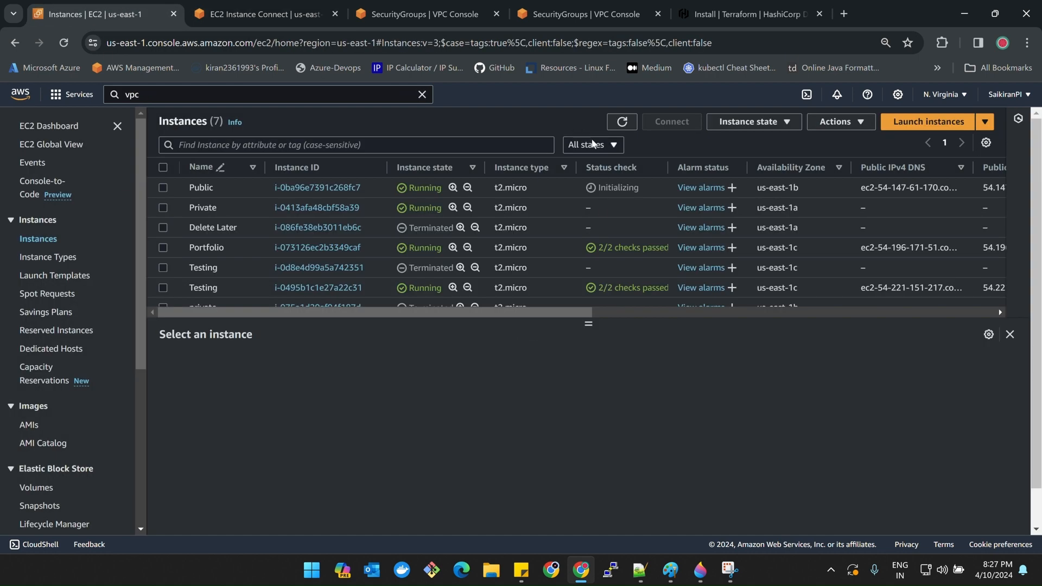
Step: Filter to running instances and read the Private instance's IP, 10.0.139.23
left_click(591, 145)
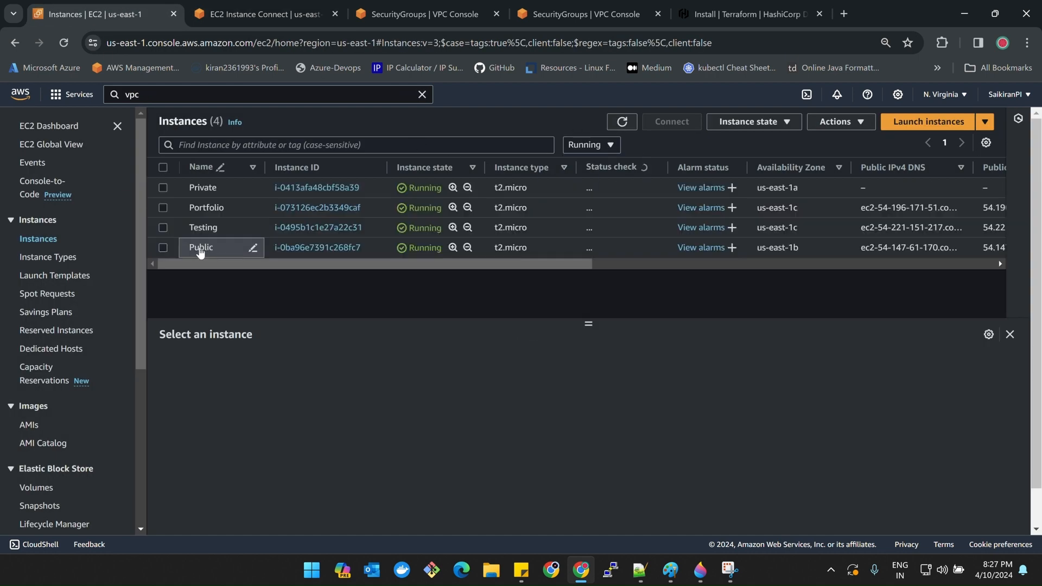
left_click(203, 187)
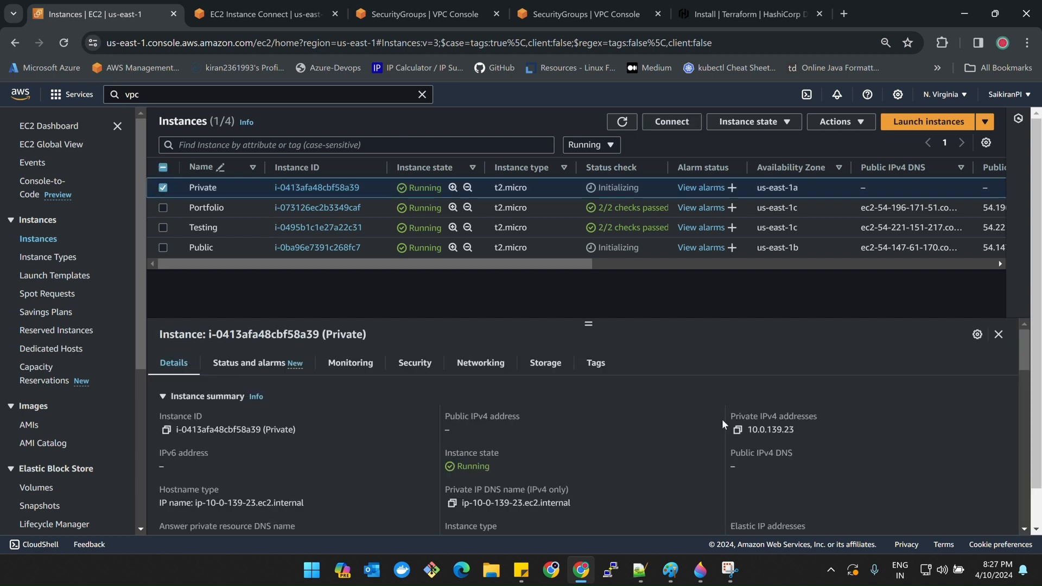
left_click(738, 429)
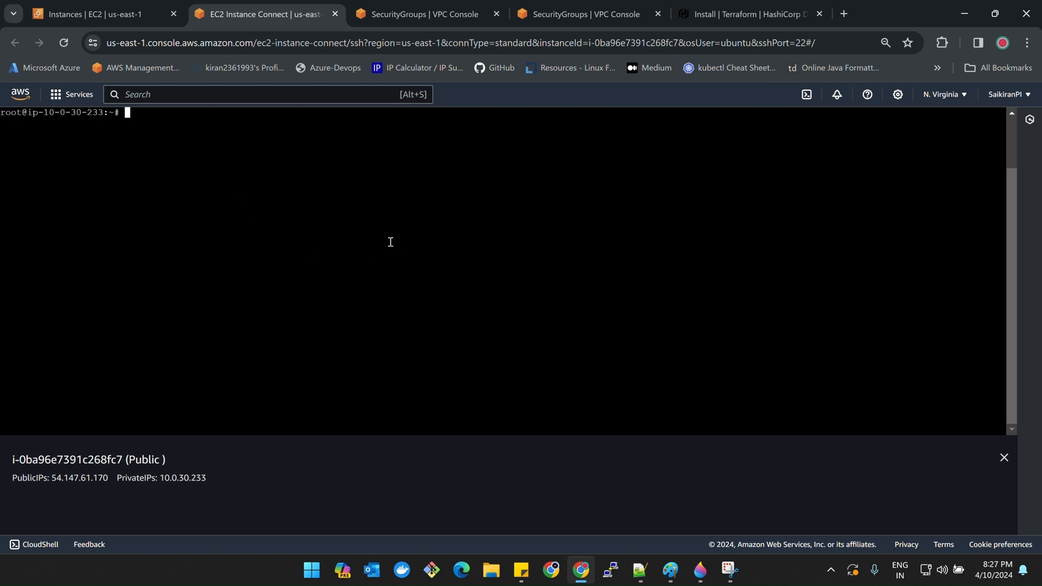
mouse_move(449, 29)
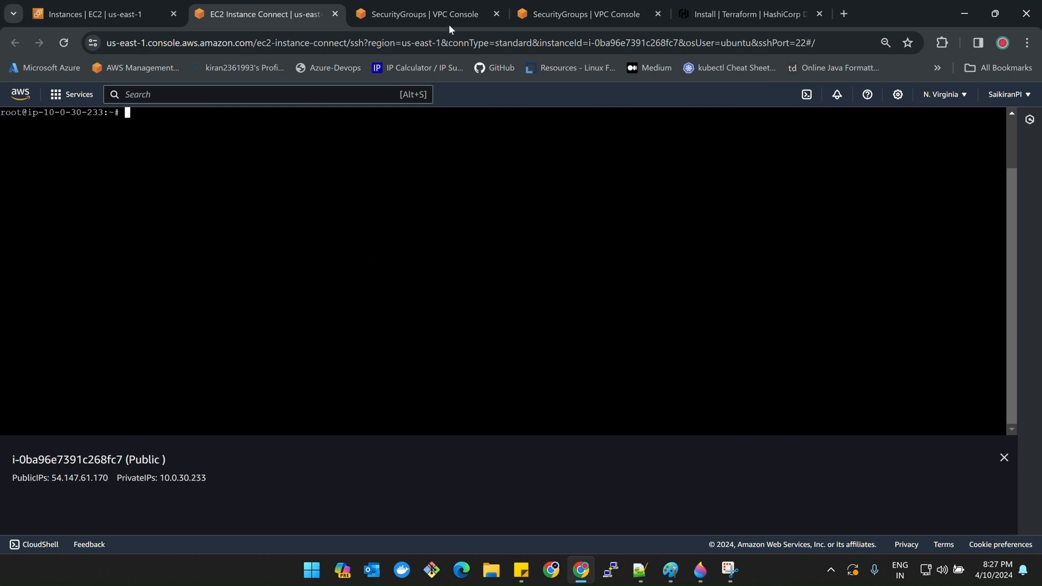
Step: Create key.pem with nano and restrict its permissions with chmod 400
type("nano key.pem")
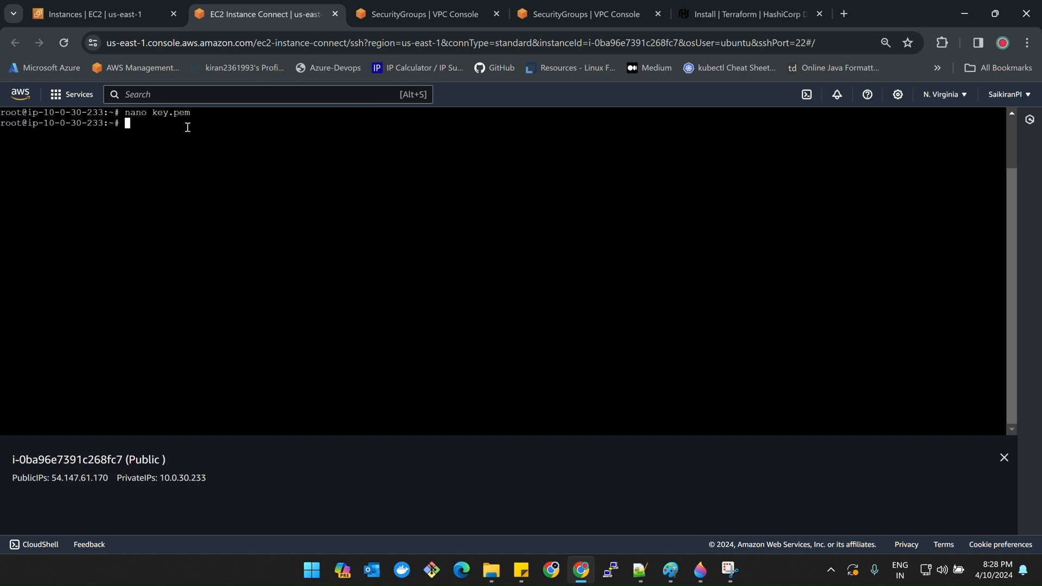
type("chmod")
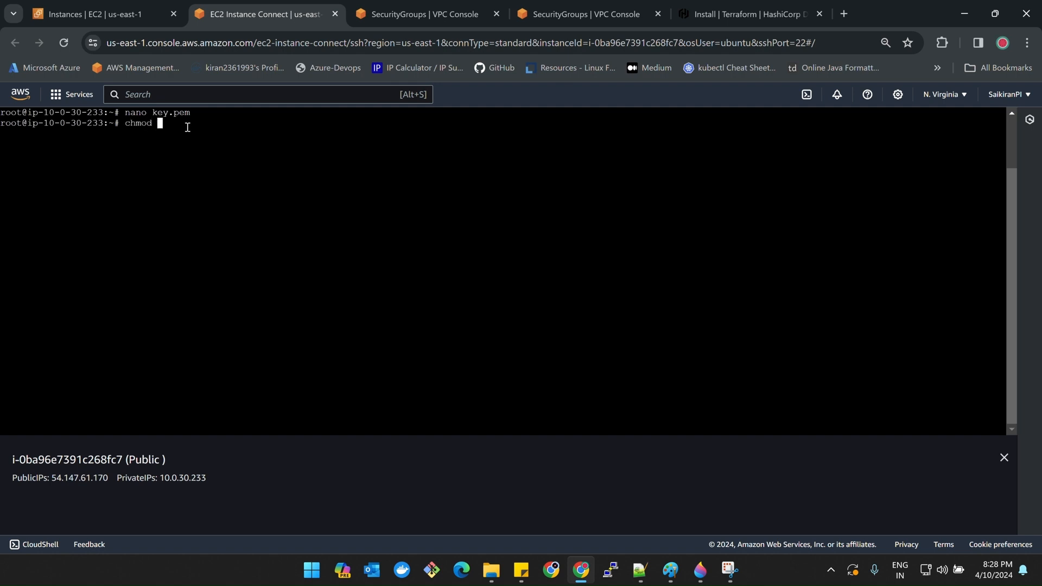
type("400 key.pem")
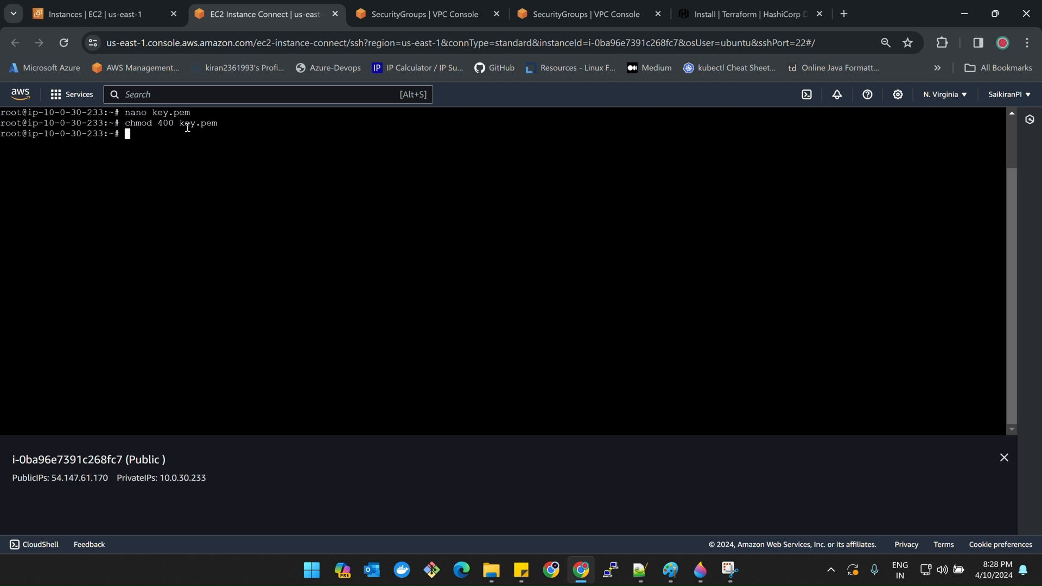
type("s")
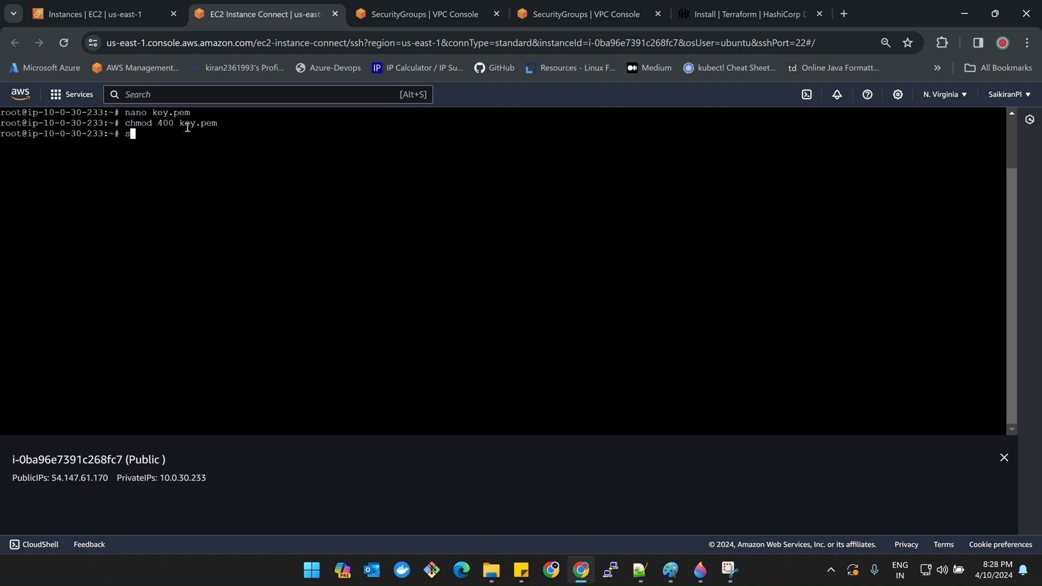
type("sh -i")
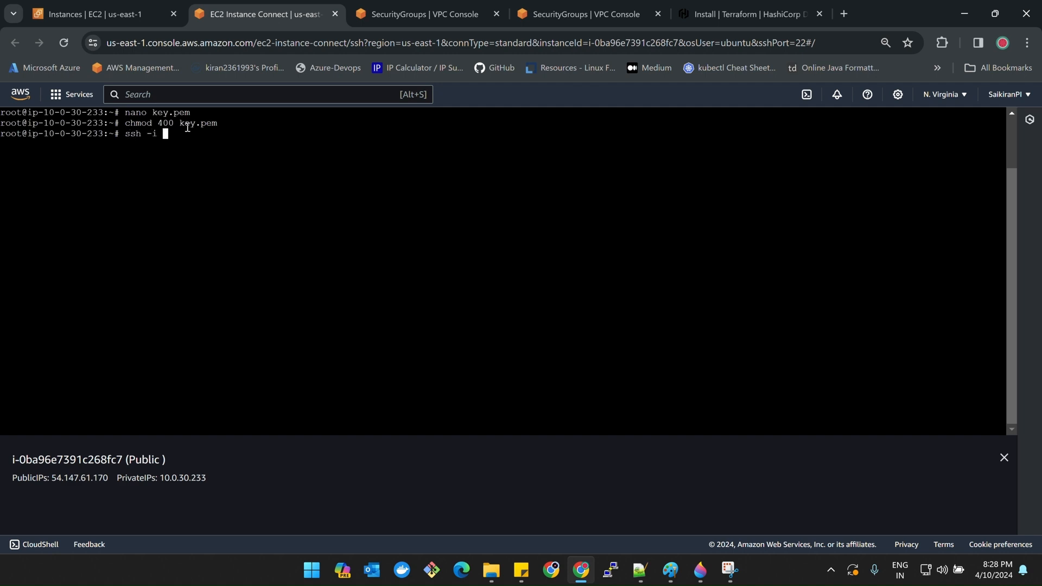
type("key.pem u")
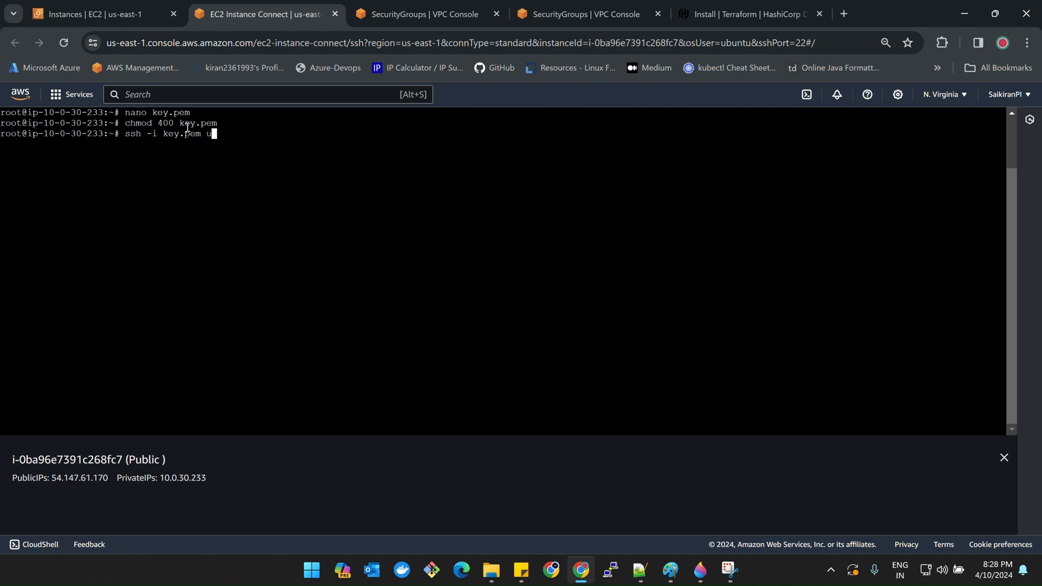
type("buntu")
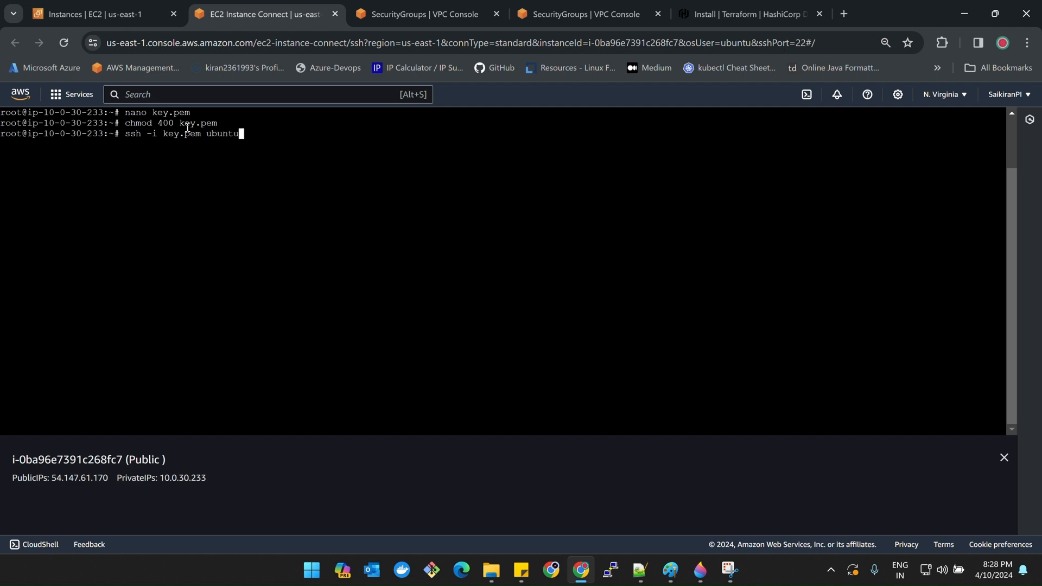
type("@")
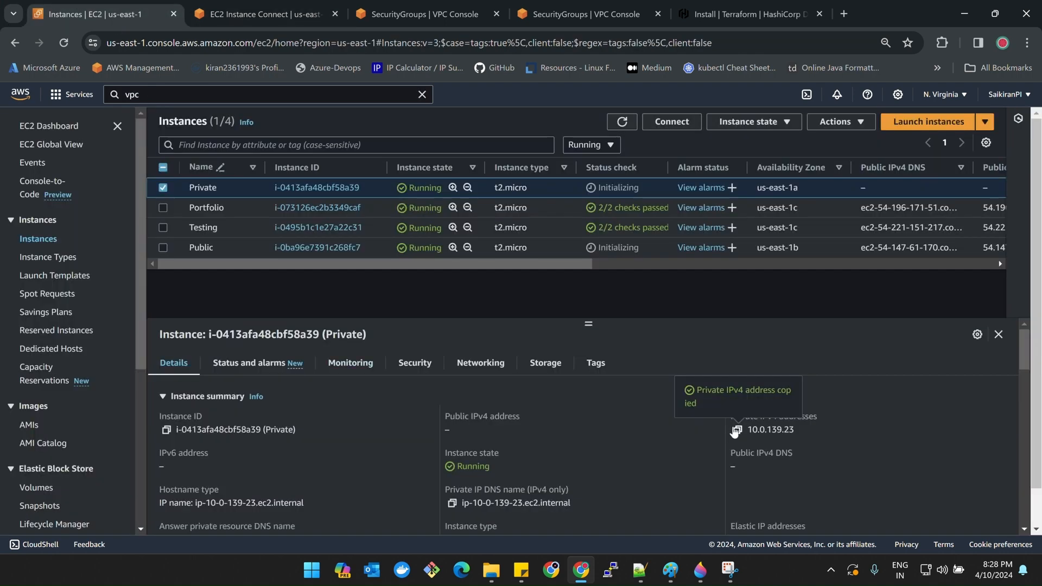
left_click(261, 14)
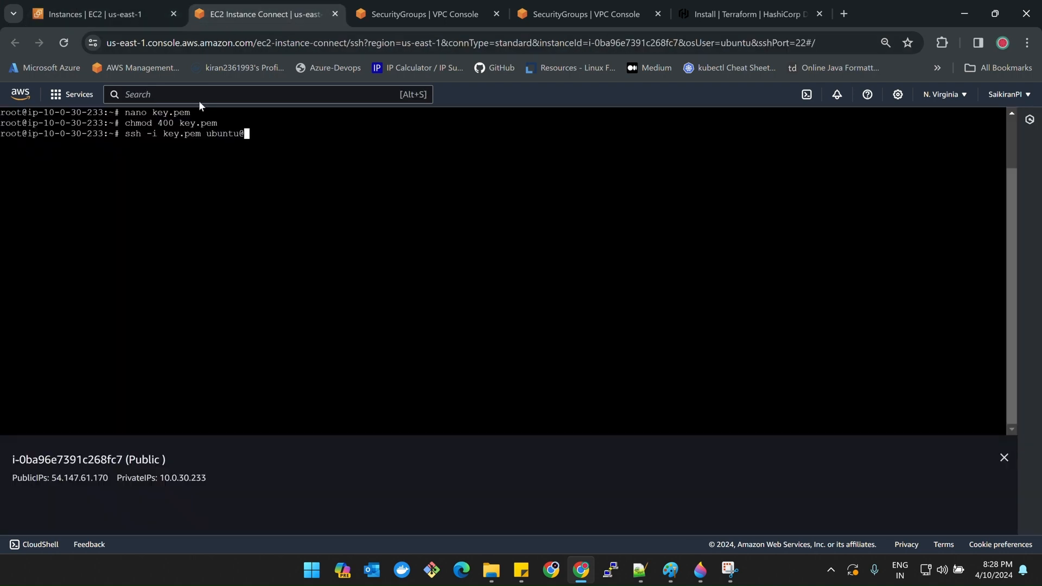
type("10.0.139.23")
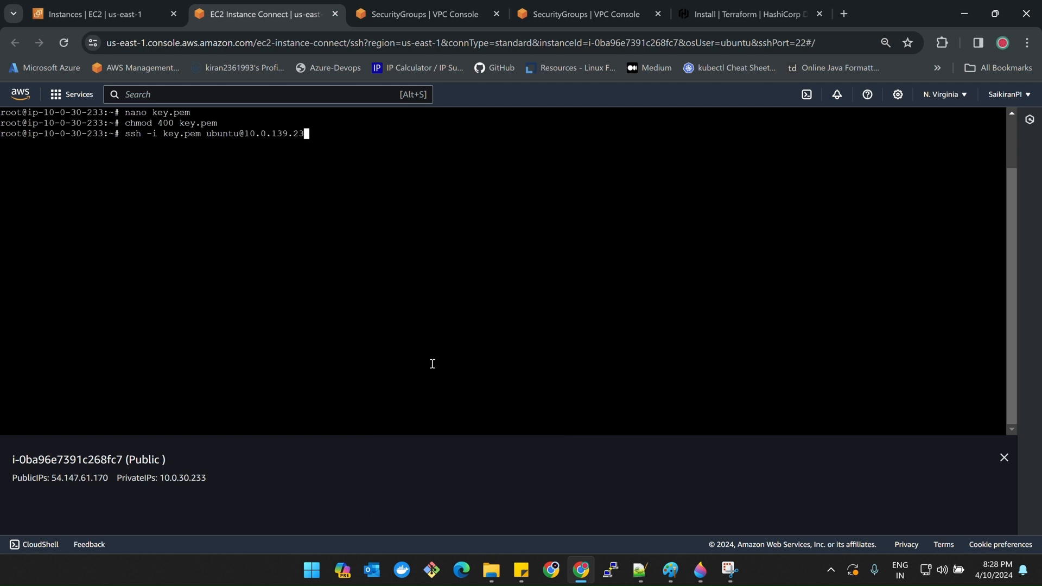
type("yes/no/[fingerprint])? yes")
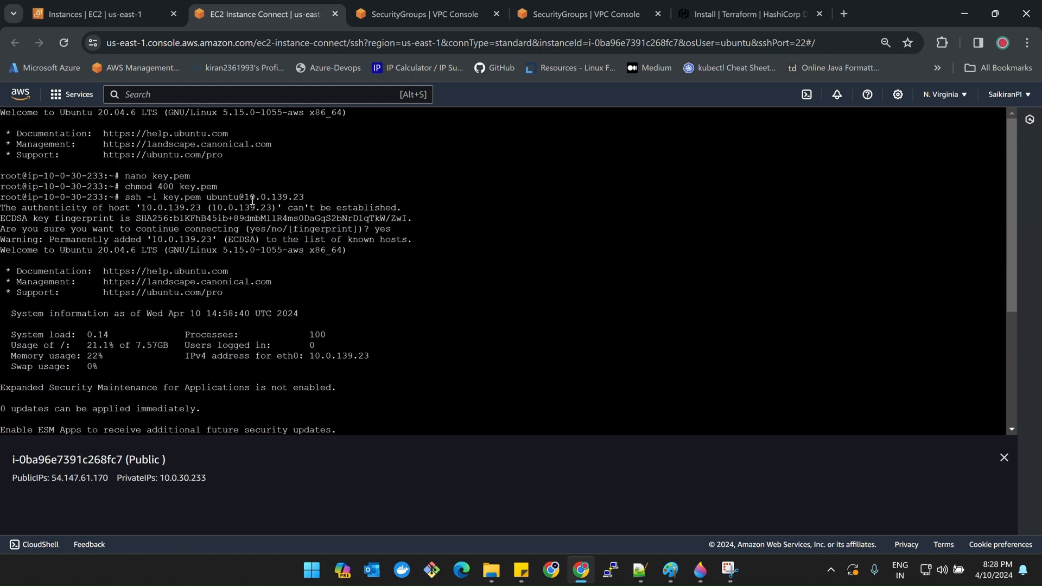
scroll("down", 3)
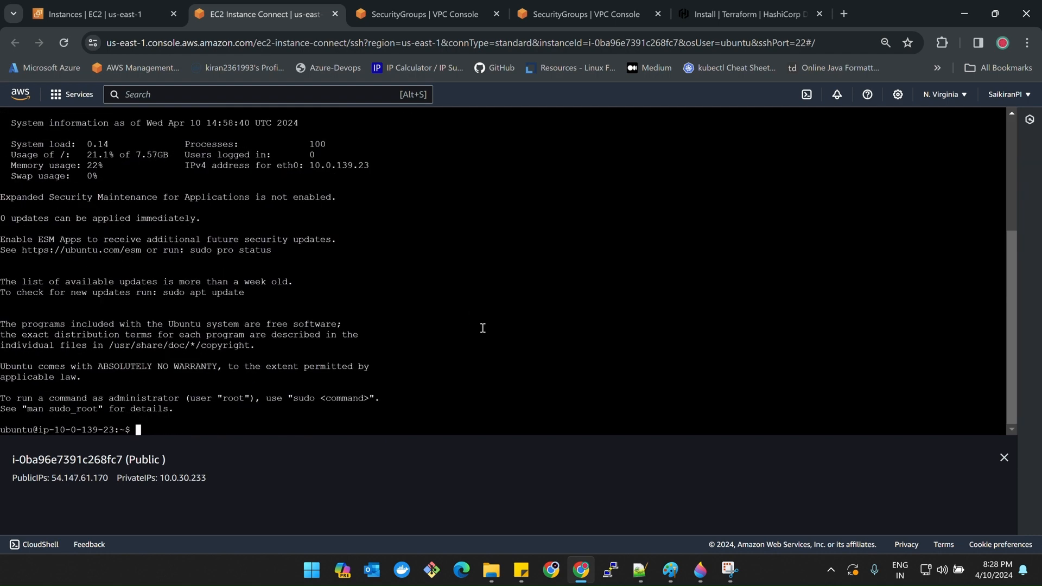
type("ls")
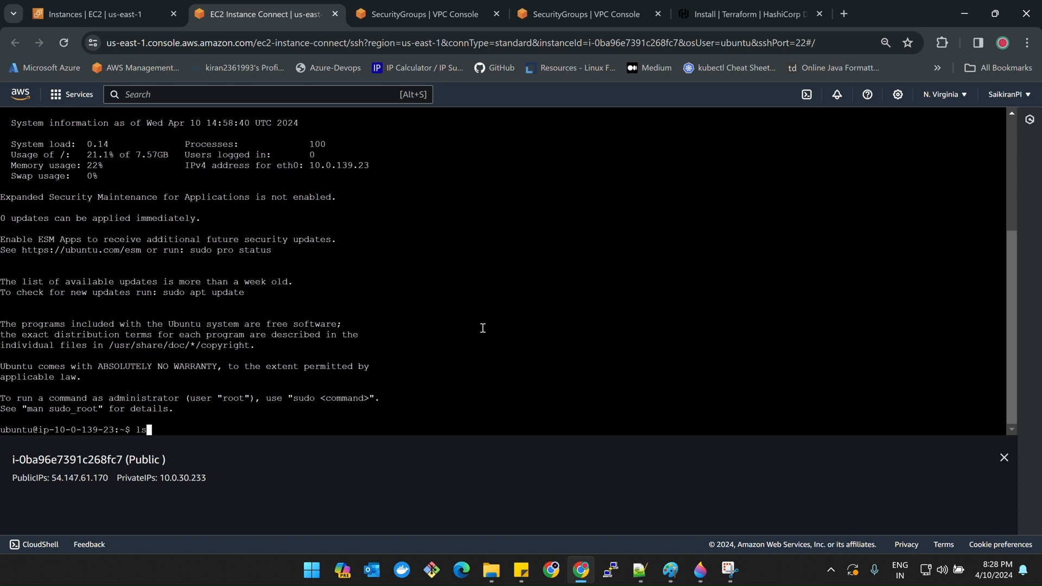
type("sudo su -")
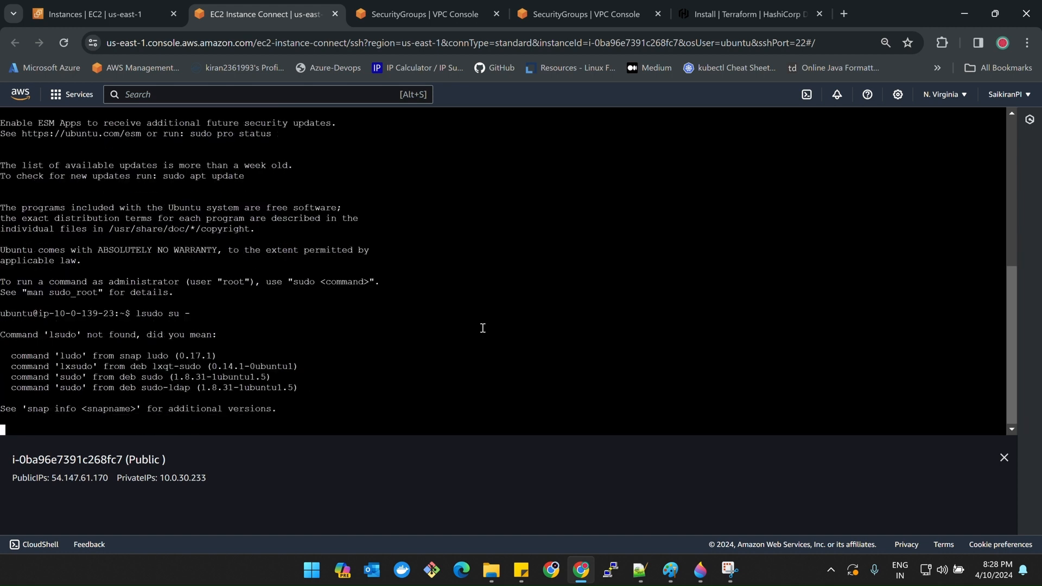
type("sudo su -")
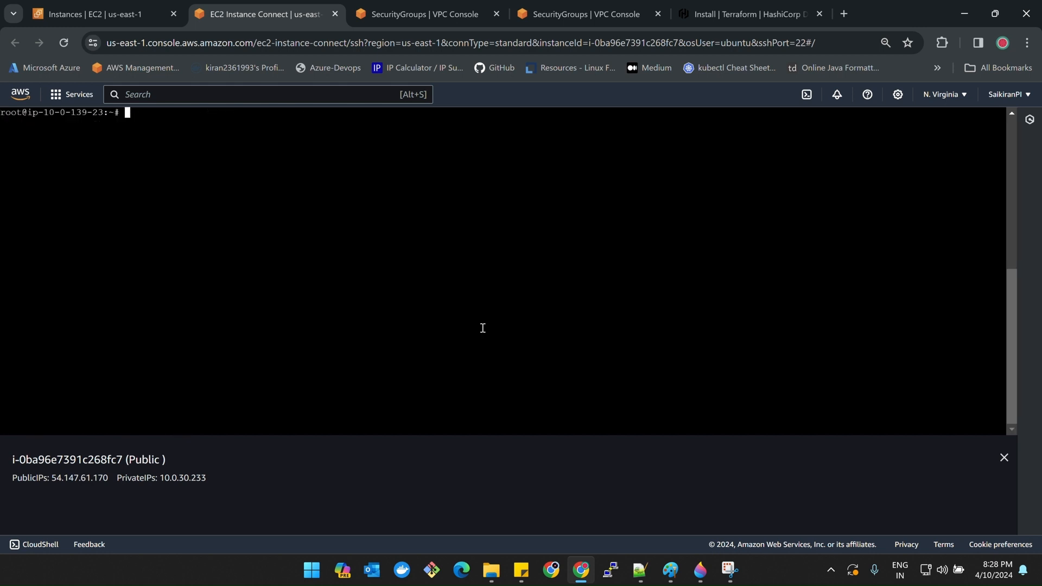
type("wget")
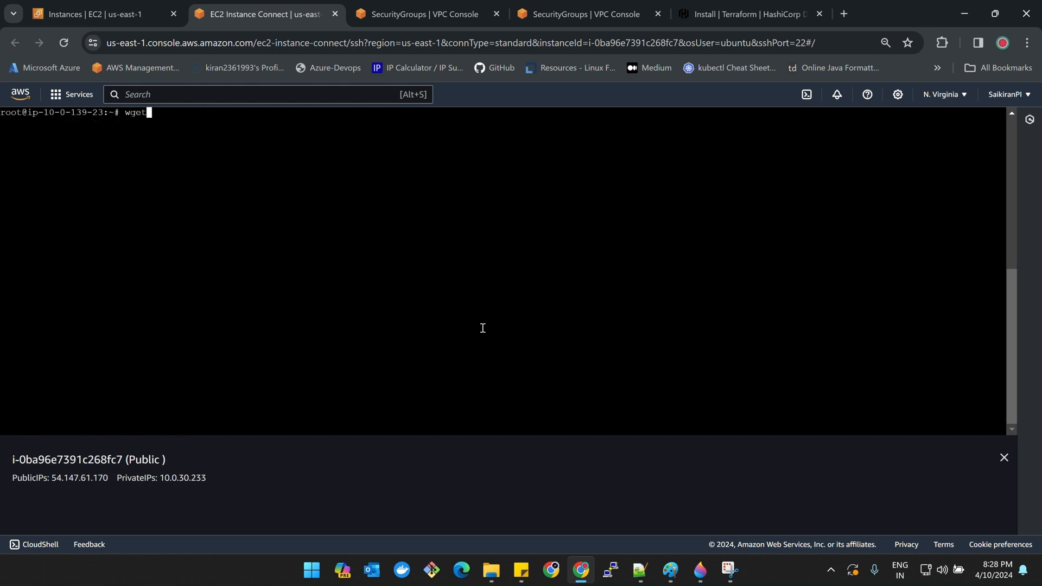
type("ping")
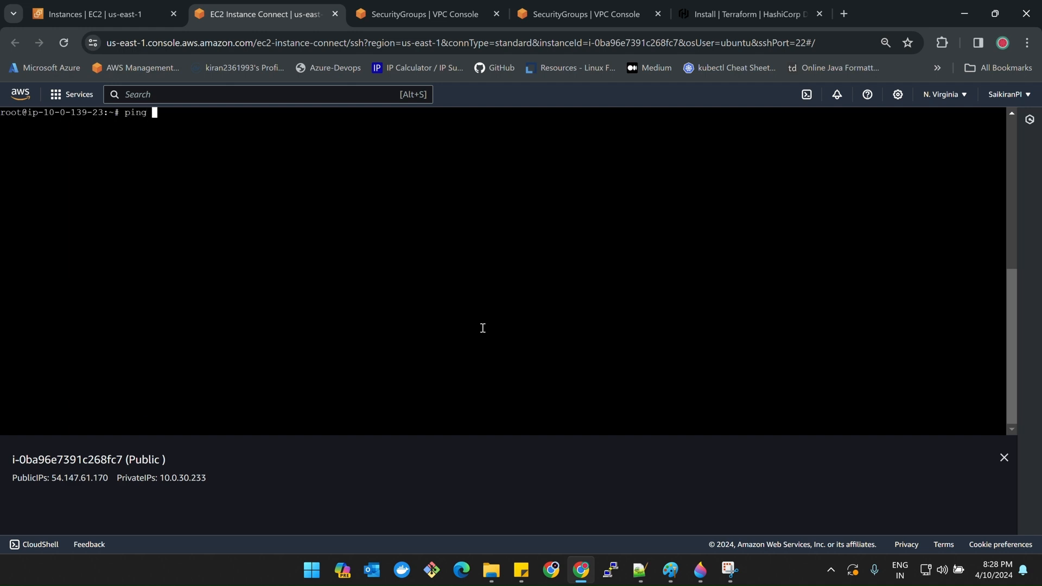
type("www.google.com")
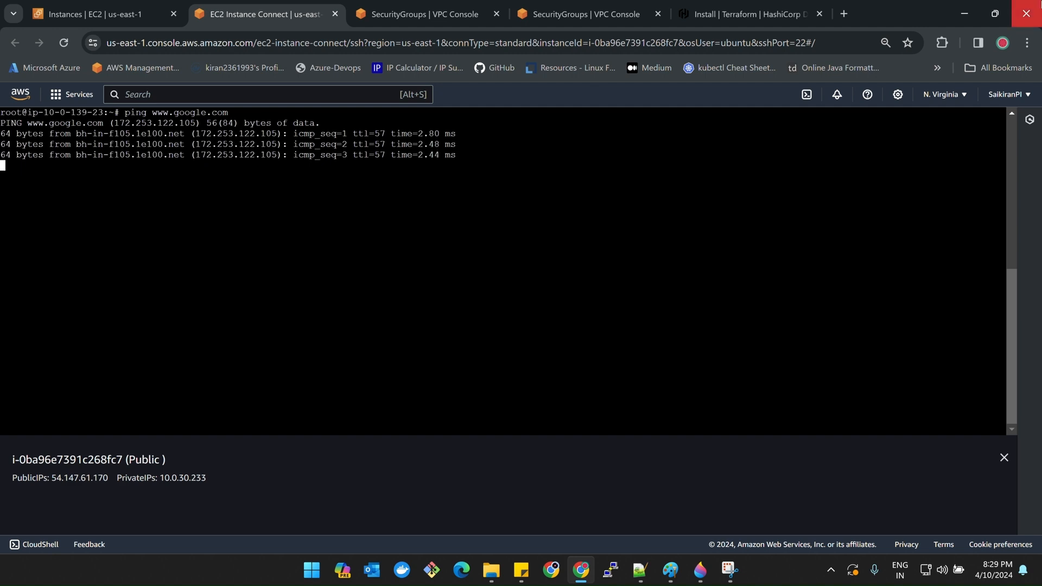
left_click(746, 13)
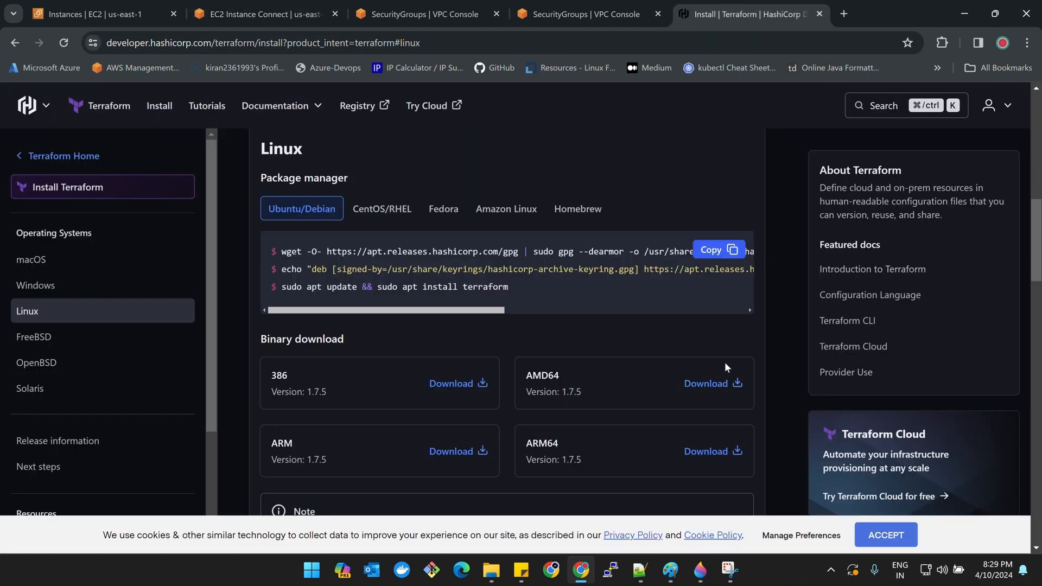
Step: Copy the AMD64 Terraform link and paste it into the private instance's wget command
right_click(705, 384)
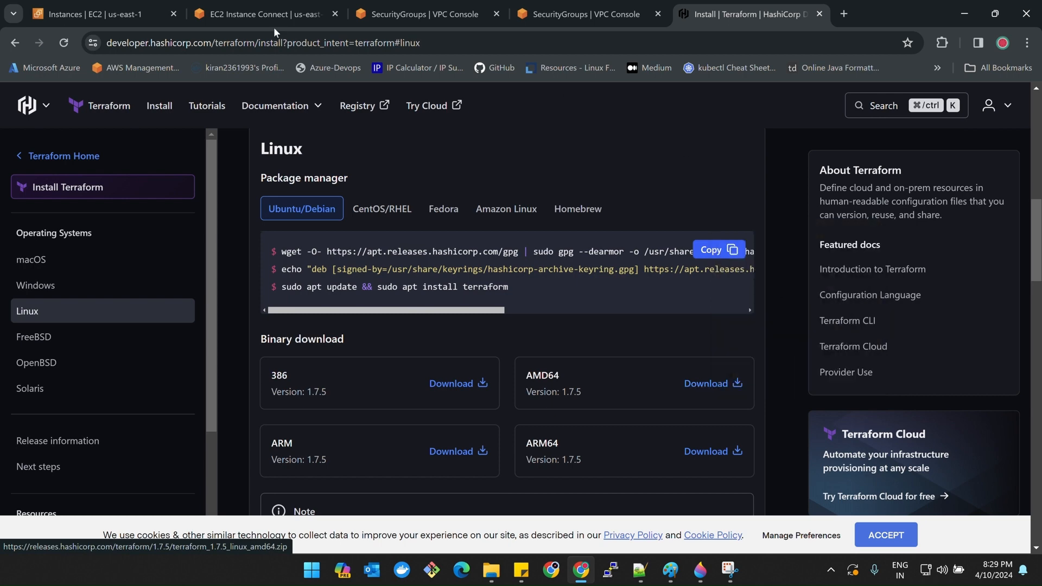
left_click(261, 13)
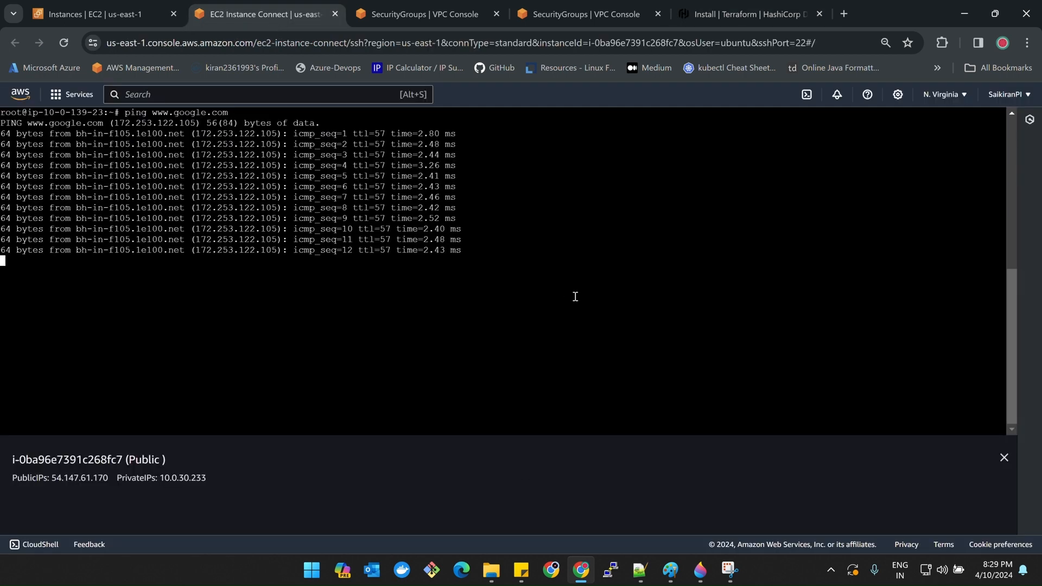
right_click(575, 301)
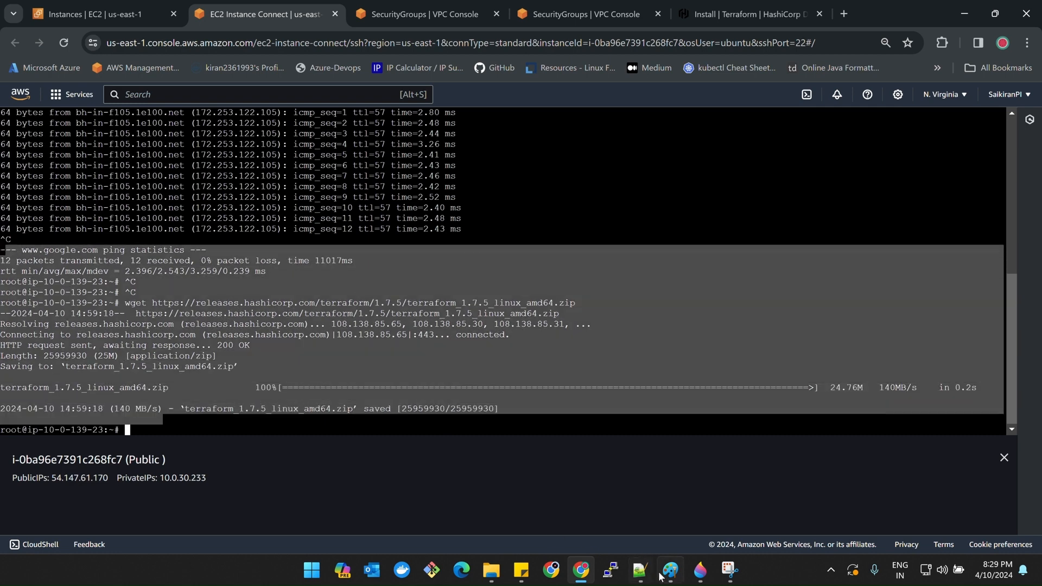
left_click(670, 575)
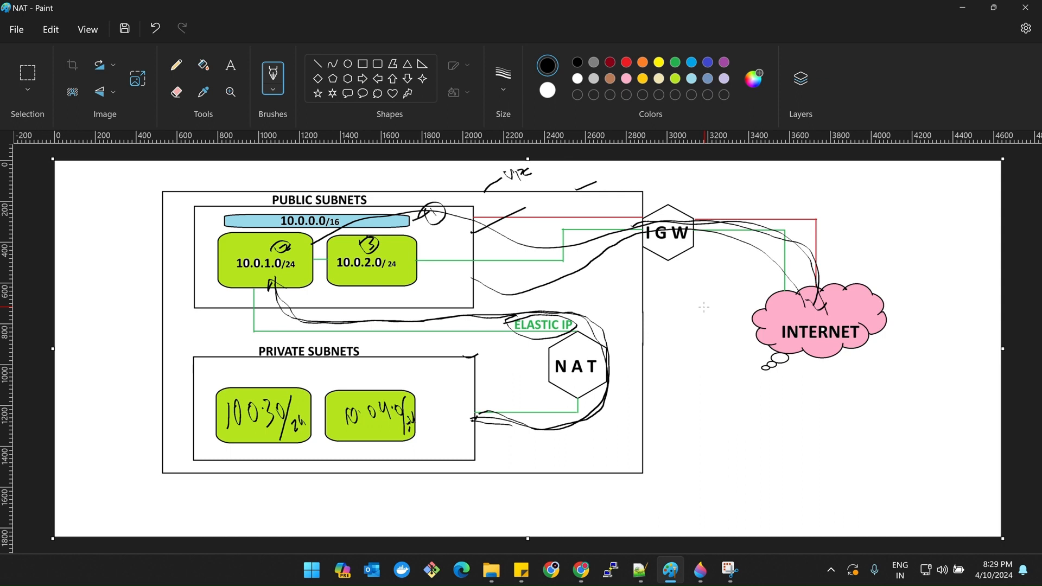
mouse_move(524, 384)
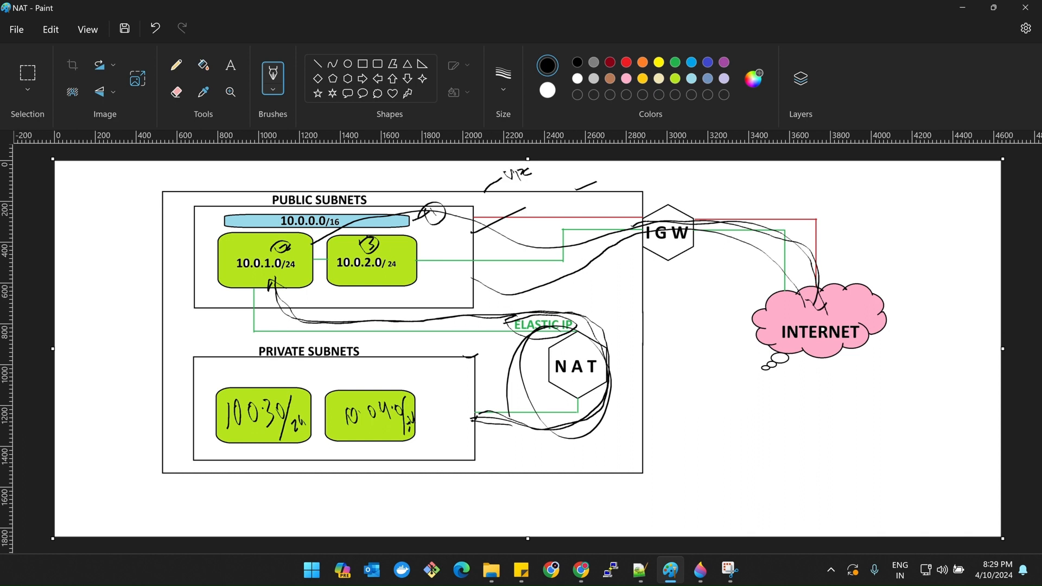
mouse_move(702, 307)
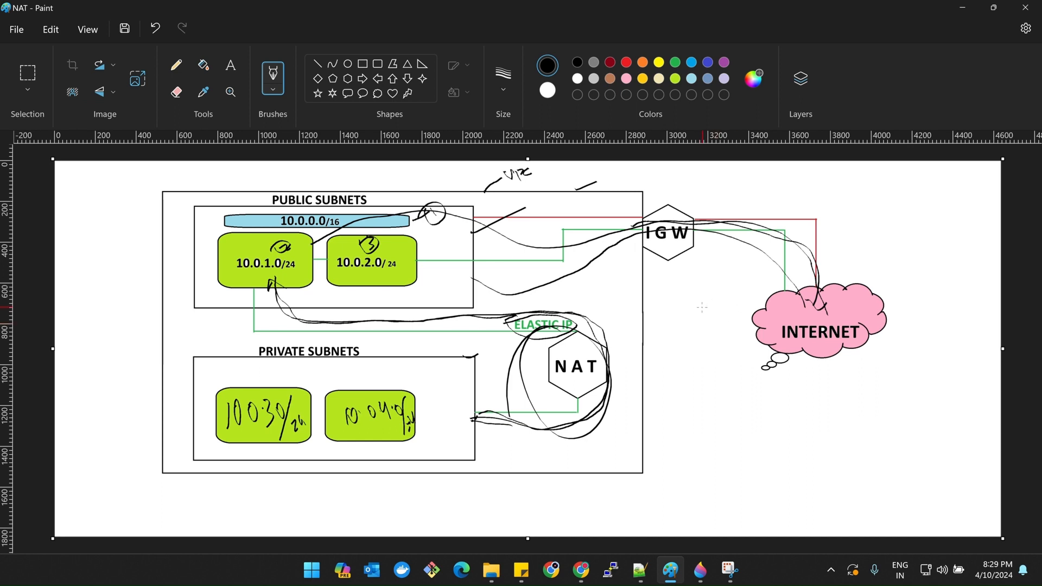